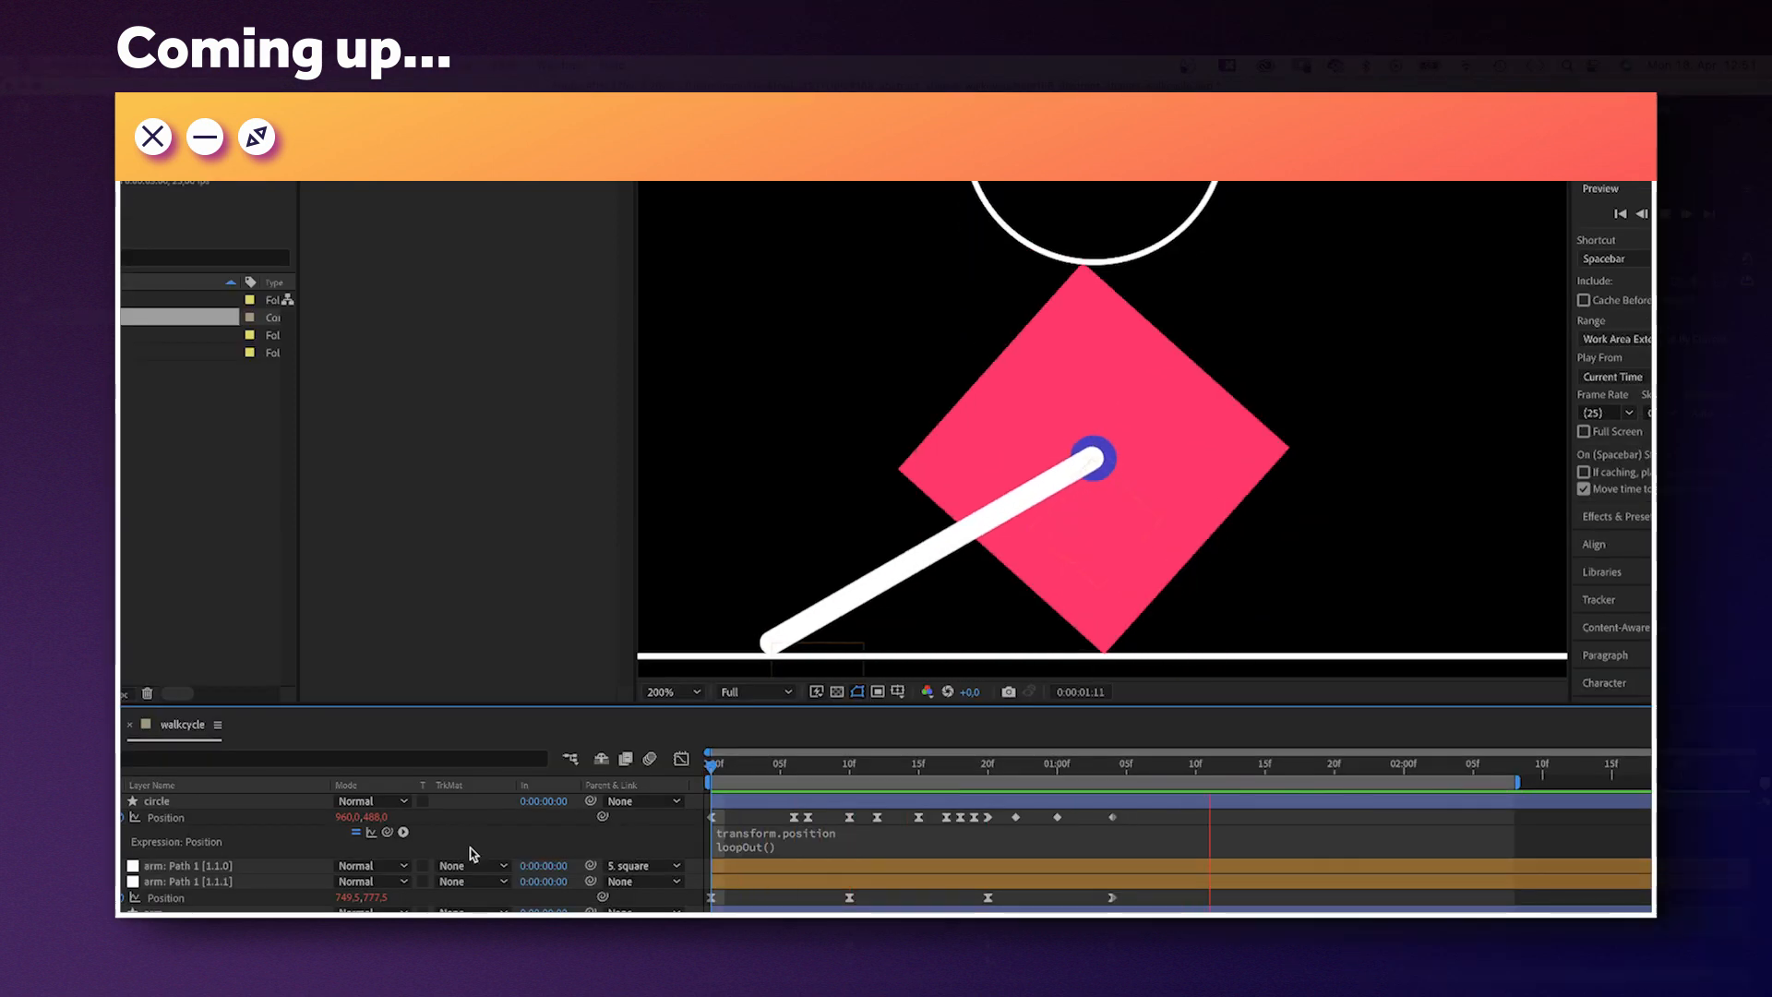
Step: Create the walkcycle composition with the HDTV 1080 25 preset and 0:00:03:00 duration
left_click(153, 135)
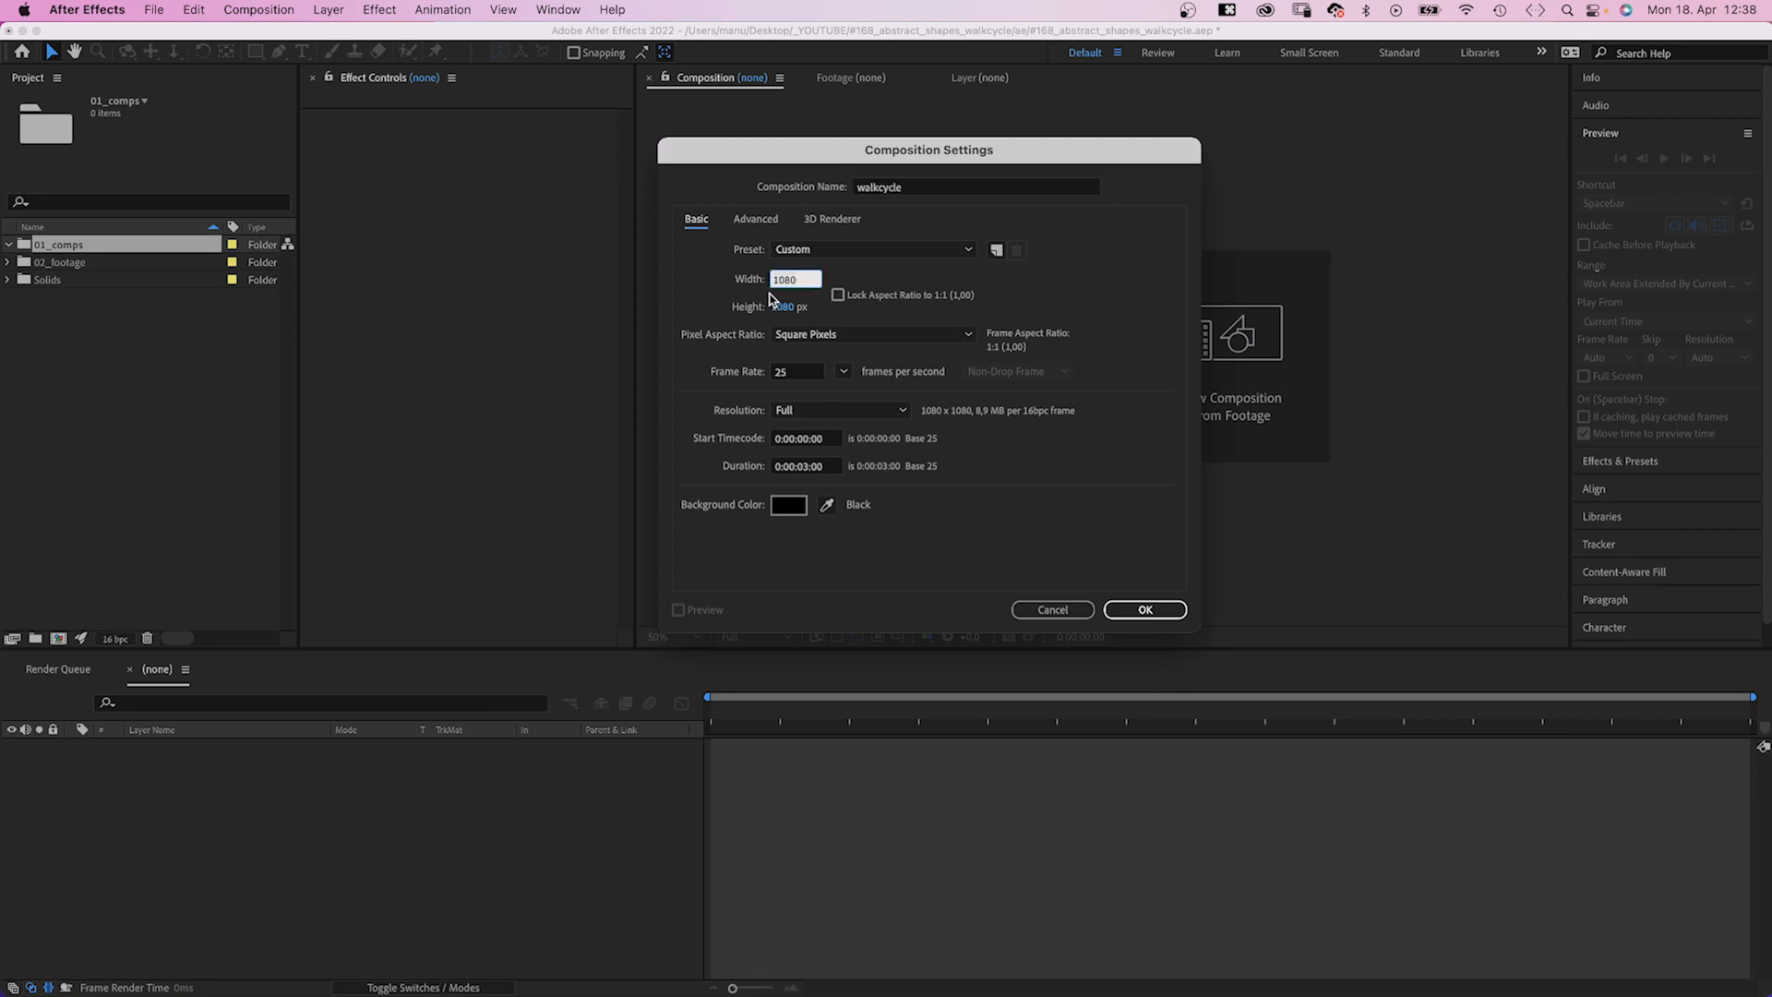
left_click(873, 250)
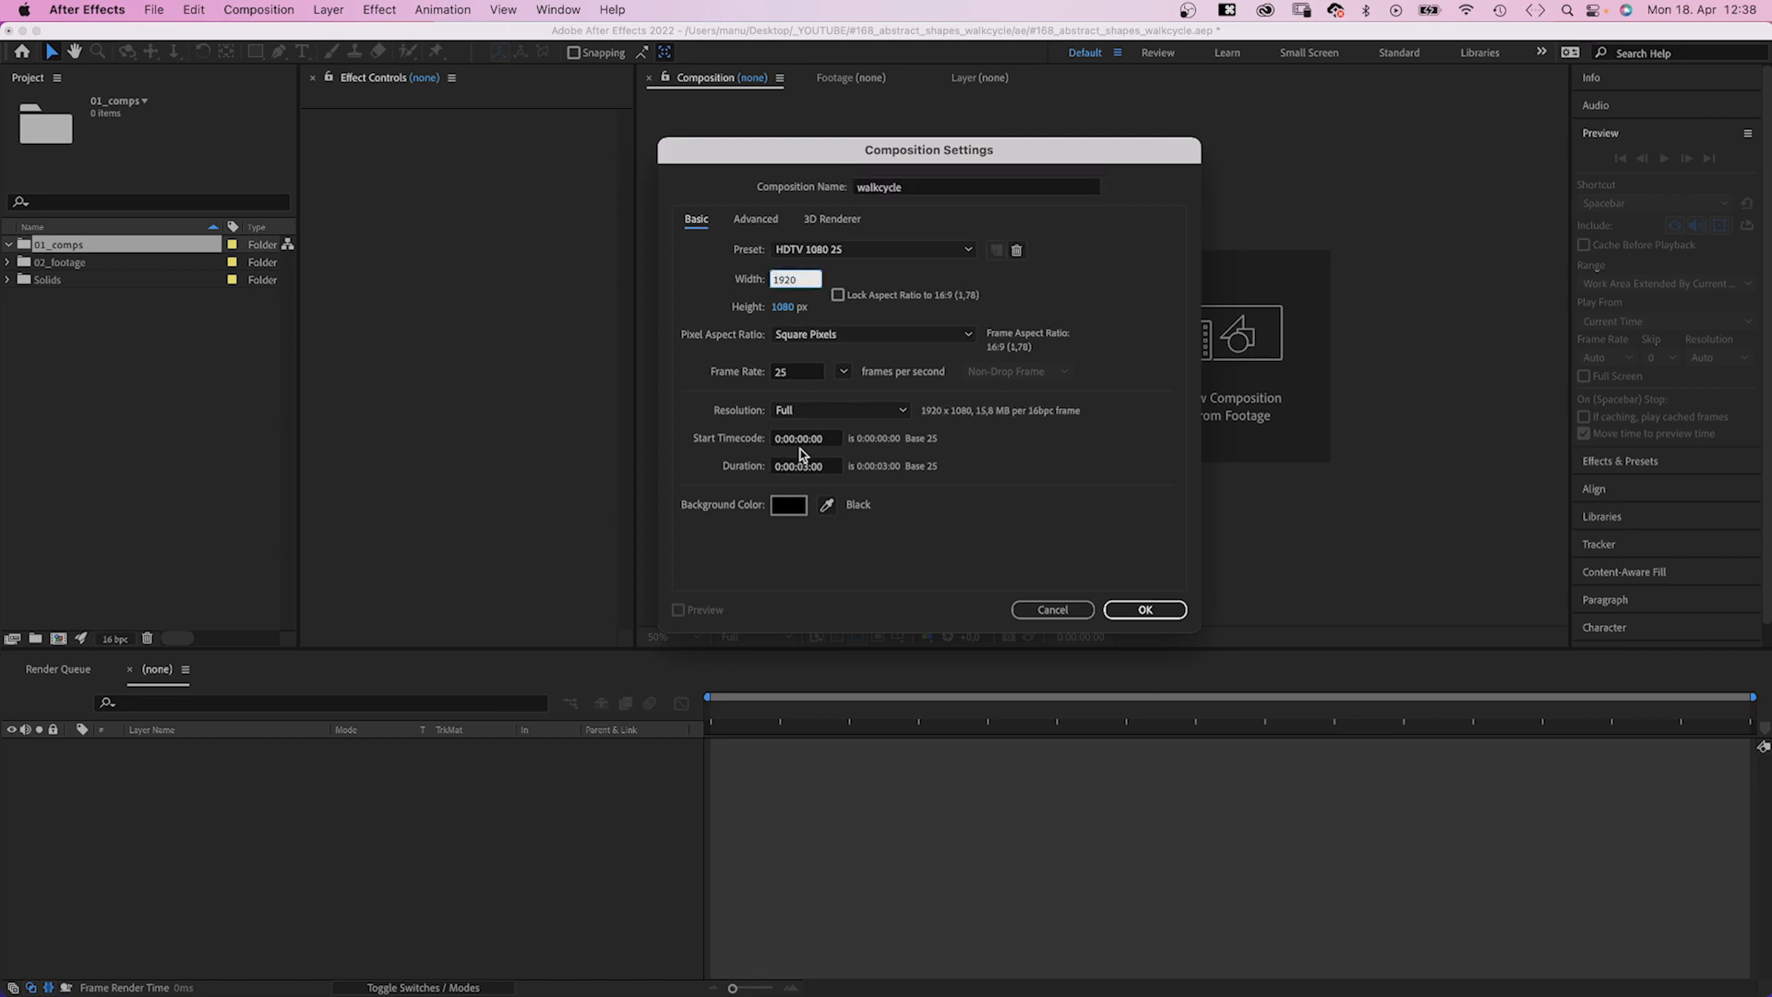
left_click(1144, 610)
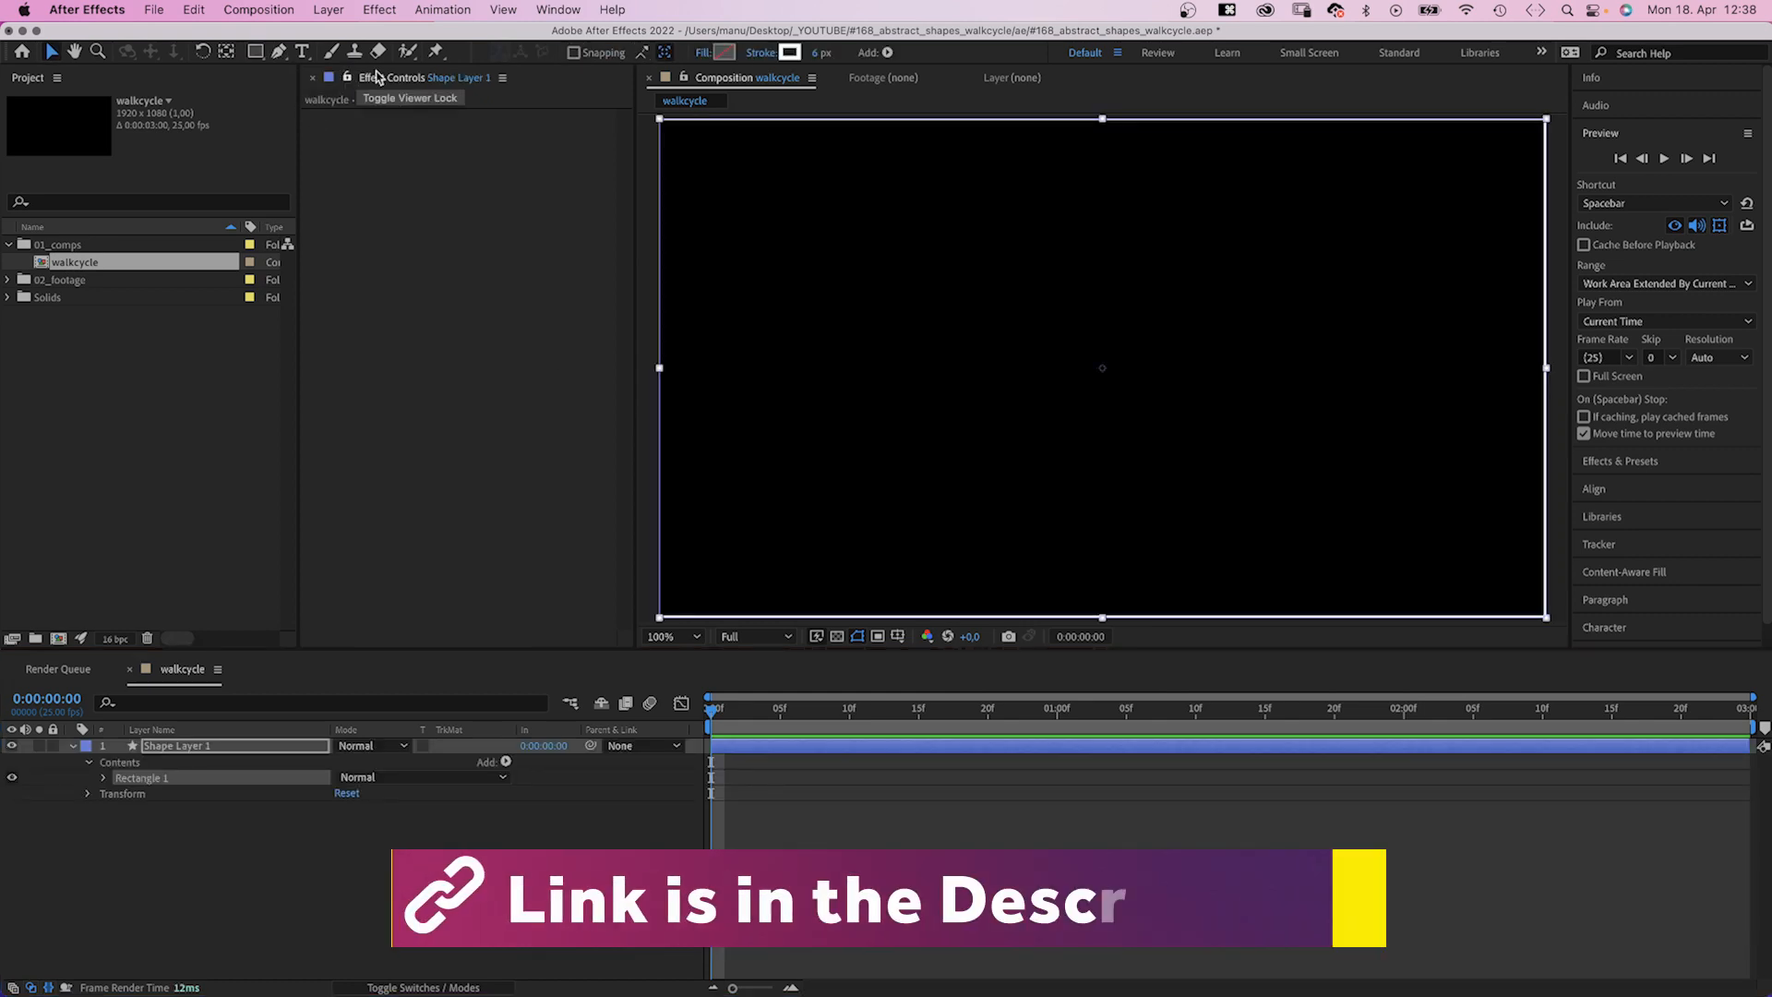
Step: Give the rectangle a solid pink FF386B fill with no stroke
left_click(731, 51)
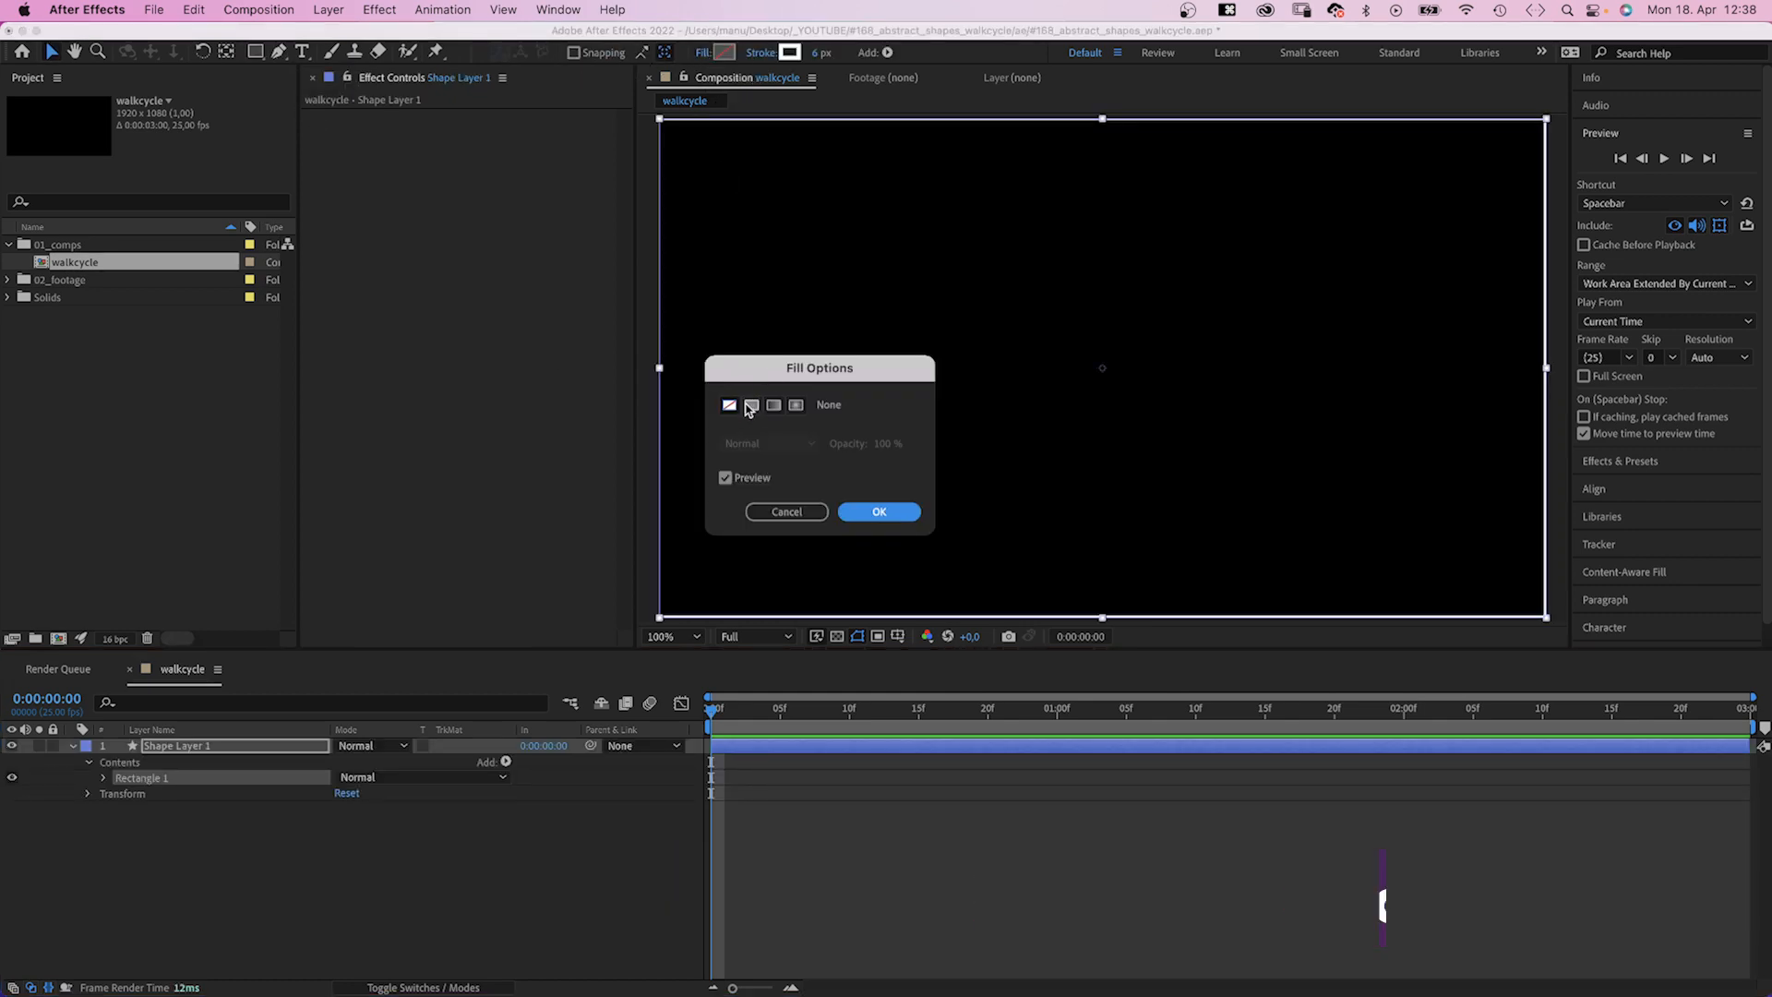
left_click(751, 404)
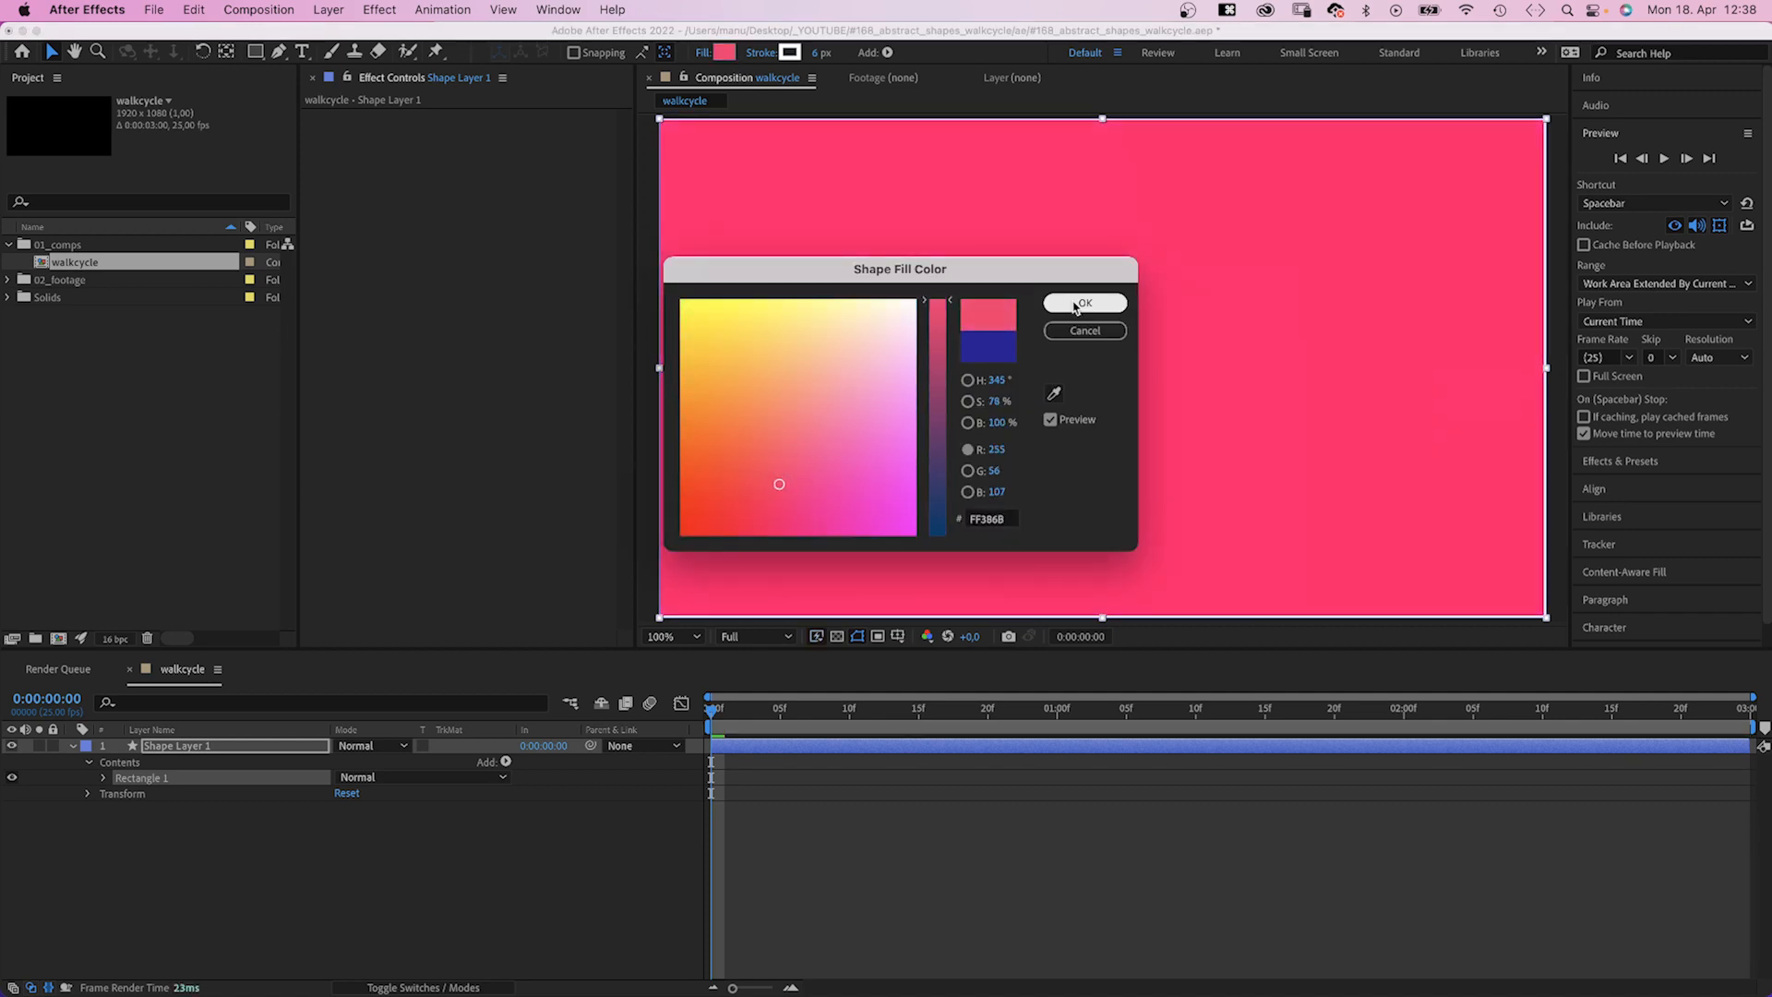
left_click(1083, 300)
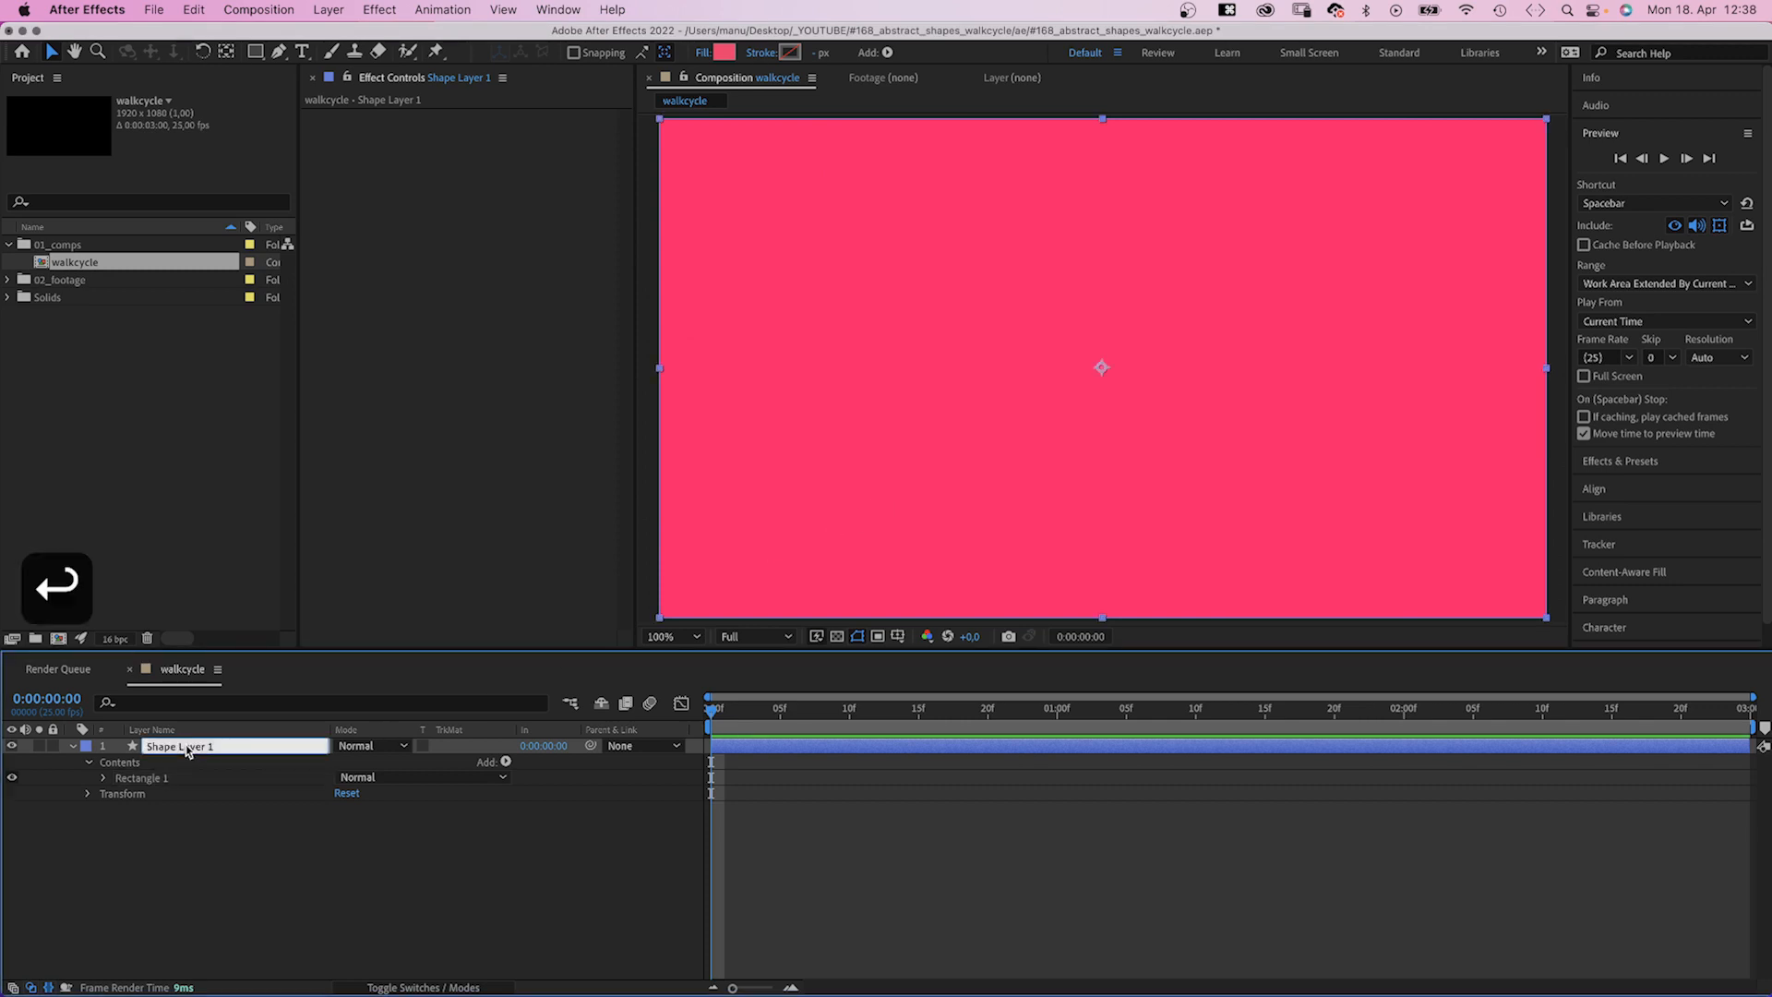
Step: Rename the layer square and set Rectangle Path Size to 300,300
type("square")
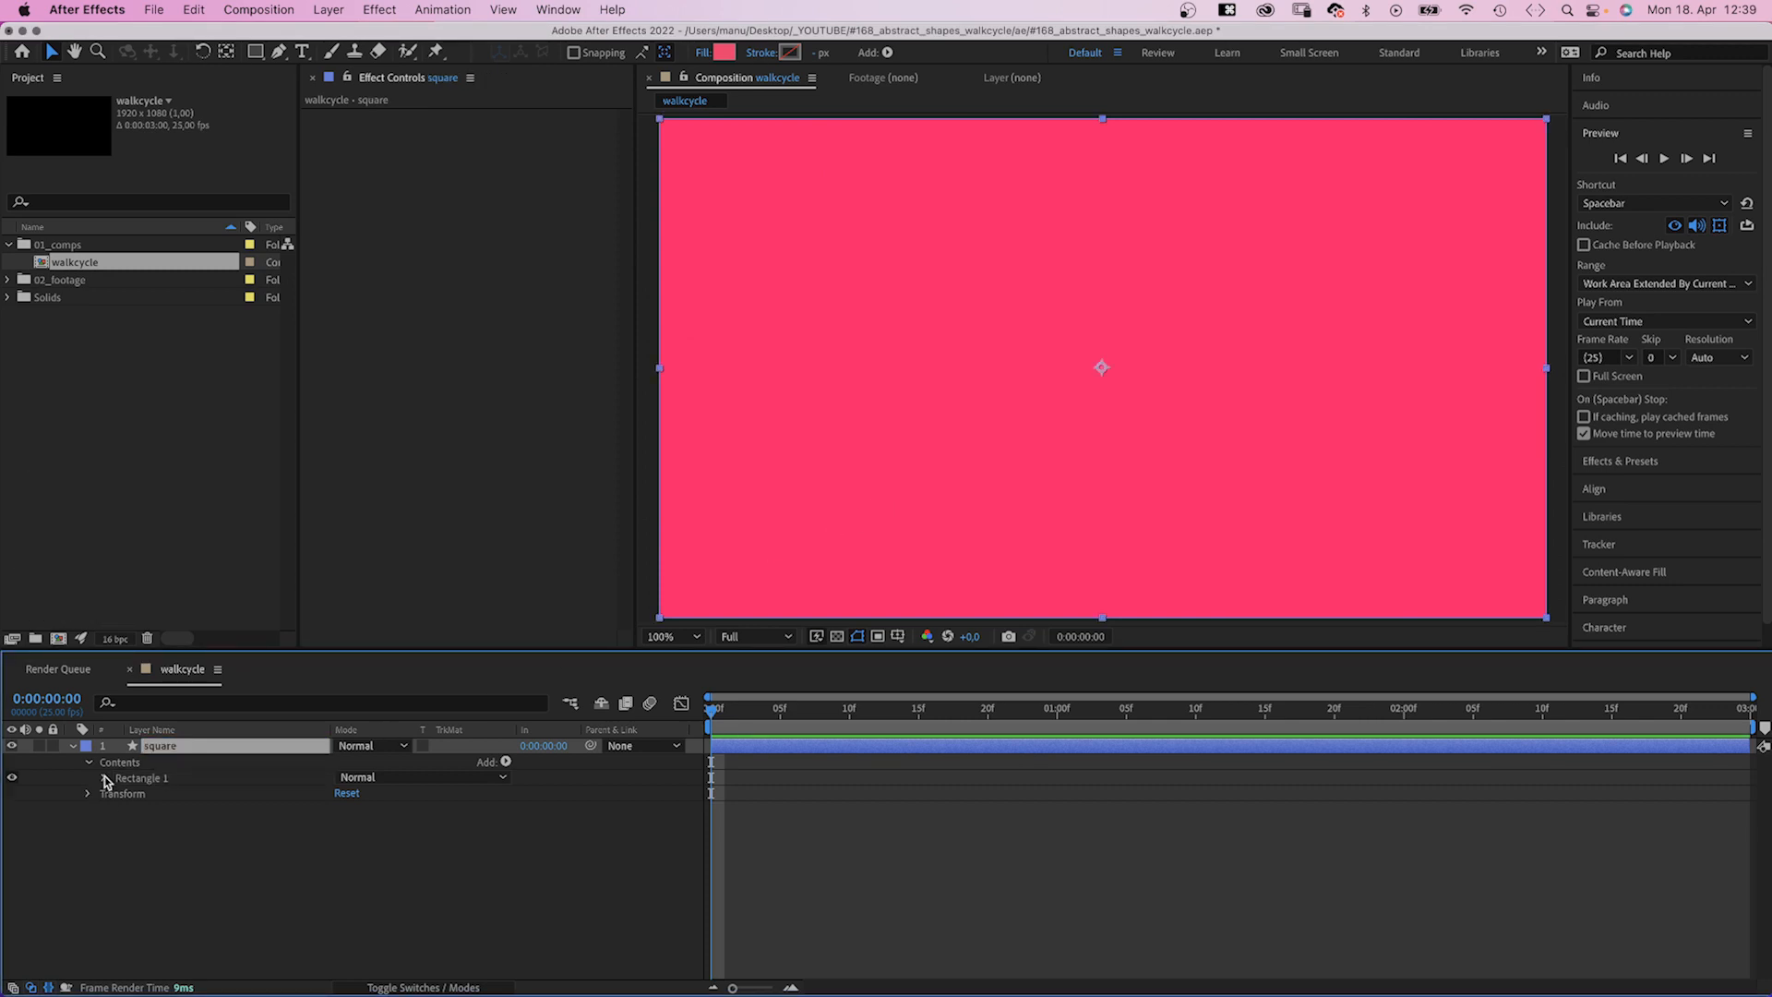
left_click(88, 777)
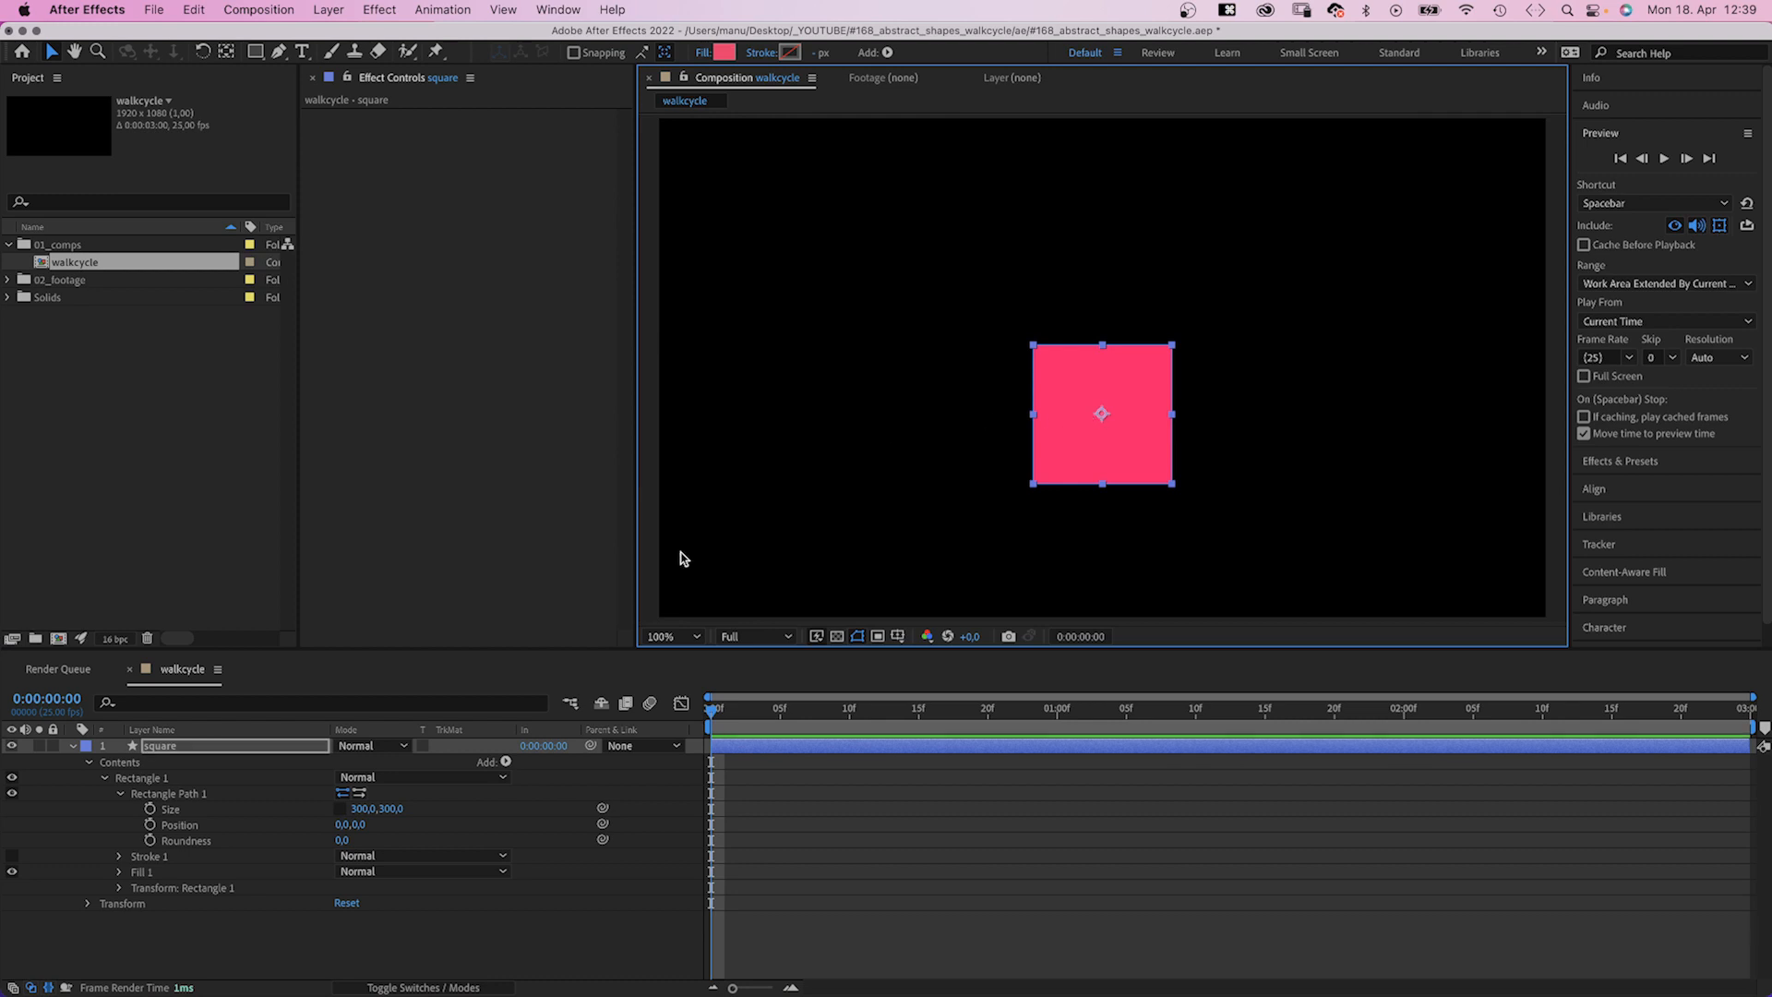
left_click(104, 778)
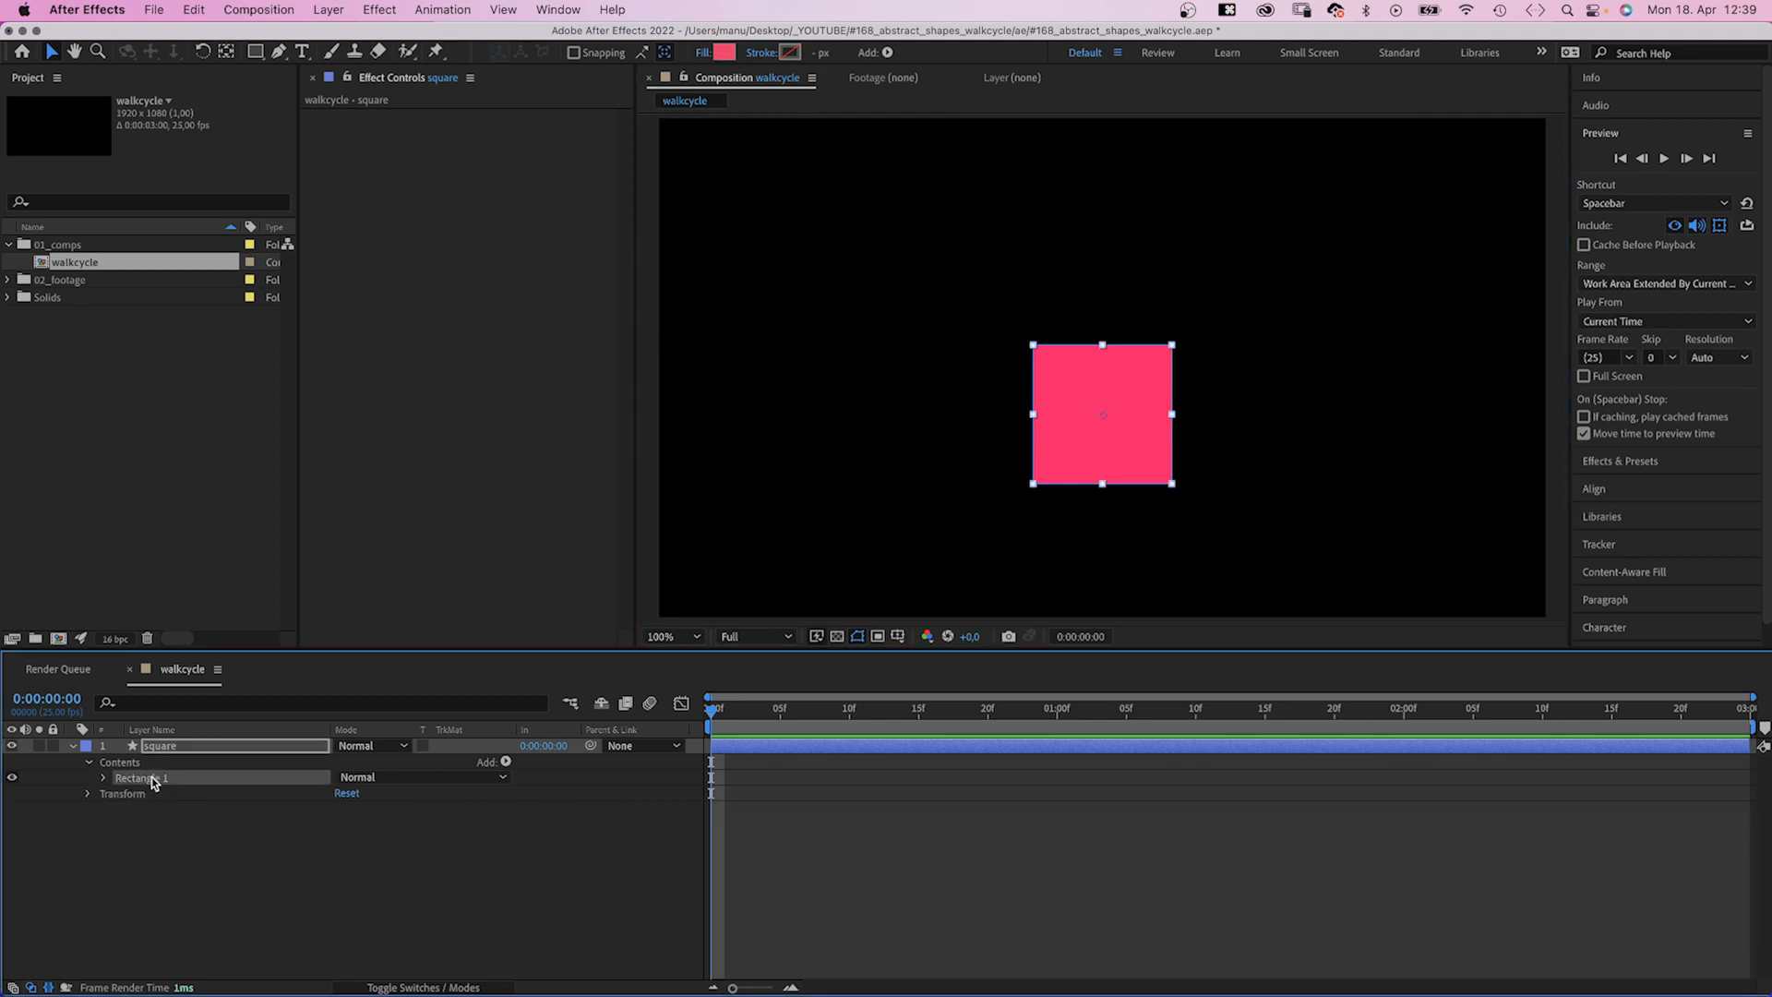
Step: Duplicate Rectangle 1 and fill the copy with blue 4841C0
left_click(506, 762)
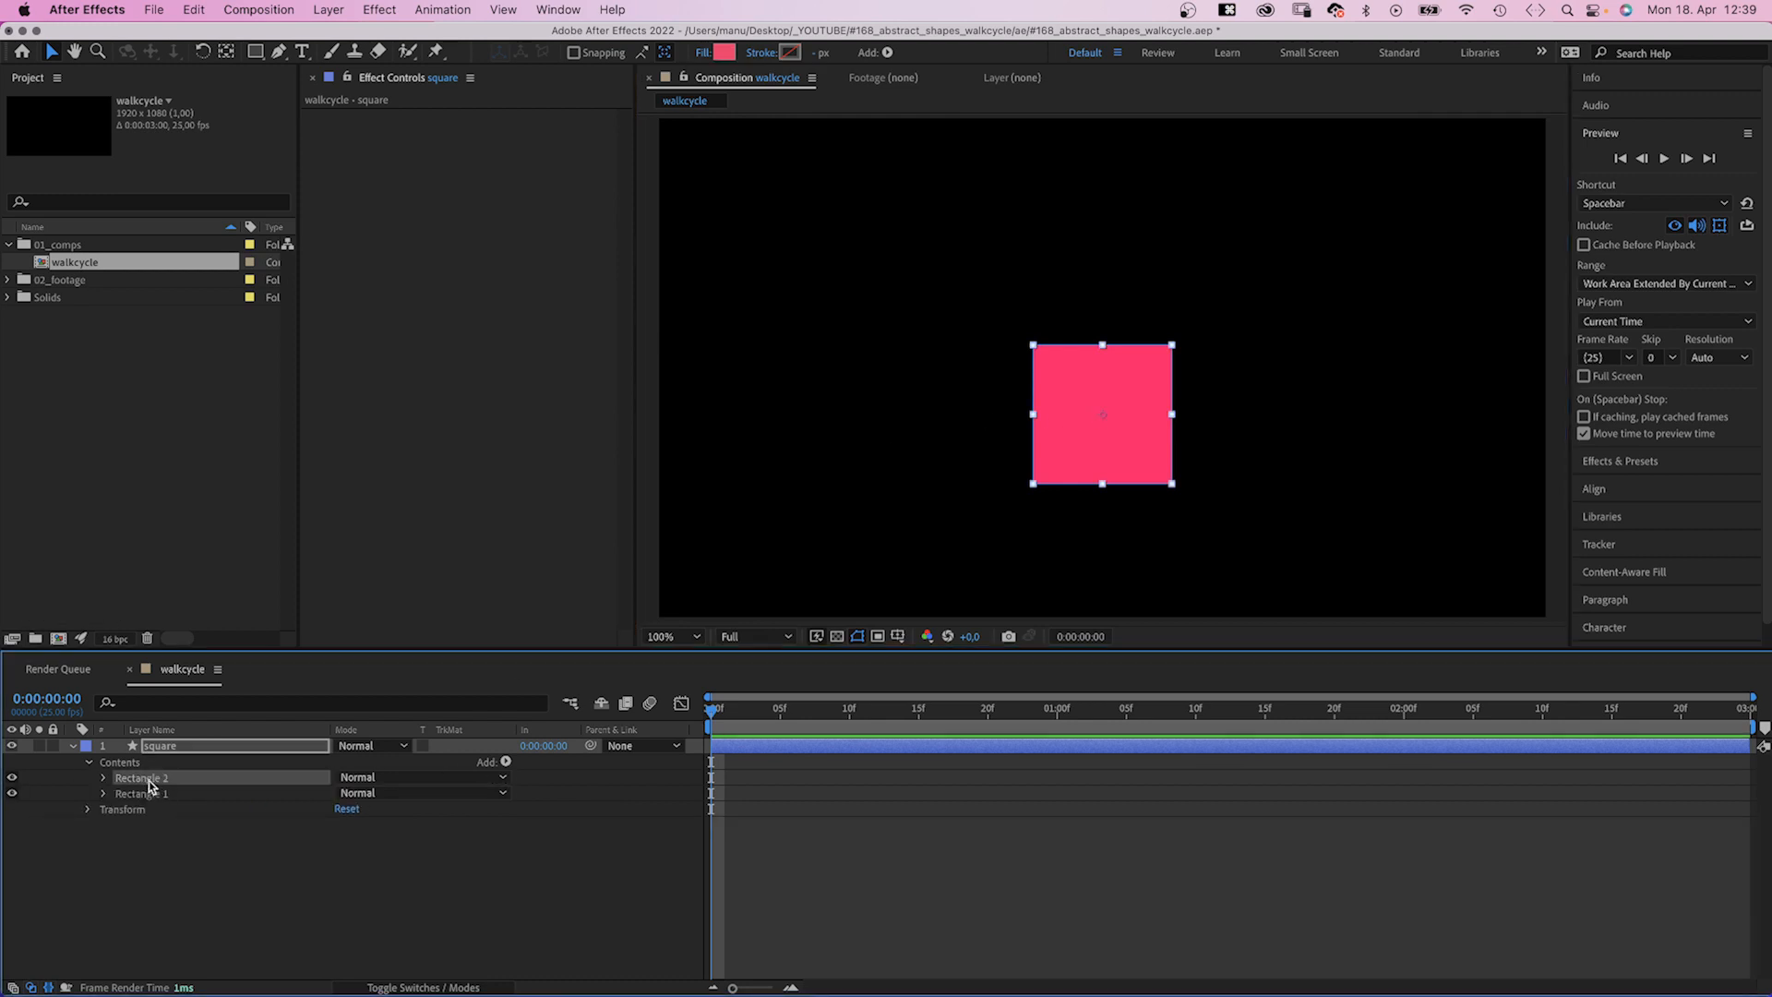
left_click(724, 52)
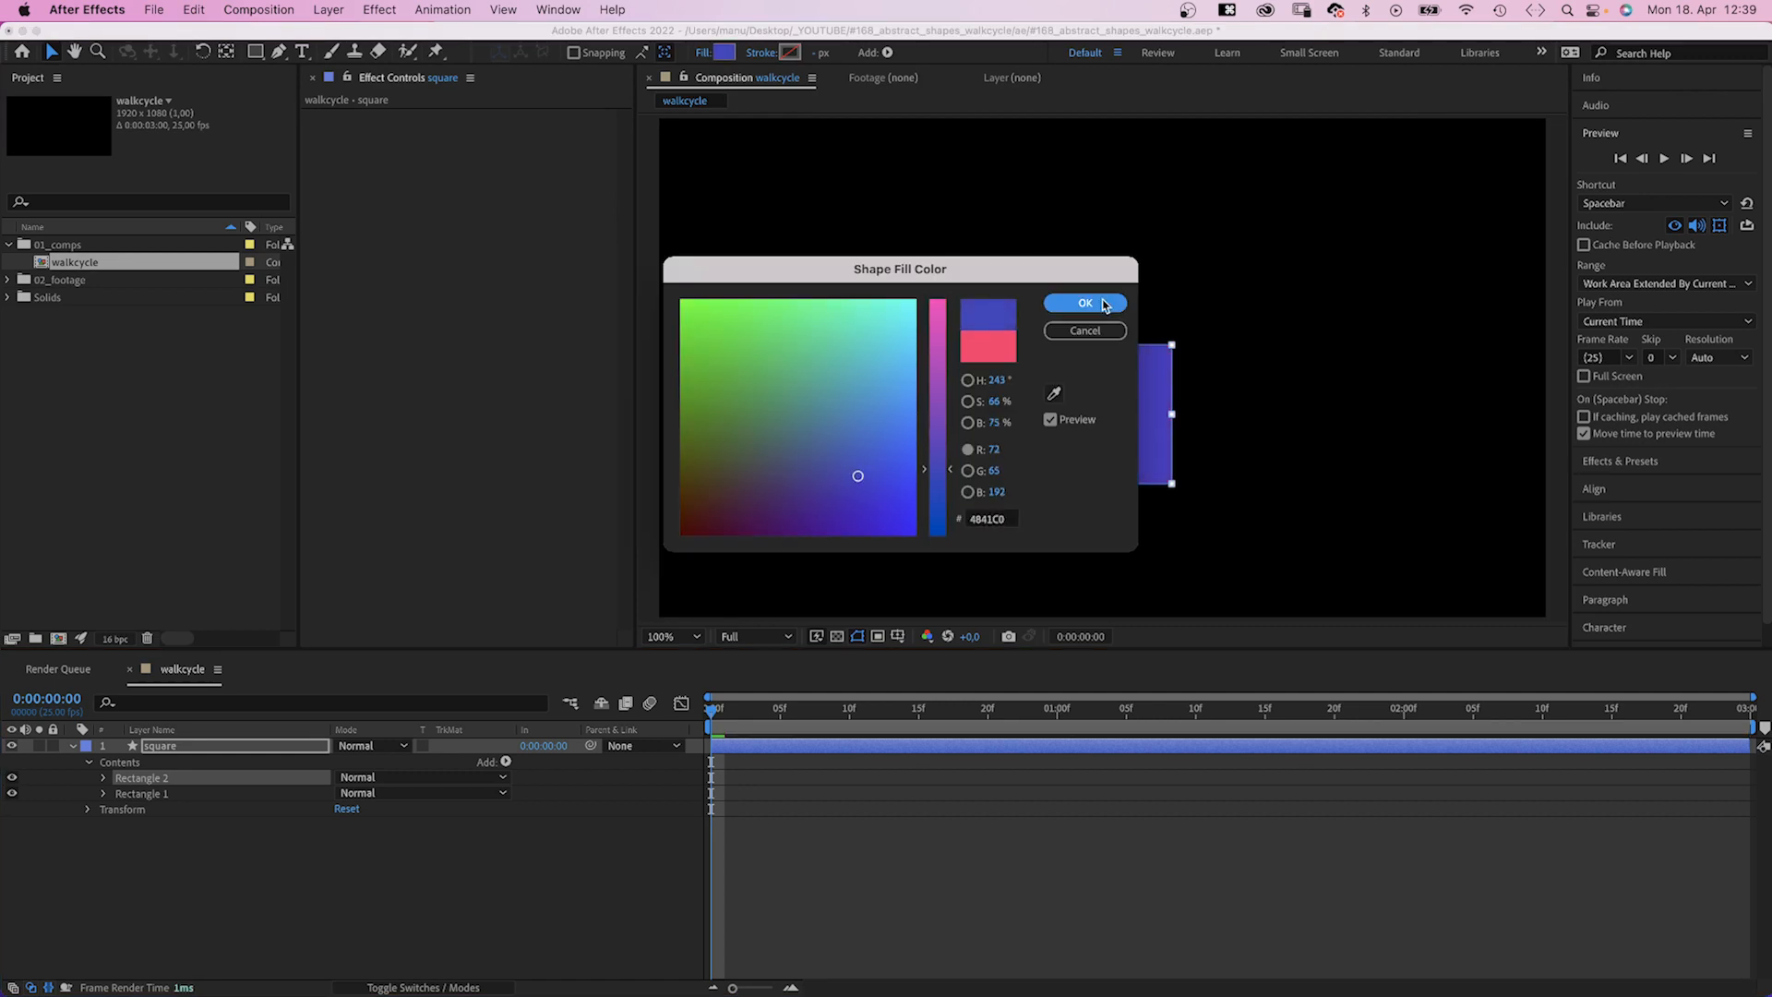
left_click(1084, 303)
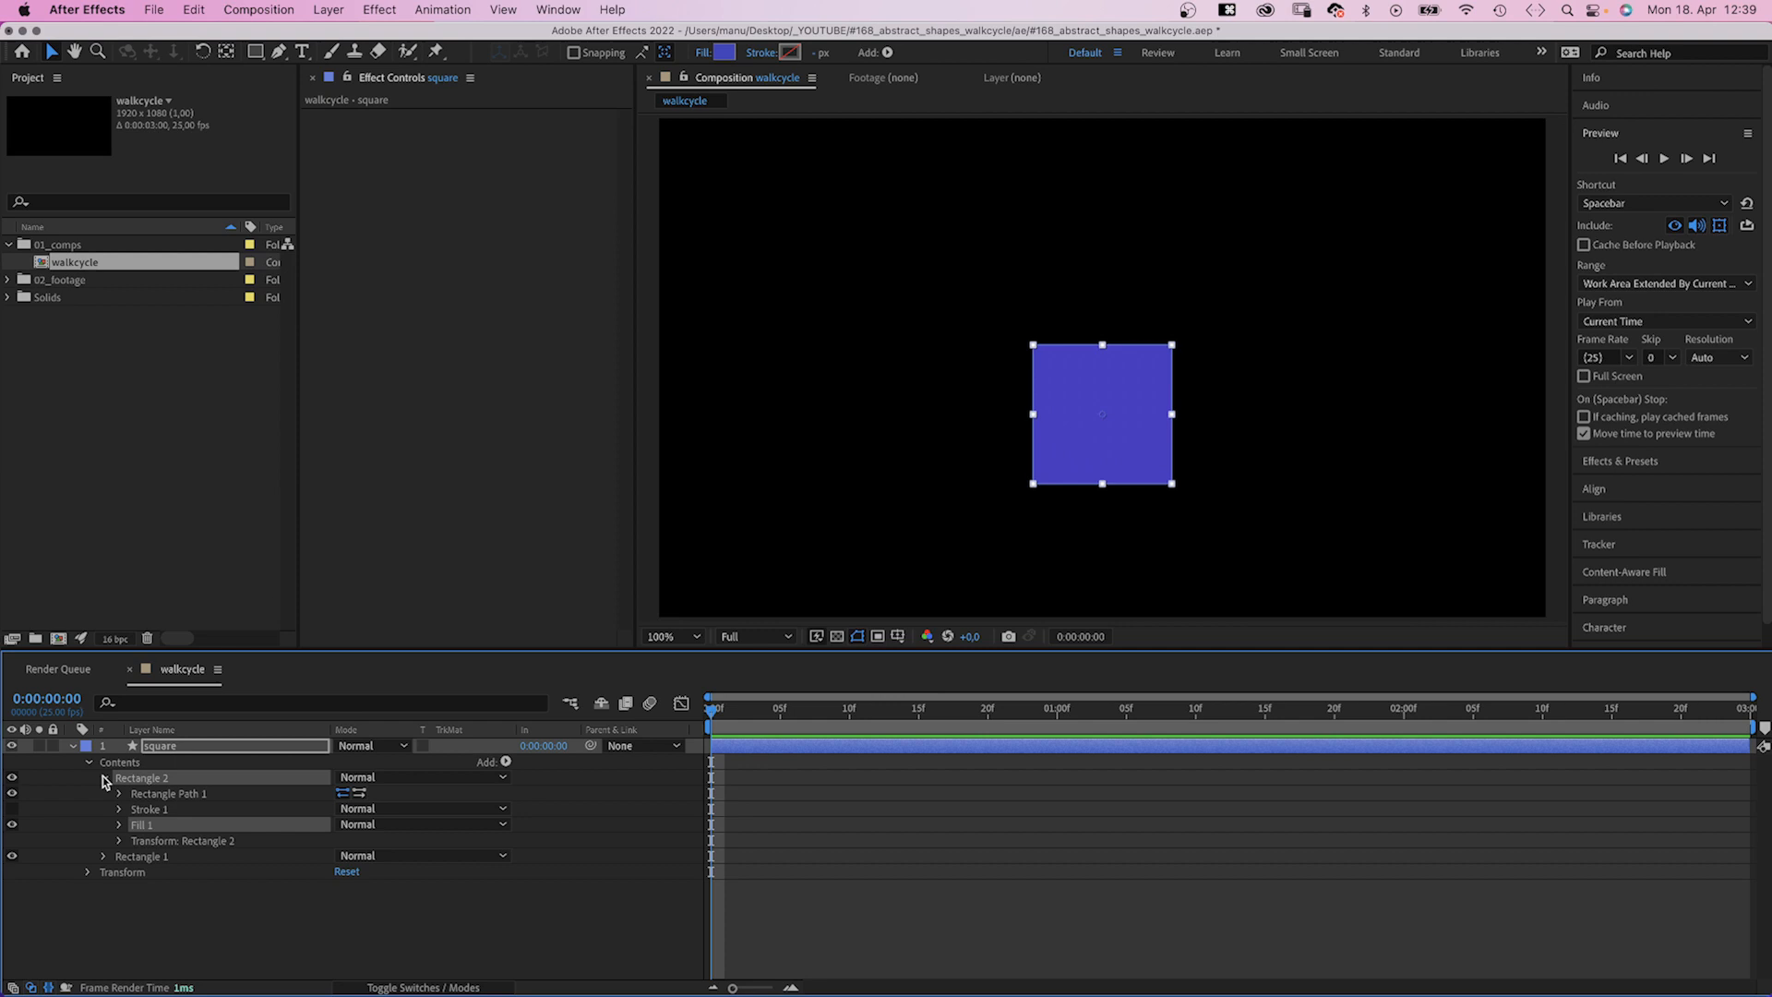
Step: Add Round Corners with radius 525 and shrink Rectangle 2 to 50×50
left_click(505, 761)
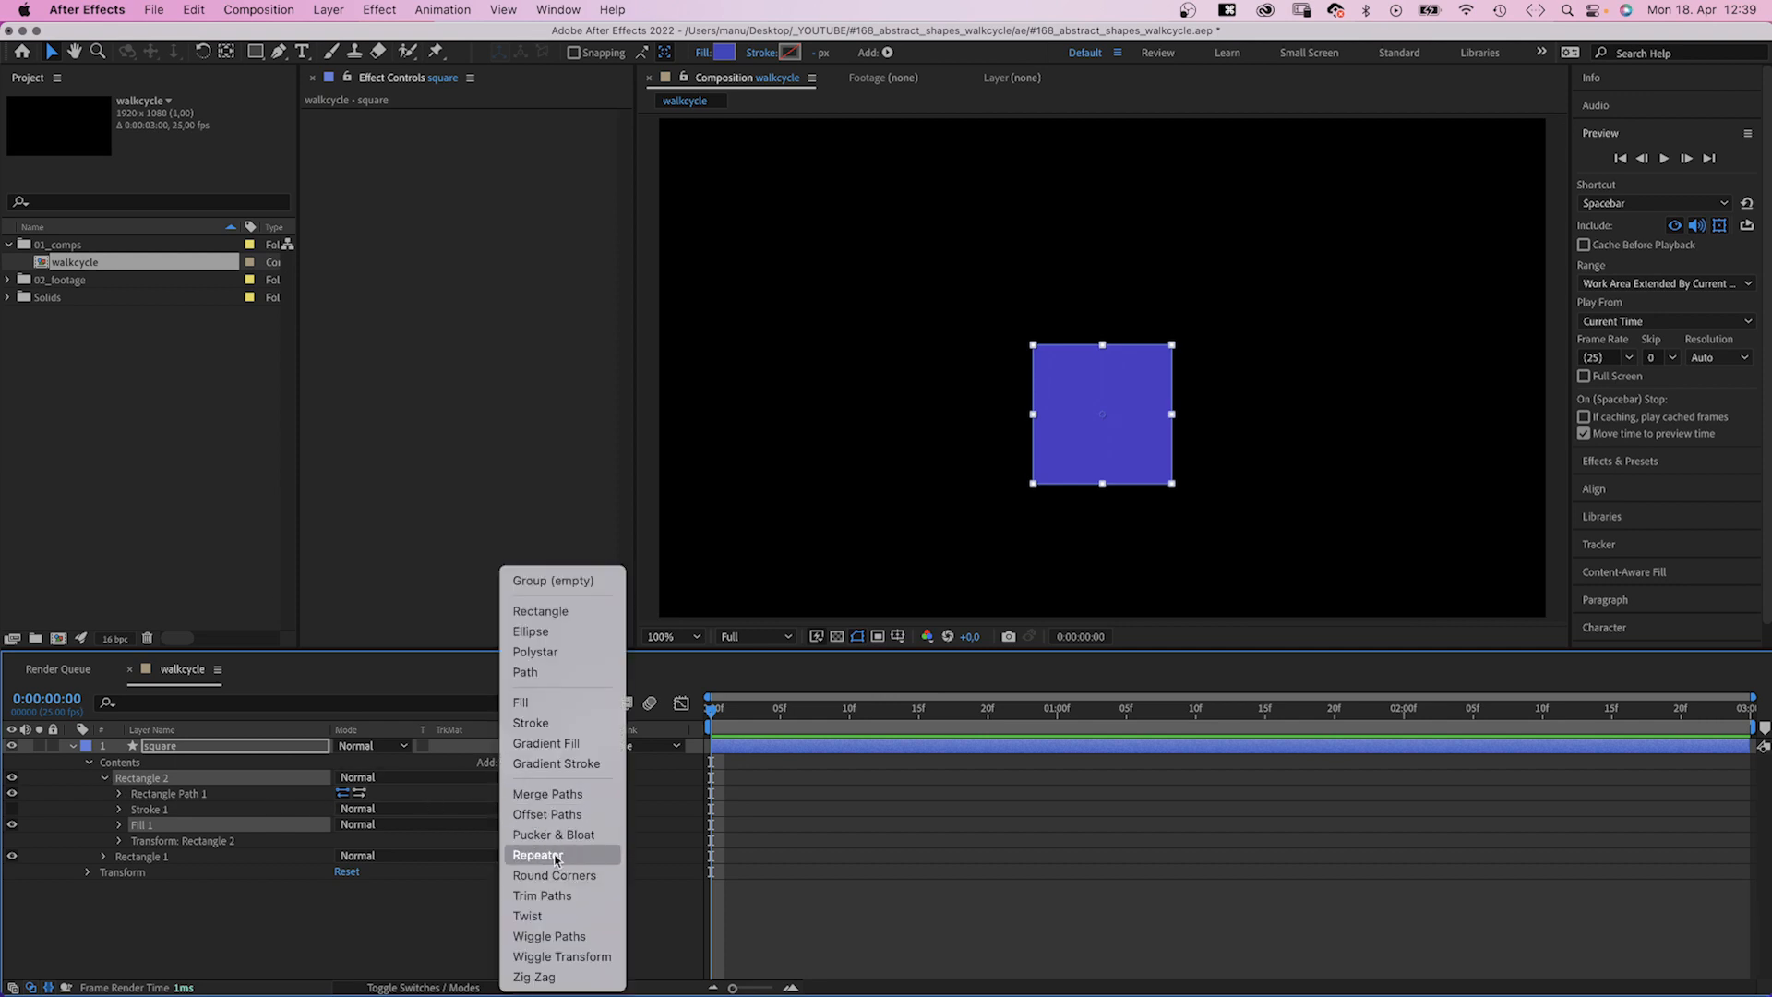
left_click(554, 874)
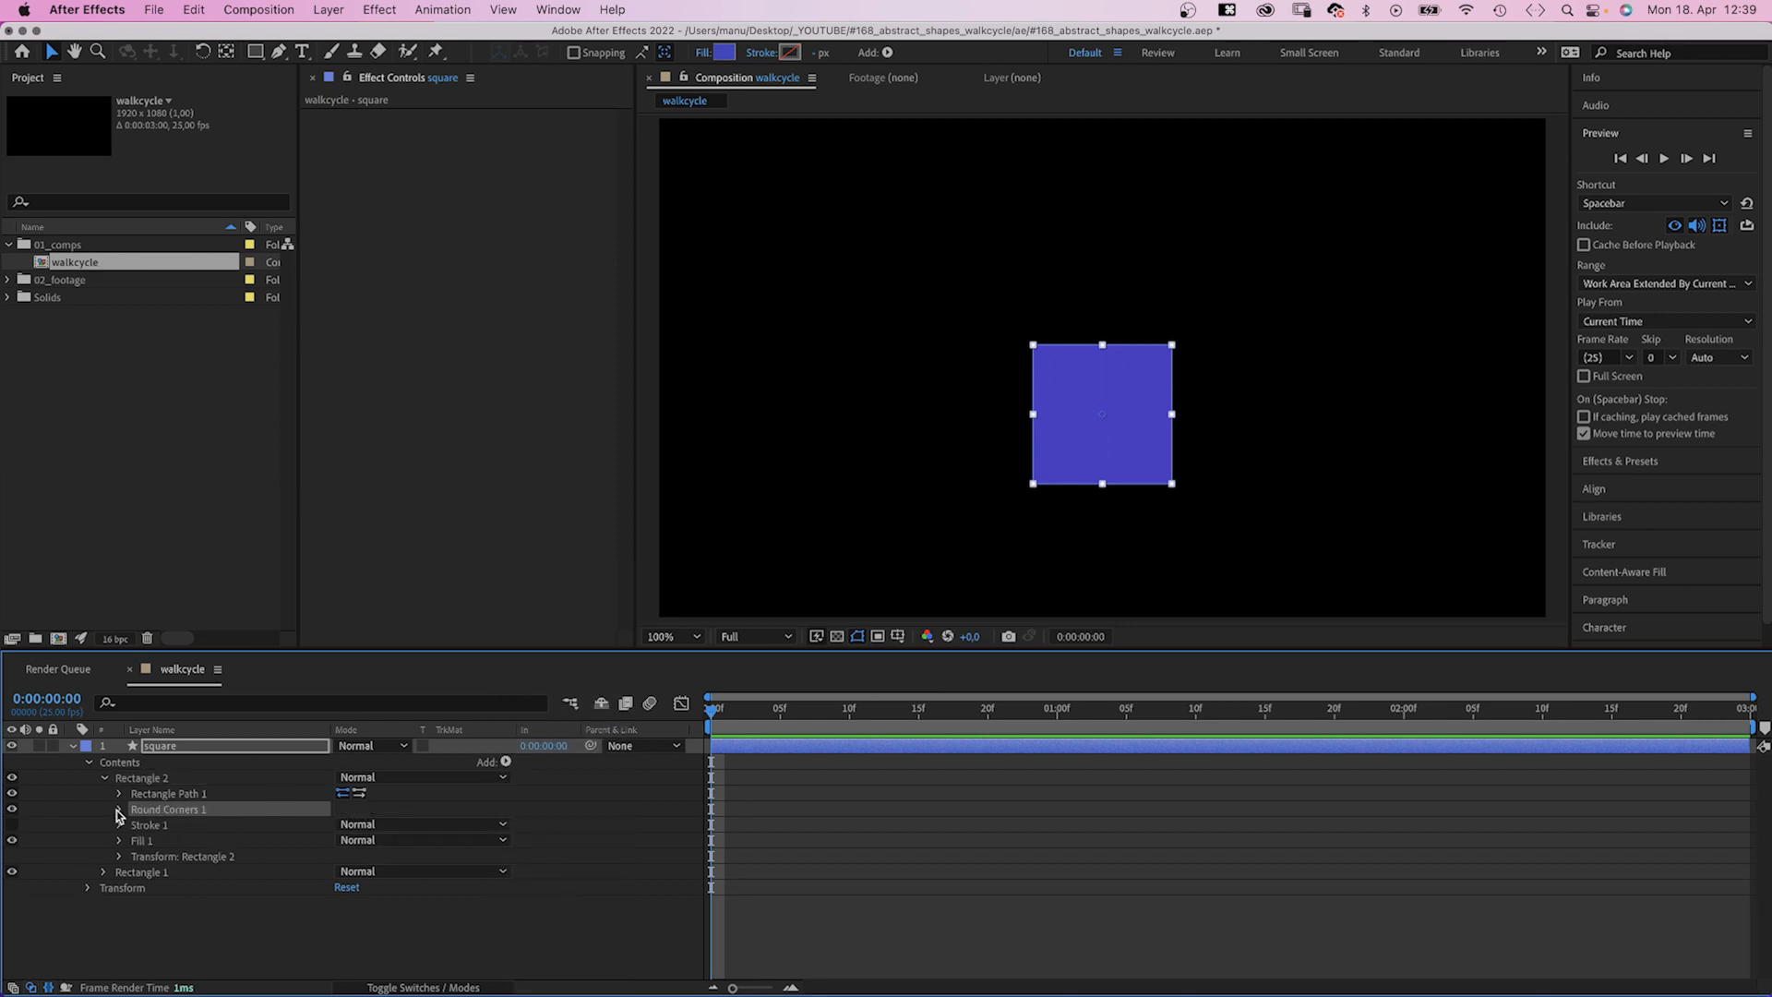
left_click(119, 809)
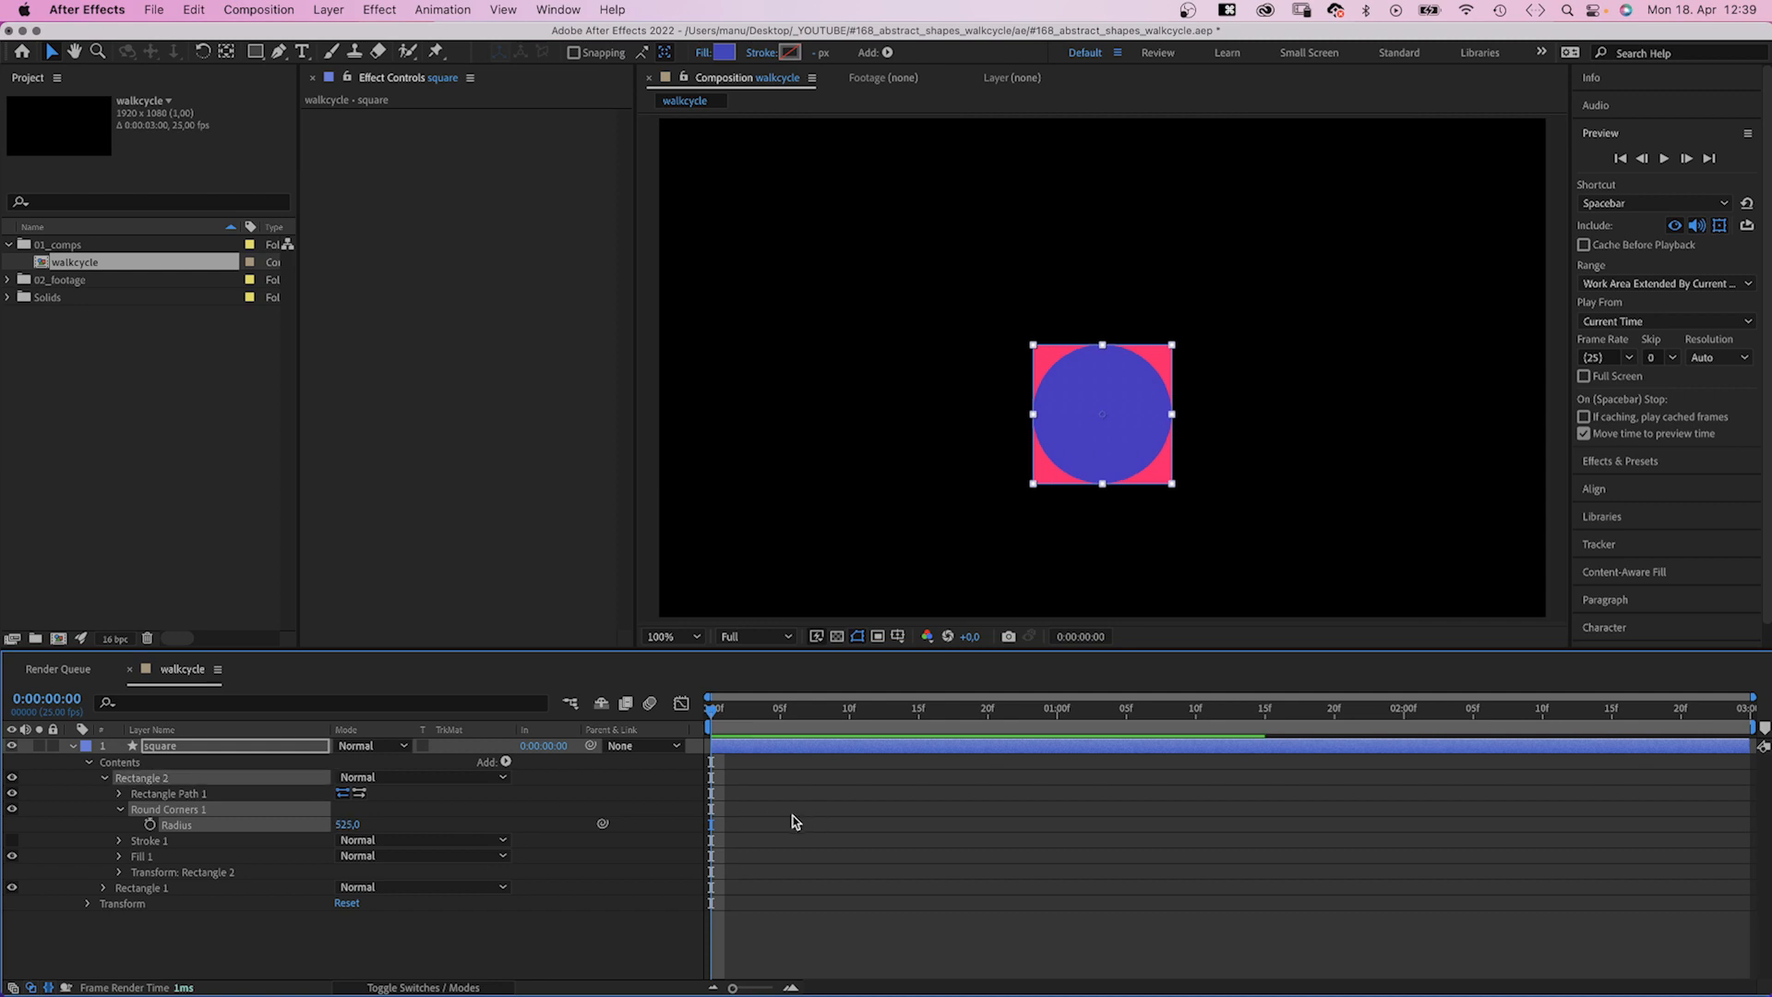
left_click(118, 794)
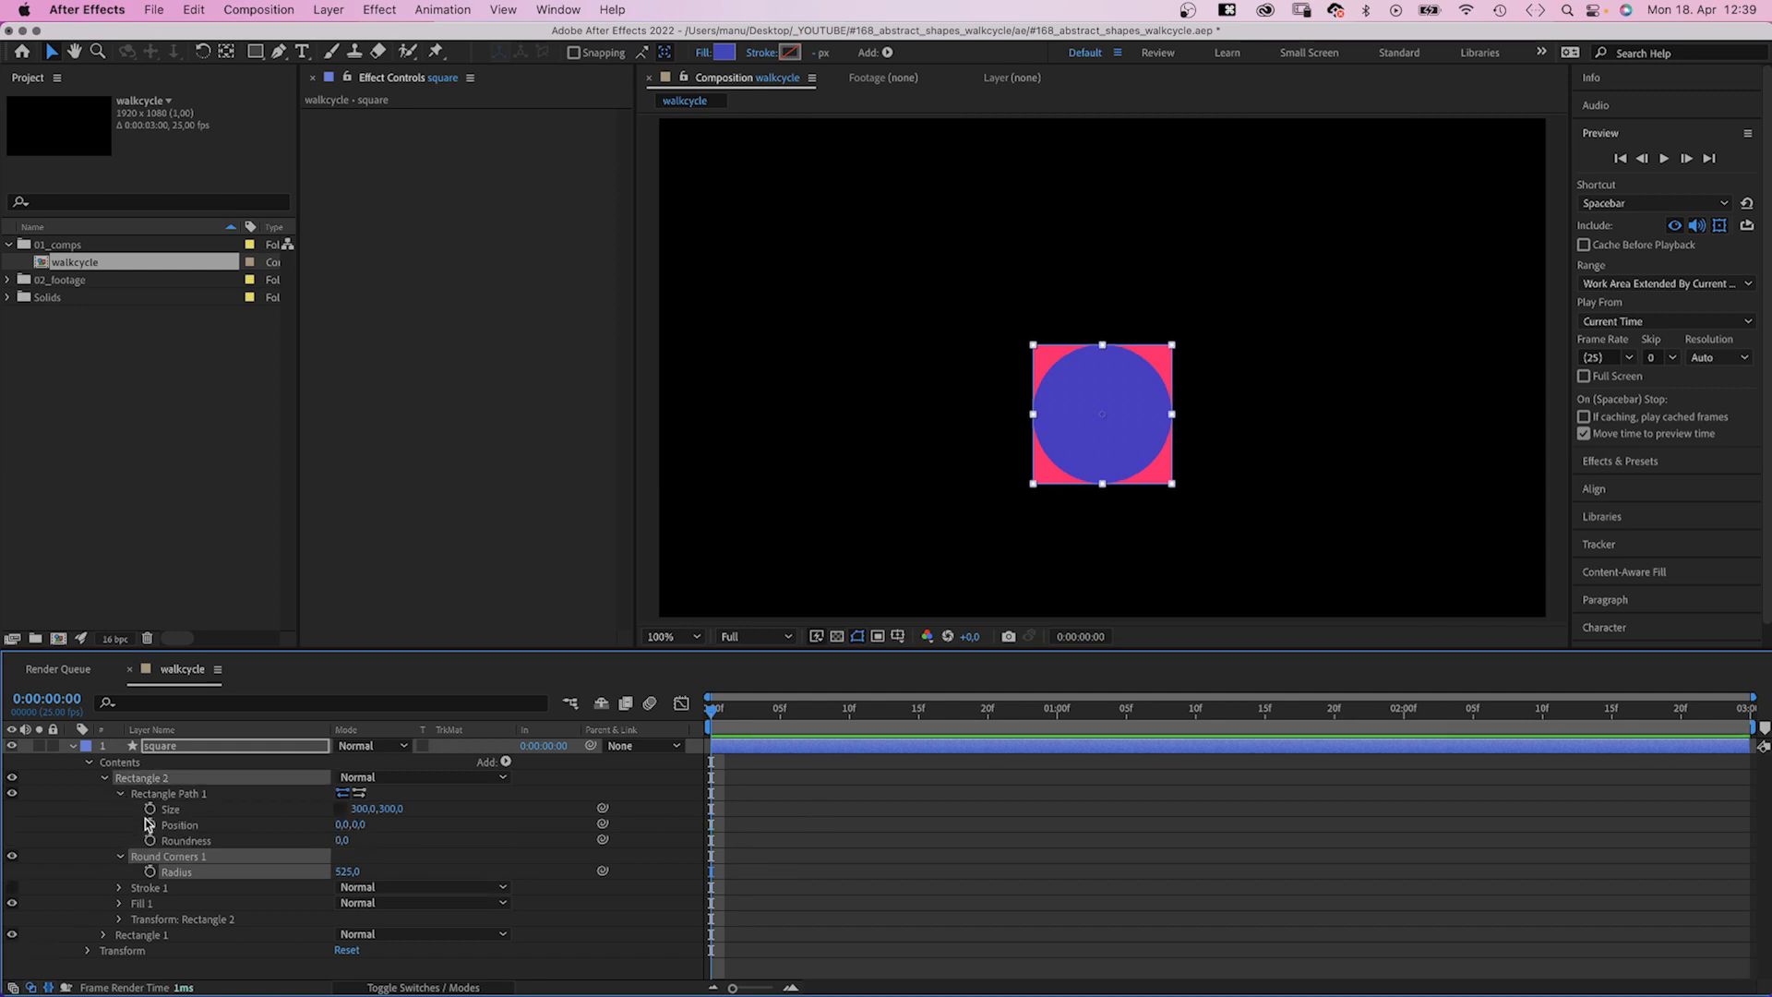
left_click(364, 809)
type("50")
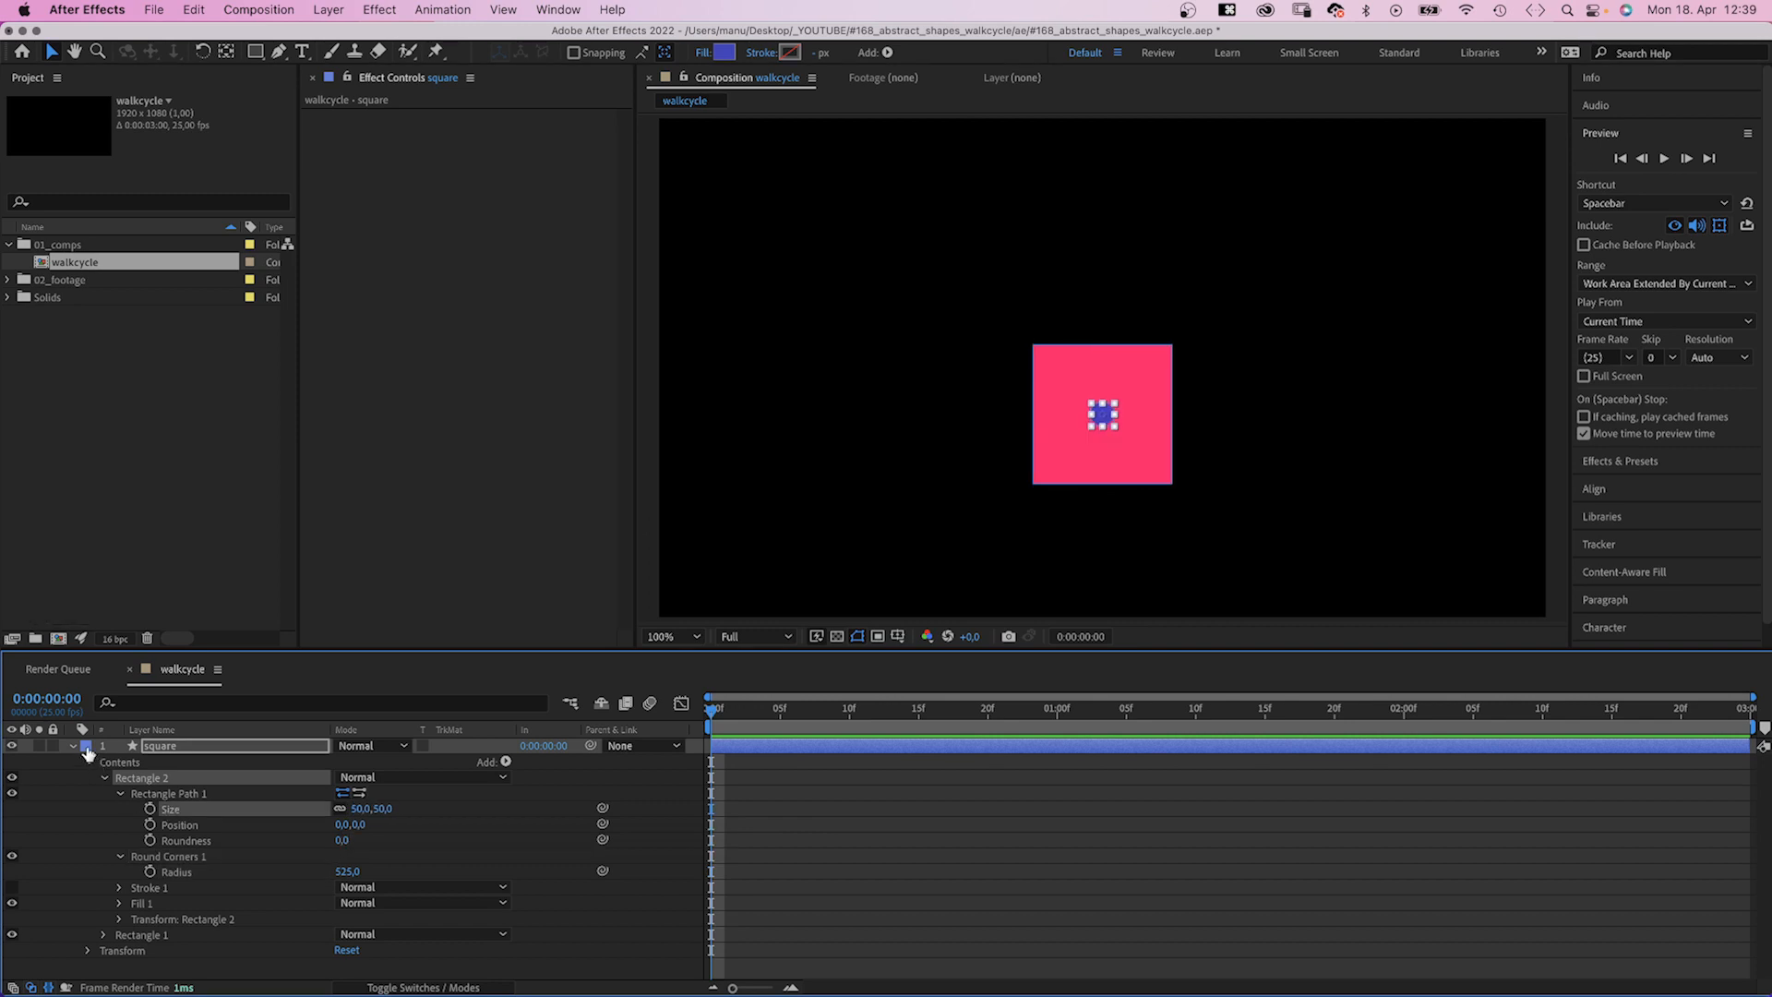
Step: Draw a horizontal floor line with the Pen tool and give it a white 6 px stroke
left_click(72, 746)
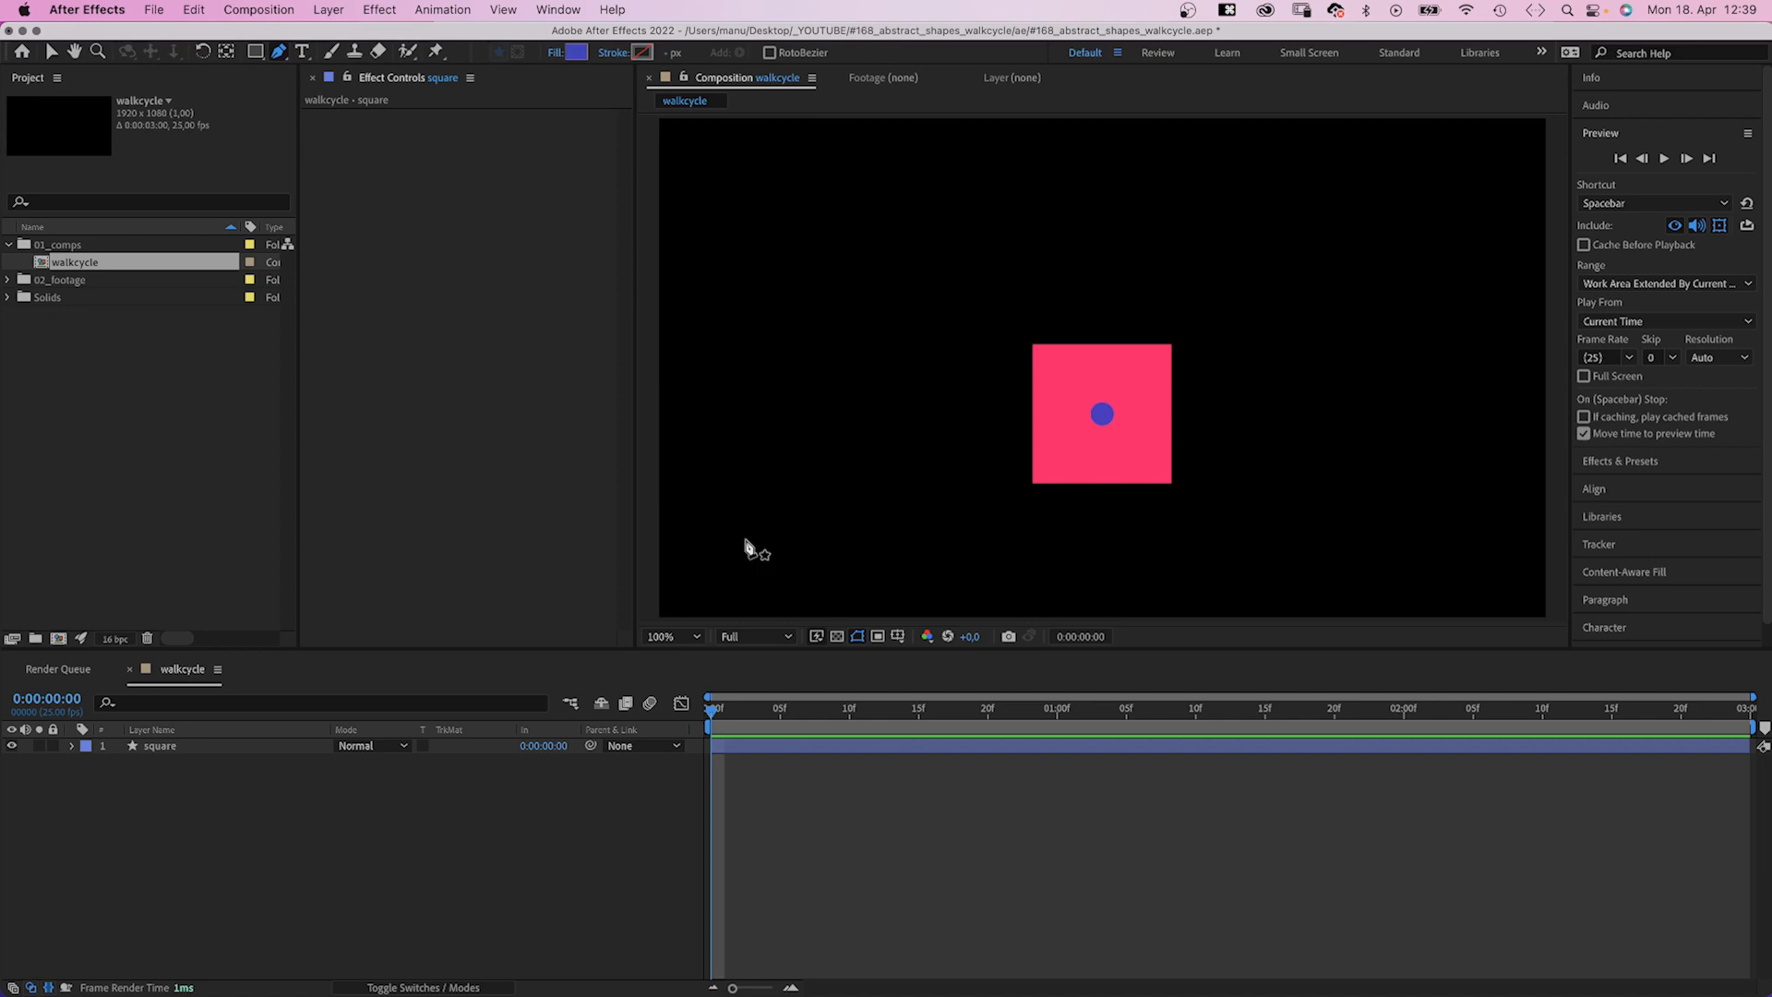
left_click(733, 524)
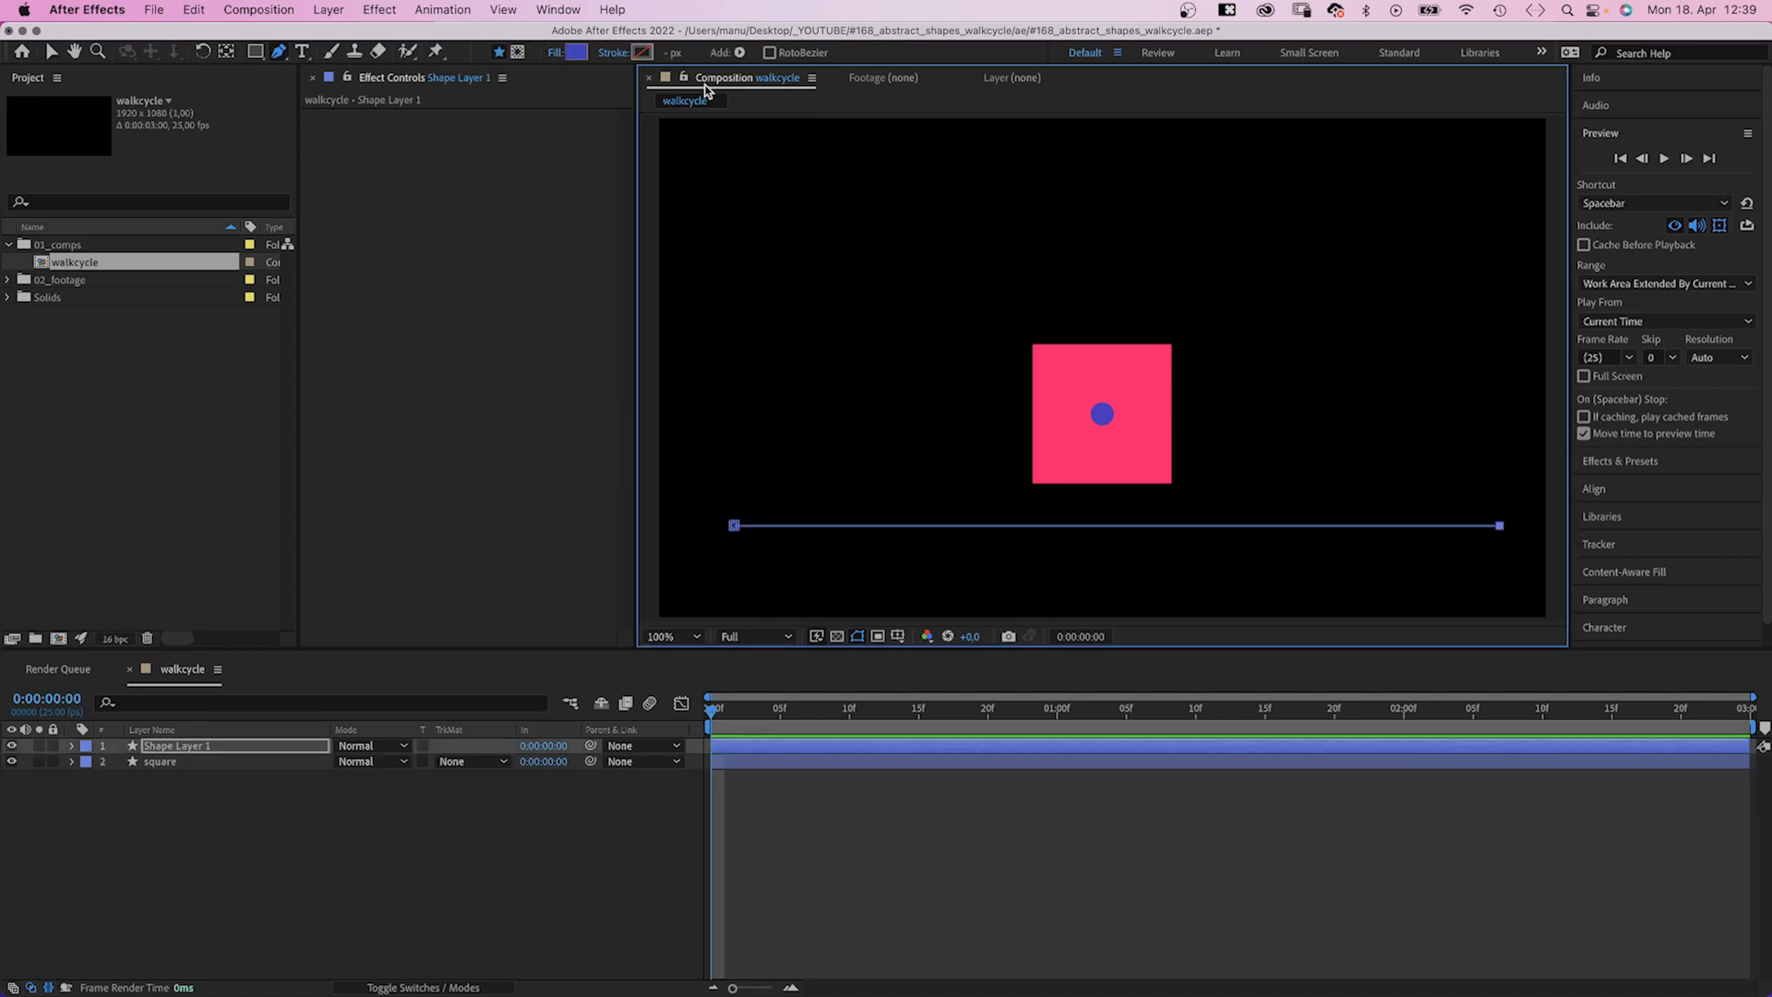
left_click(576, 51)
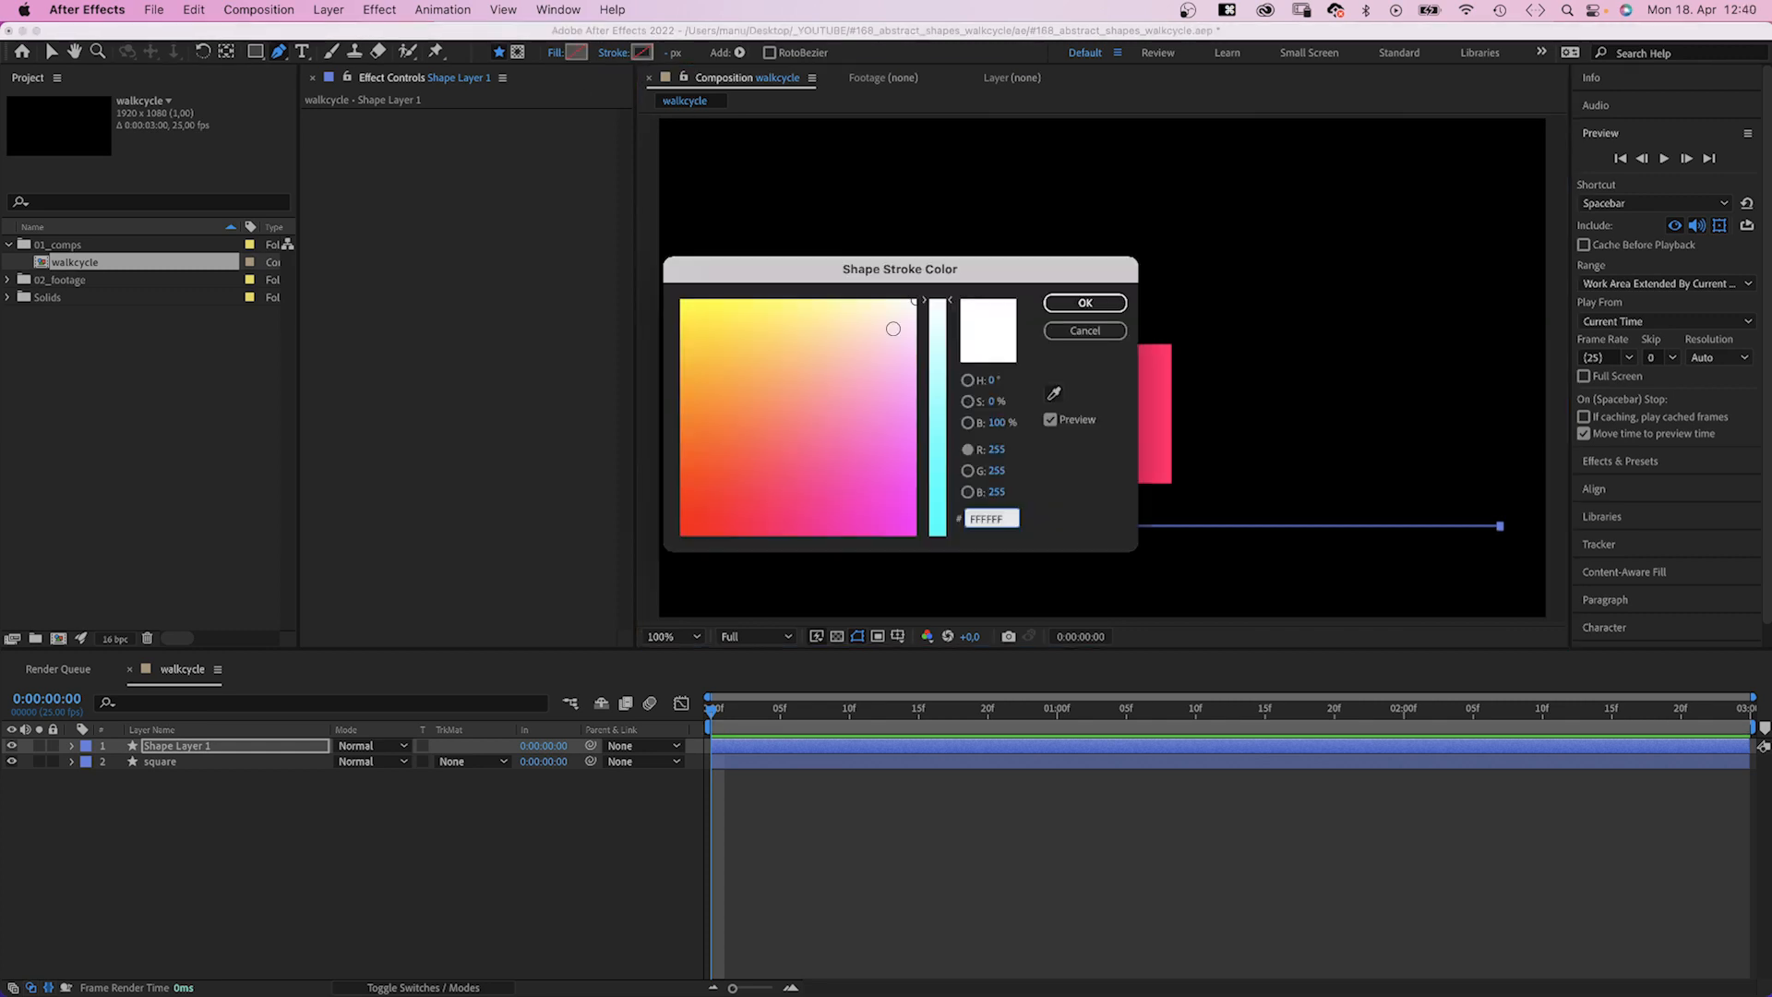
left_click(1083, 301)
type("floor")
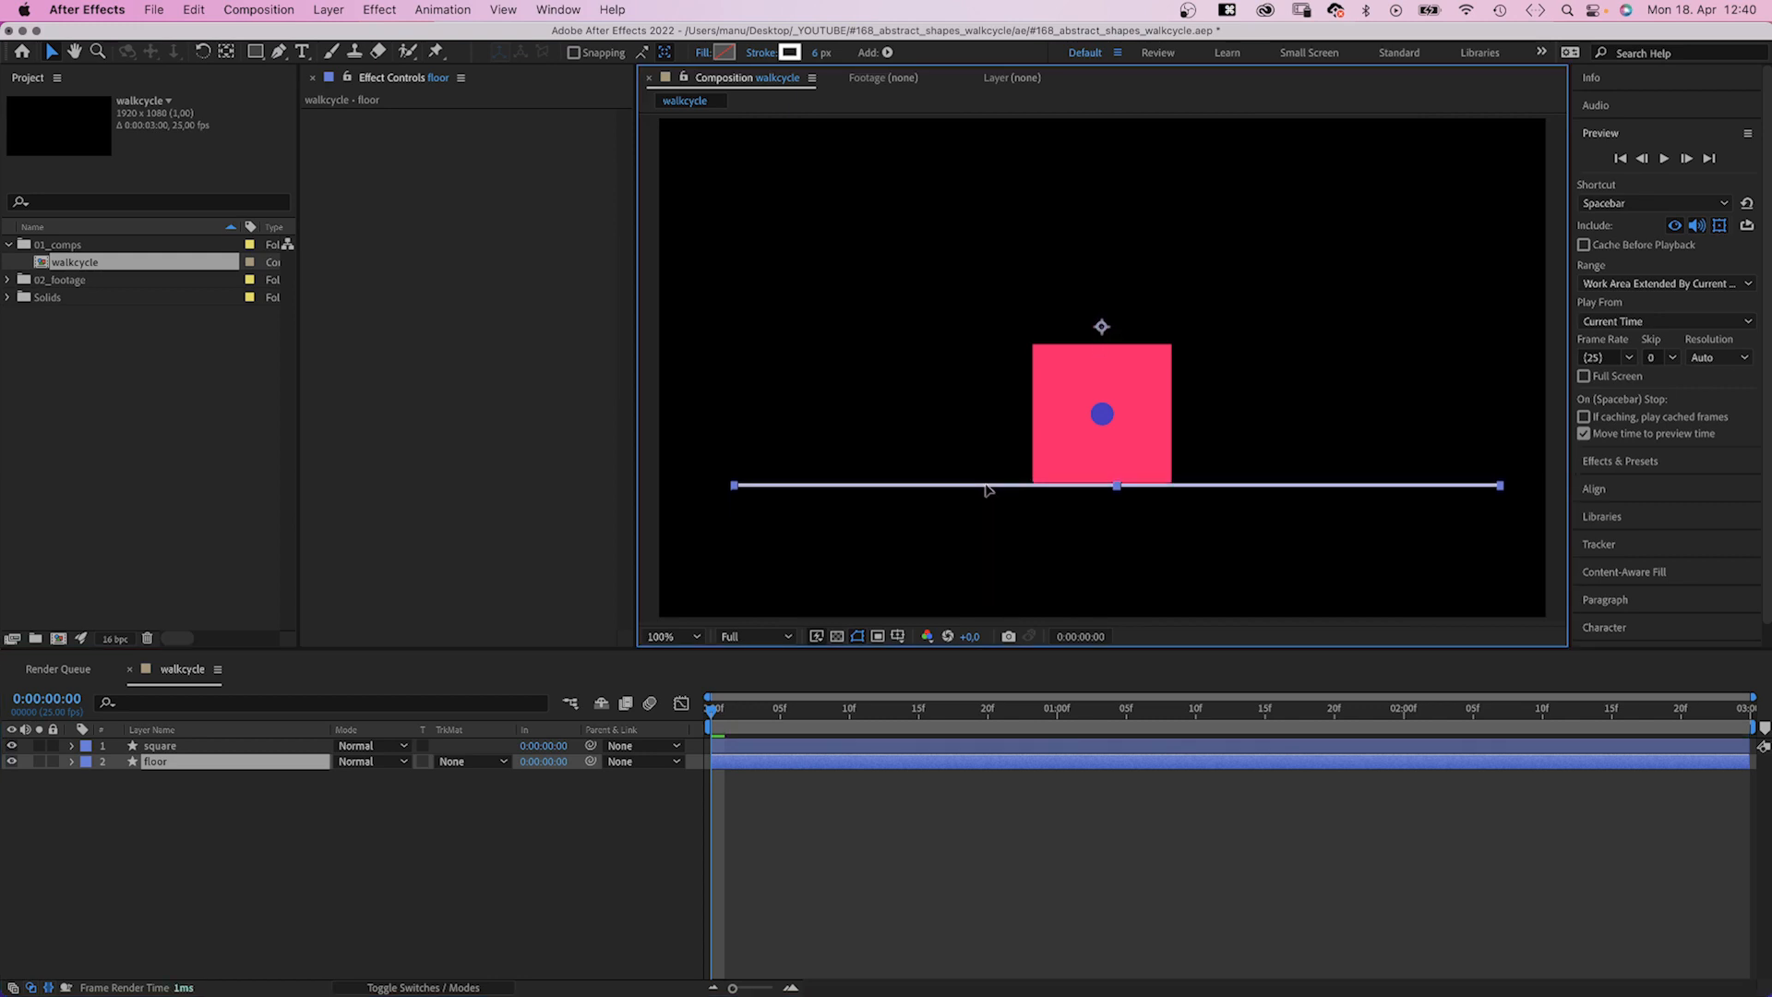
Step: Move the square's anchor point to its bottom-right corner and reveal Position and Rotation
left_click(159, 744)
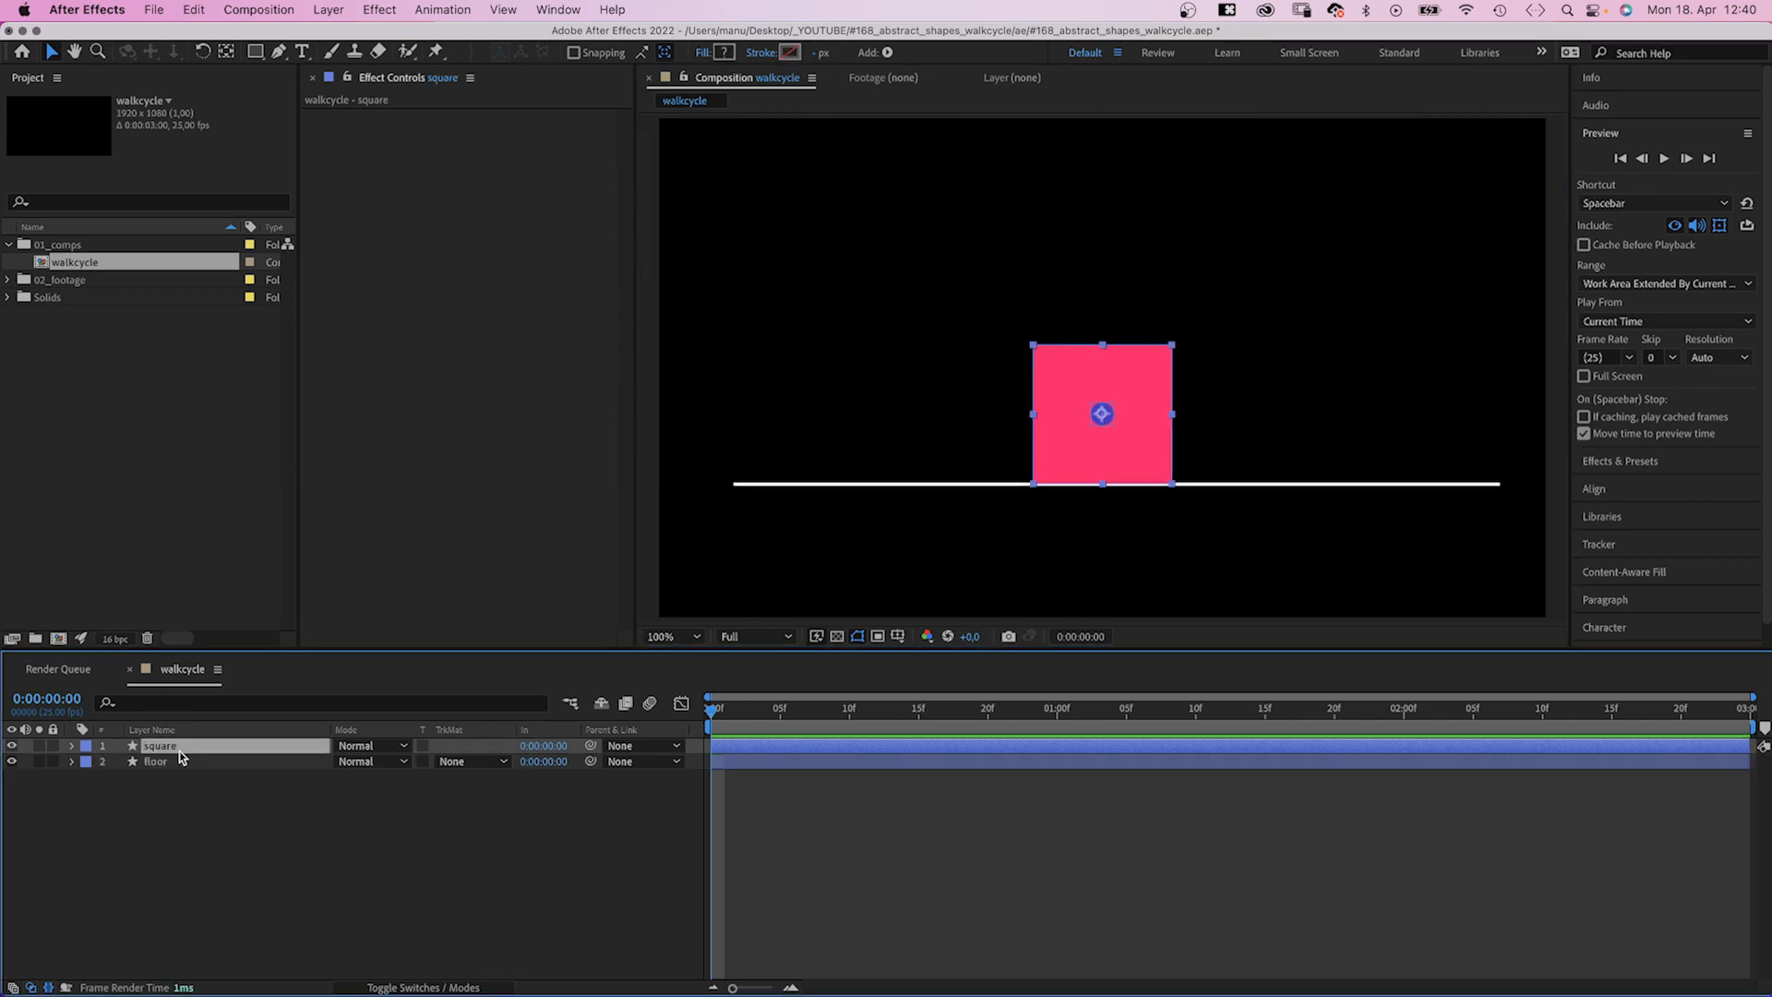
left_click(225, 51)
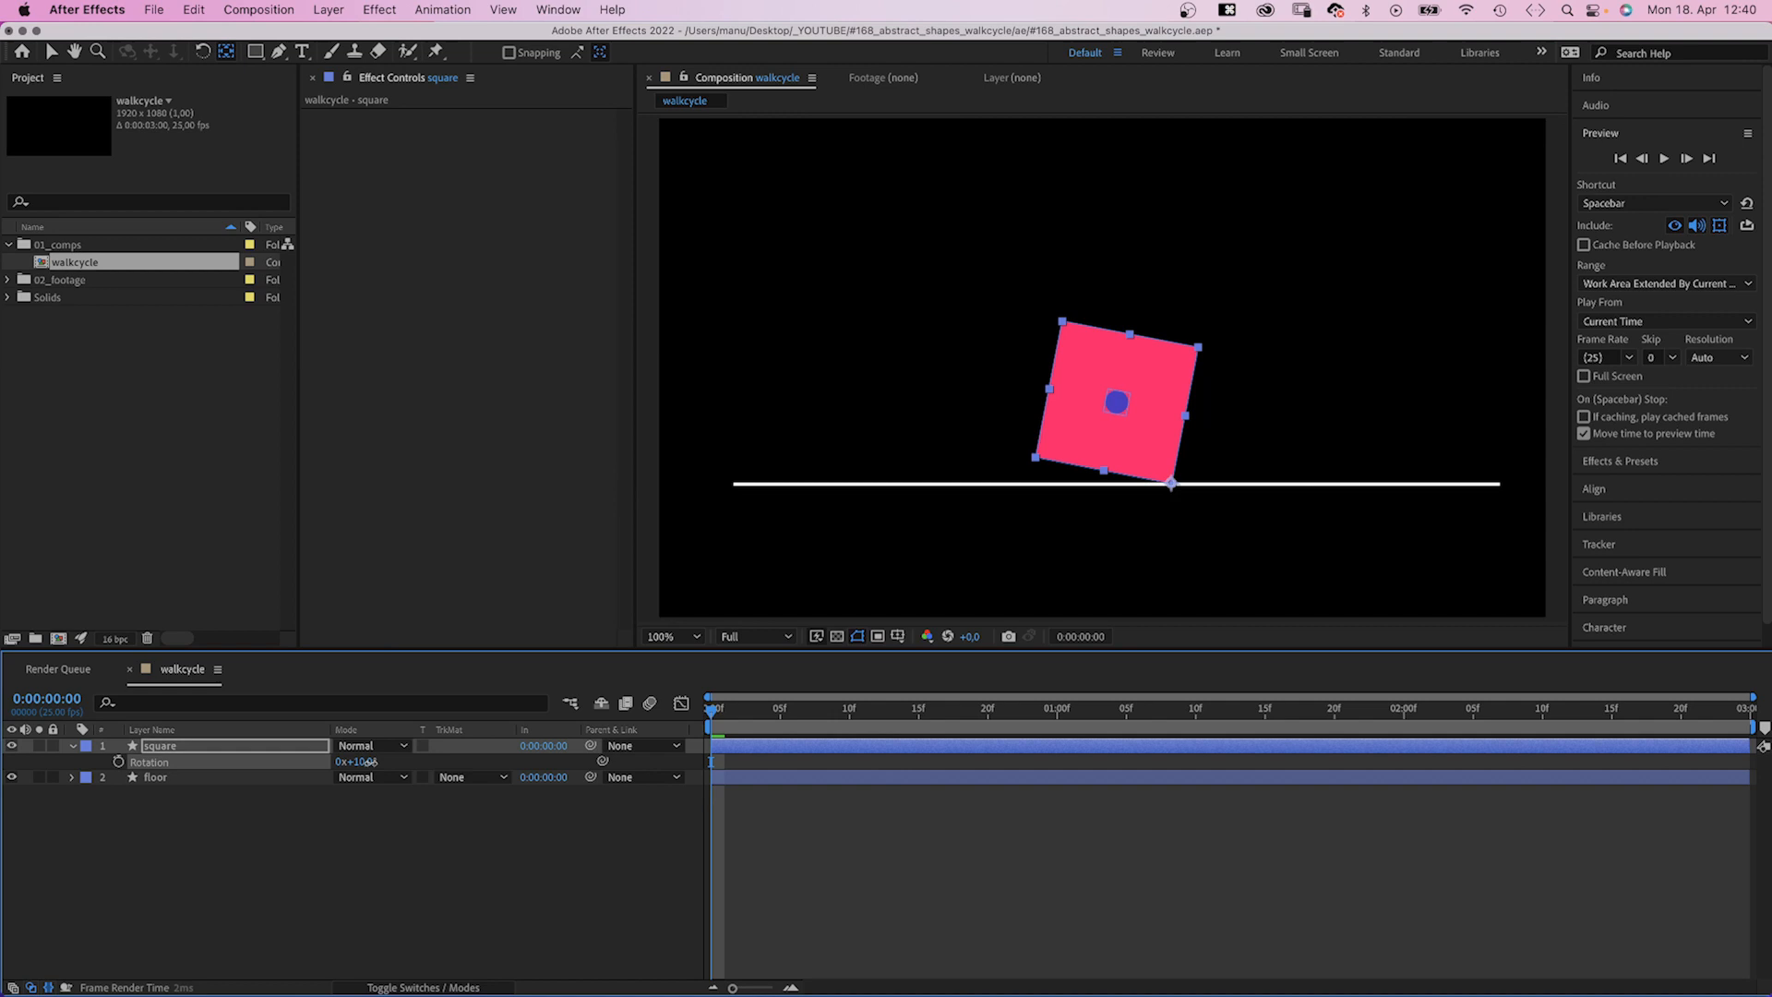
key("cmd+z")
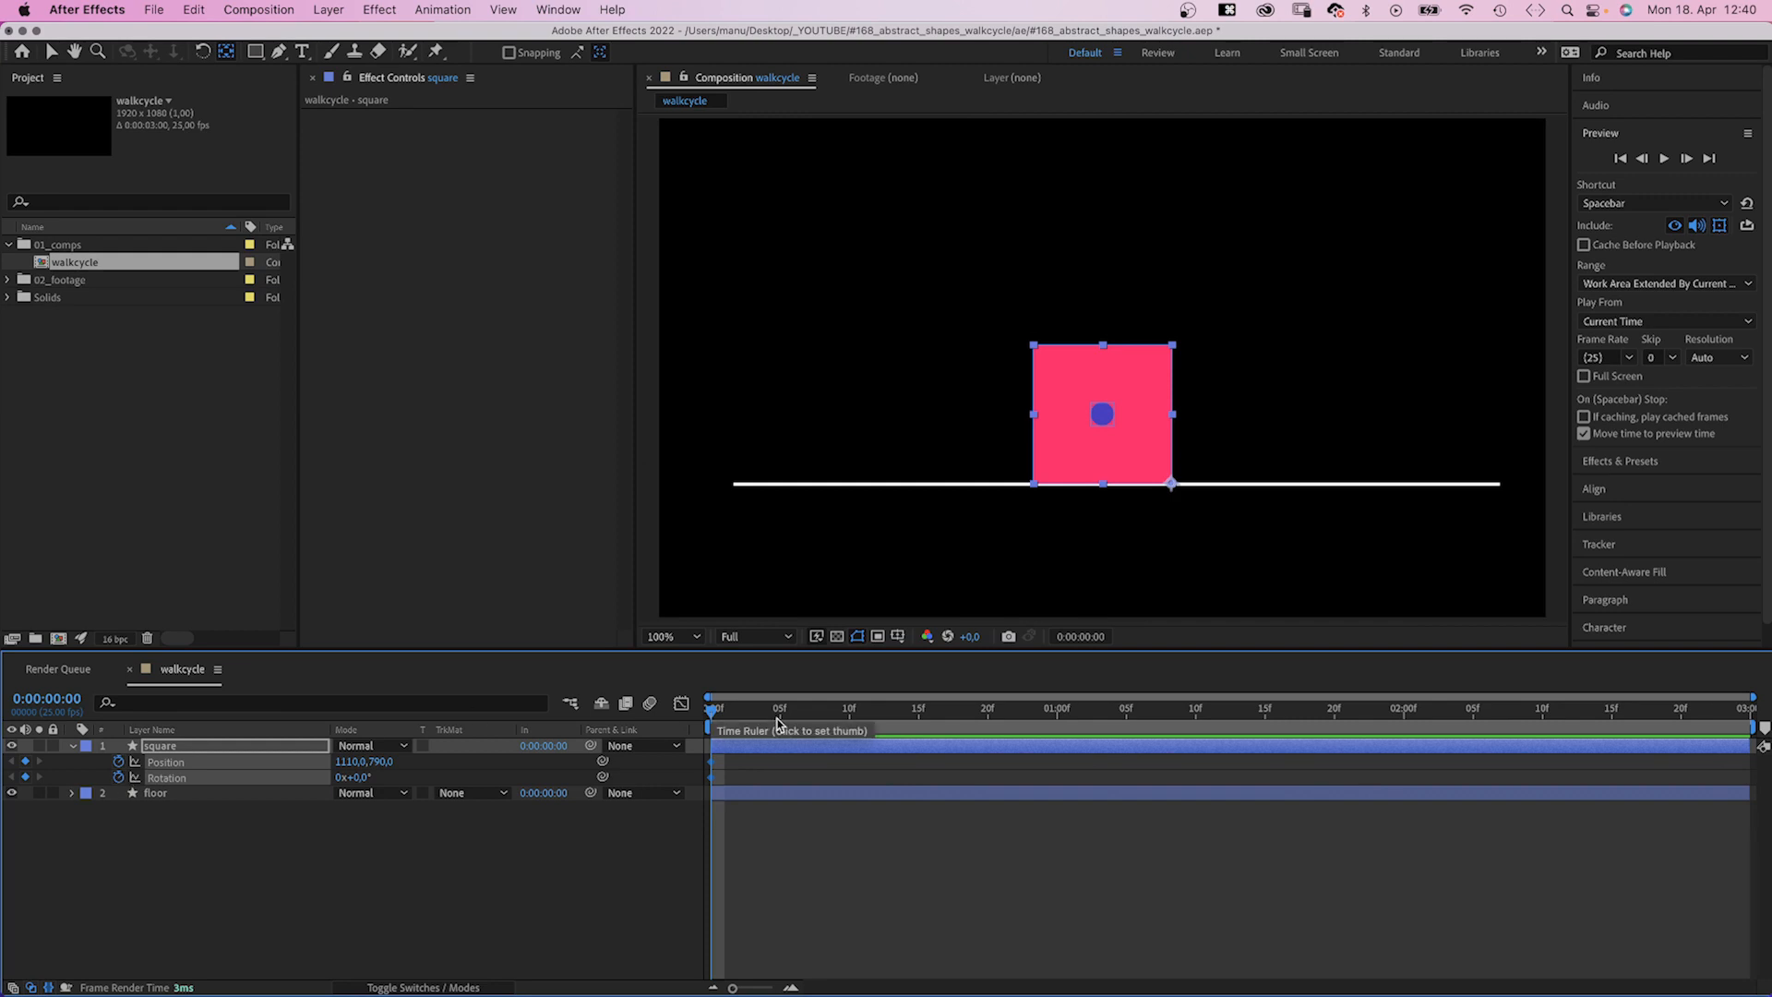
Step: Keyframe Position and Rotation from 0 so the square rolls 90° along the floor
left_click(851, 709)
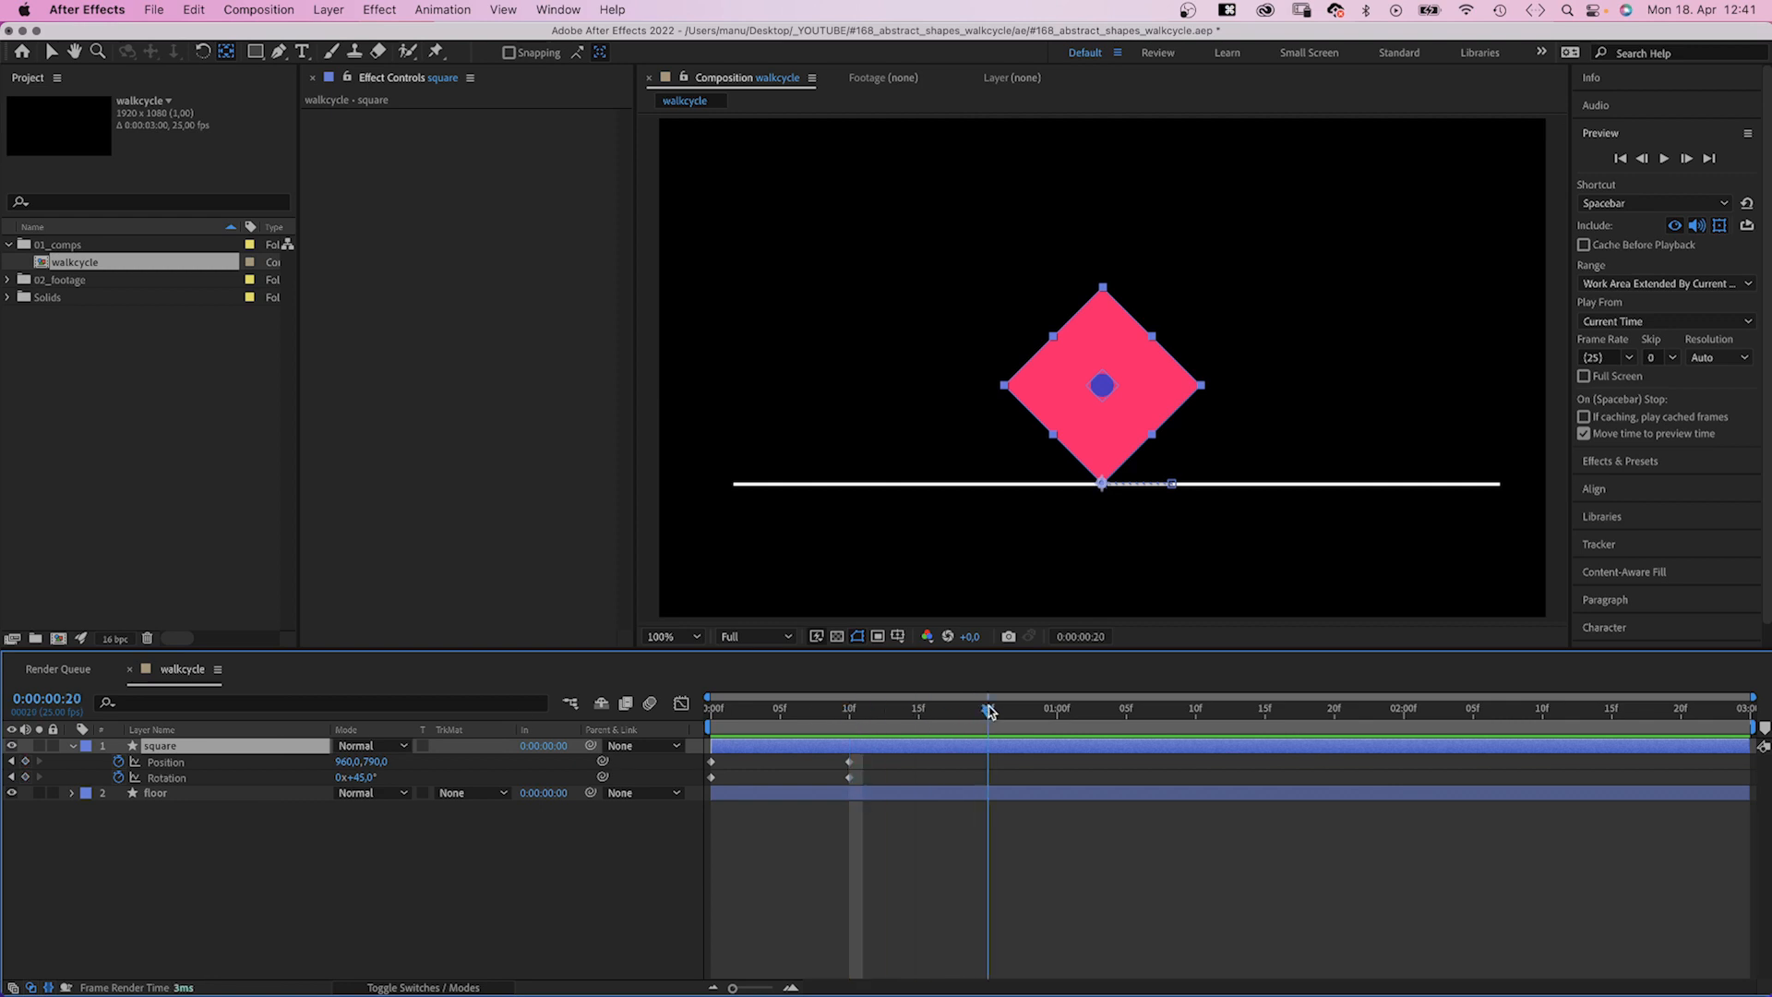
double_click(362, 778)
type("90")
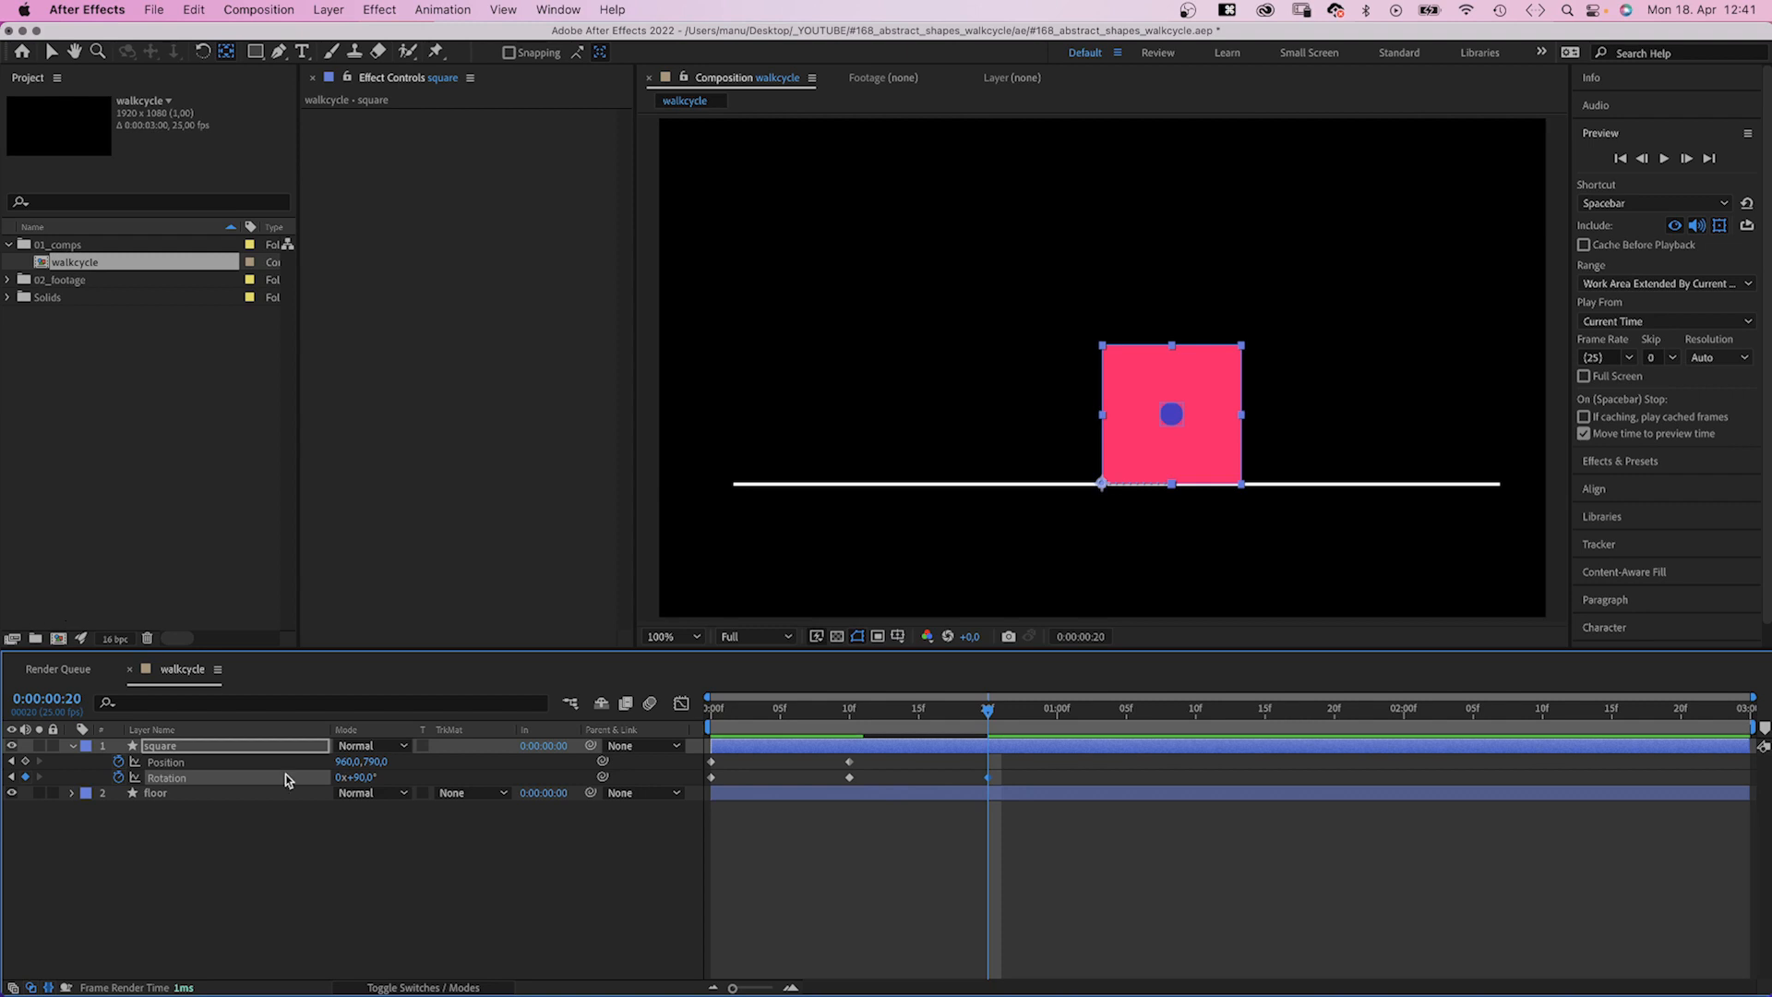
double_click(345, 762)
type("810")
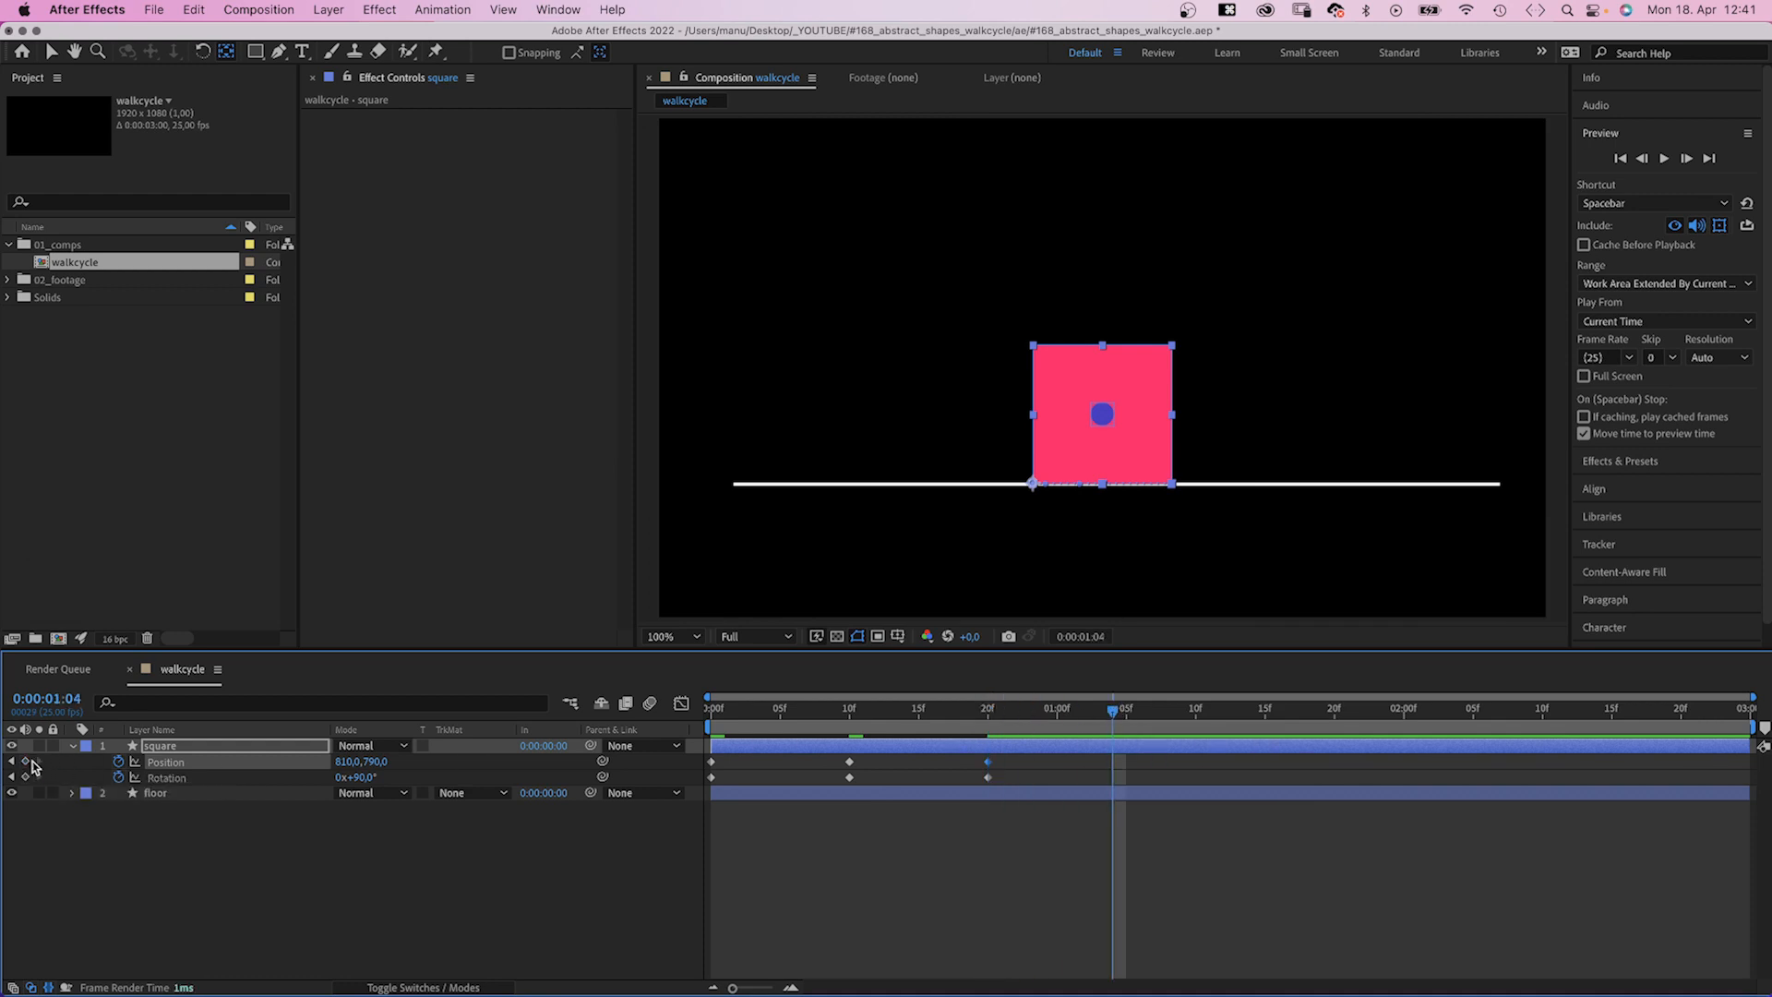
mouse_move(737, 720)
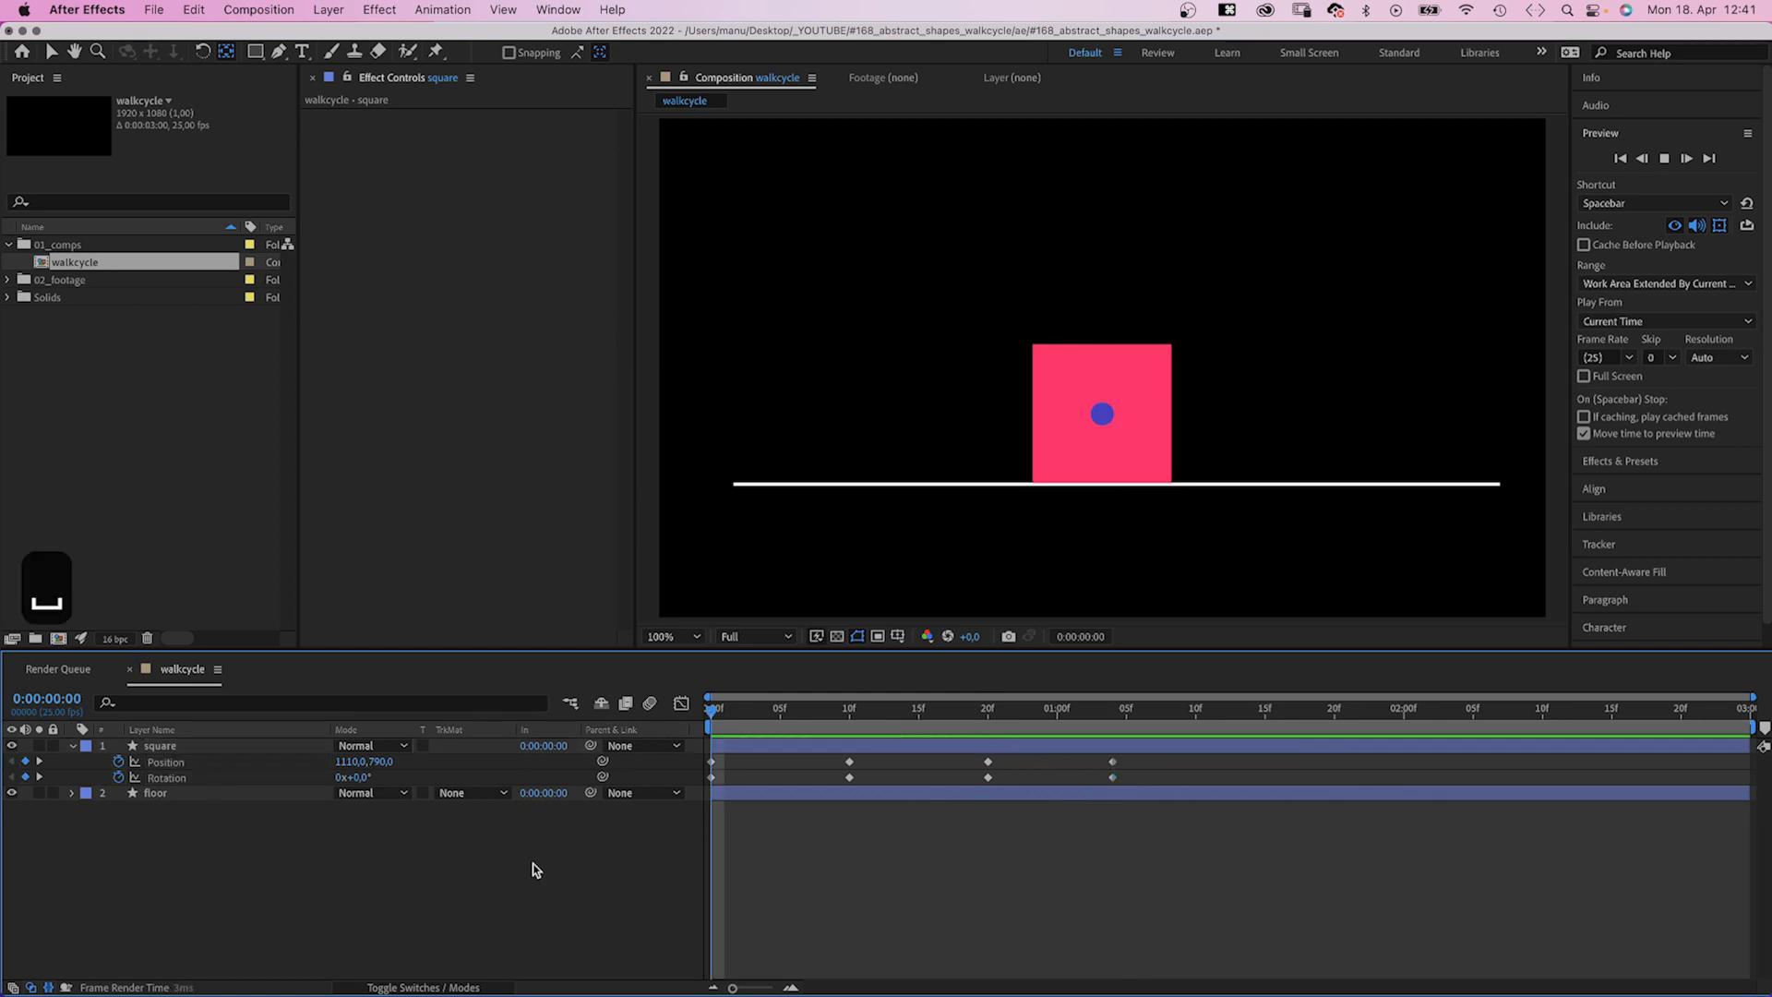
Step: At frame 0, draw a straight Pen line from the floor to the square's centre dot and rename it arm
left_click(1327, 708)
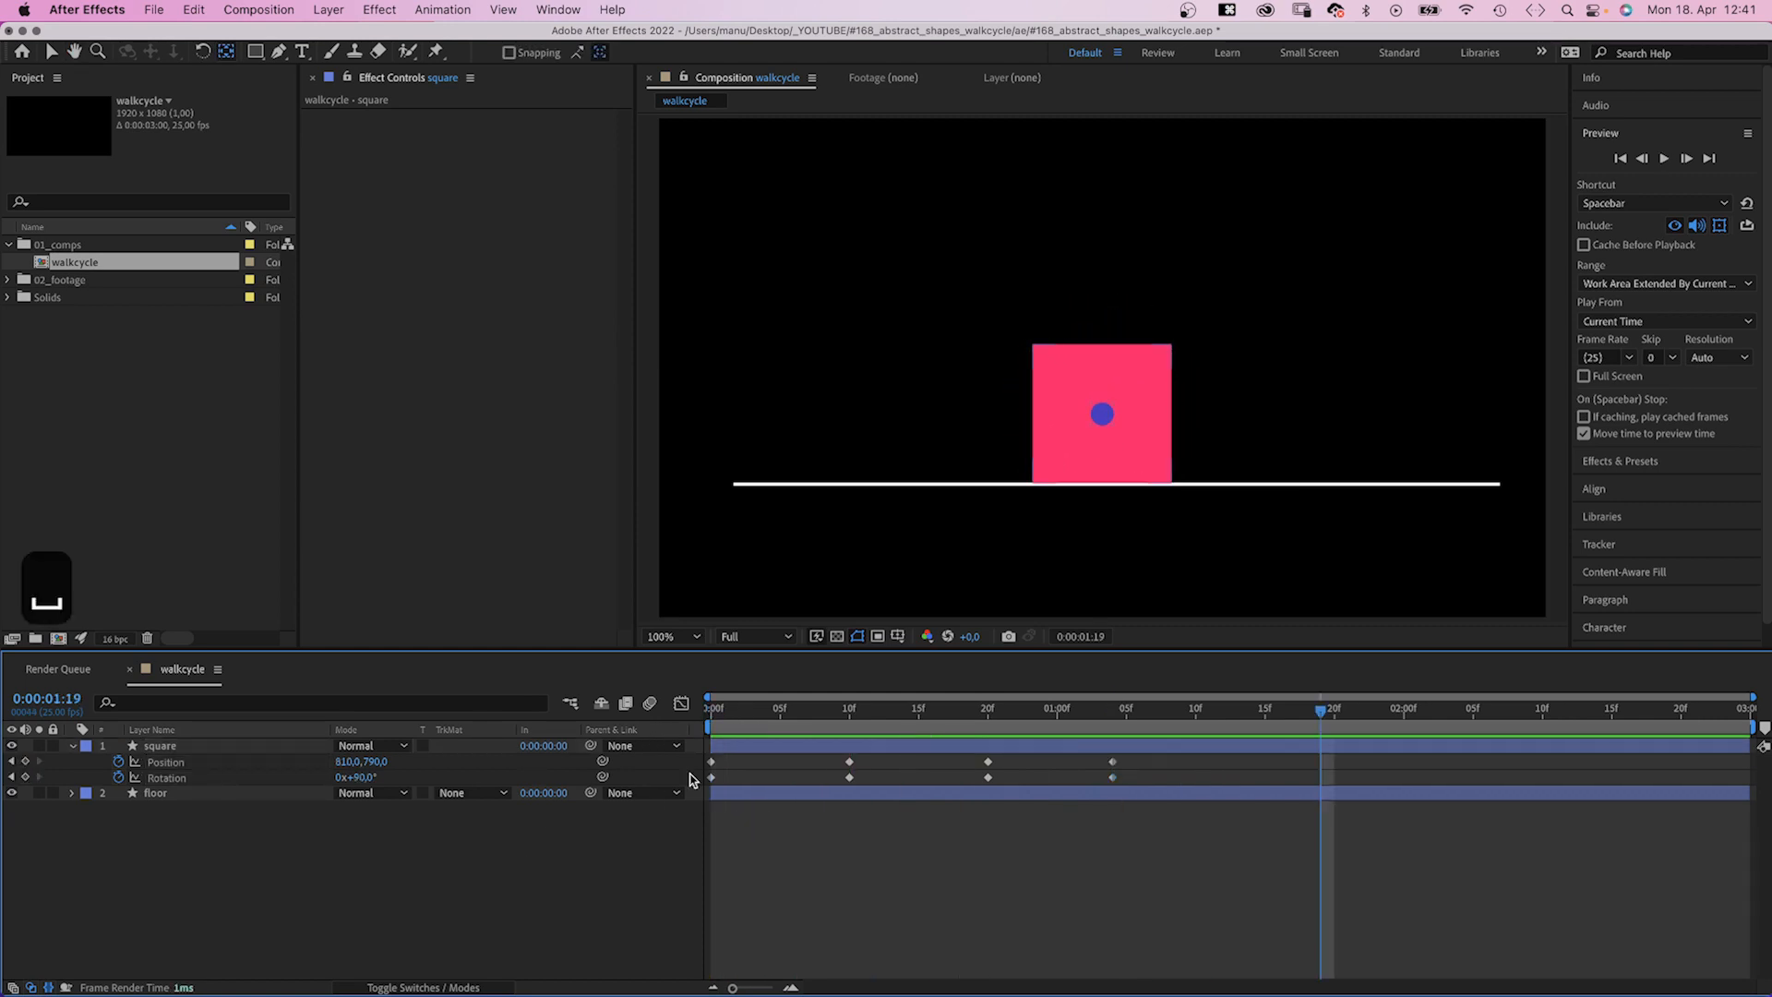
left_click(713, 709)
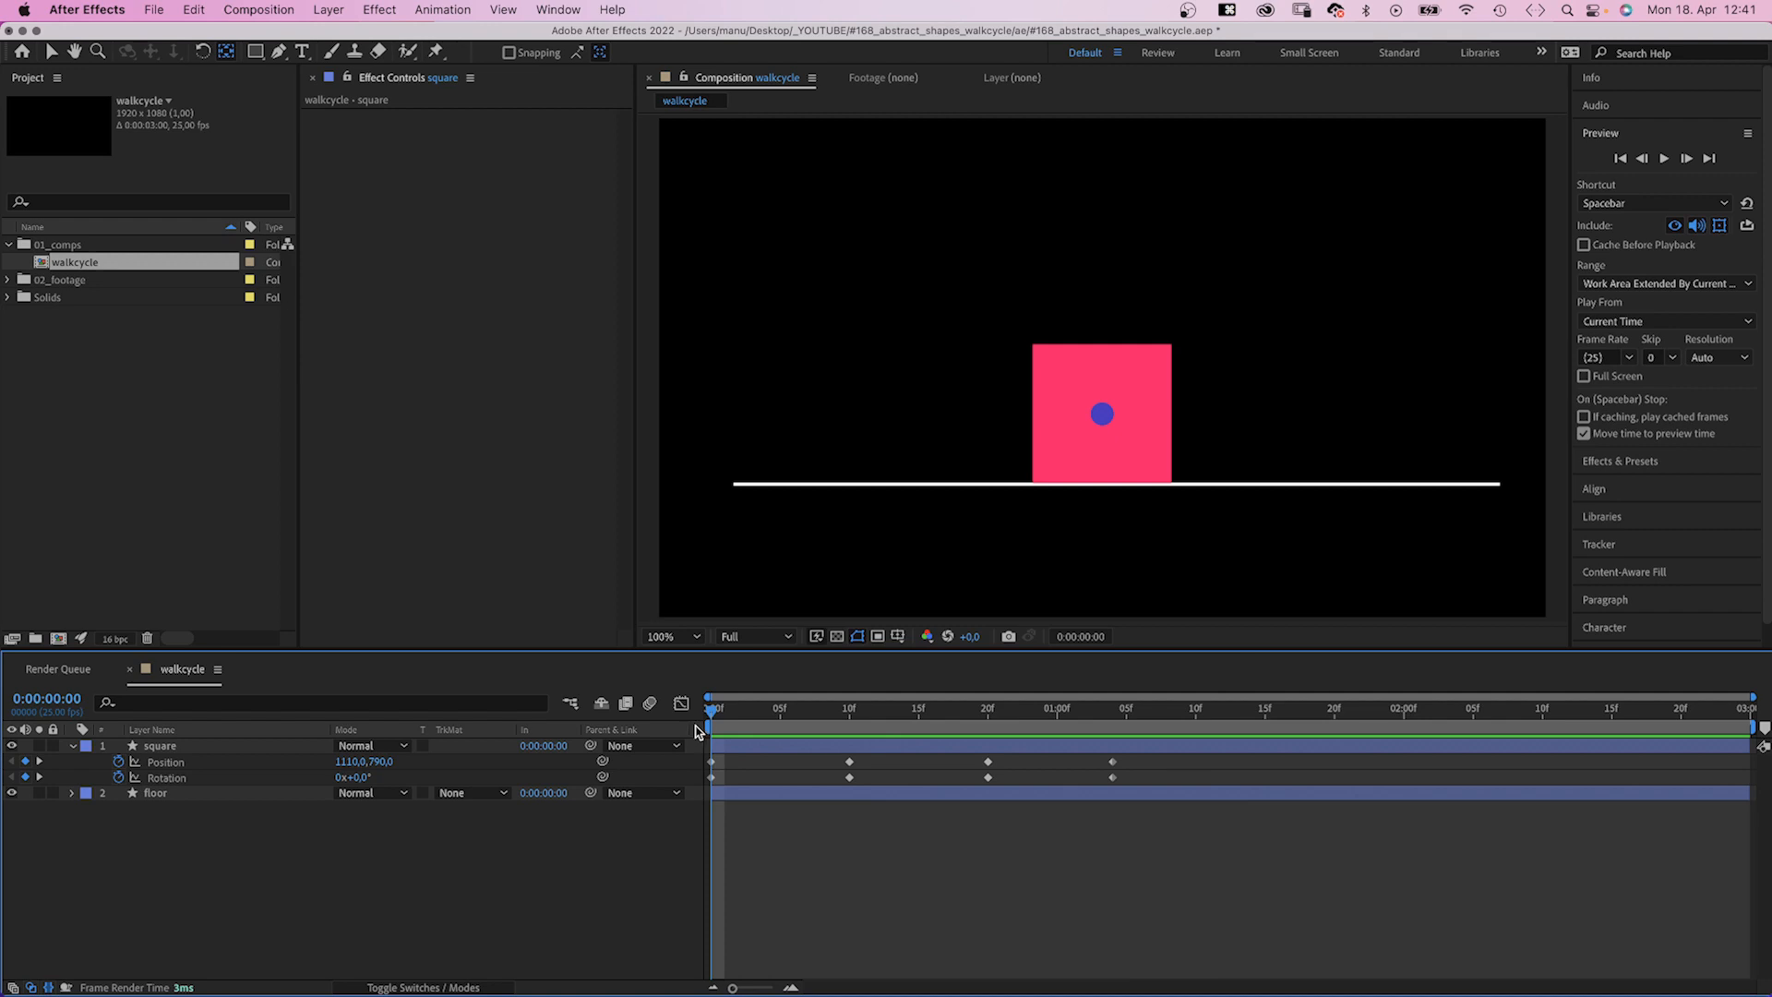
mouse_move(280, 52)
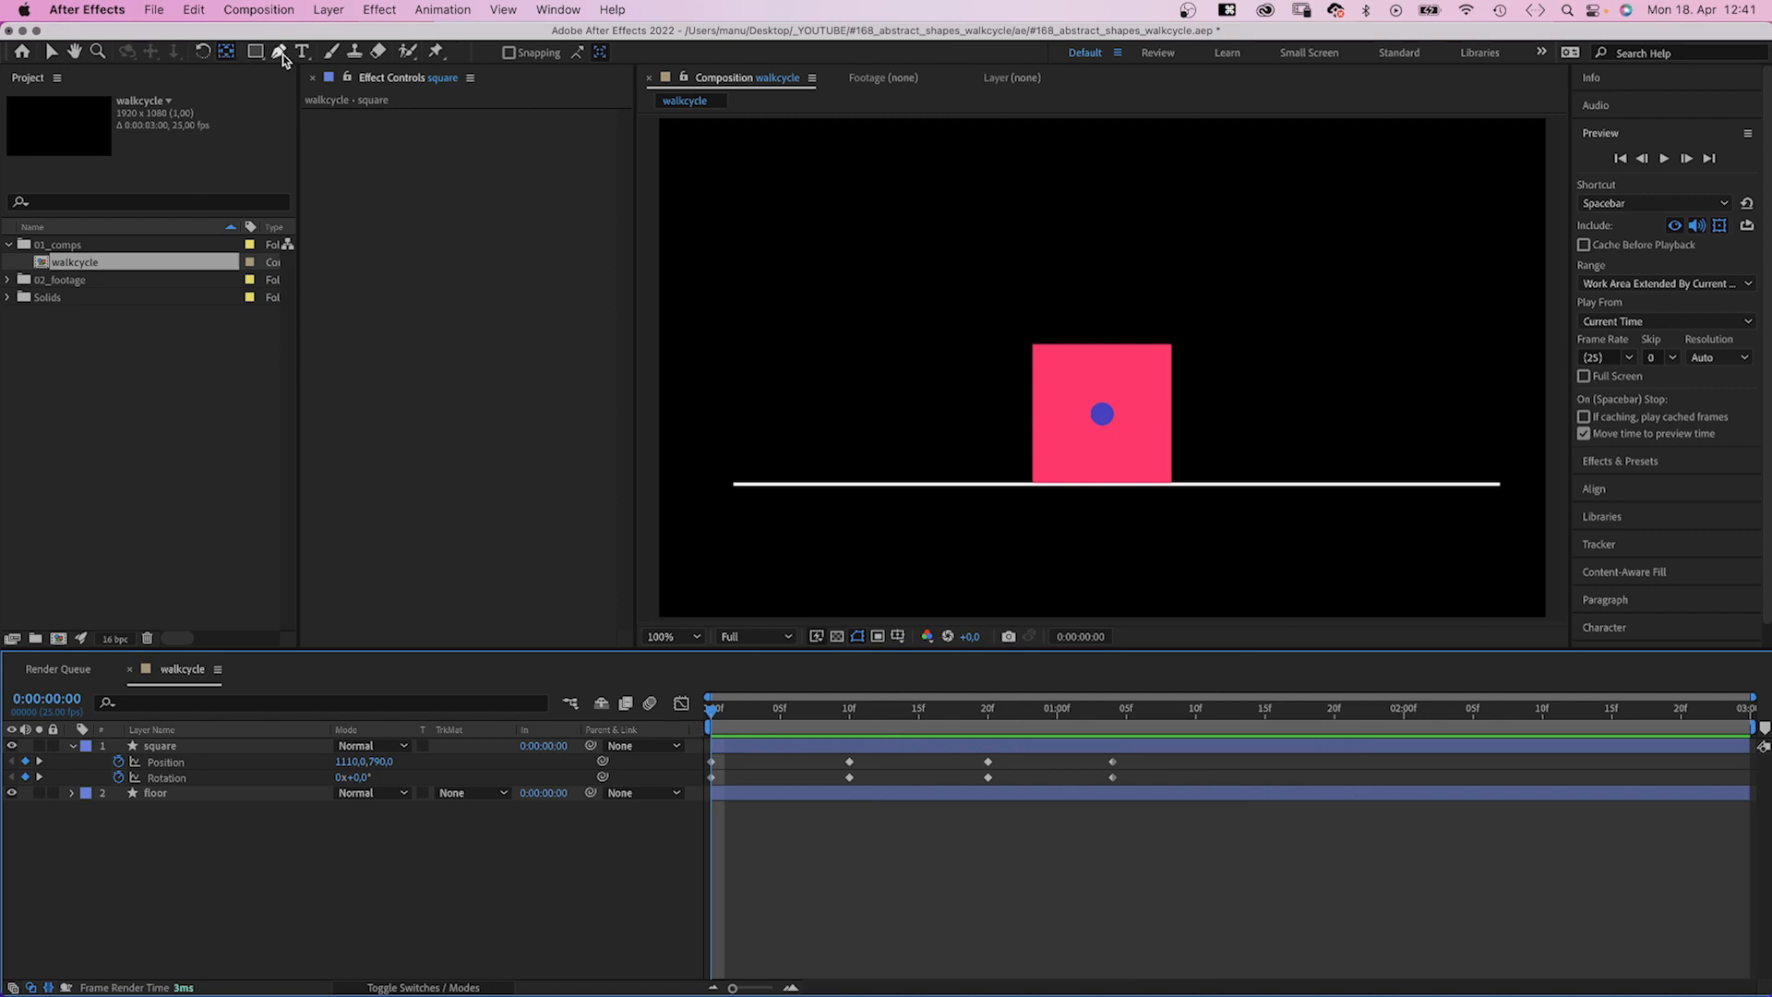
left_click(275, 52)
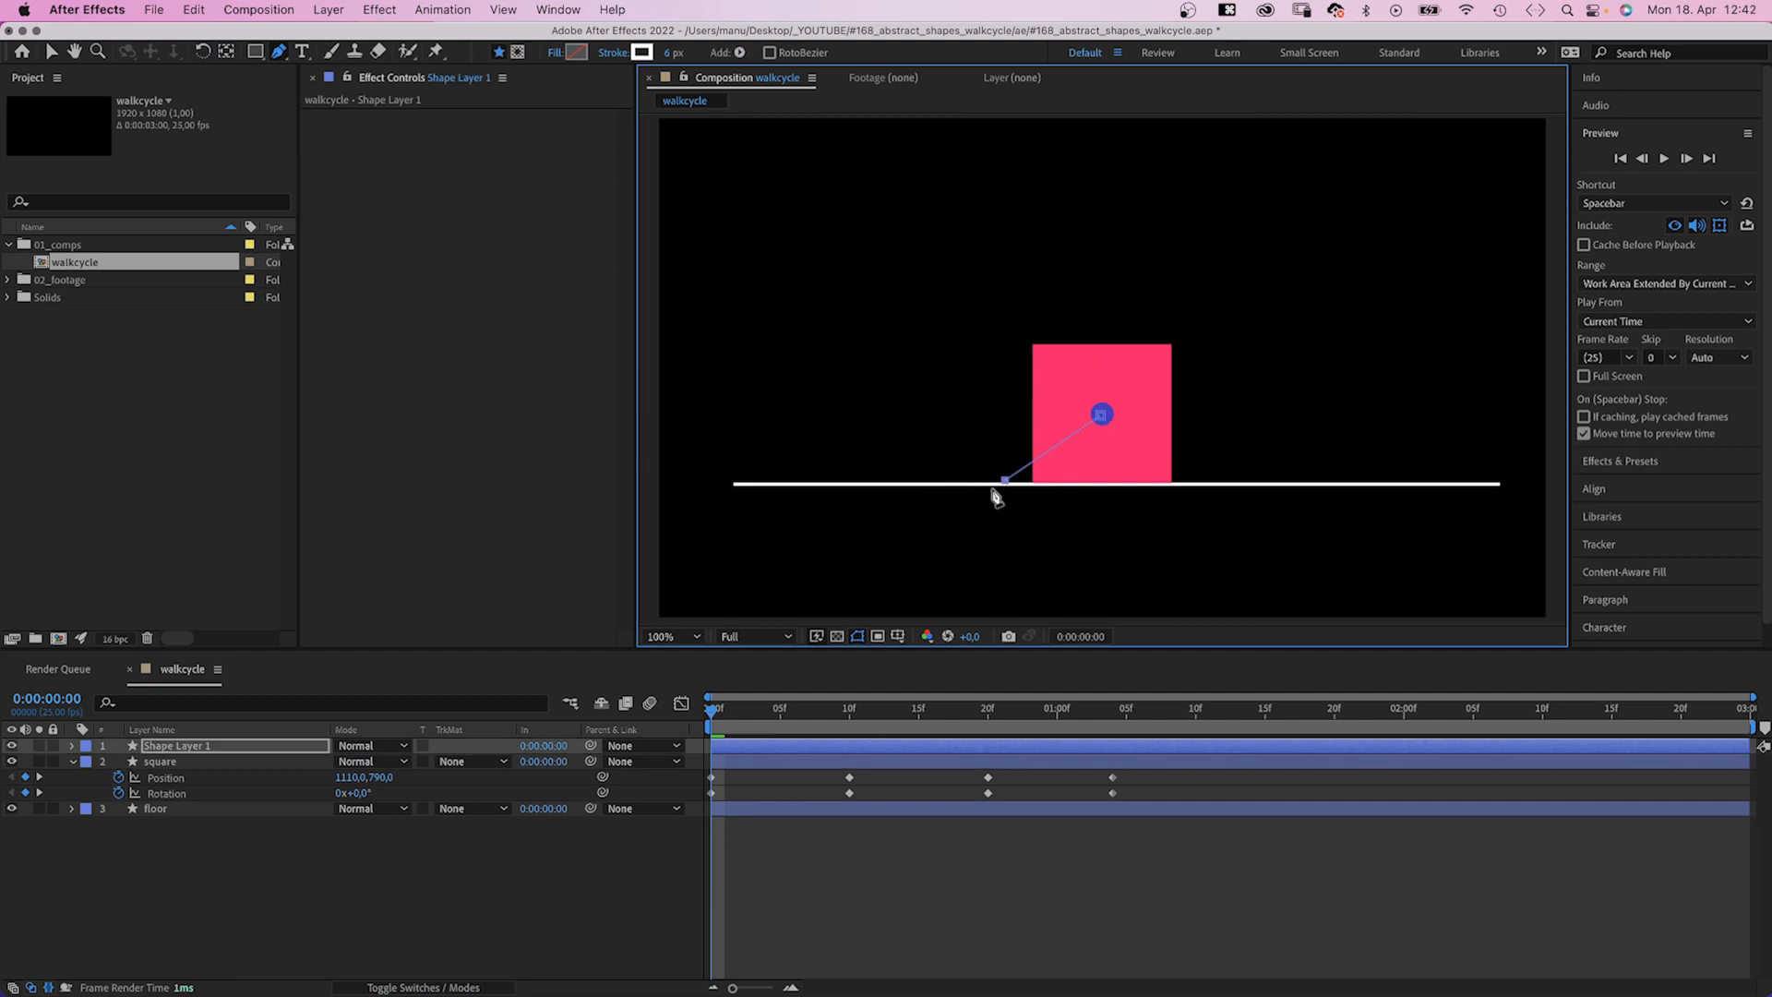
key("v")
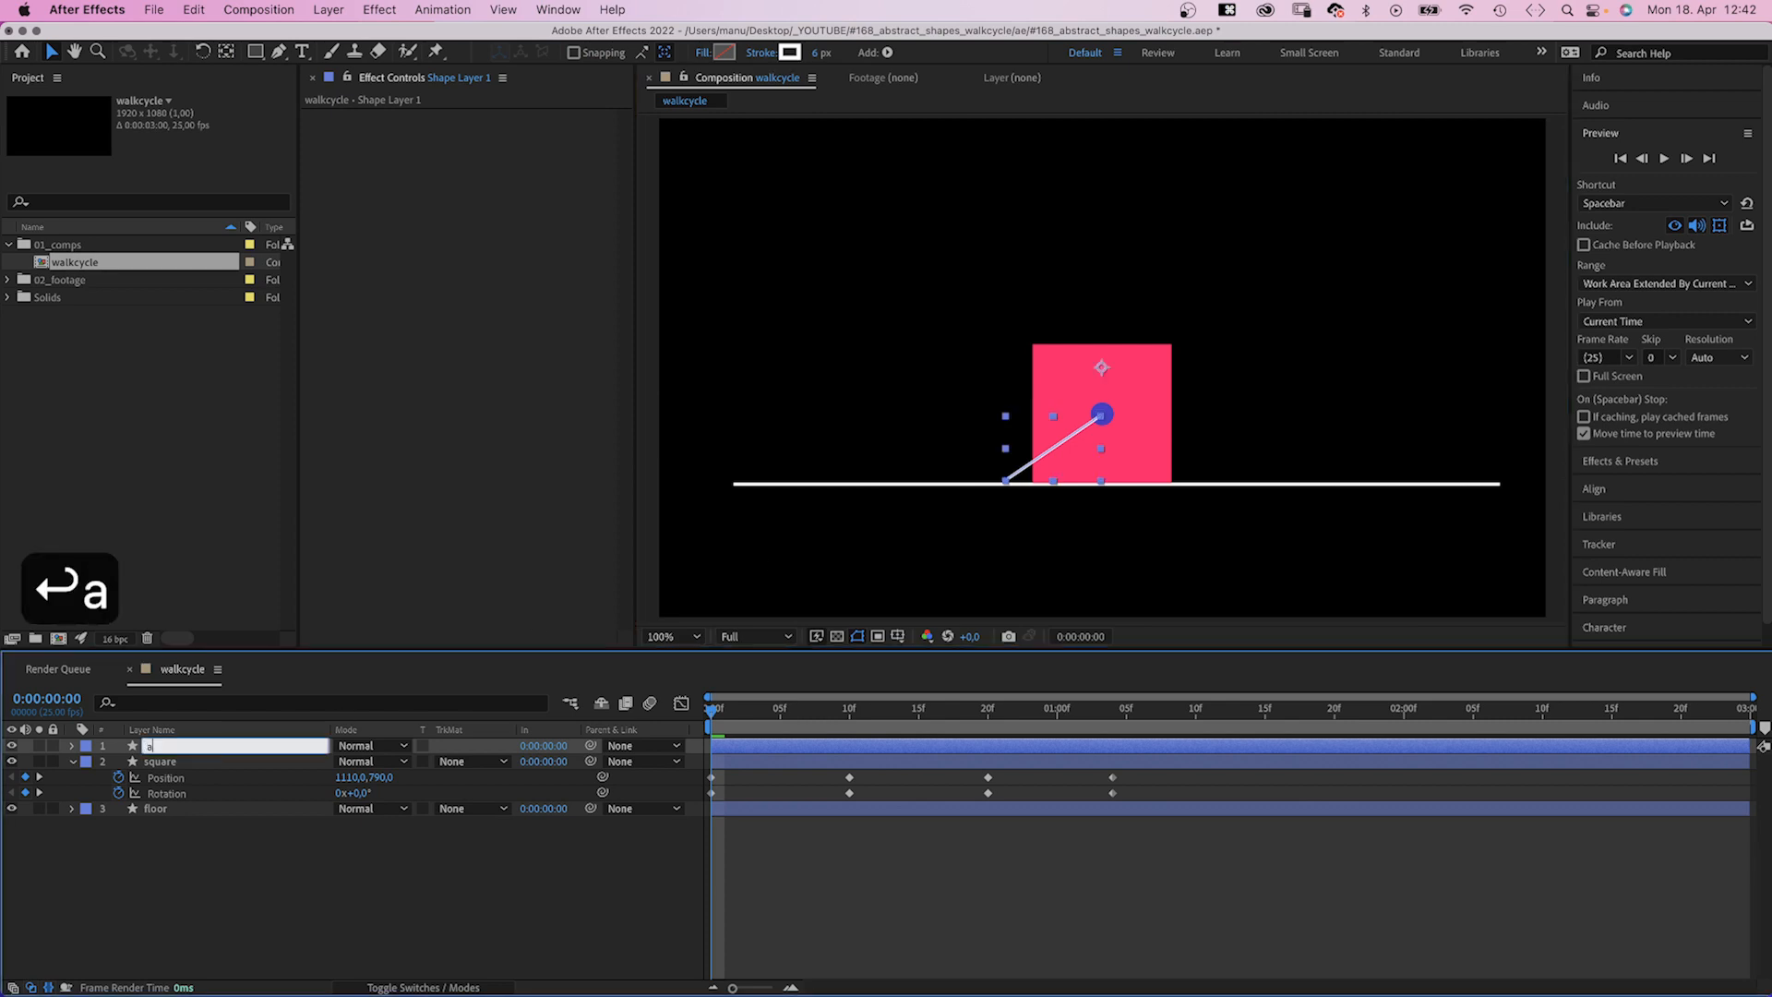
type("arm")
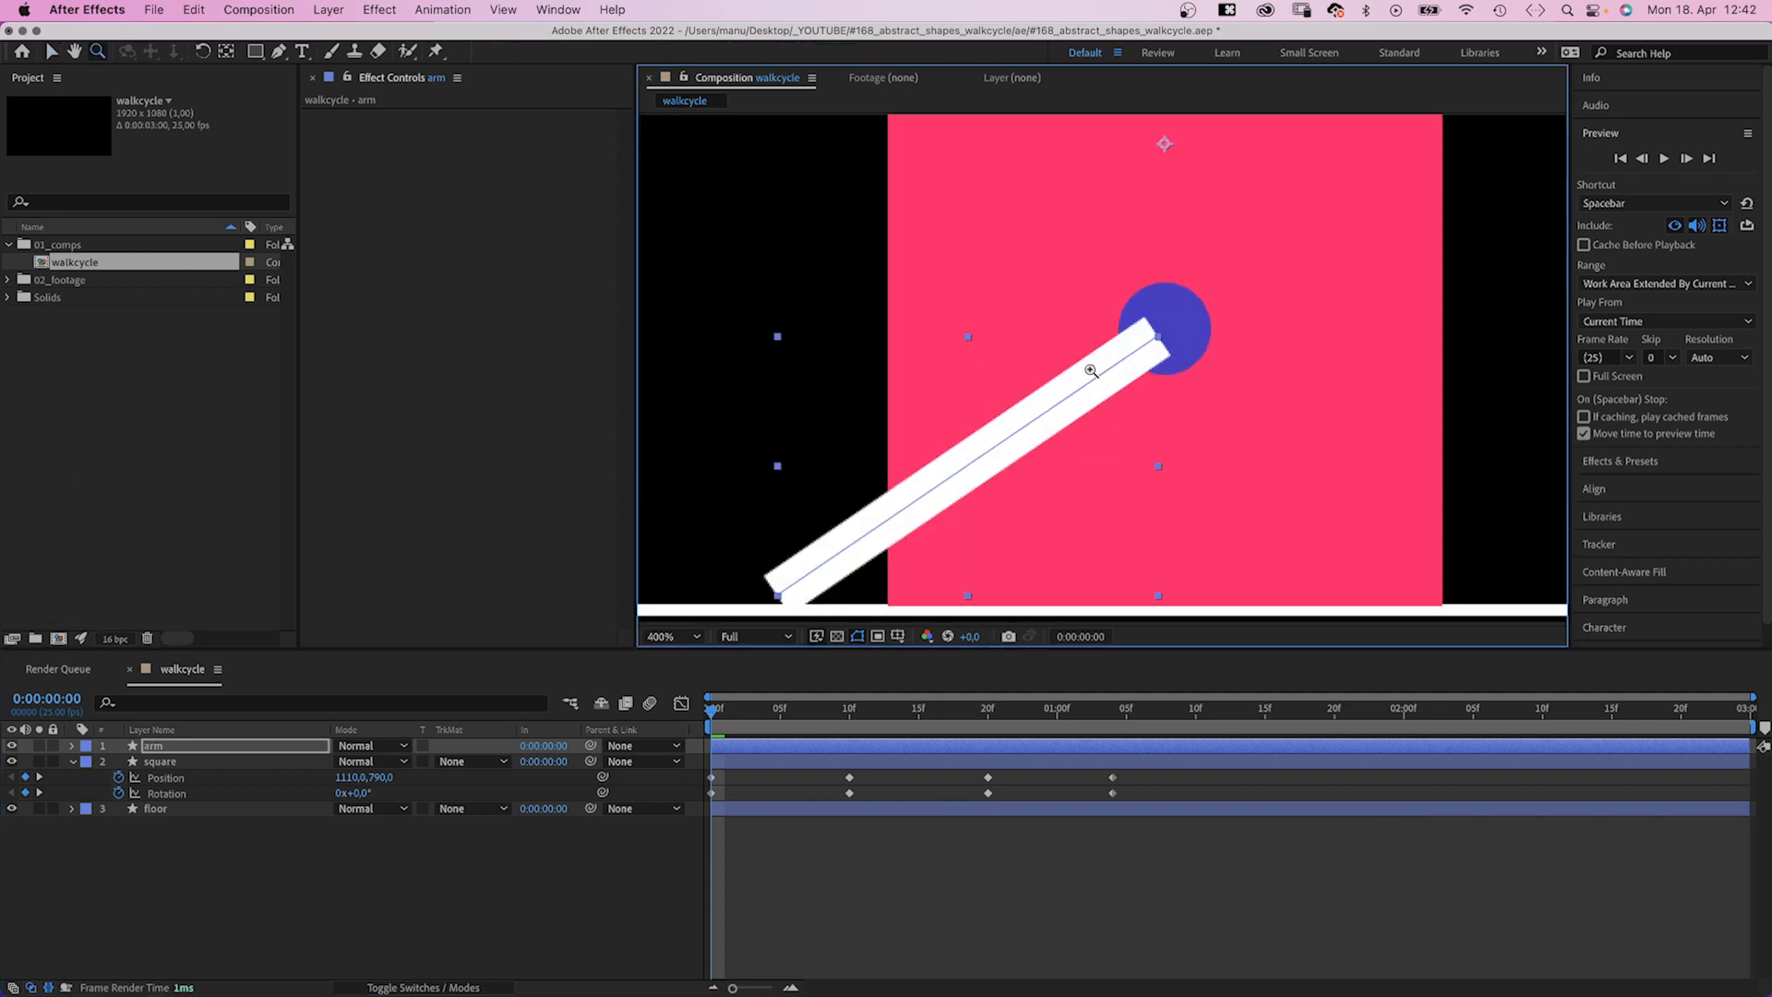
Step: Set the arm's Stroke Width to 25 with Round Cap and zoom back to 100%
left_click(72, 744)
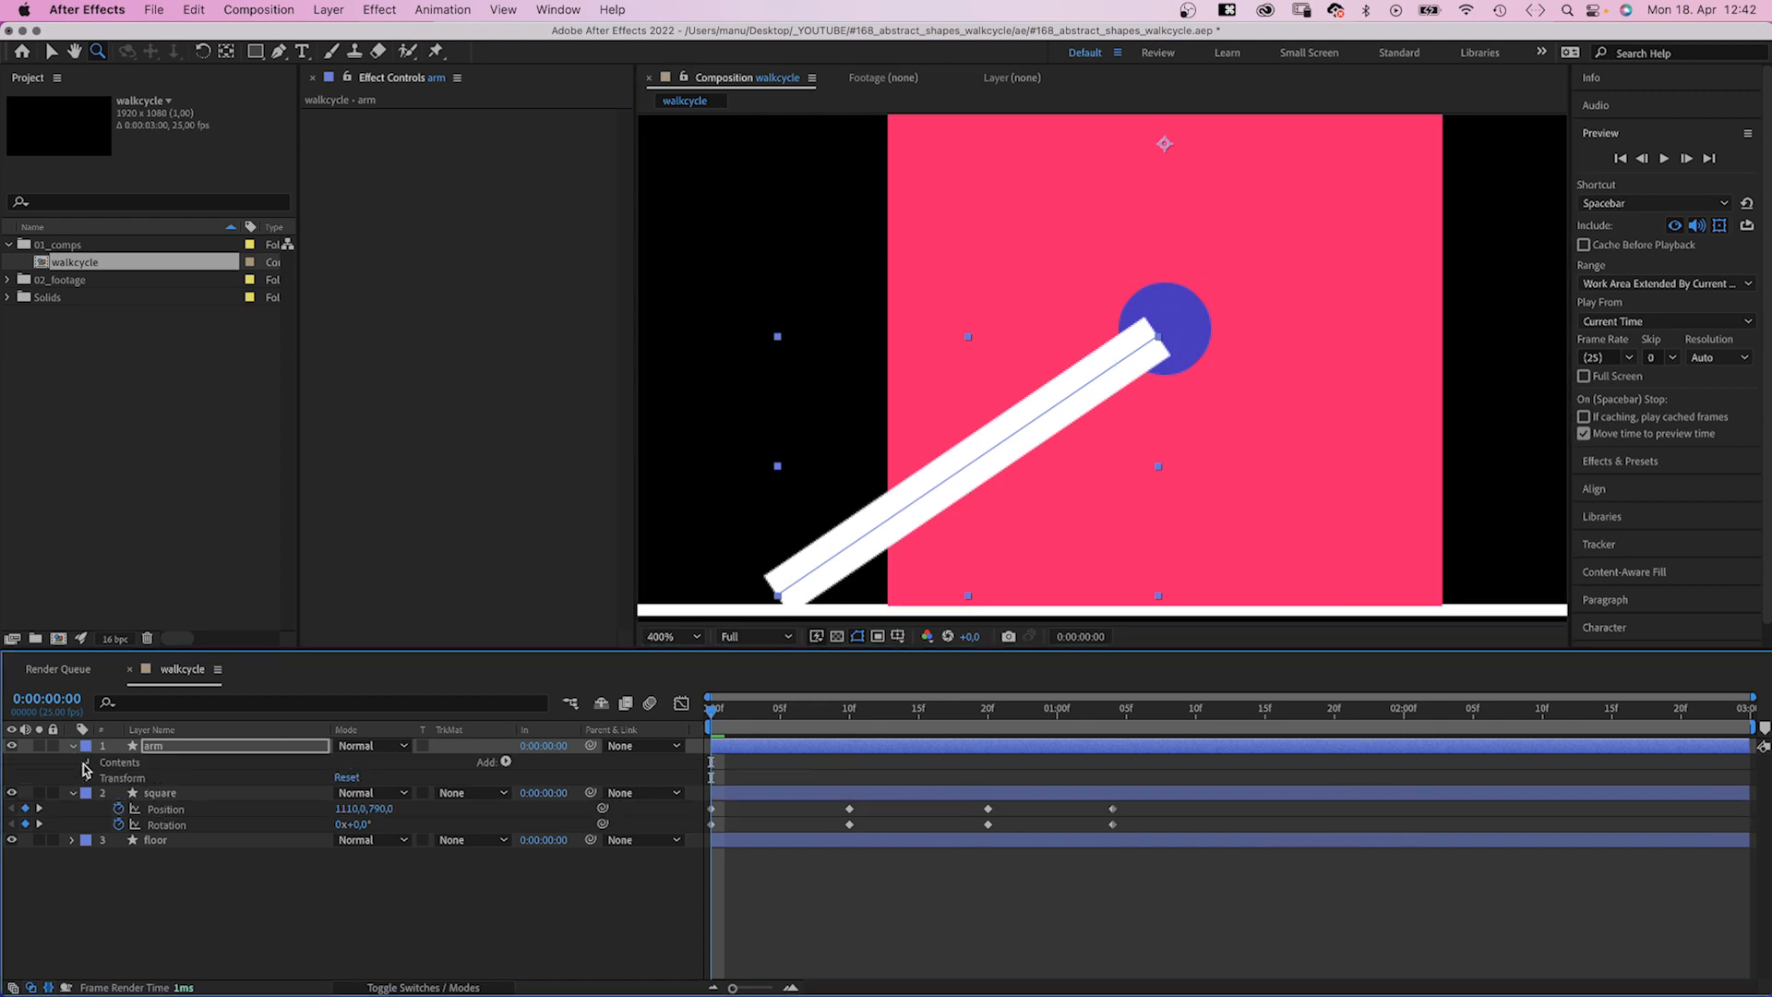
left_click(85, 762)
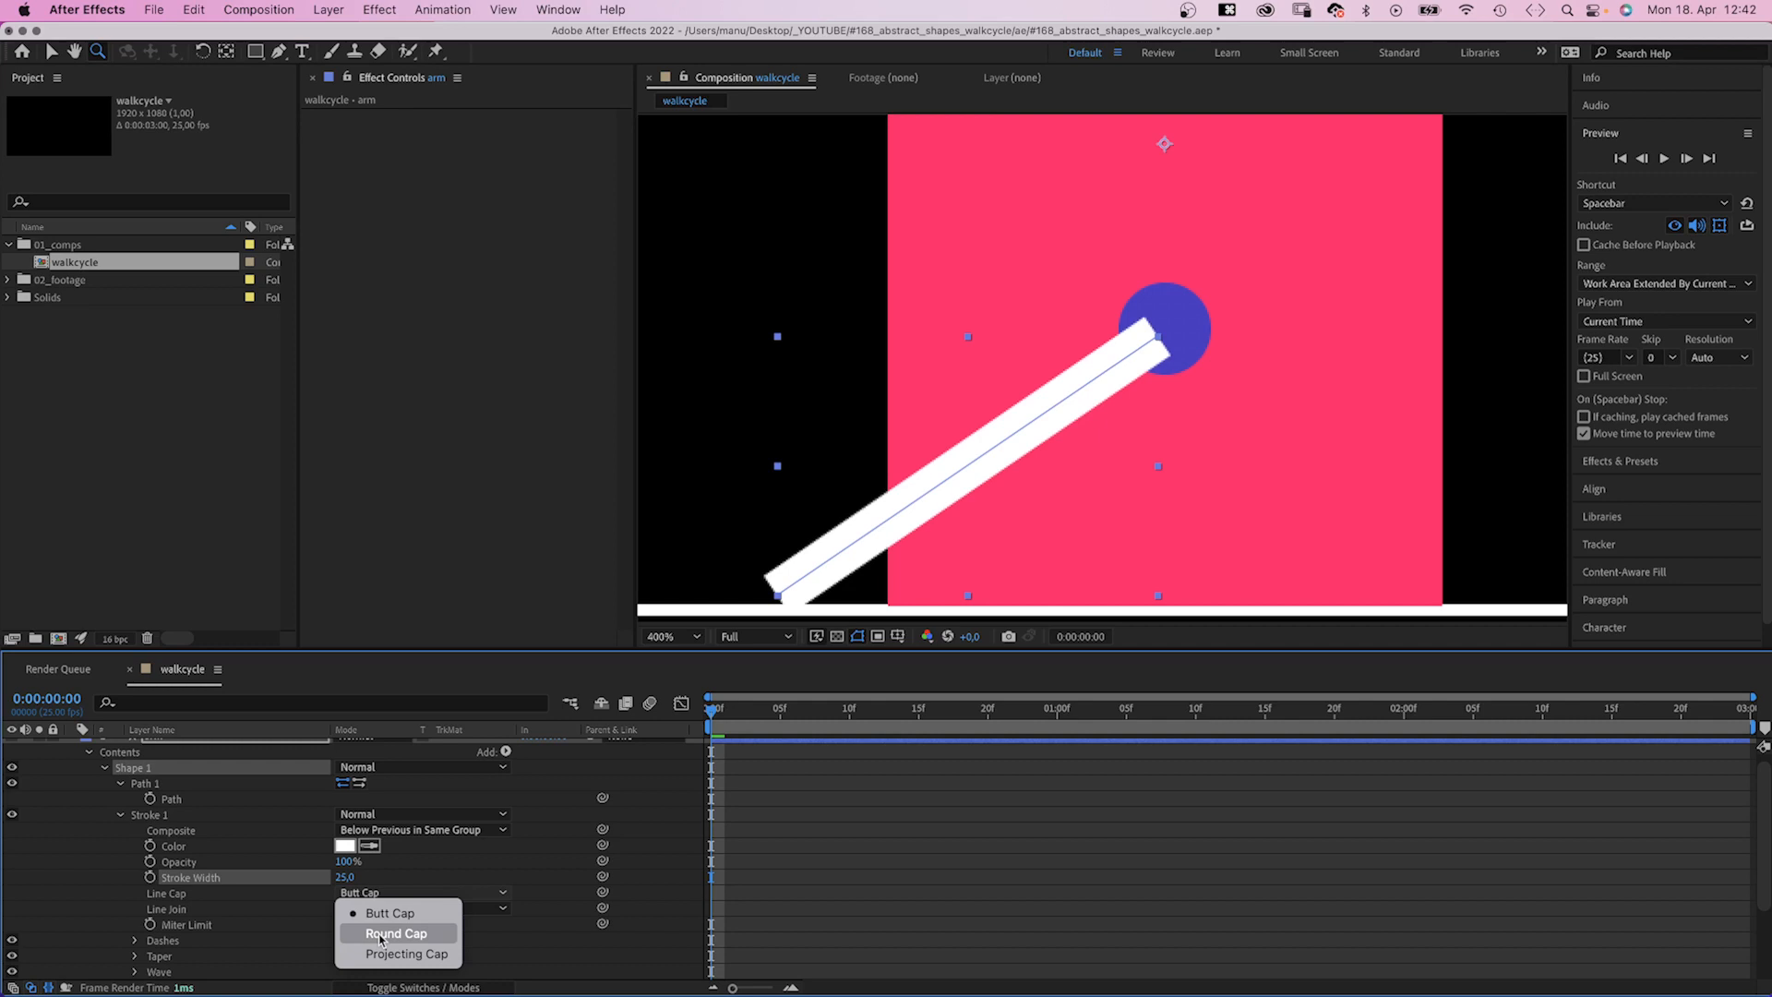
left_click(397, 932)
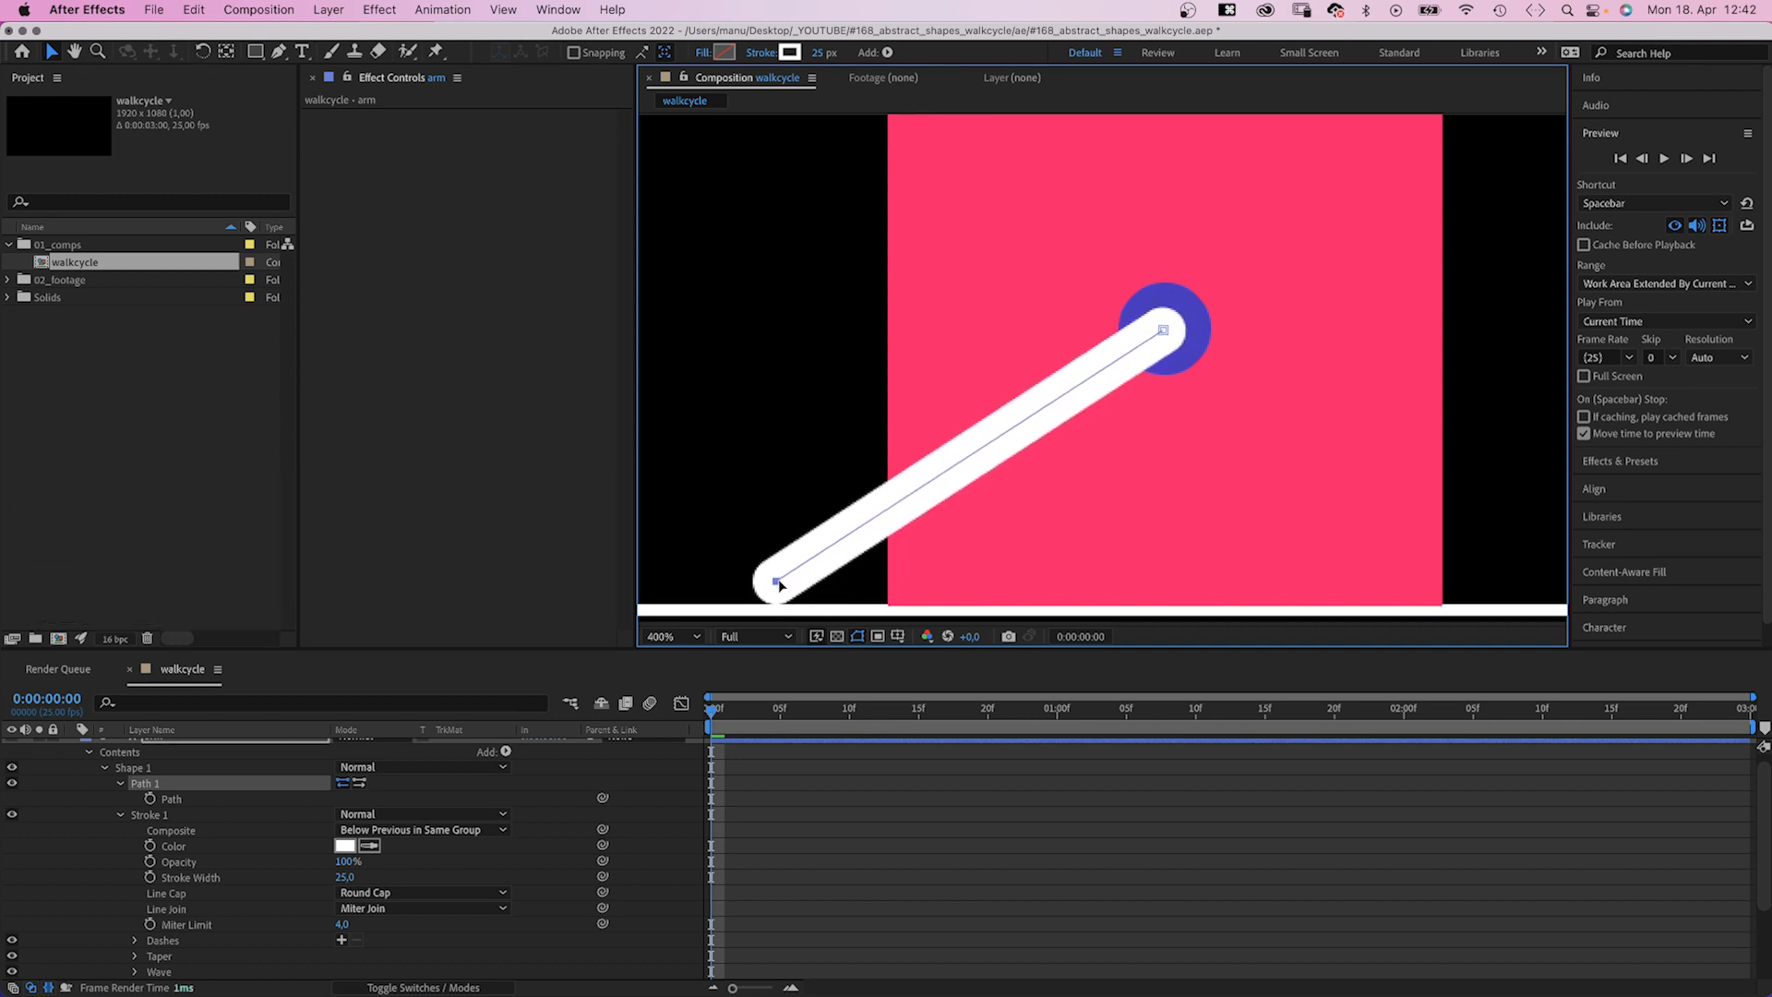
left_click(667, 635)
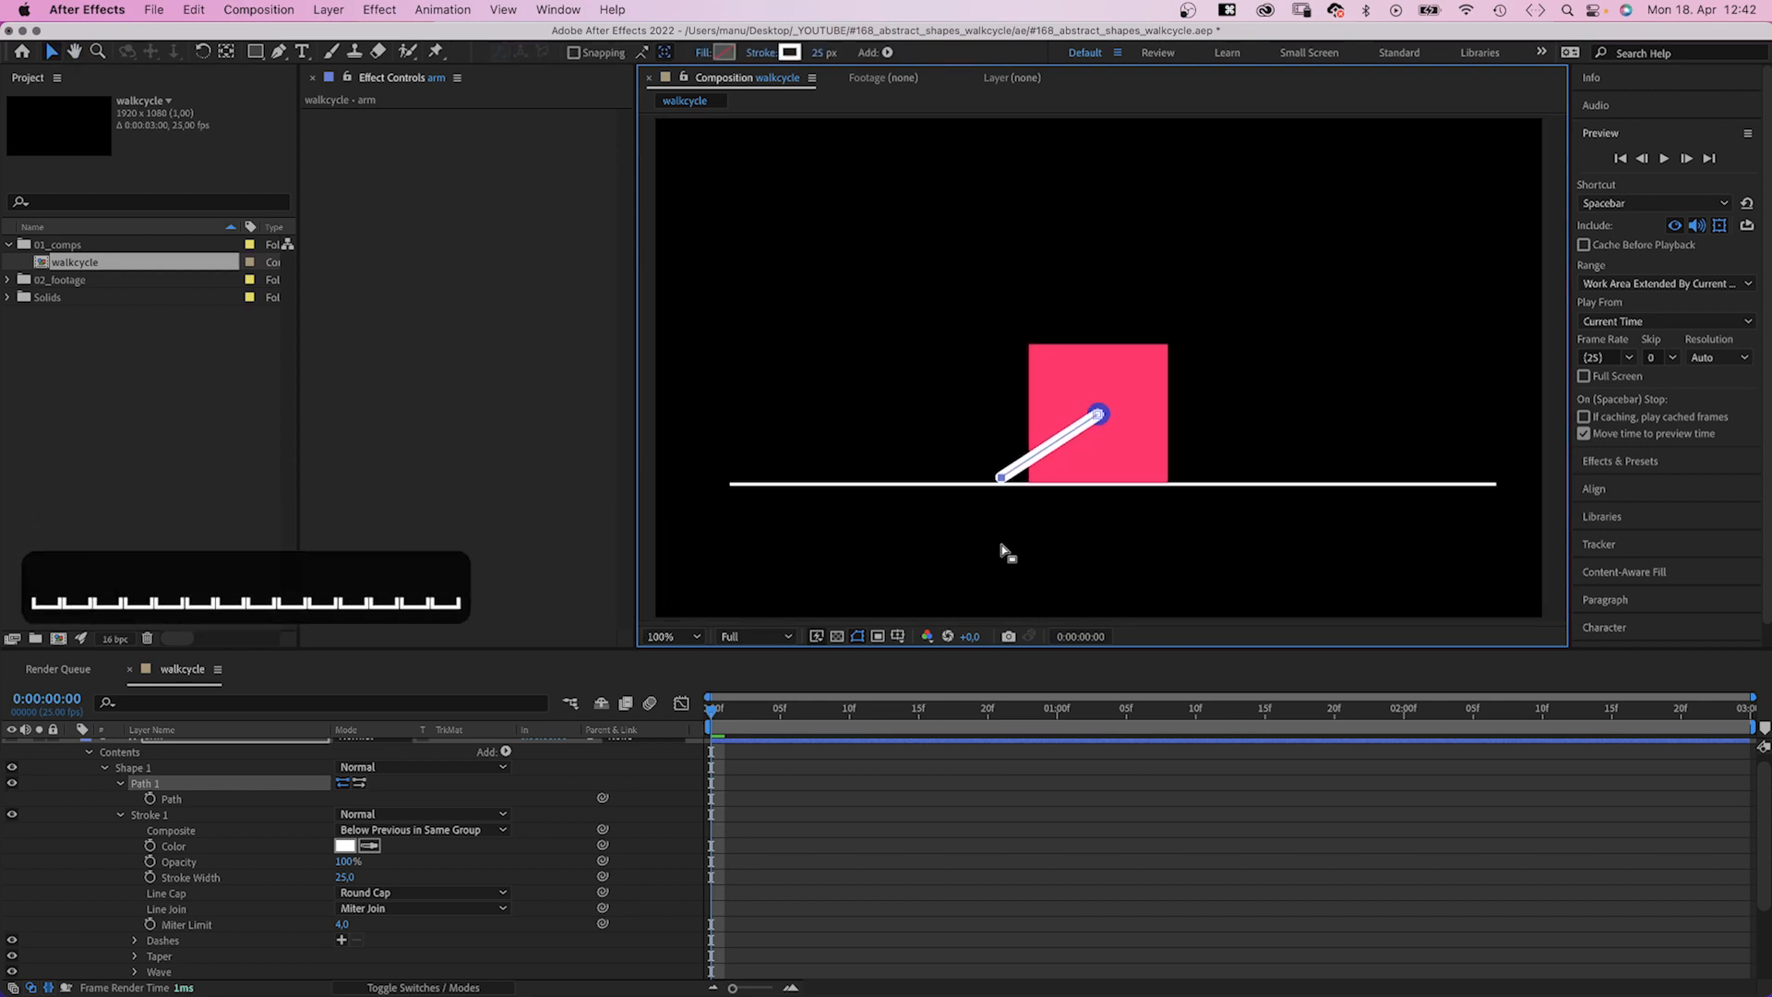
Step: Run Create Nulls From Paths on the arm's path with Points Follow Nulls
left_click(170, 800)
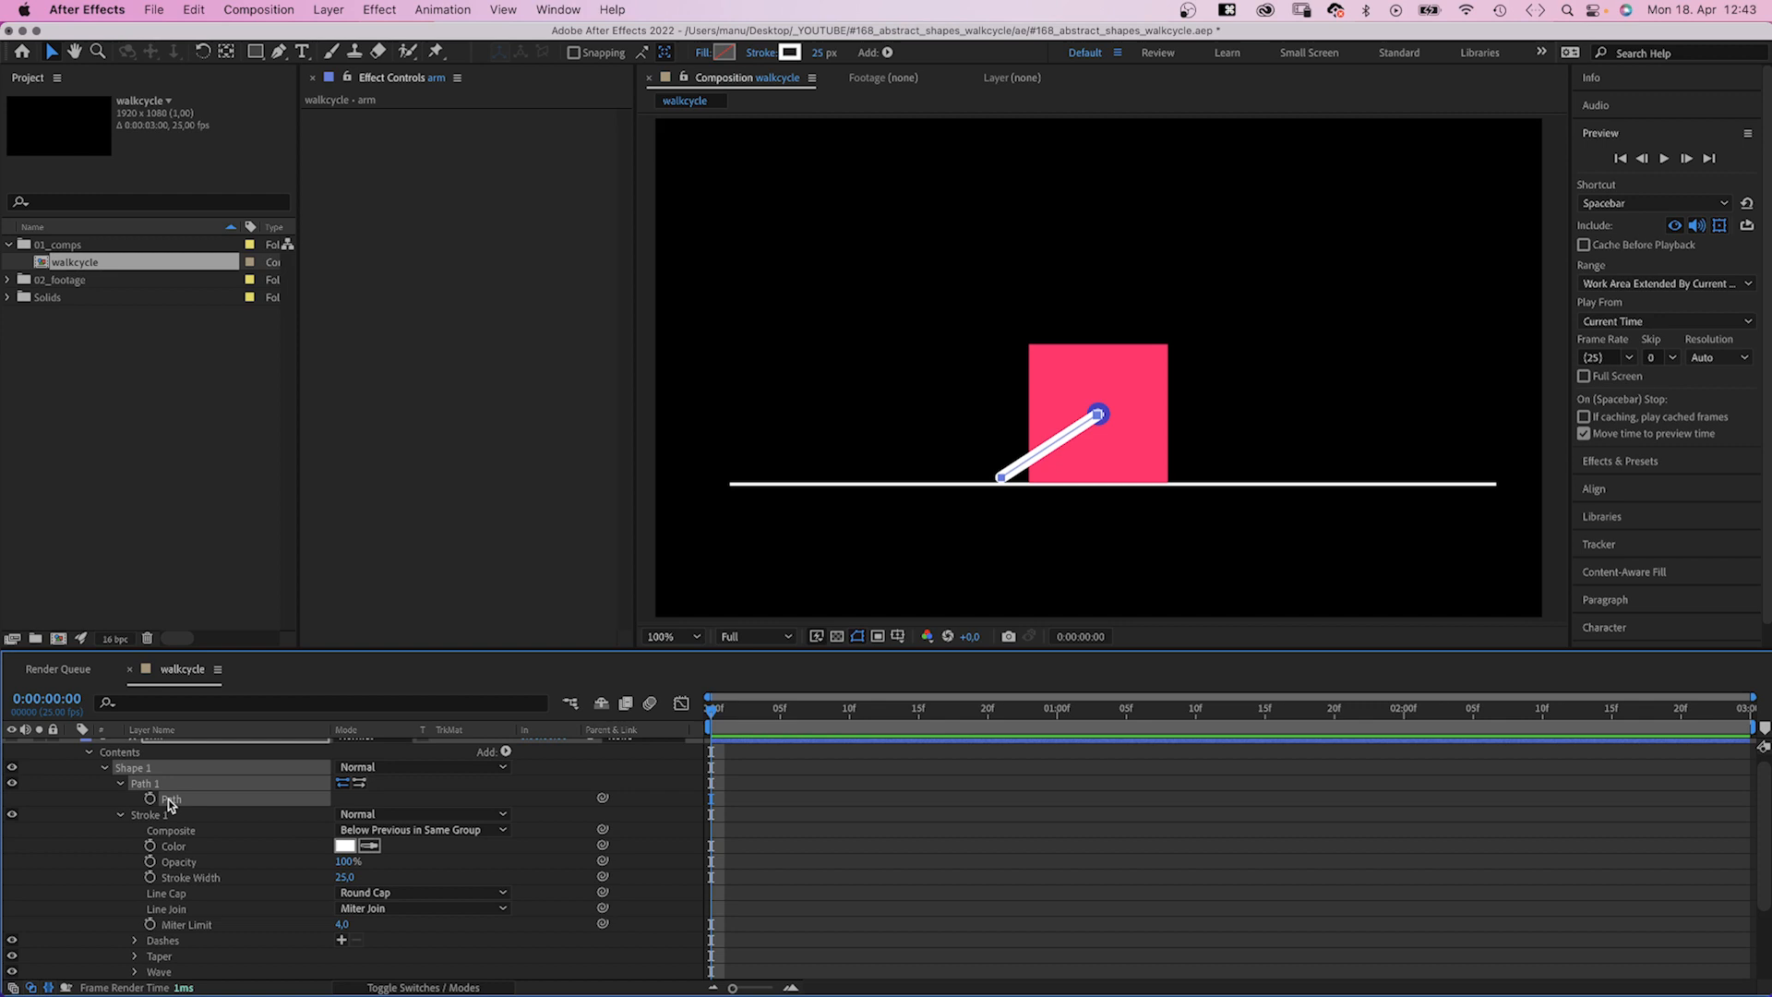
left_click(555, 10)
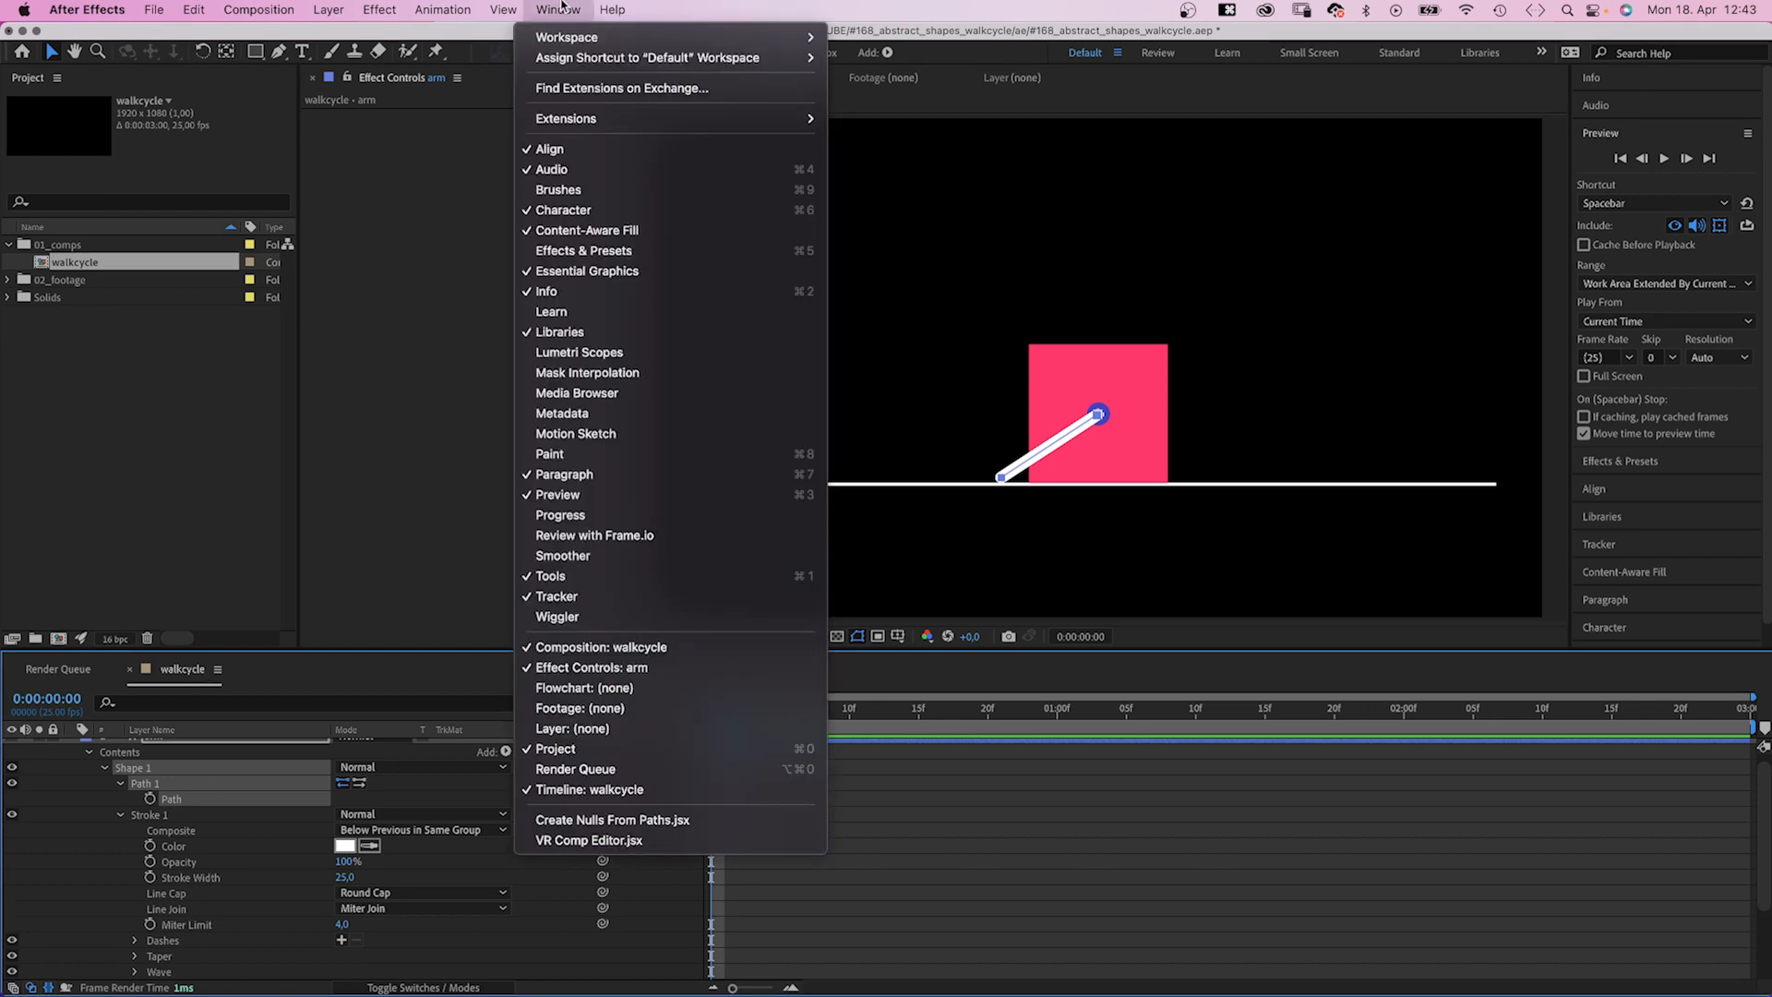
left_click(613, 819)
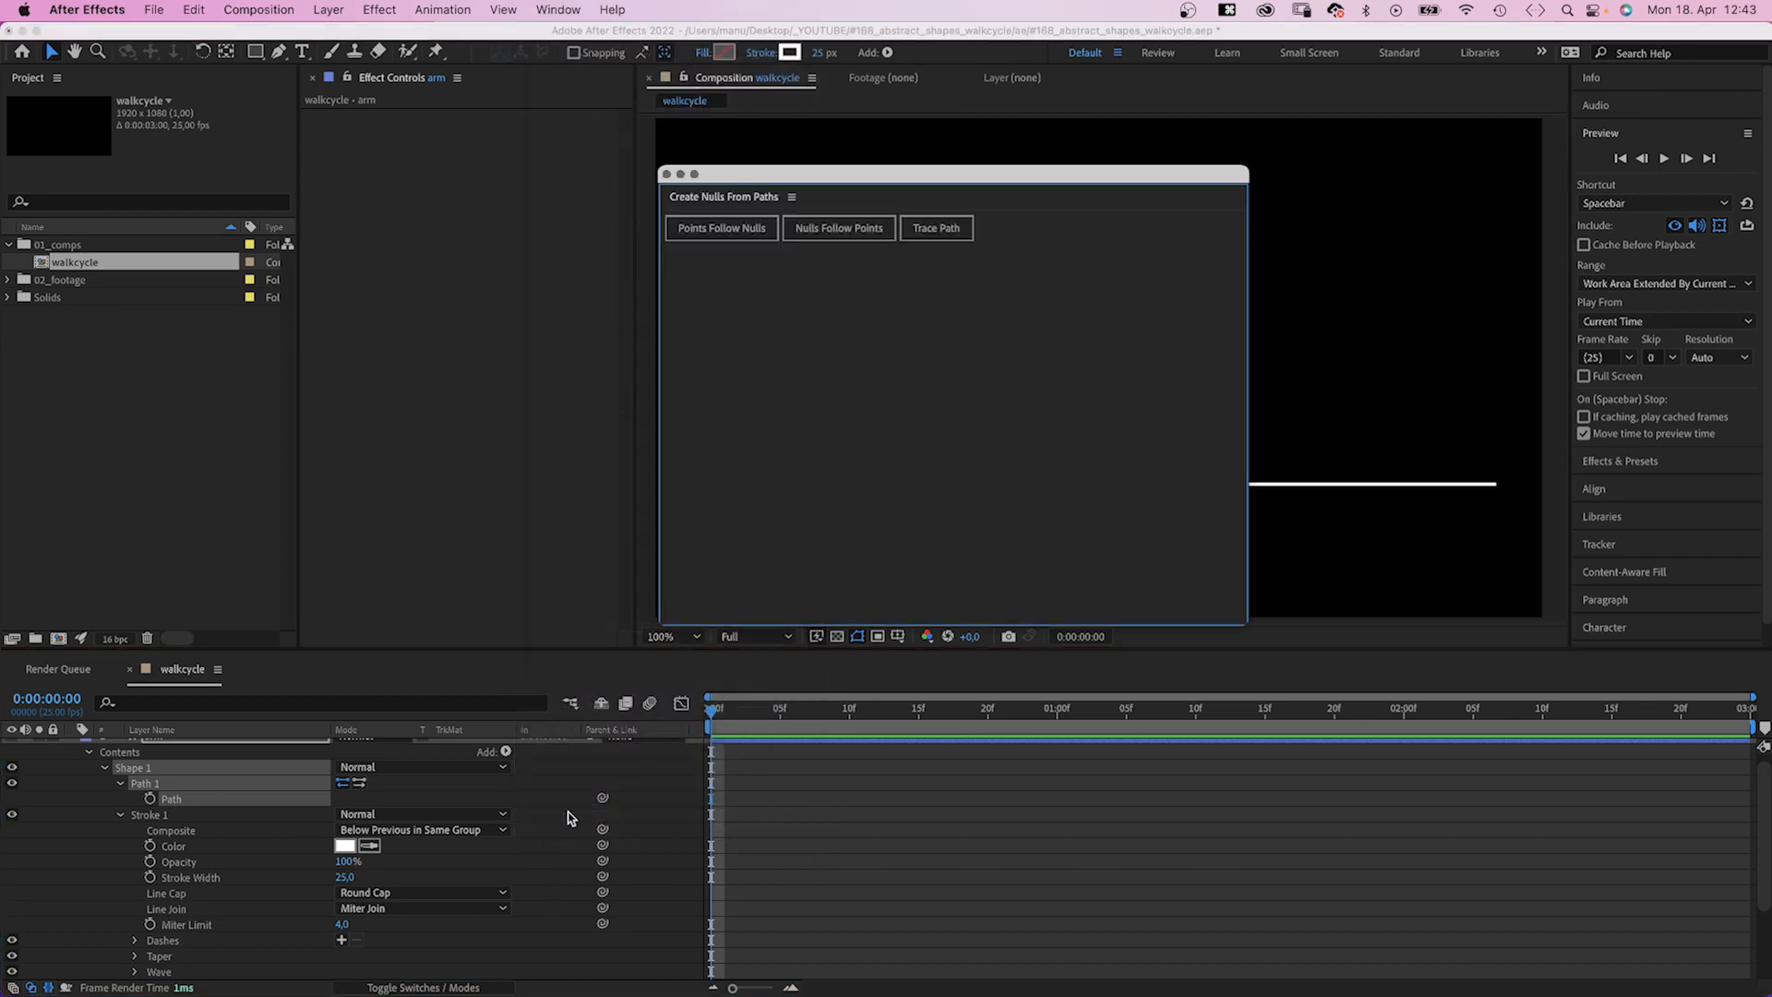
left_click(720, 228)
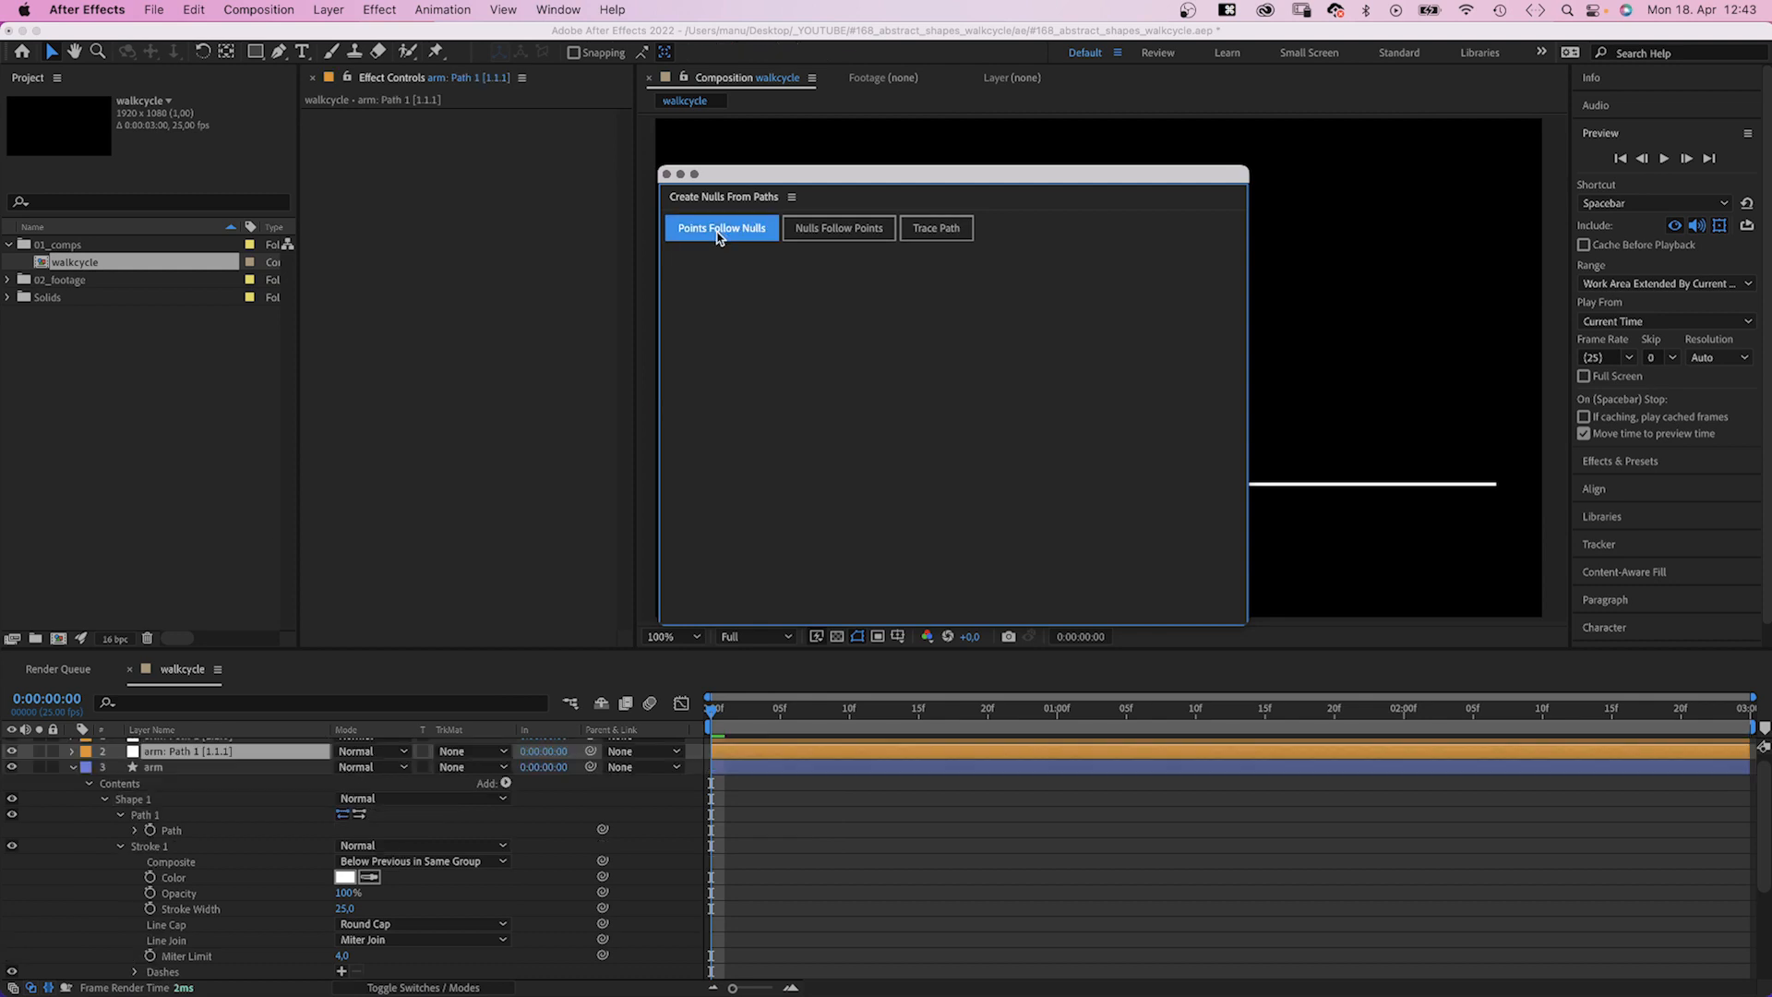
left_click(722, 227)
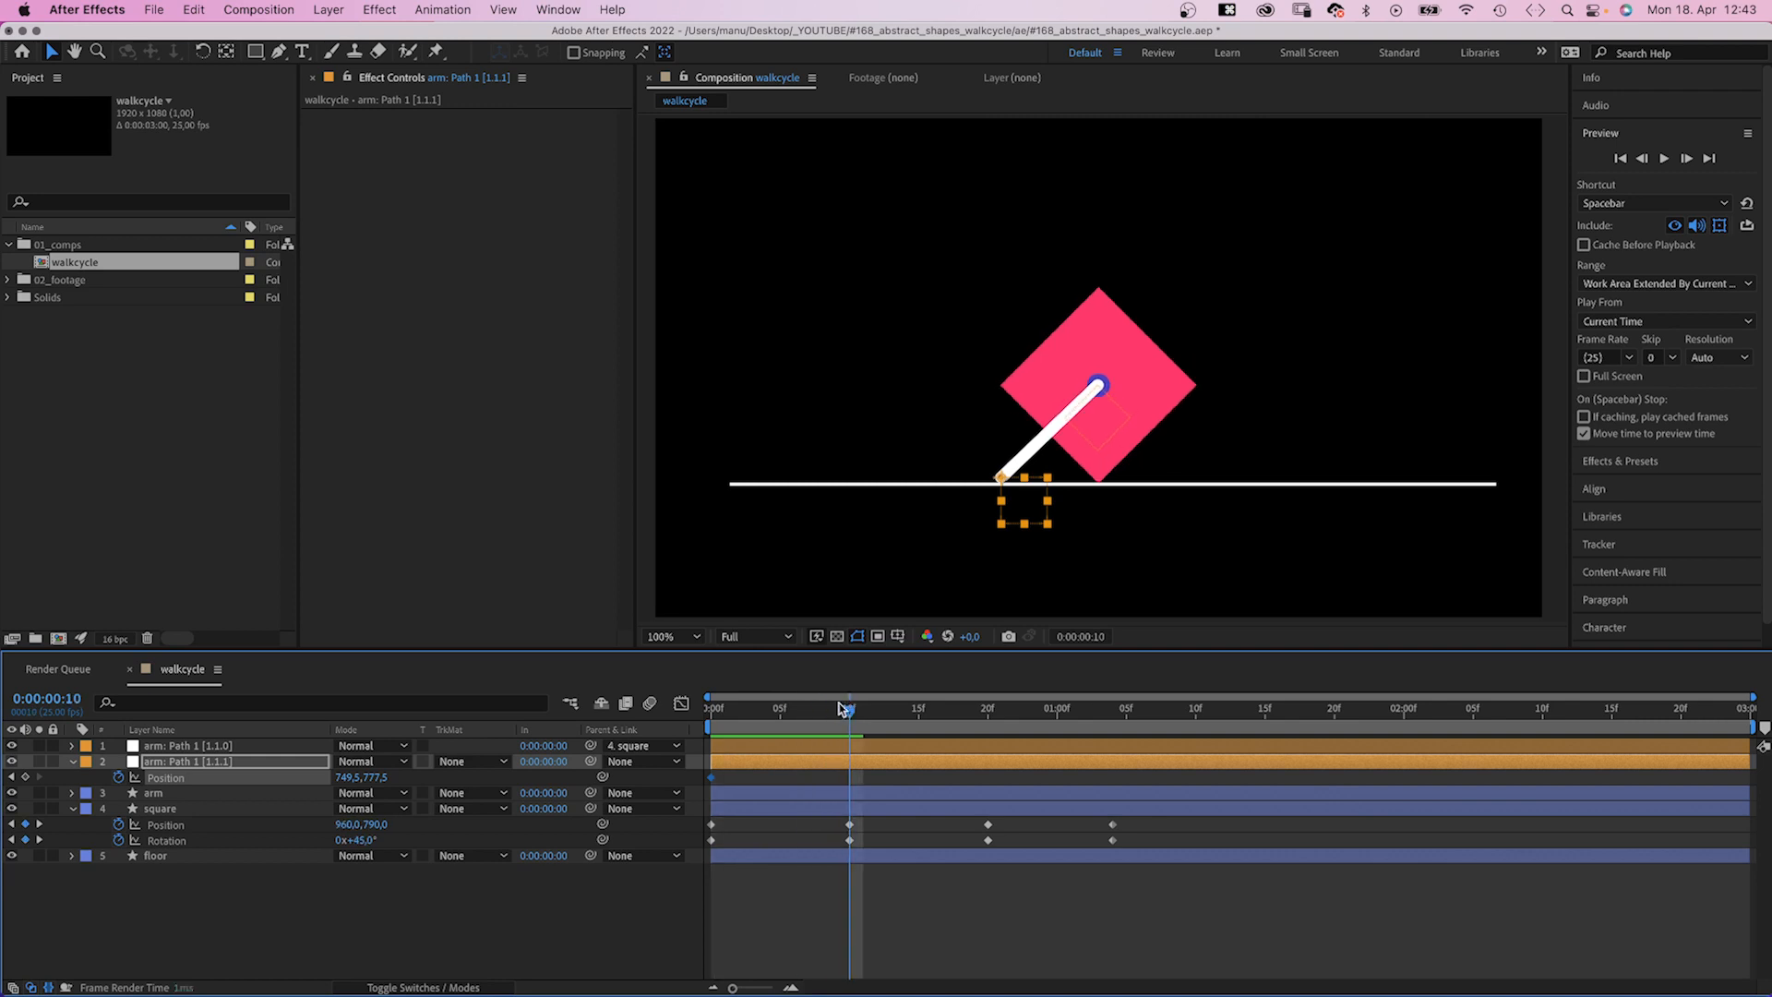
Step: Parent the arm's upper-end null to the square
left_click(204, 744)
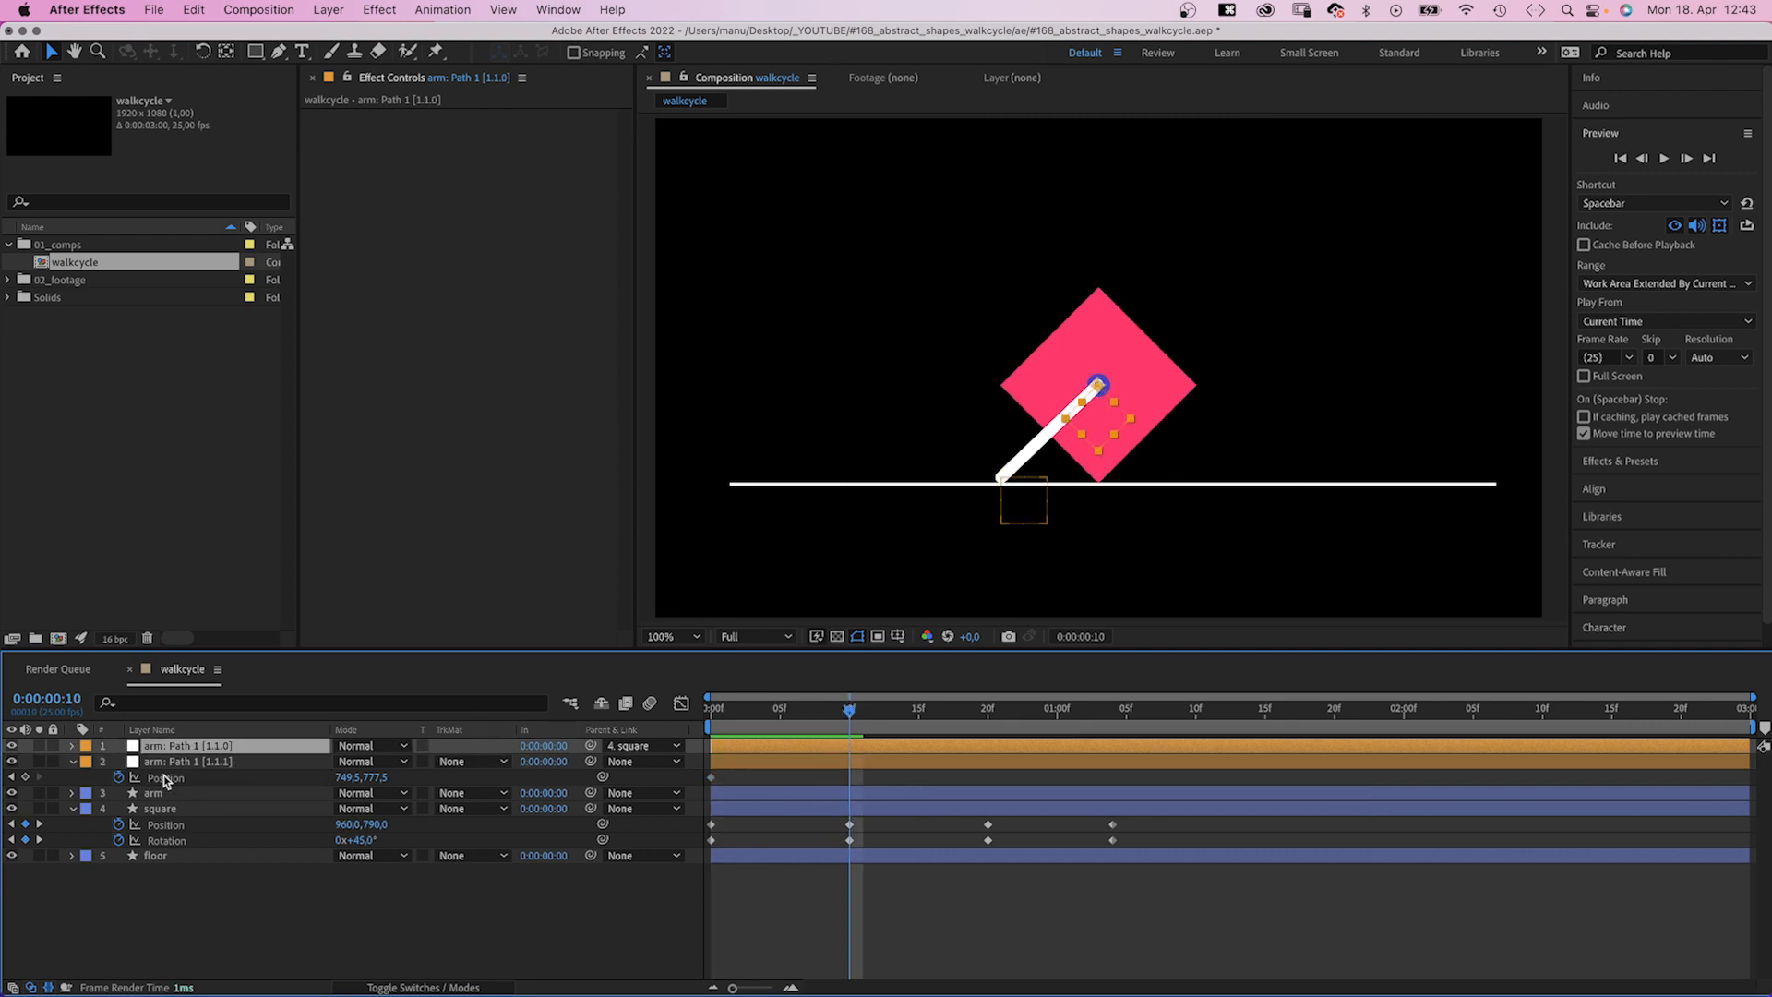
Step: Keyframe the lower null's Position at 0, 10 and 20 frames, swinging it up to the square's top
left_click(186, 761)
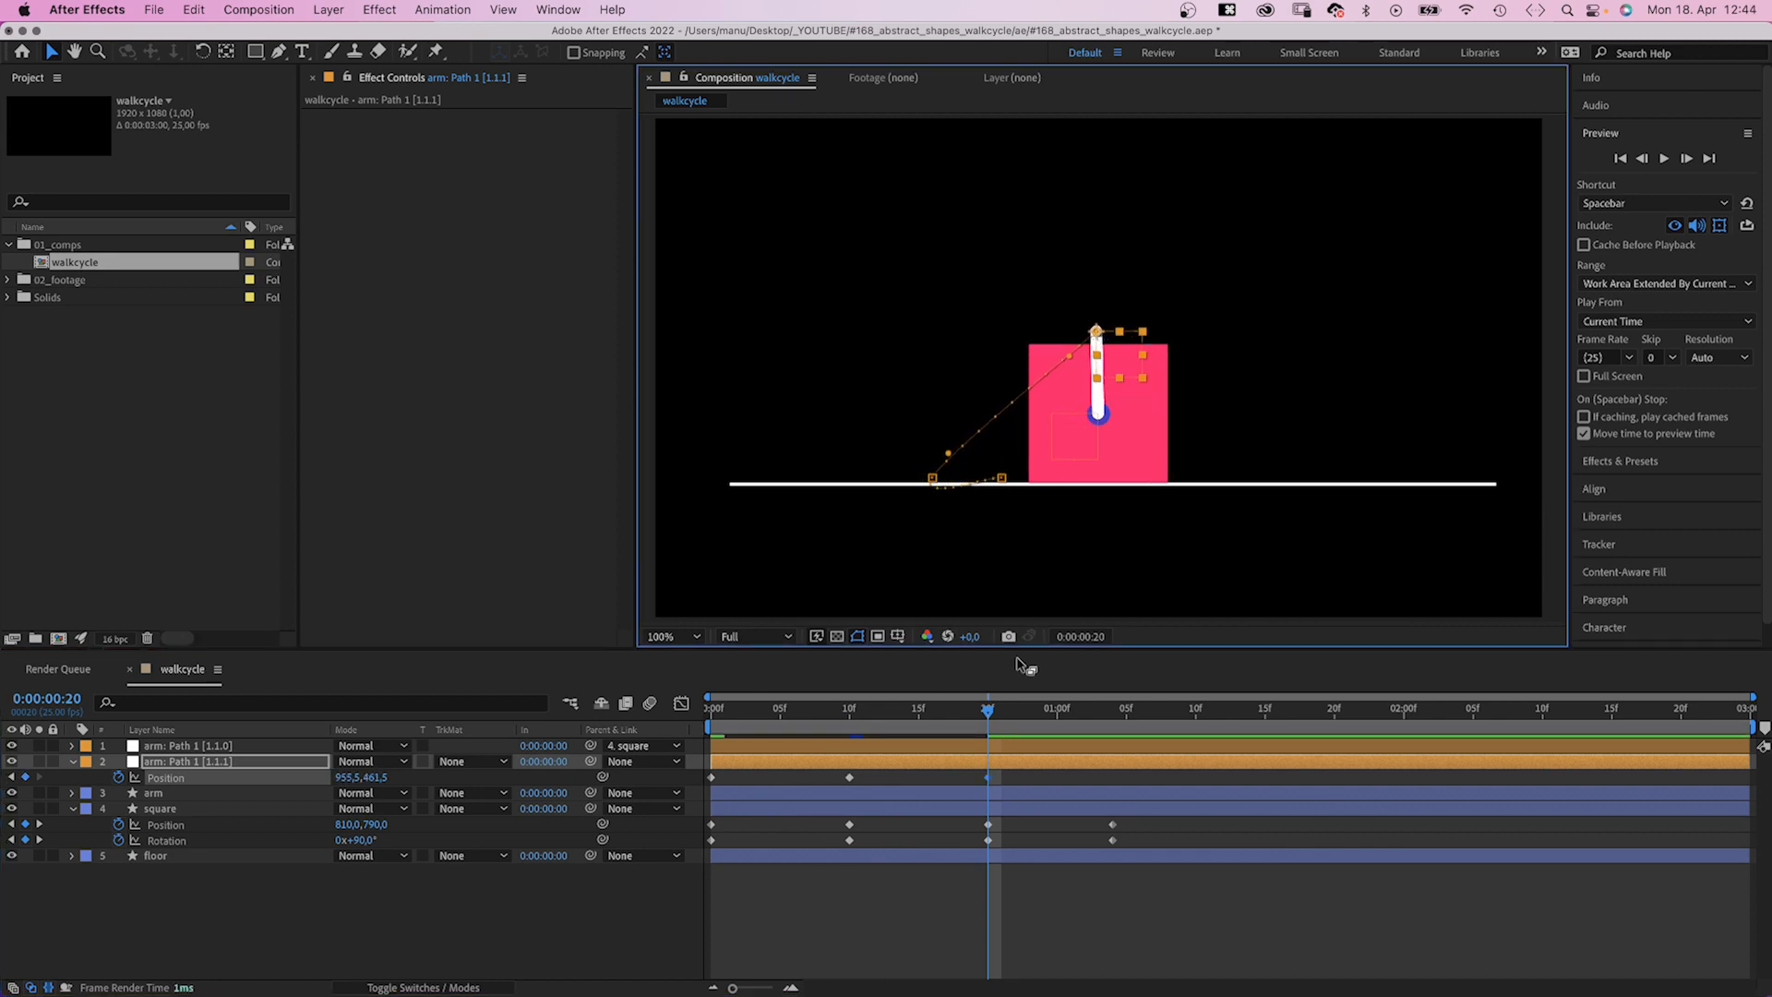
left_click(1113, 709)
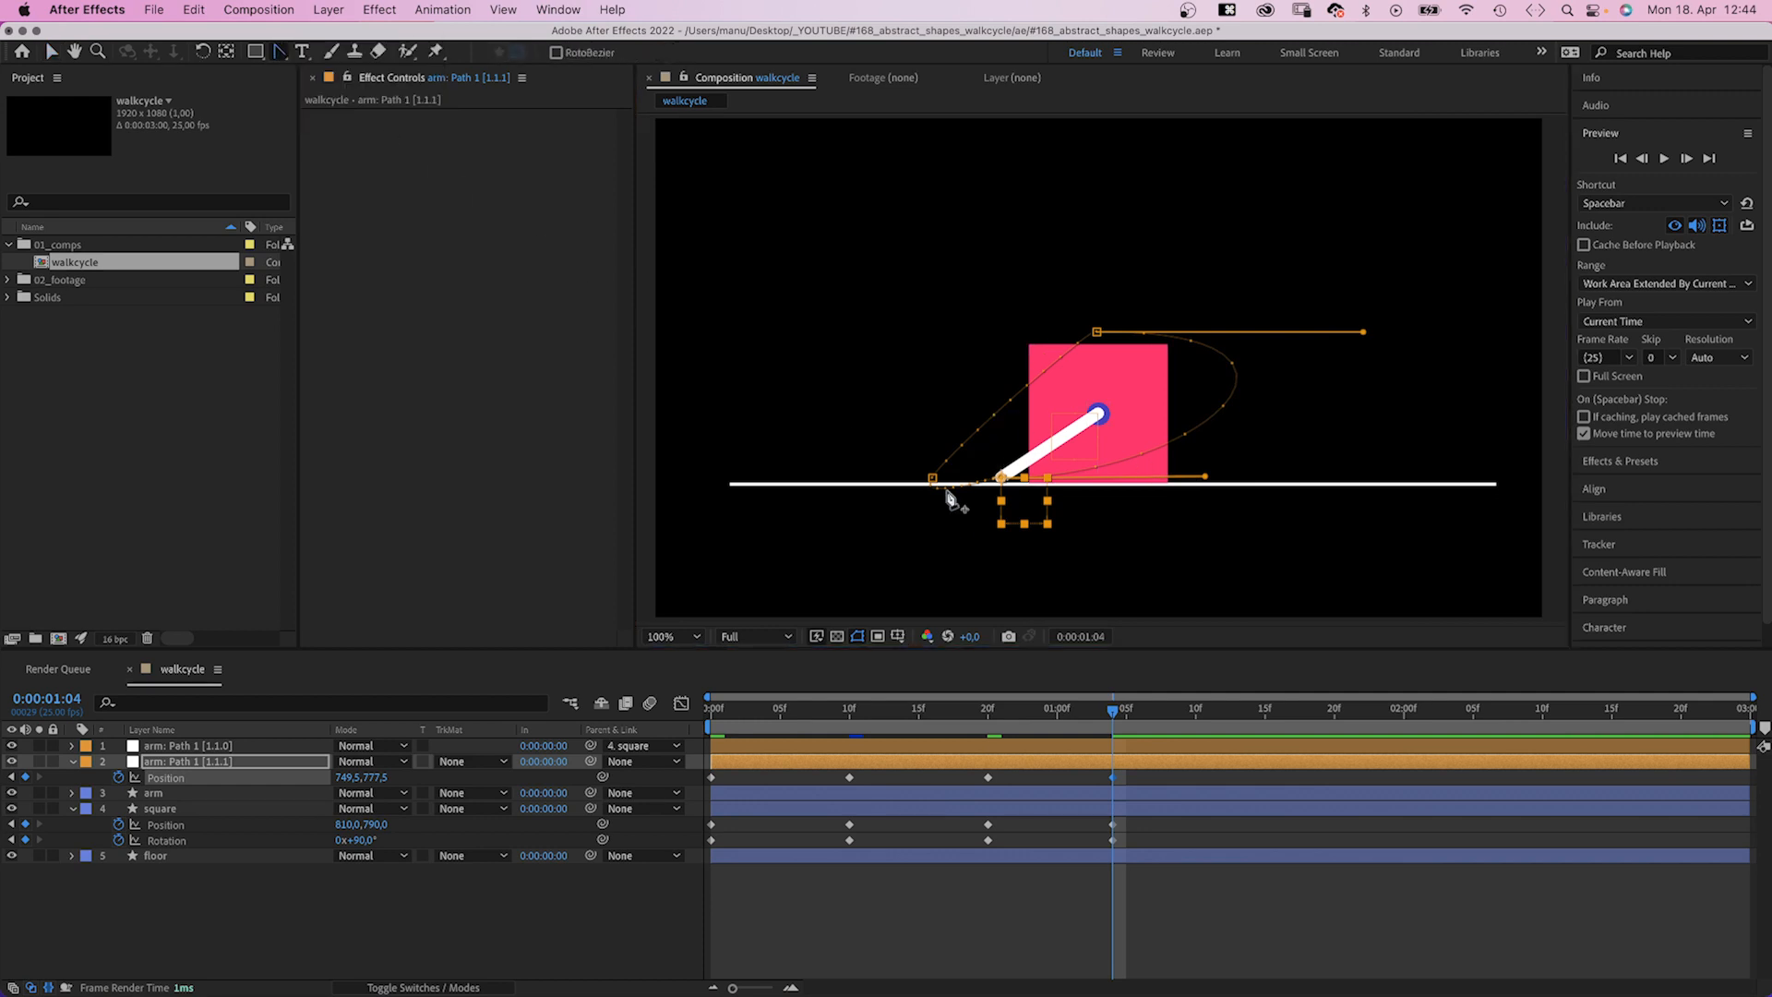
Step: Key the lower null back on the floor at 1:04 with curved Bezier handles and preview
key("v")
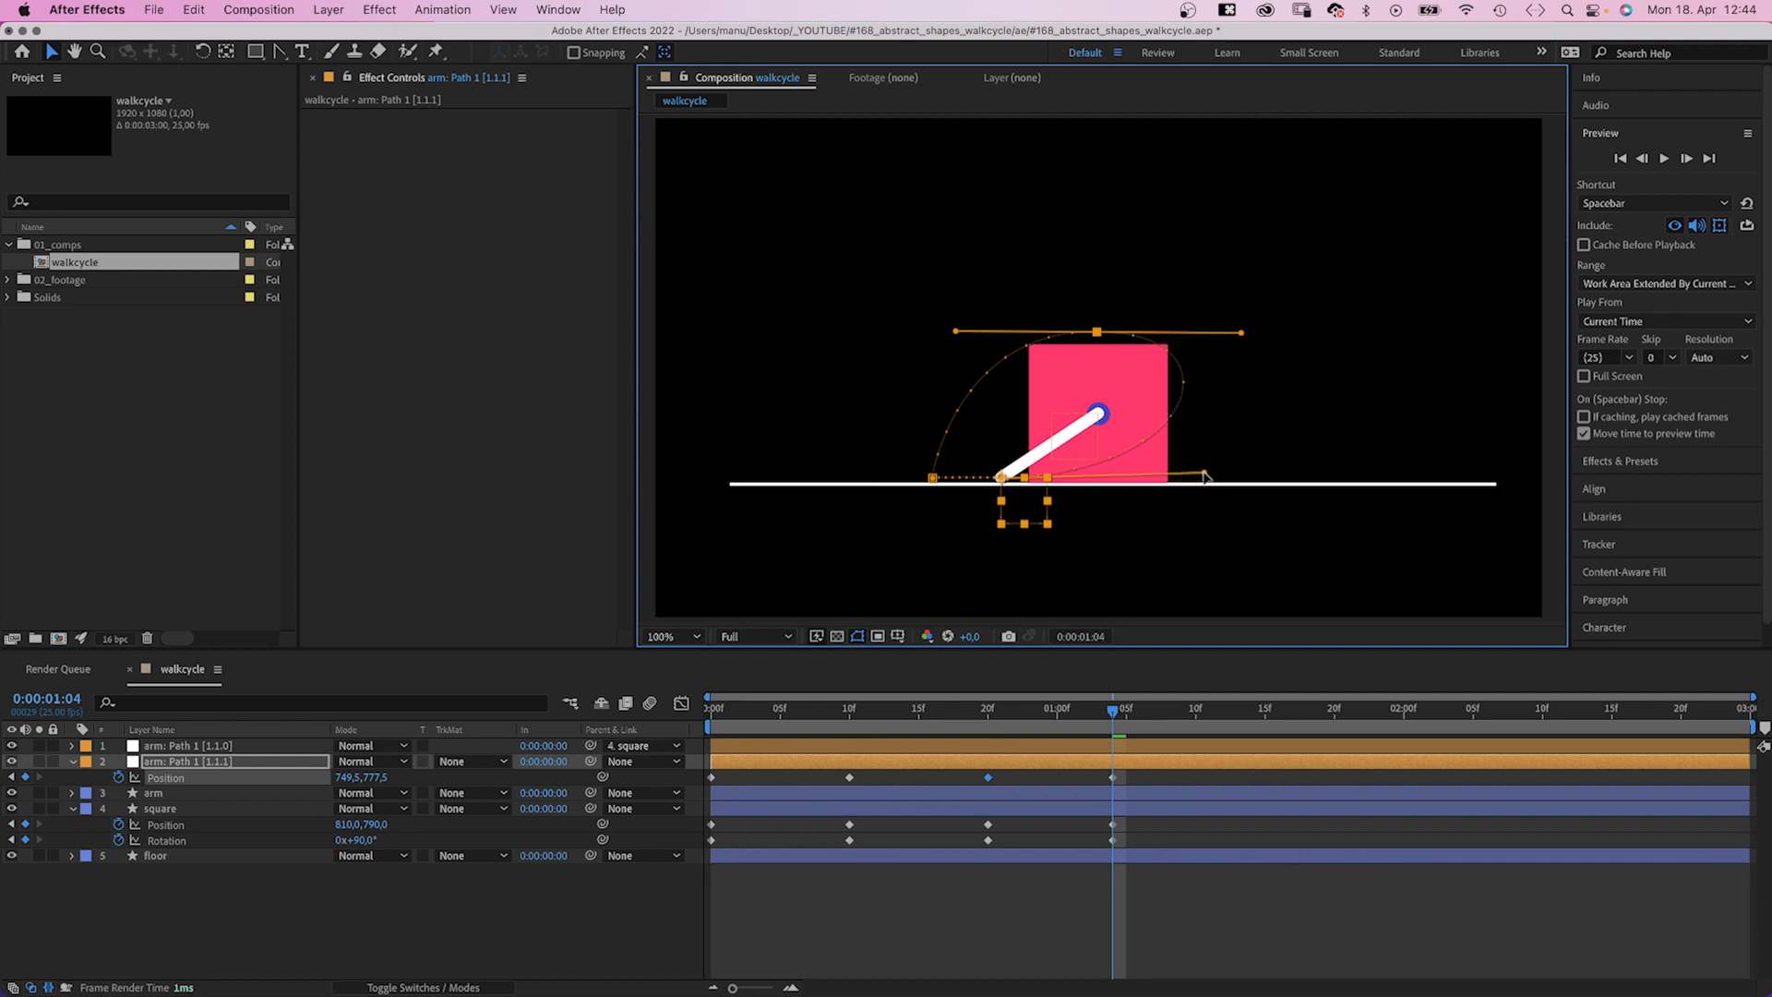
left_click(709, 708)
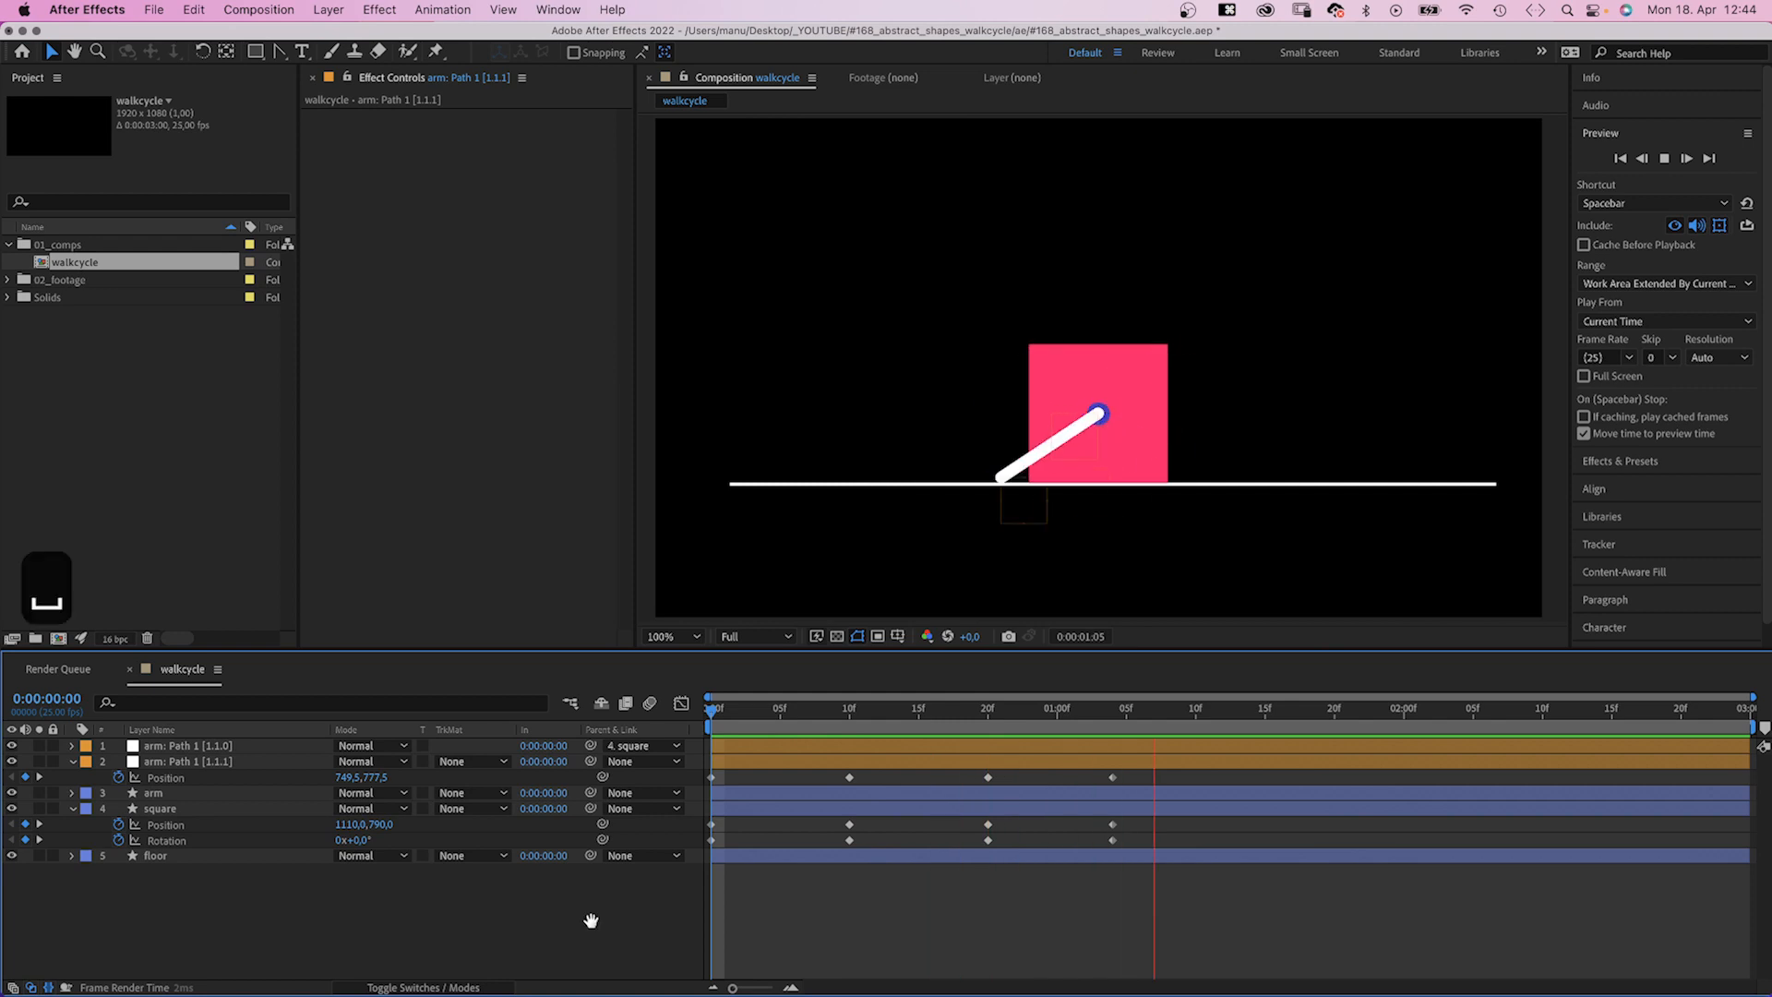
Step: Apply Easy Ease In to the square and arm-null keyframes and drag their speed handles to 100% influence
left_click(1194, 707)
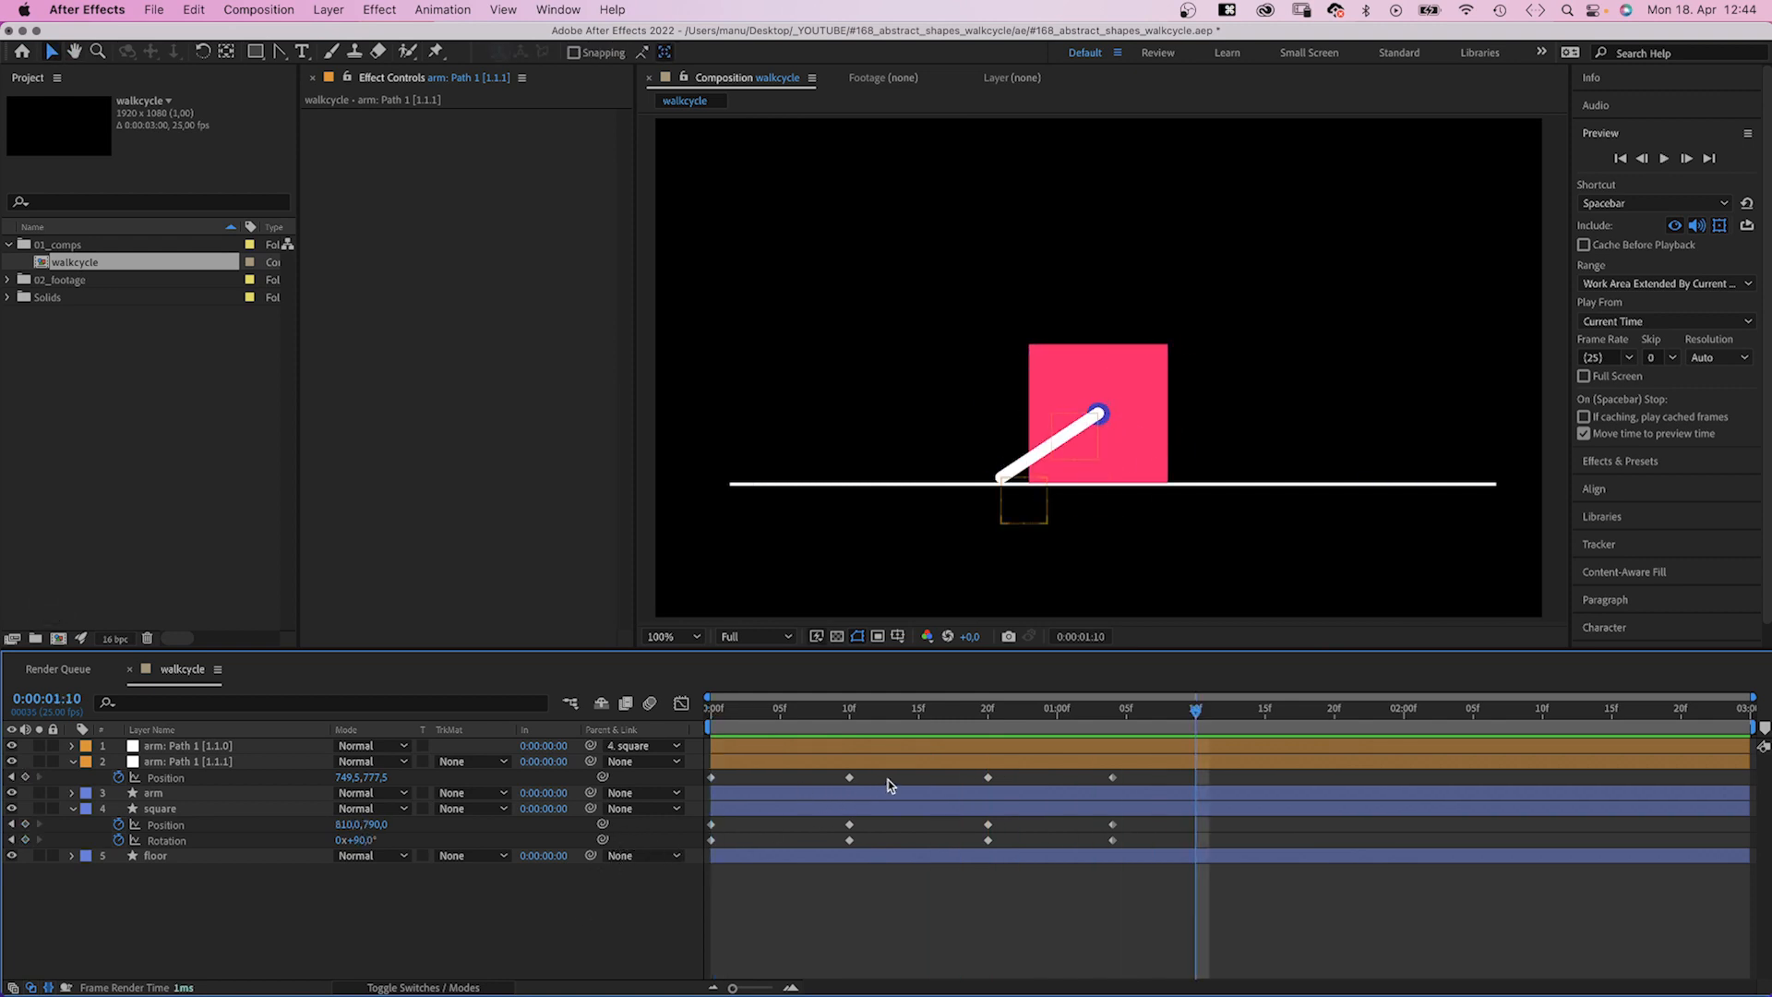
right_click(711, 777)
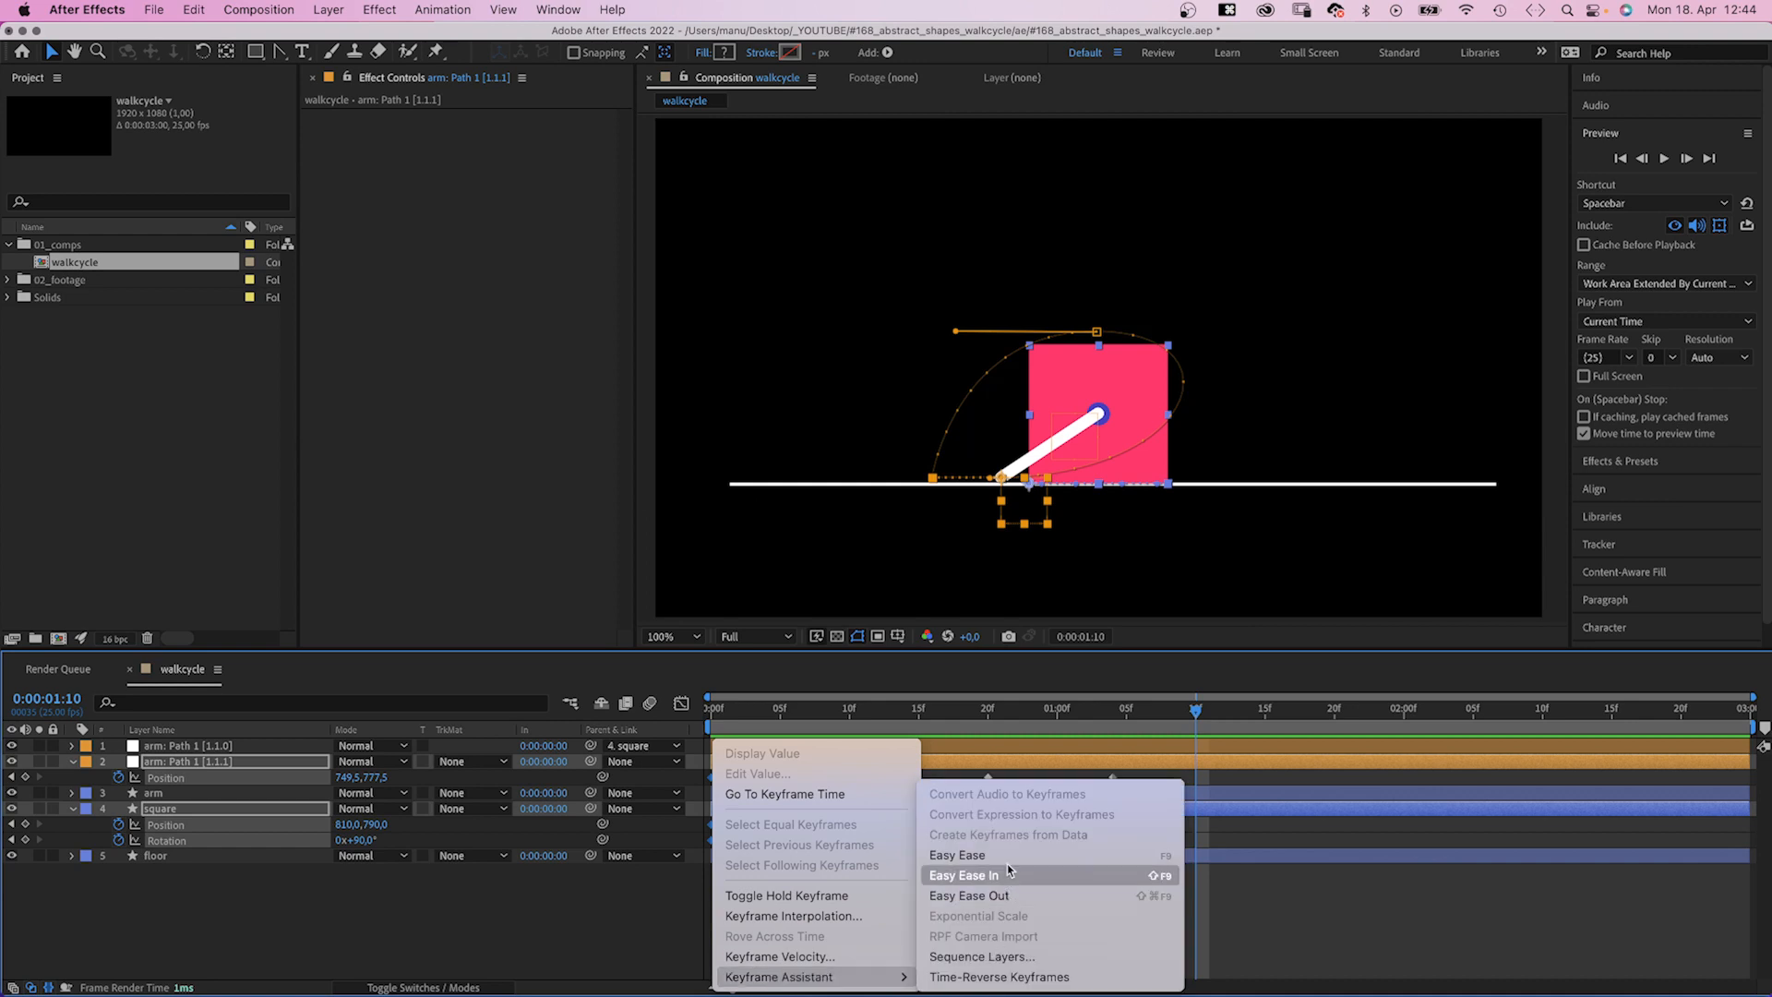
left_click(964, 875)
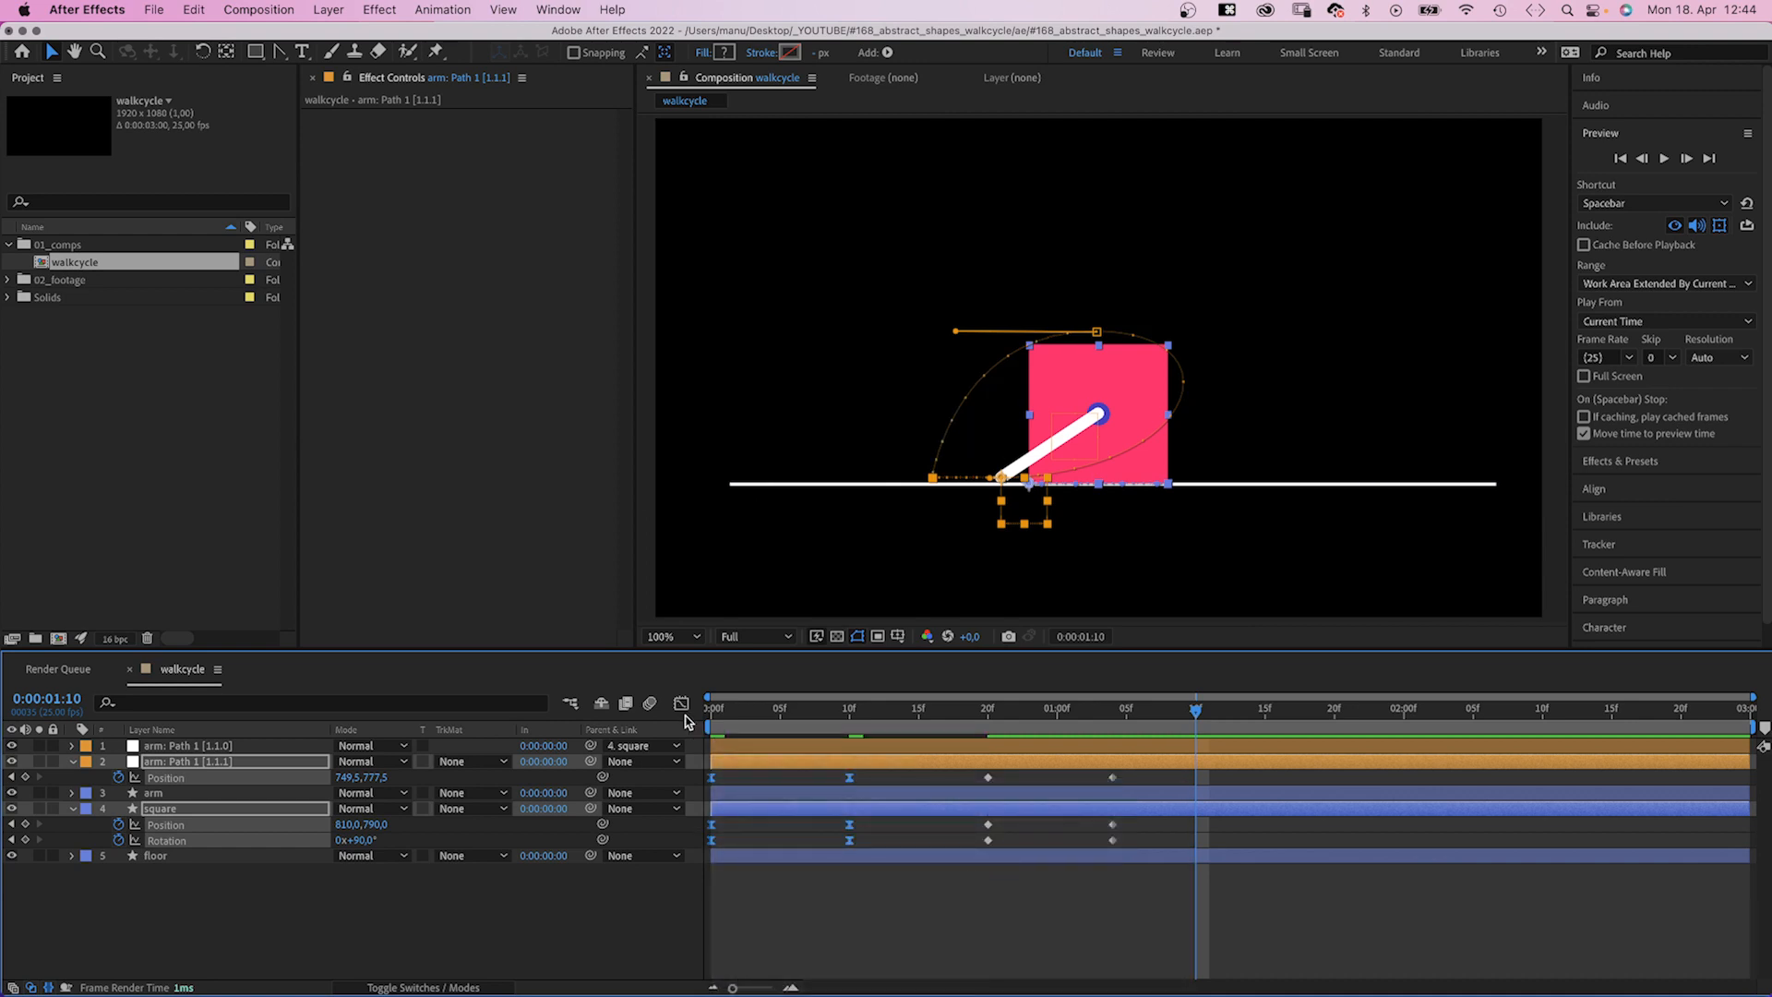
left_click(682, 703)
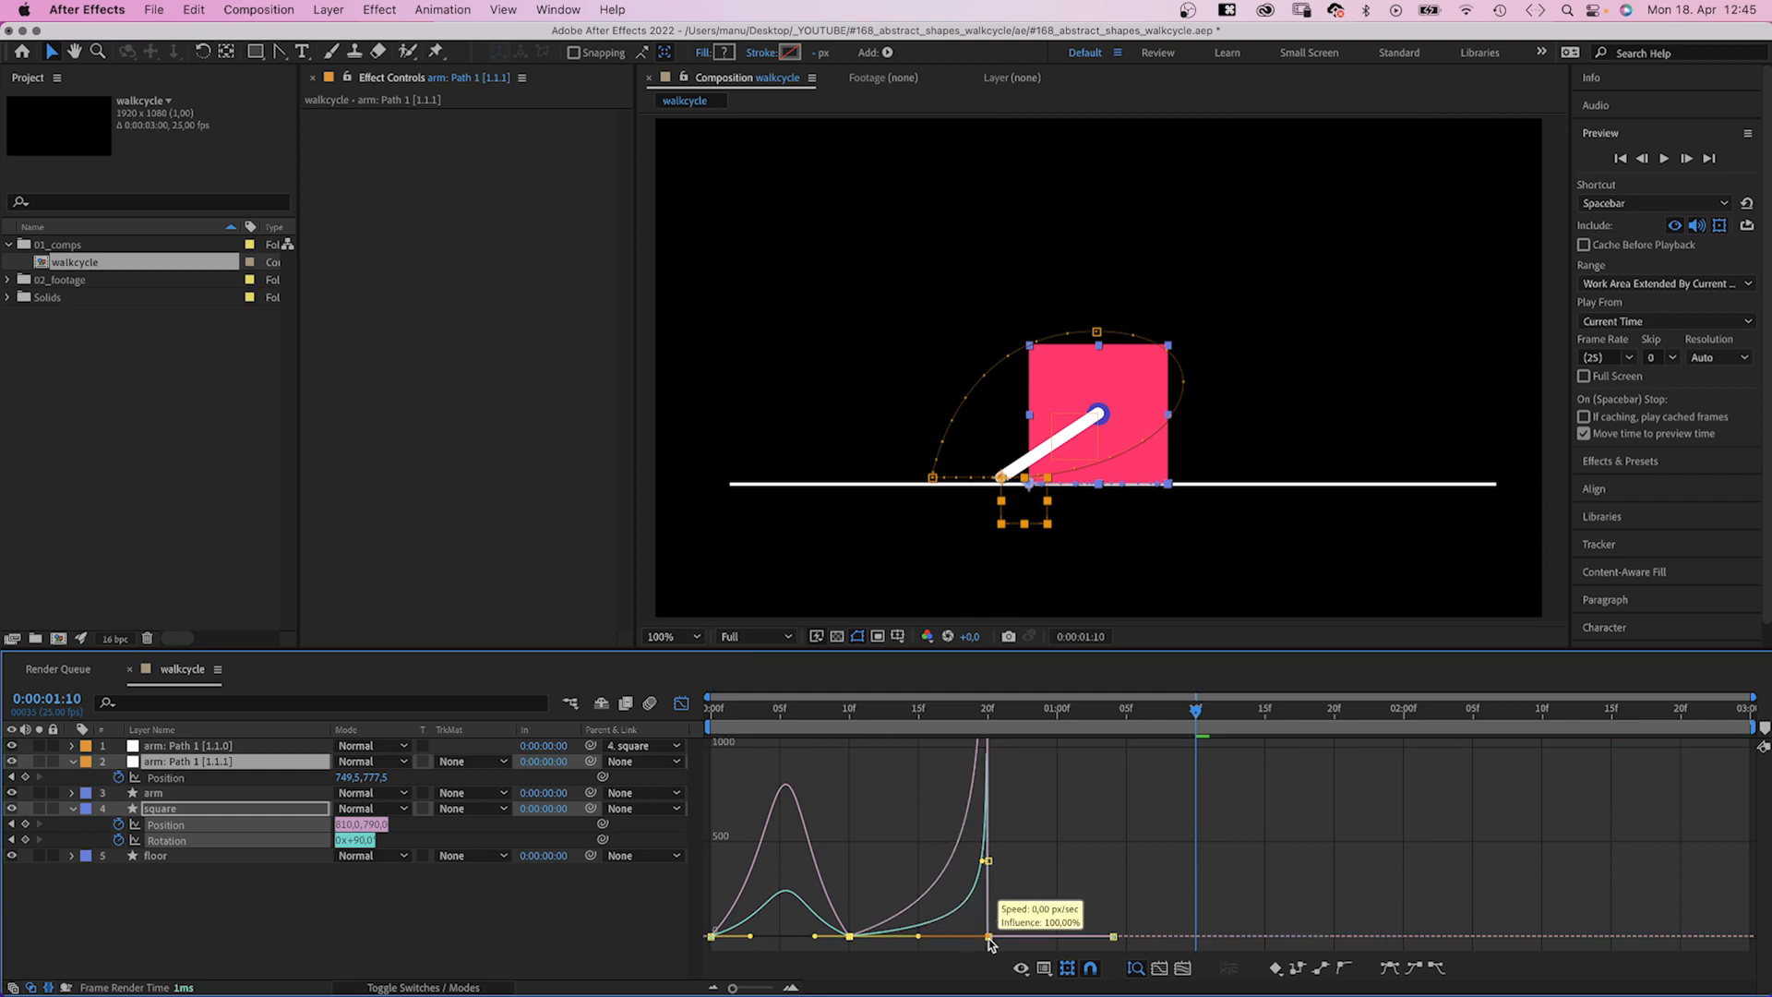
left_click(879, 707)
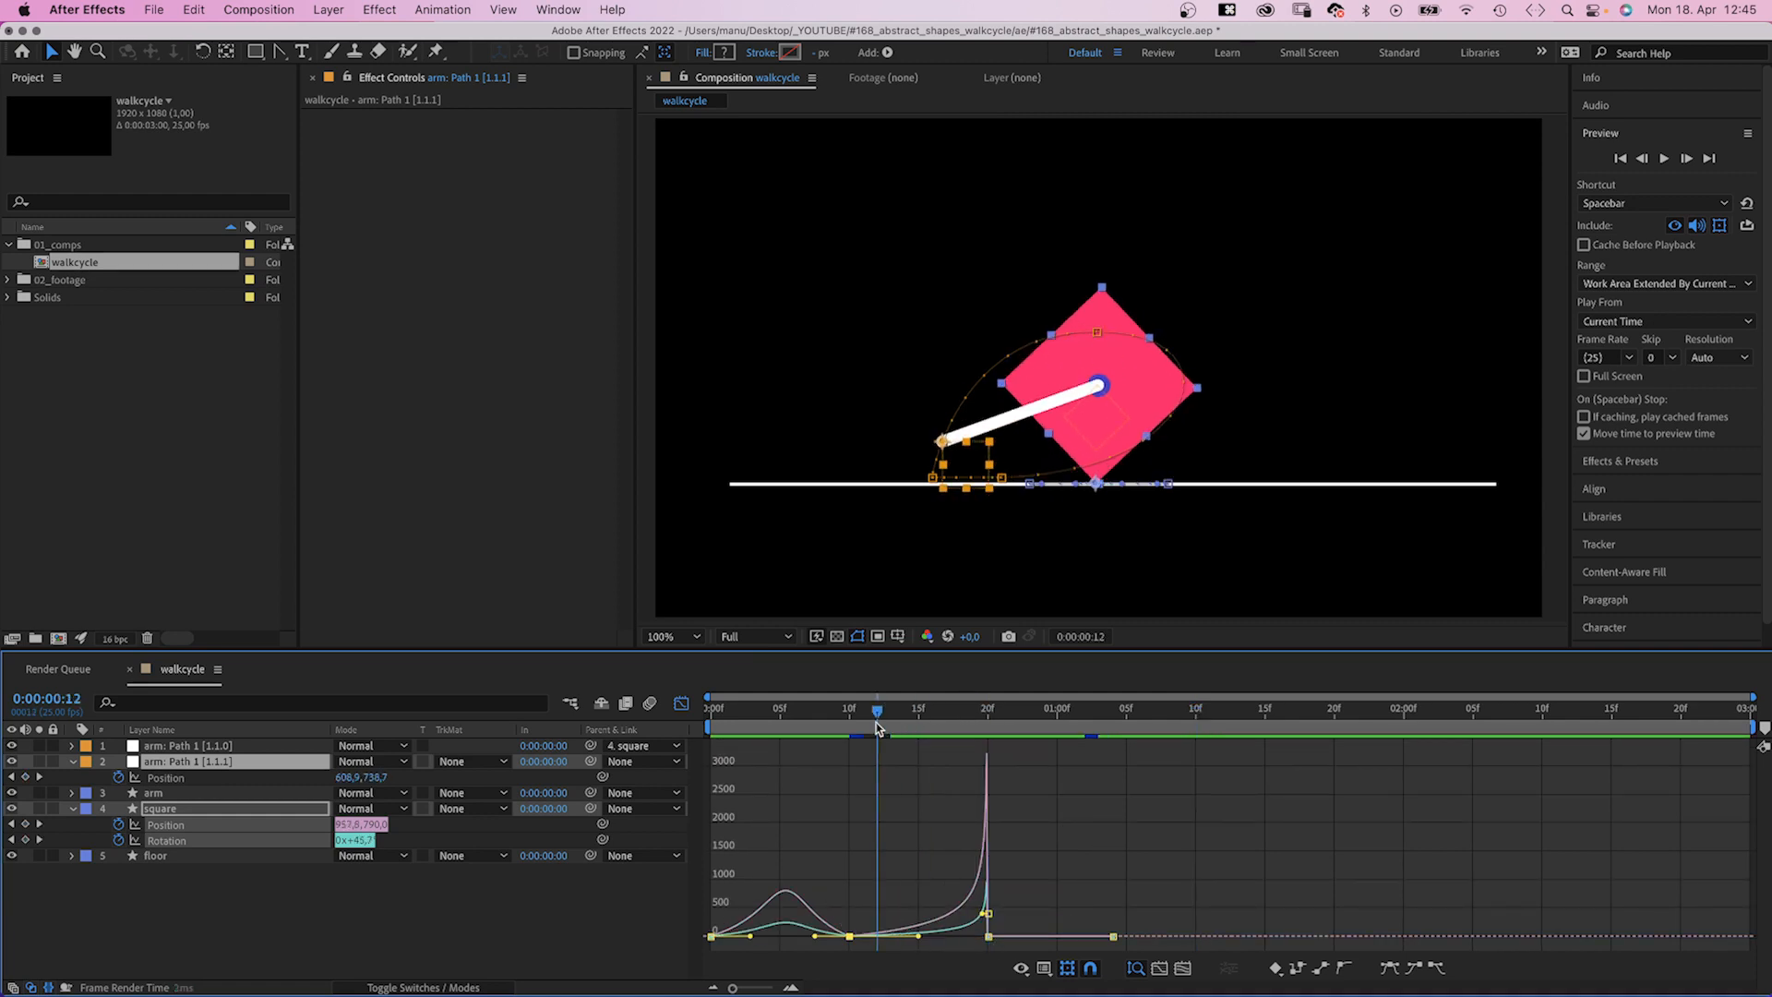
Step: Ease the remaining Position and Rotation keyframes, close the Graph Editor and return to frame 0
left_click(1410, 709)
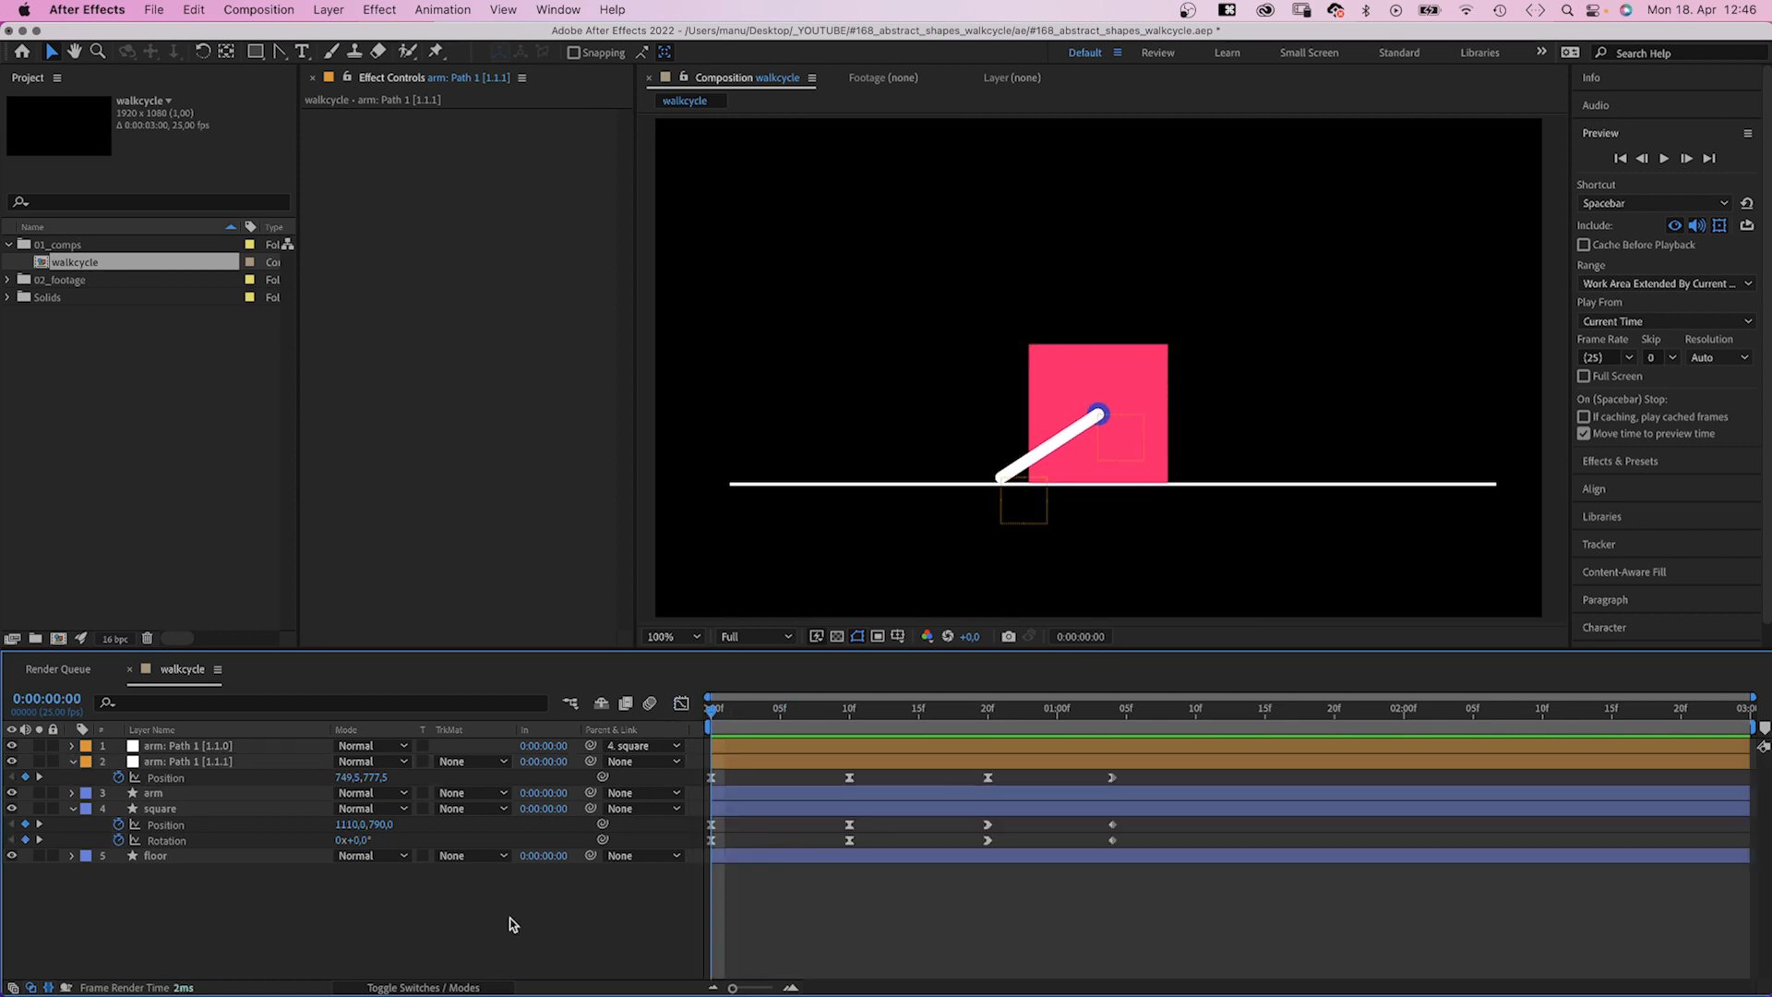
Step: Give the arm's lower-end null Position a loopOut() expression after a quick playback review
left_click(1209, 707)
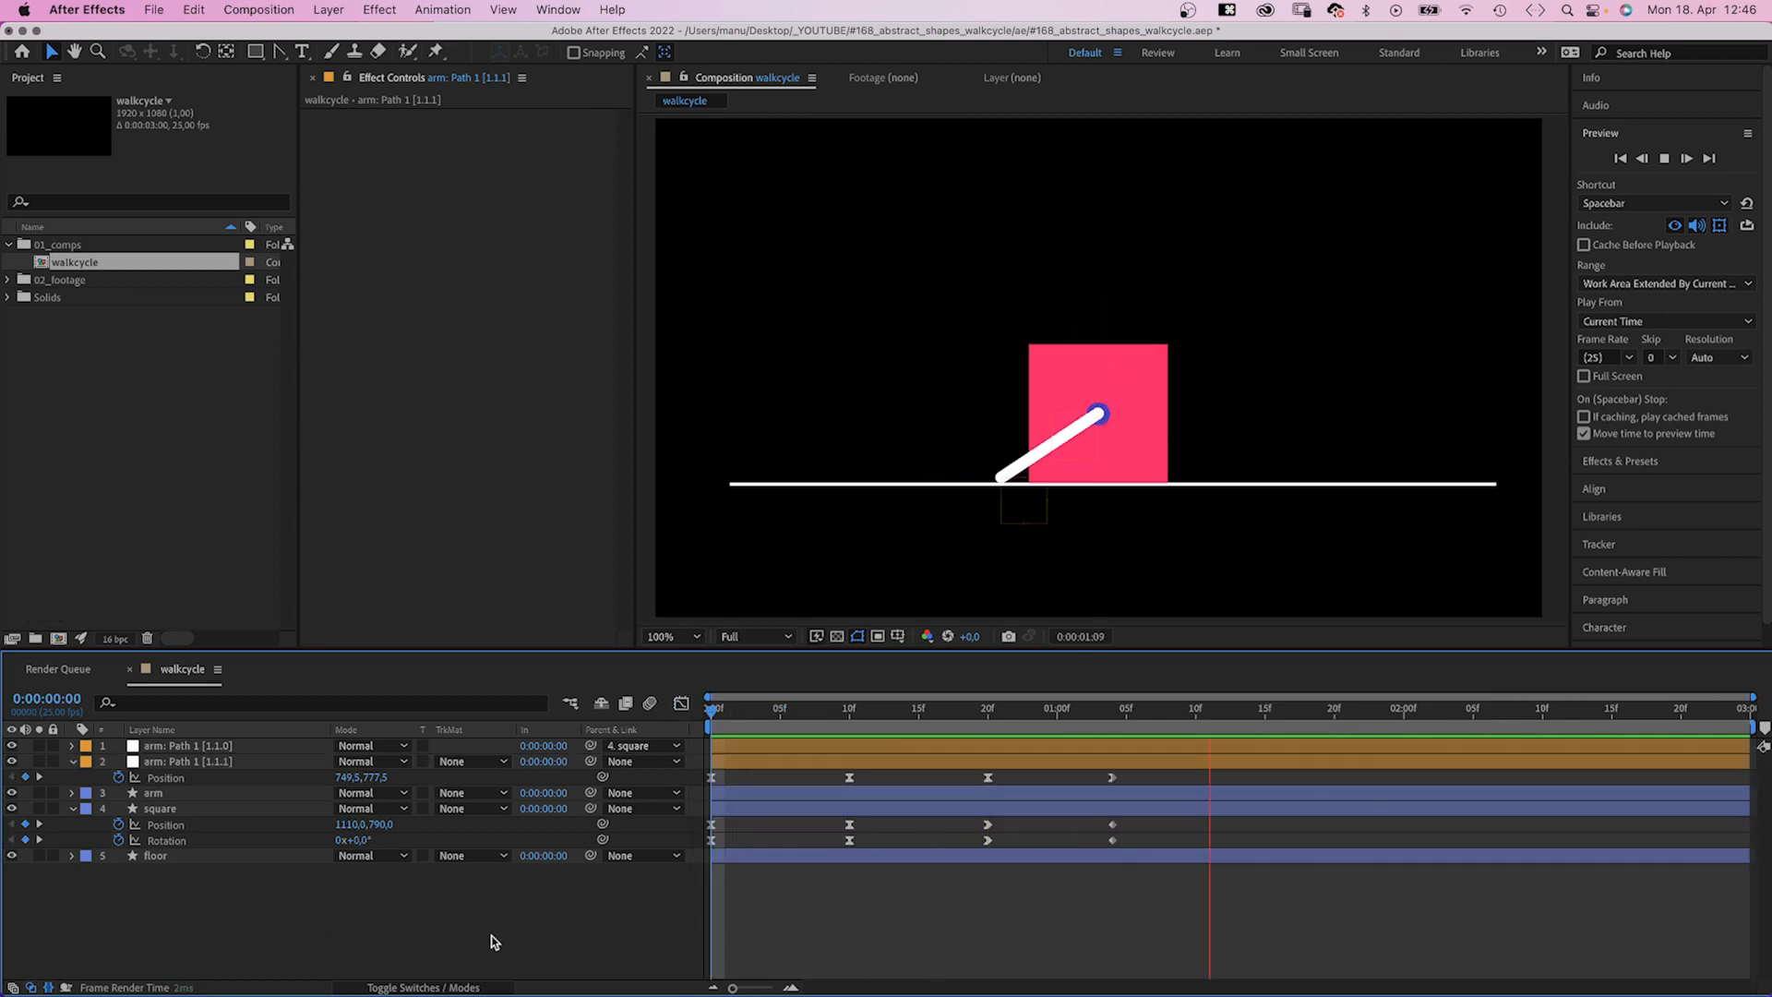
left_click(159, 809)
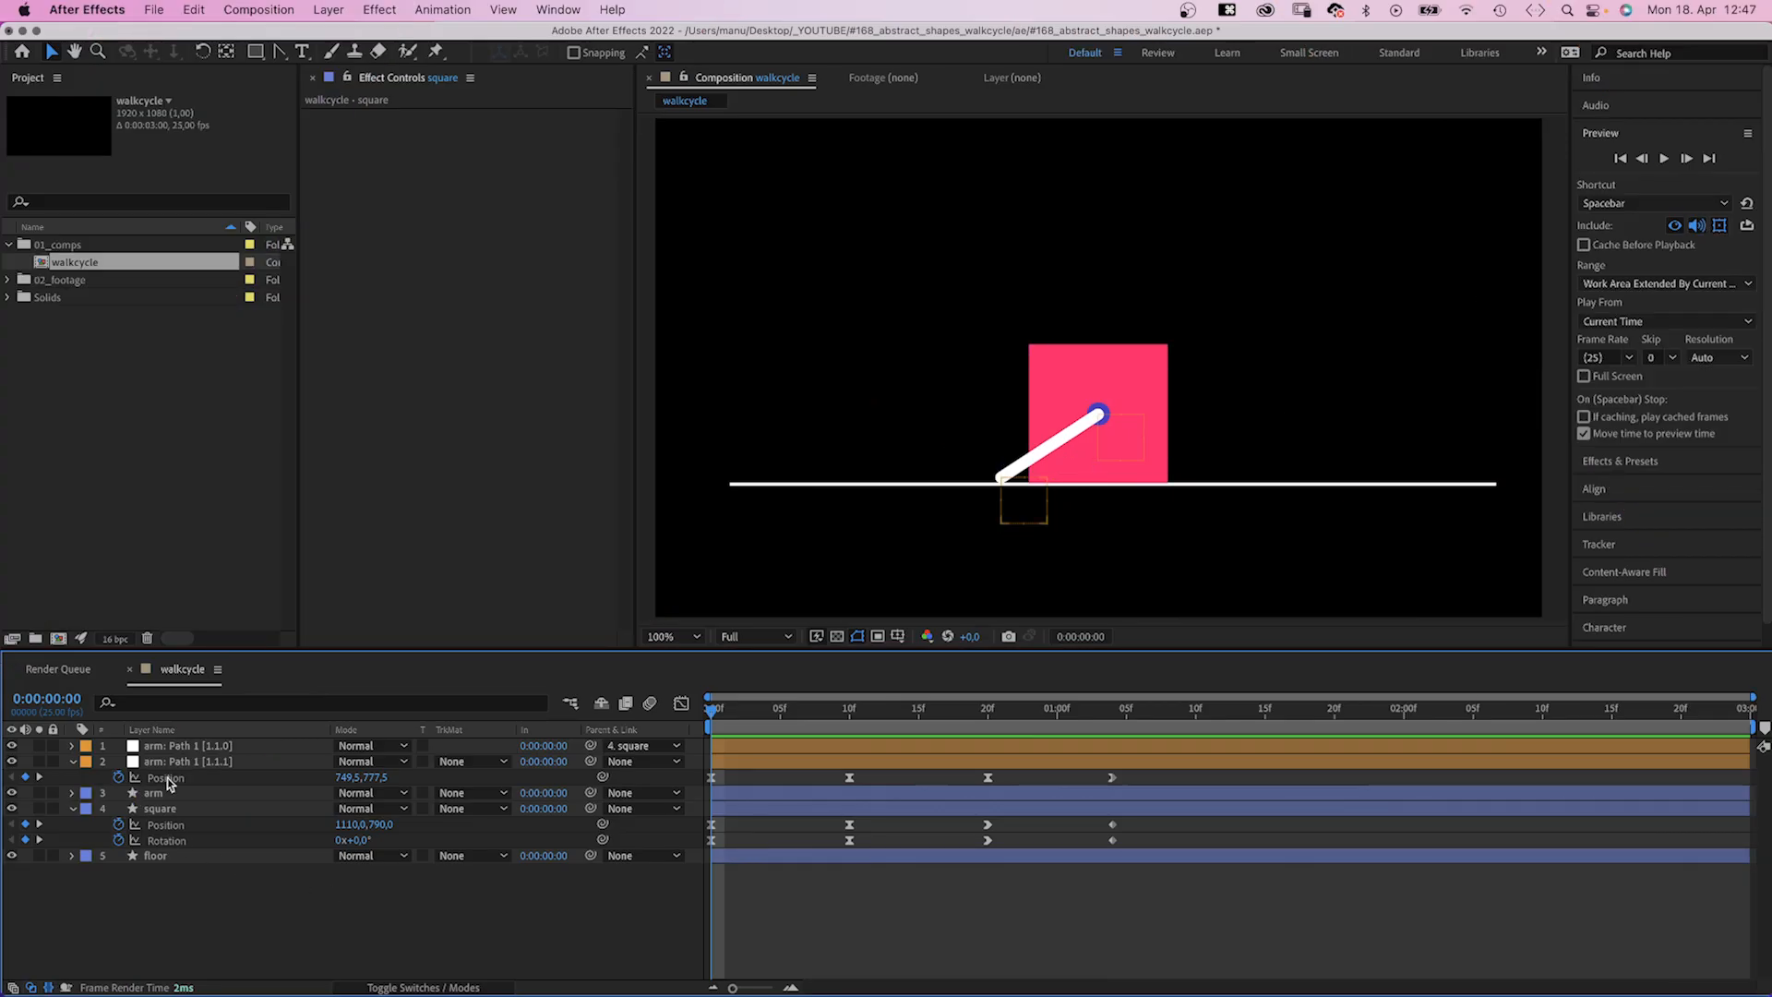
left_click(189, 761)
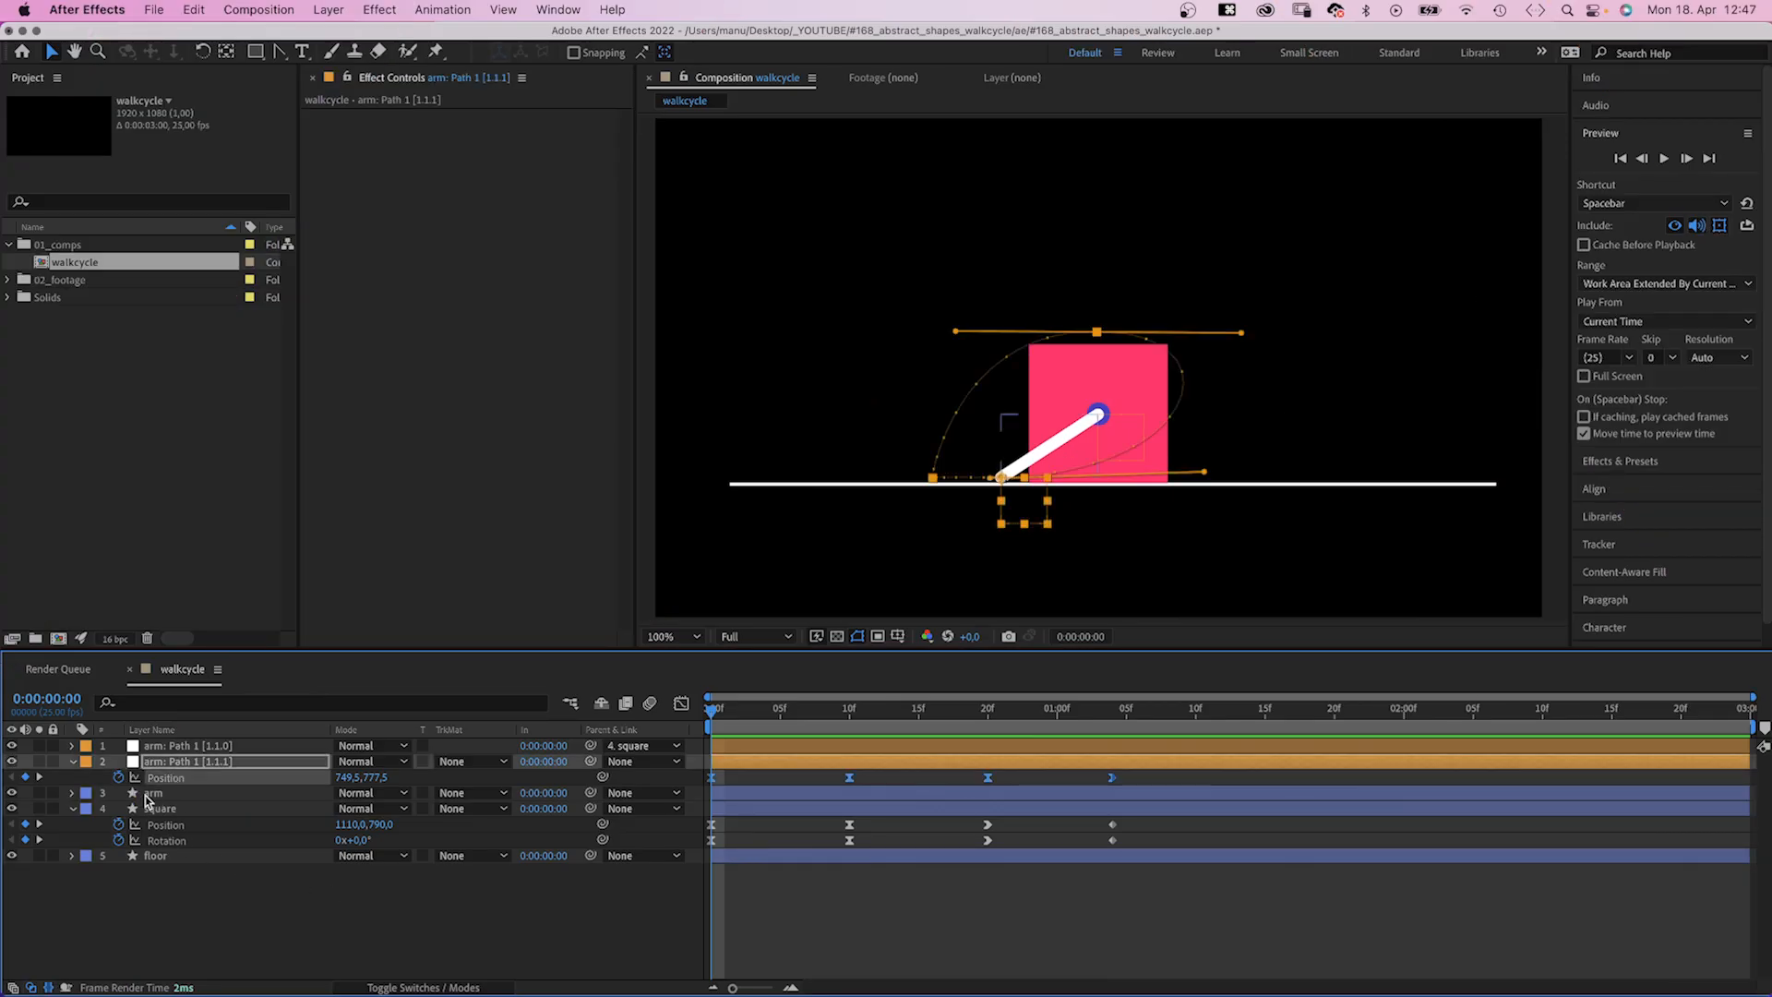
left_click(118, 778)
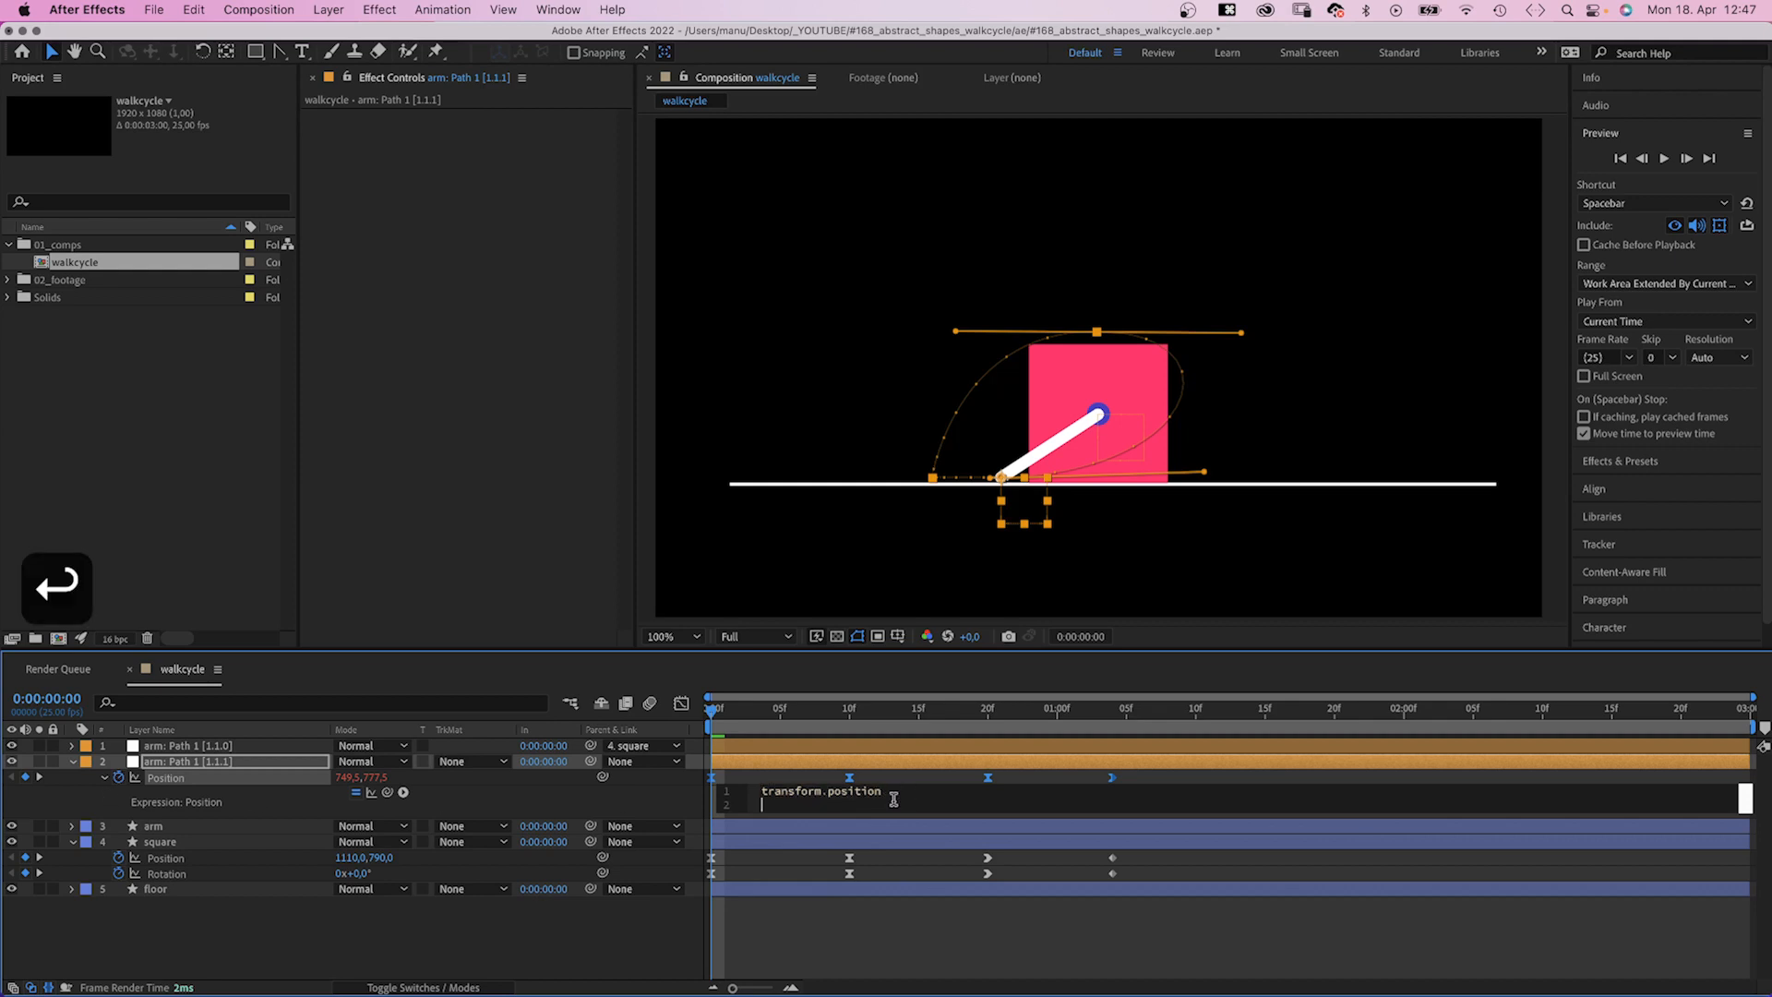
type("loop")
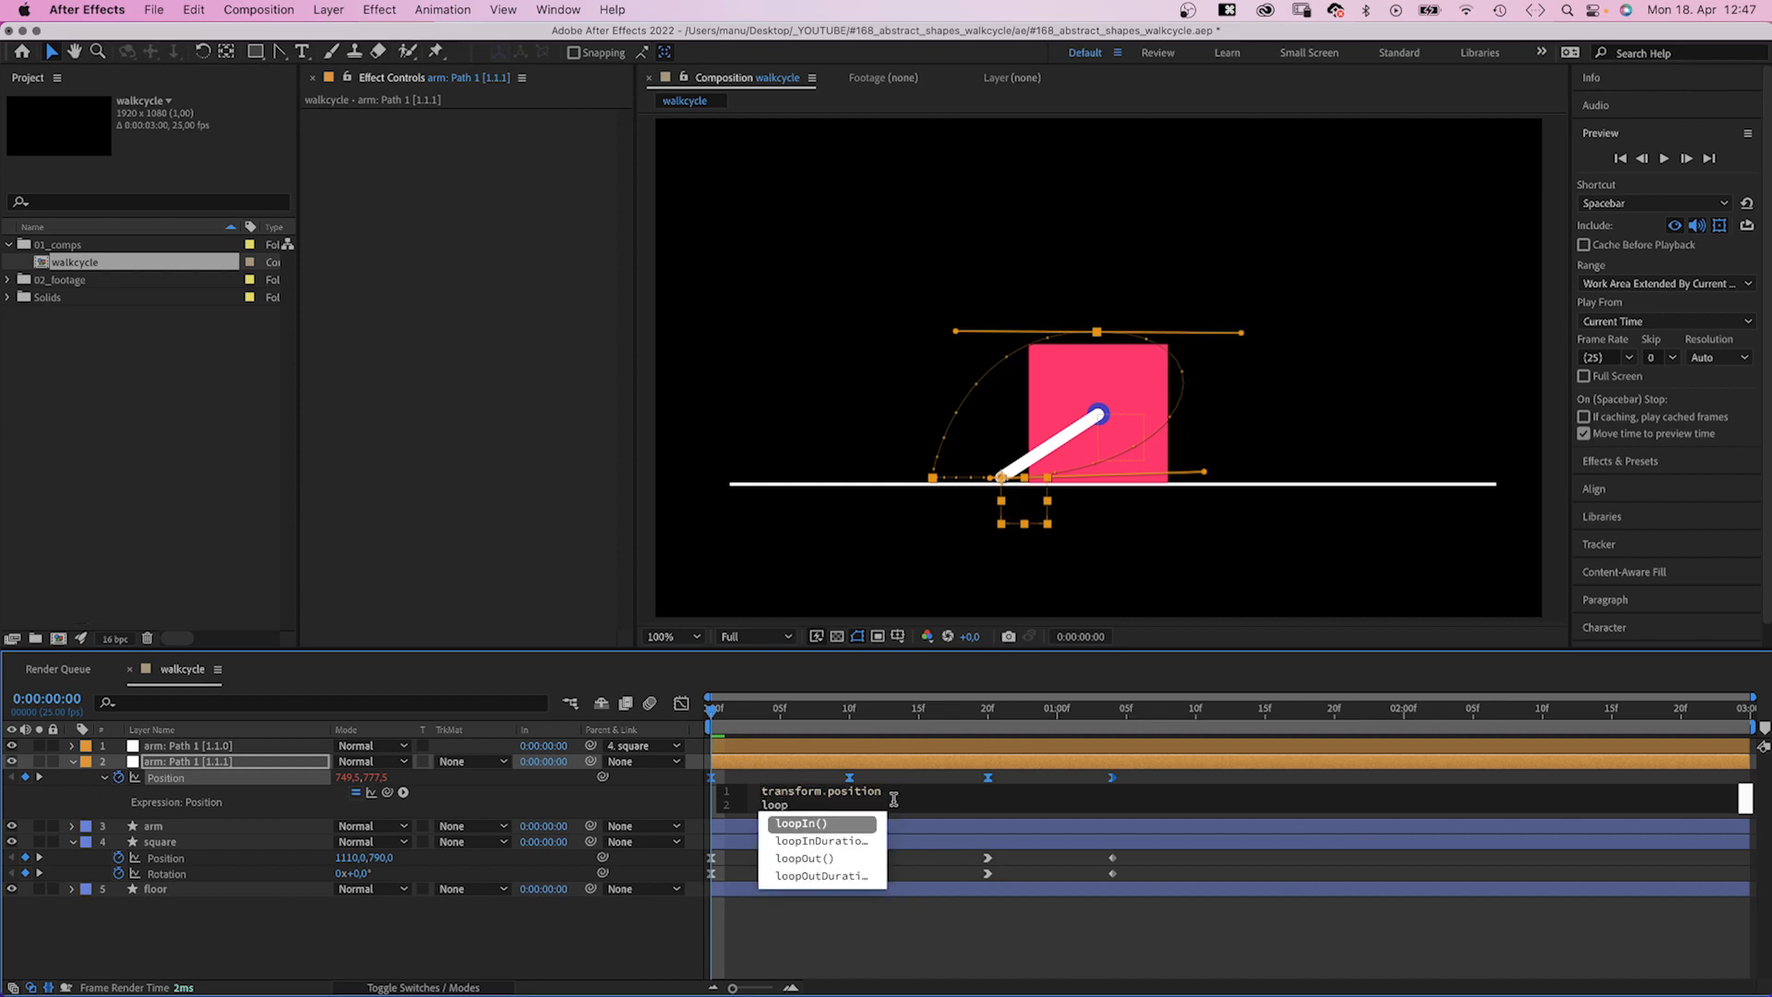
left_click(803, 858)
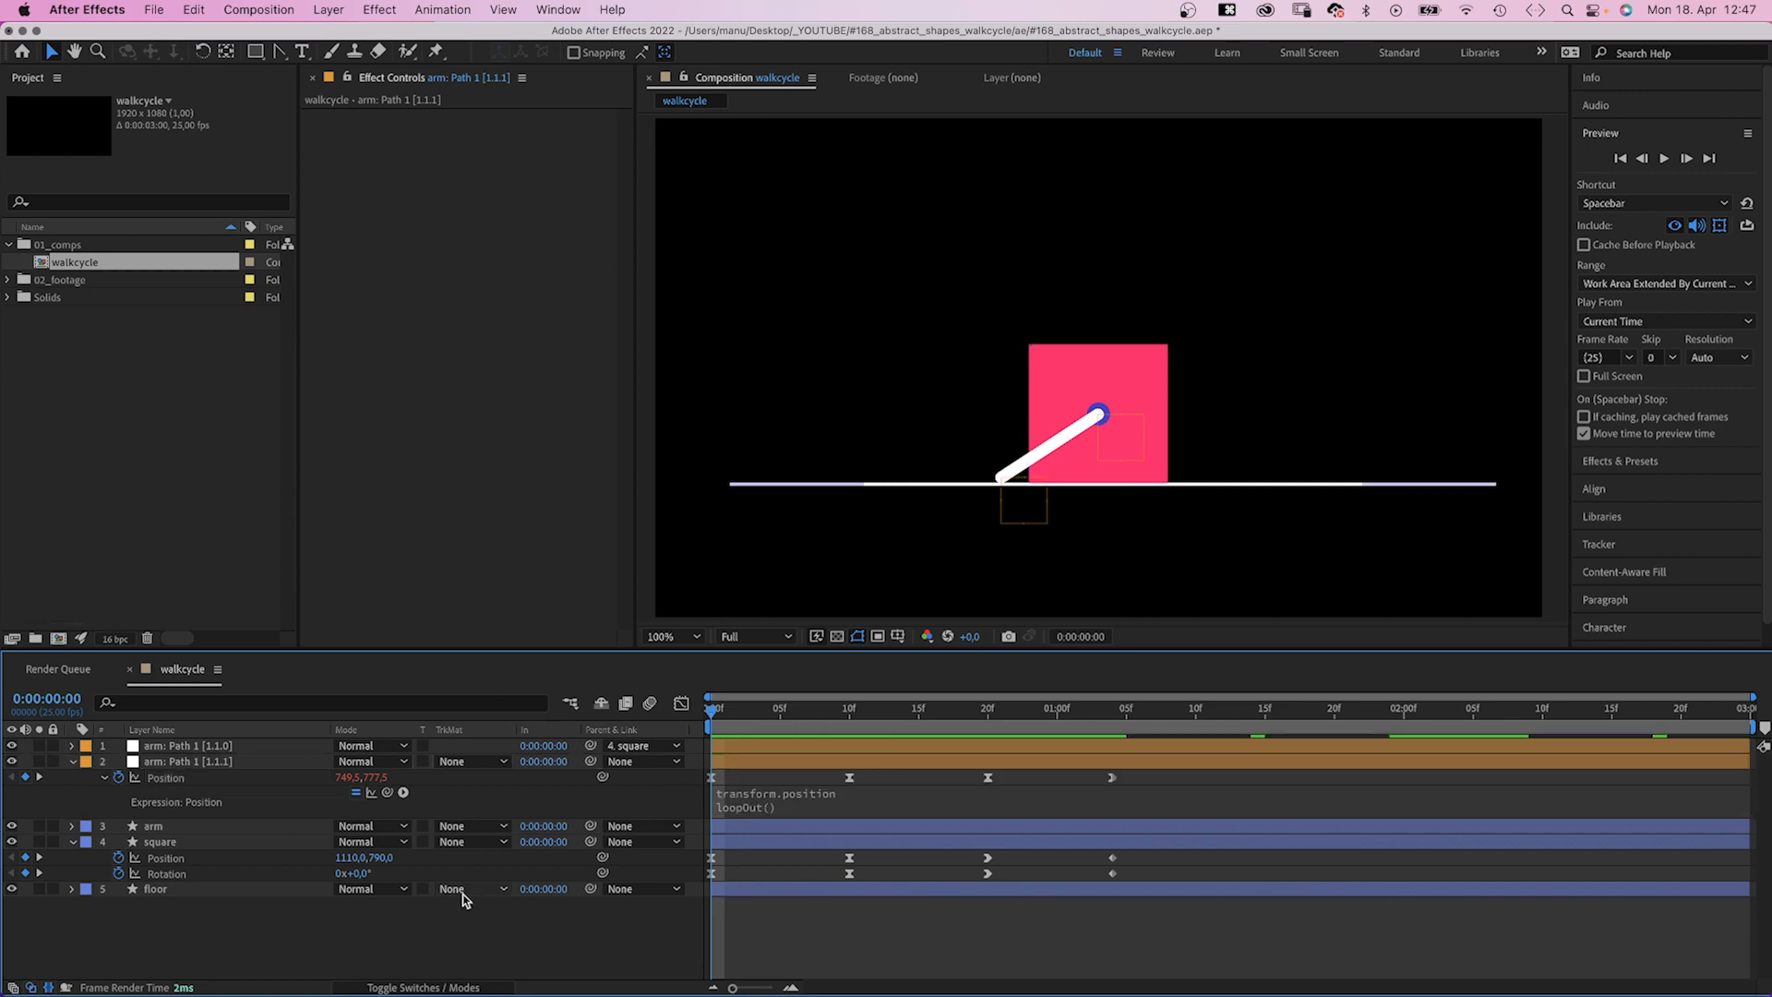
Step: Add loopOut() expressions to the square's Position and Rotation
left_click(157, 842)
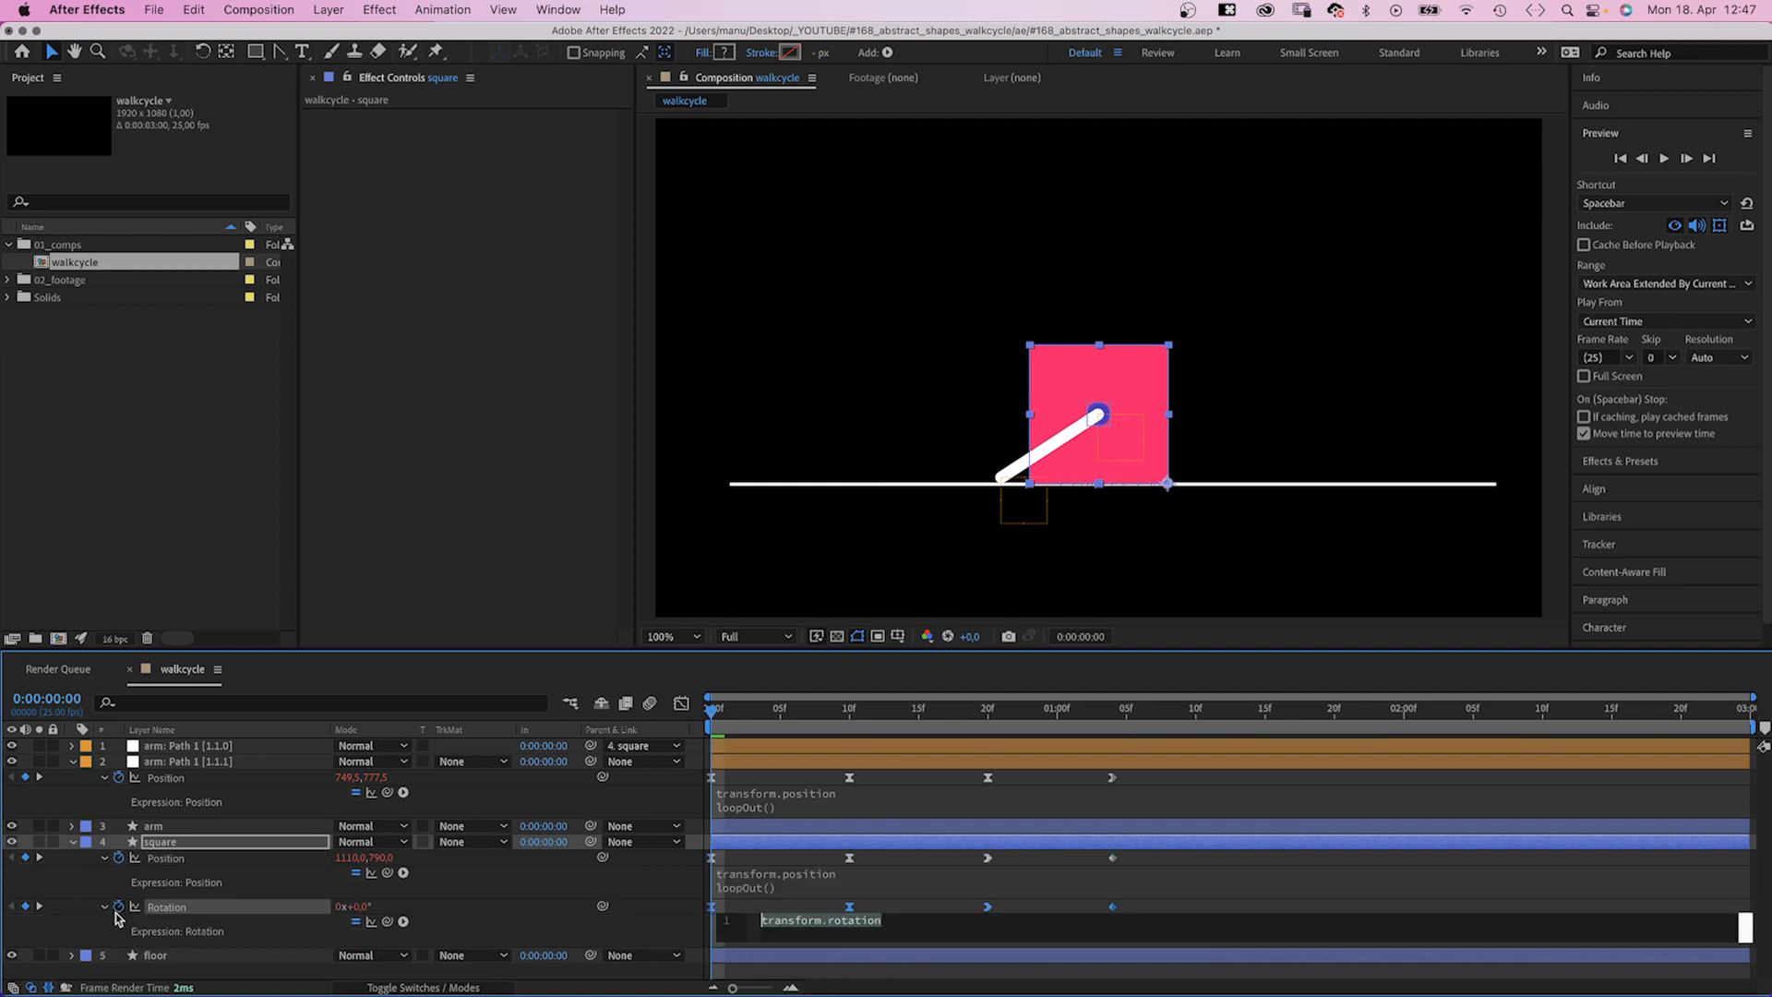
type("loopOut(")
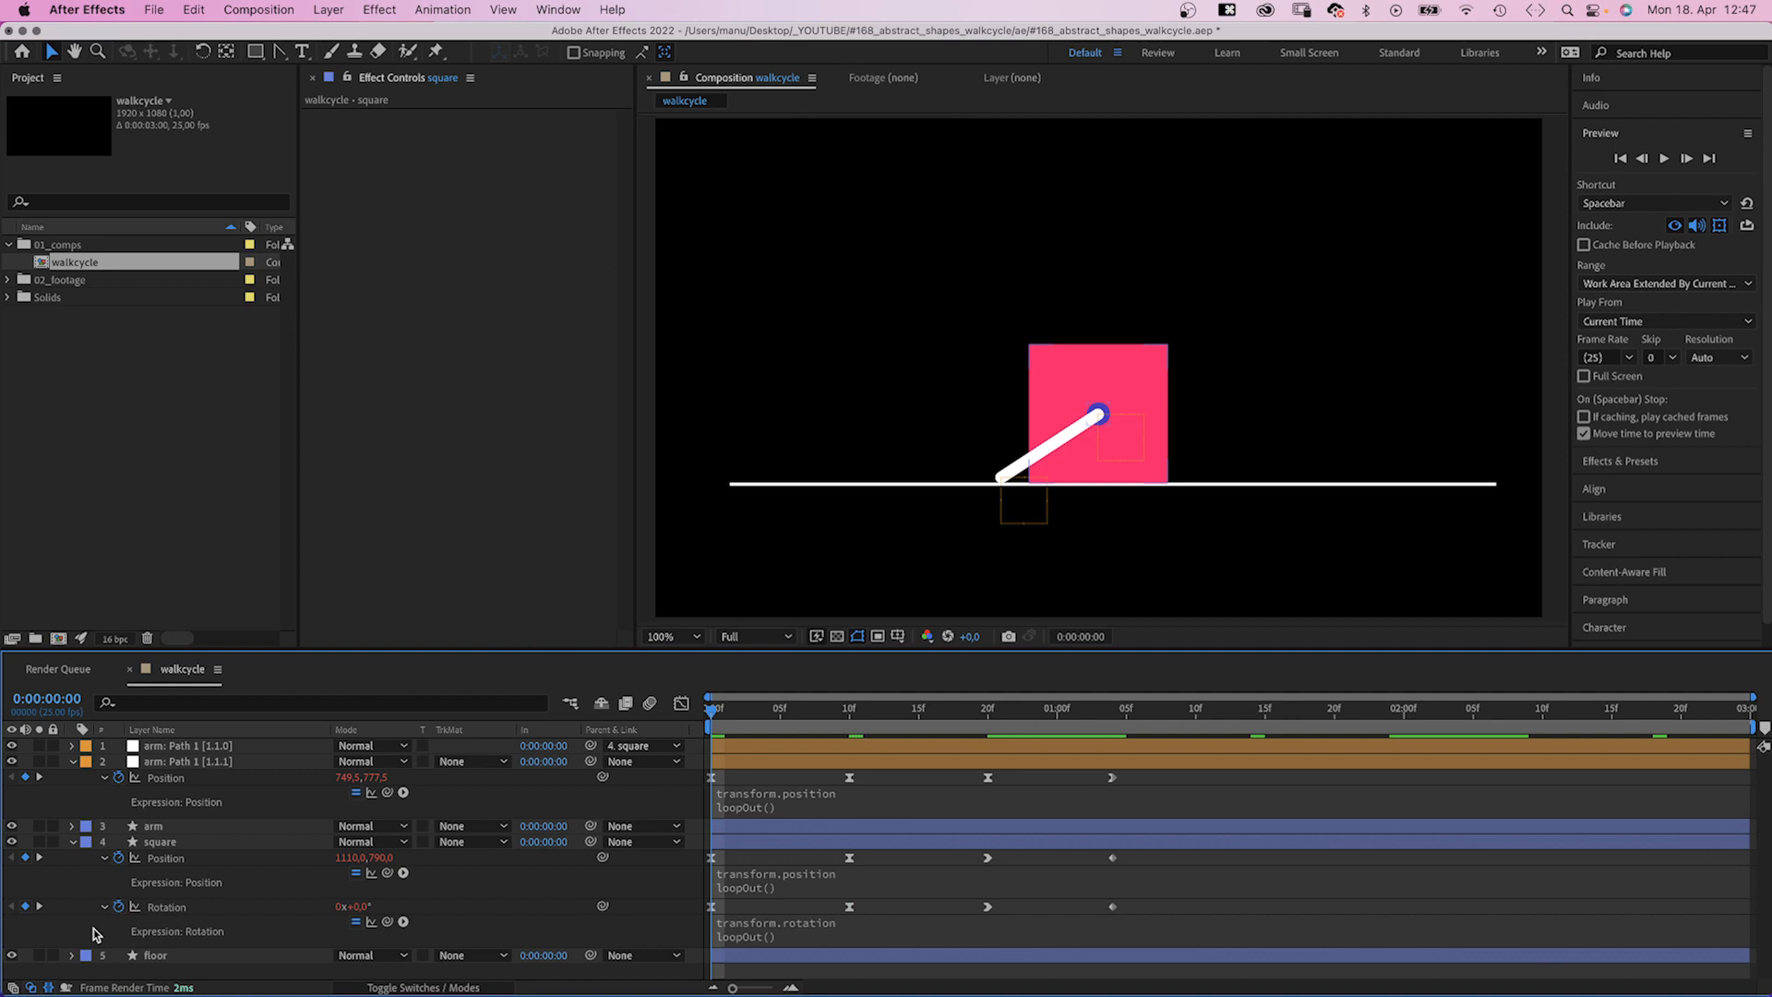
left_click(1114, 709)
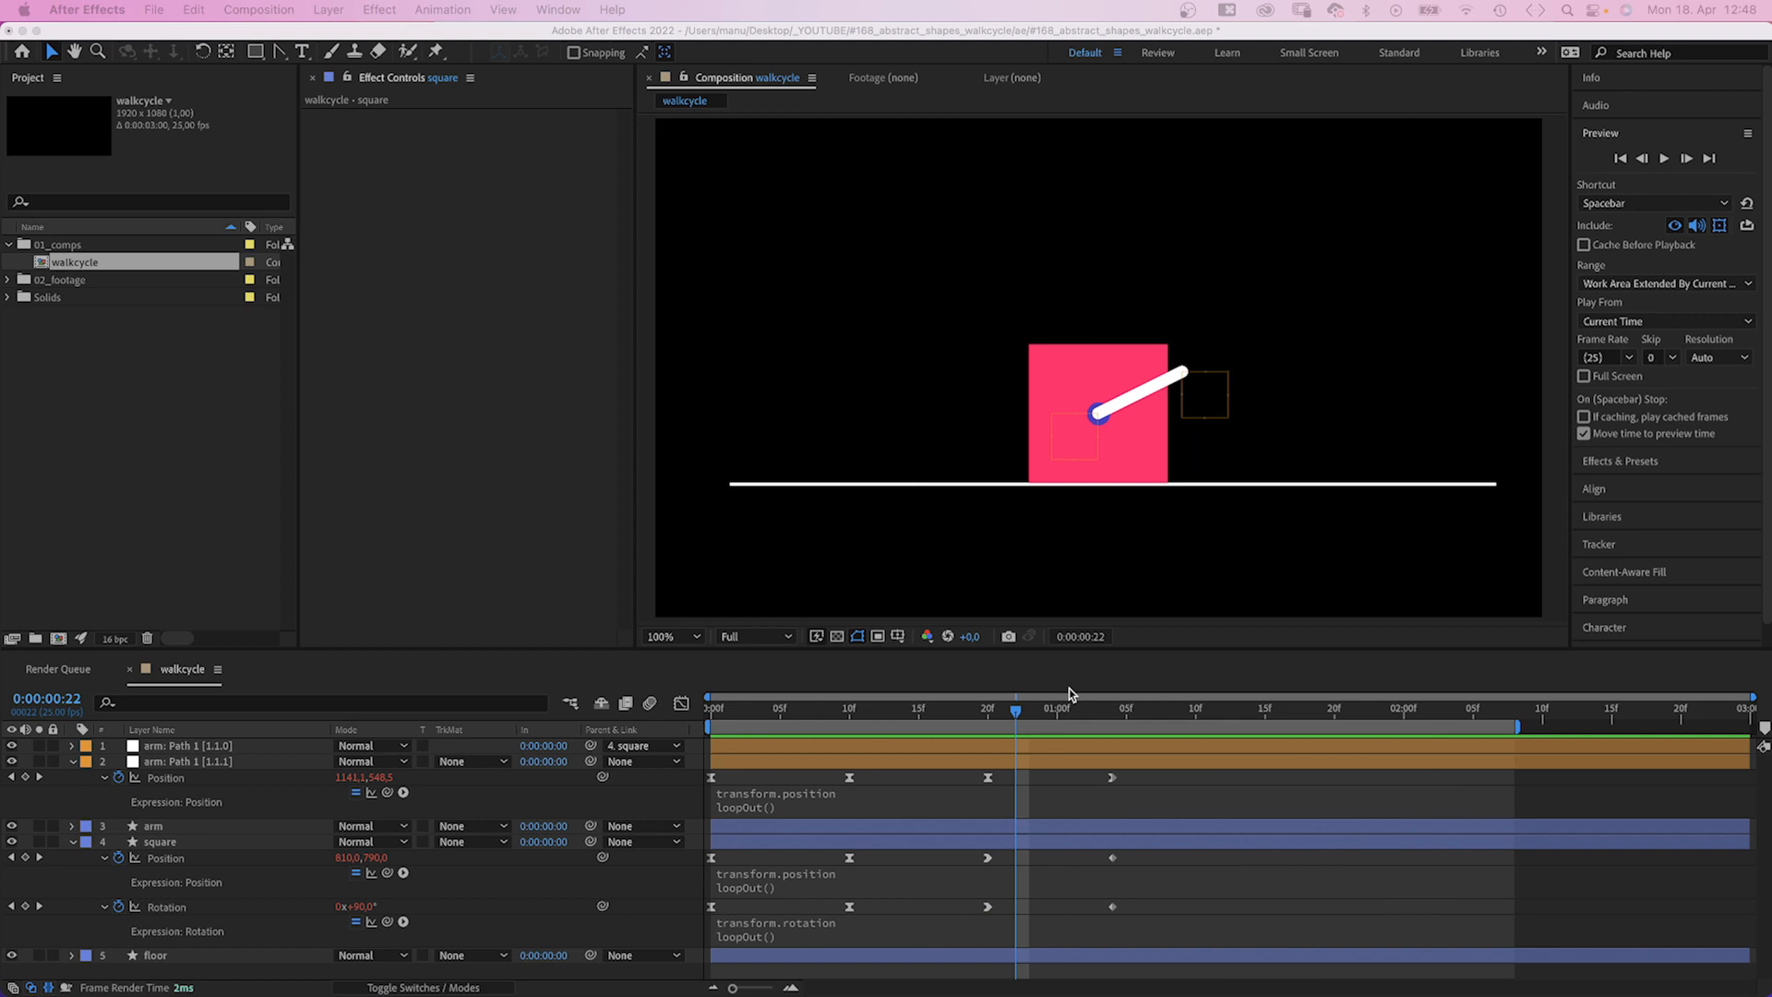
Step: Create a 280×280 outlined ellipse shape layer renamed 'circle', resting on the square's top edge
left_click(709, 709)
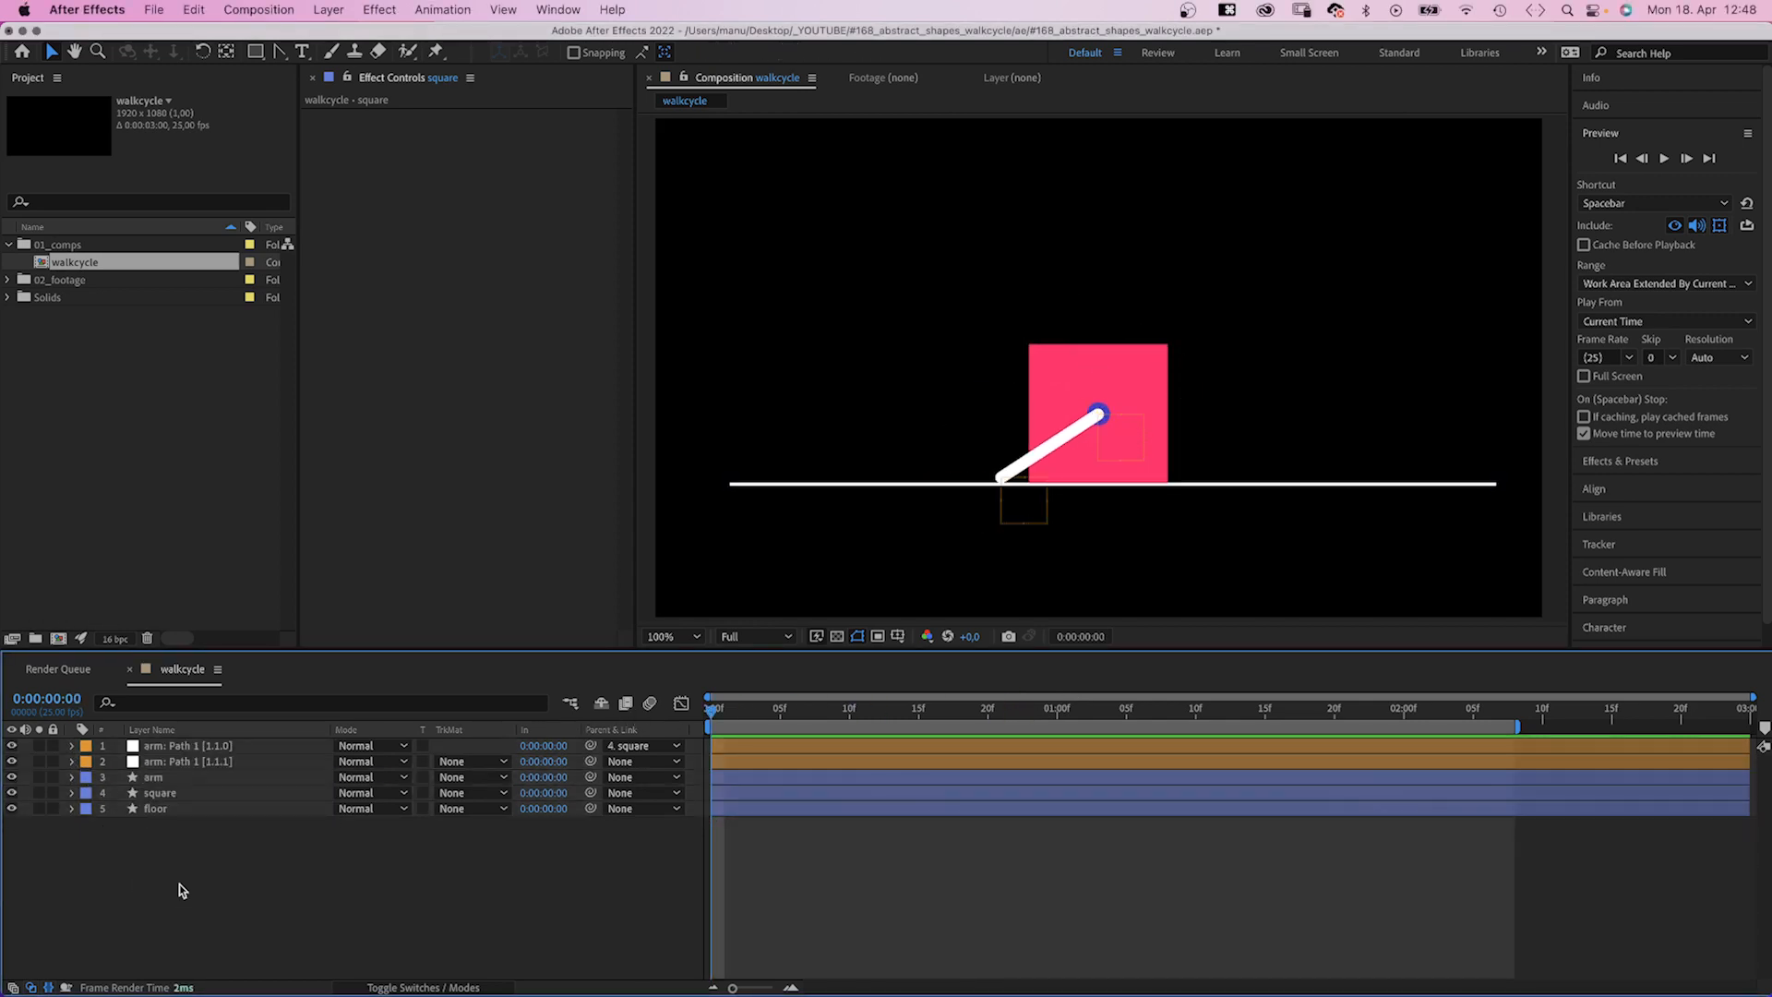
left_click(255, 52)
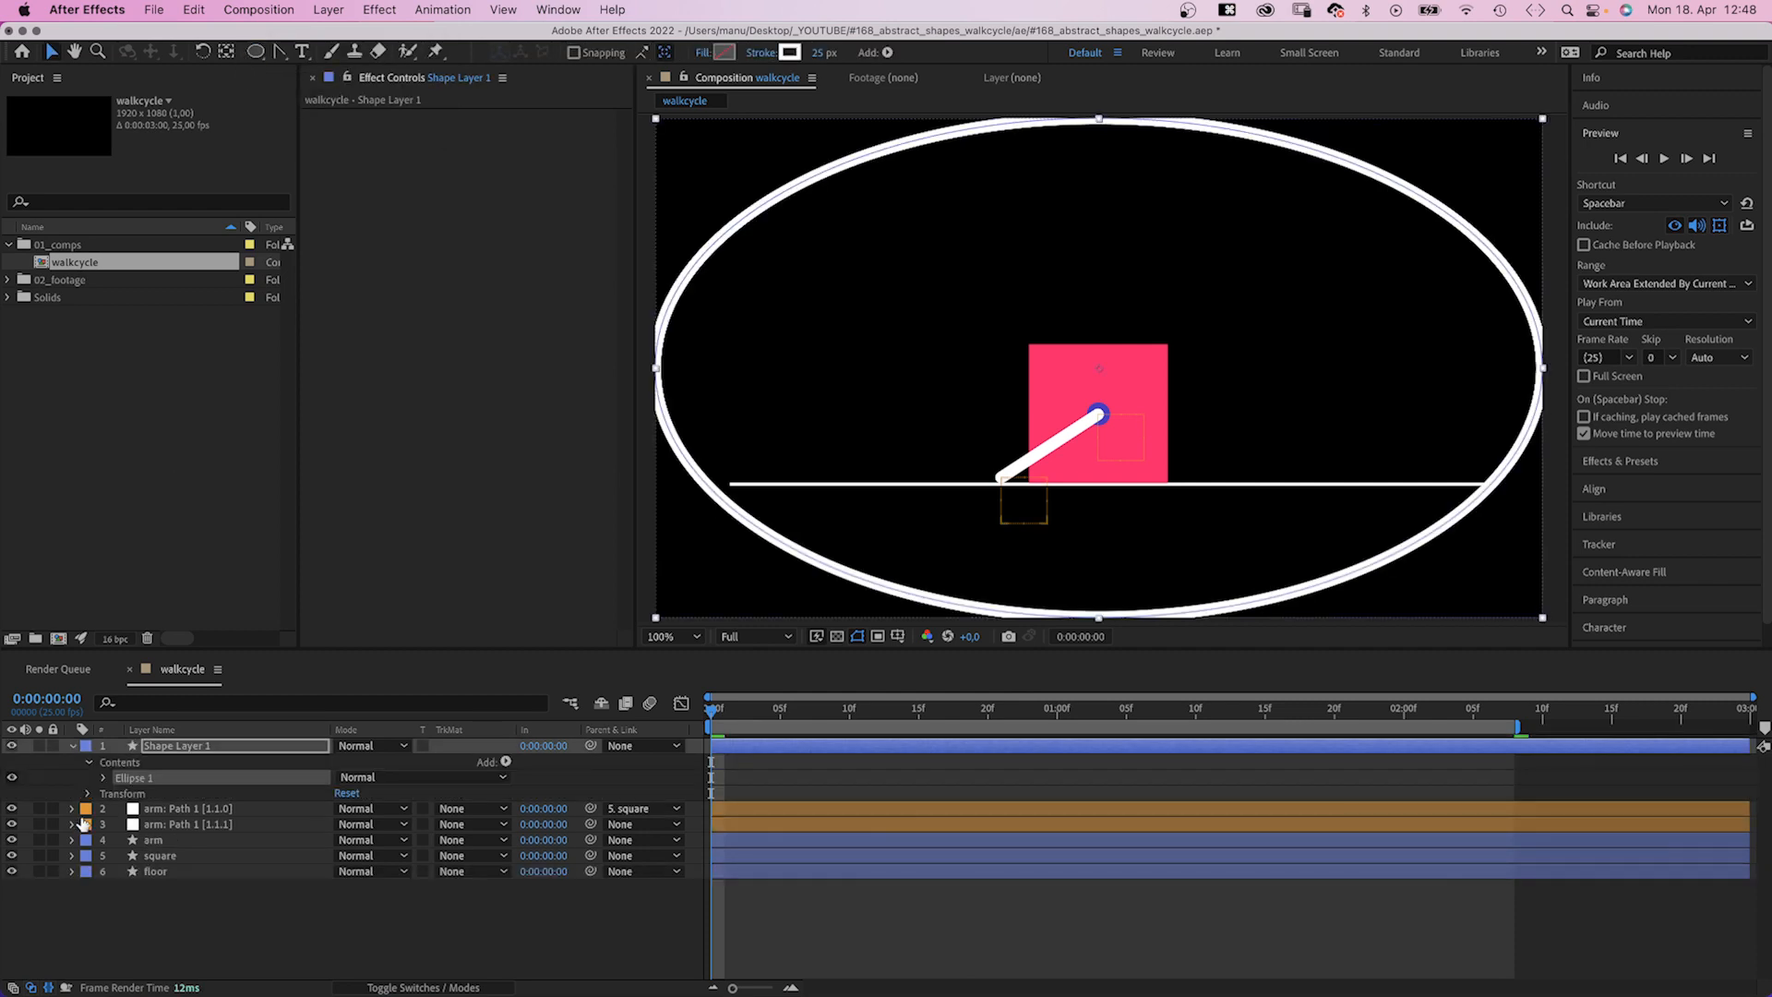
left_click(89, 778)
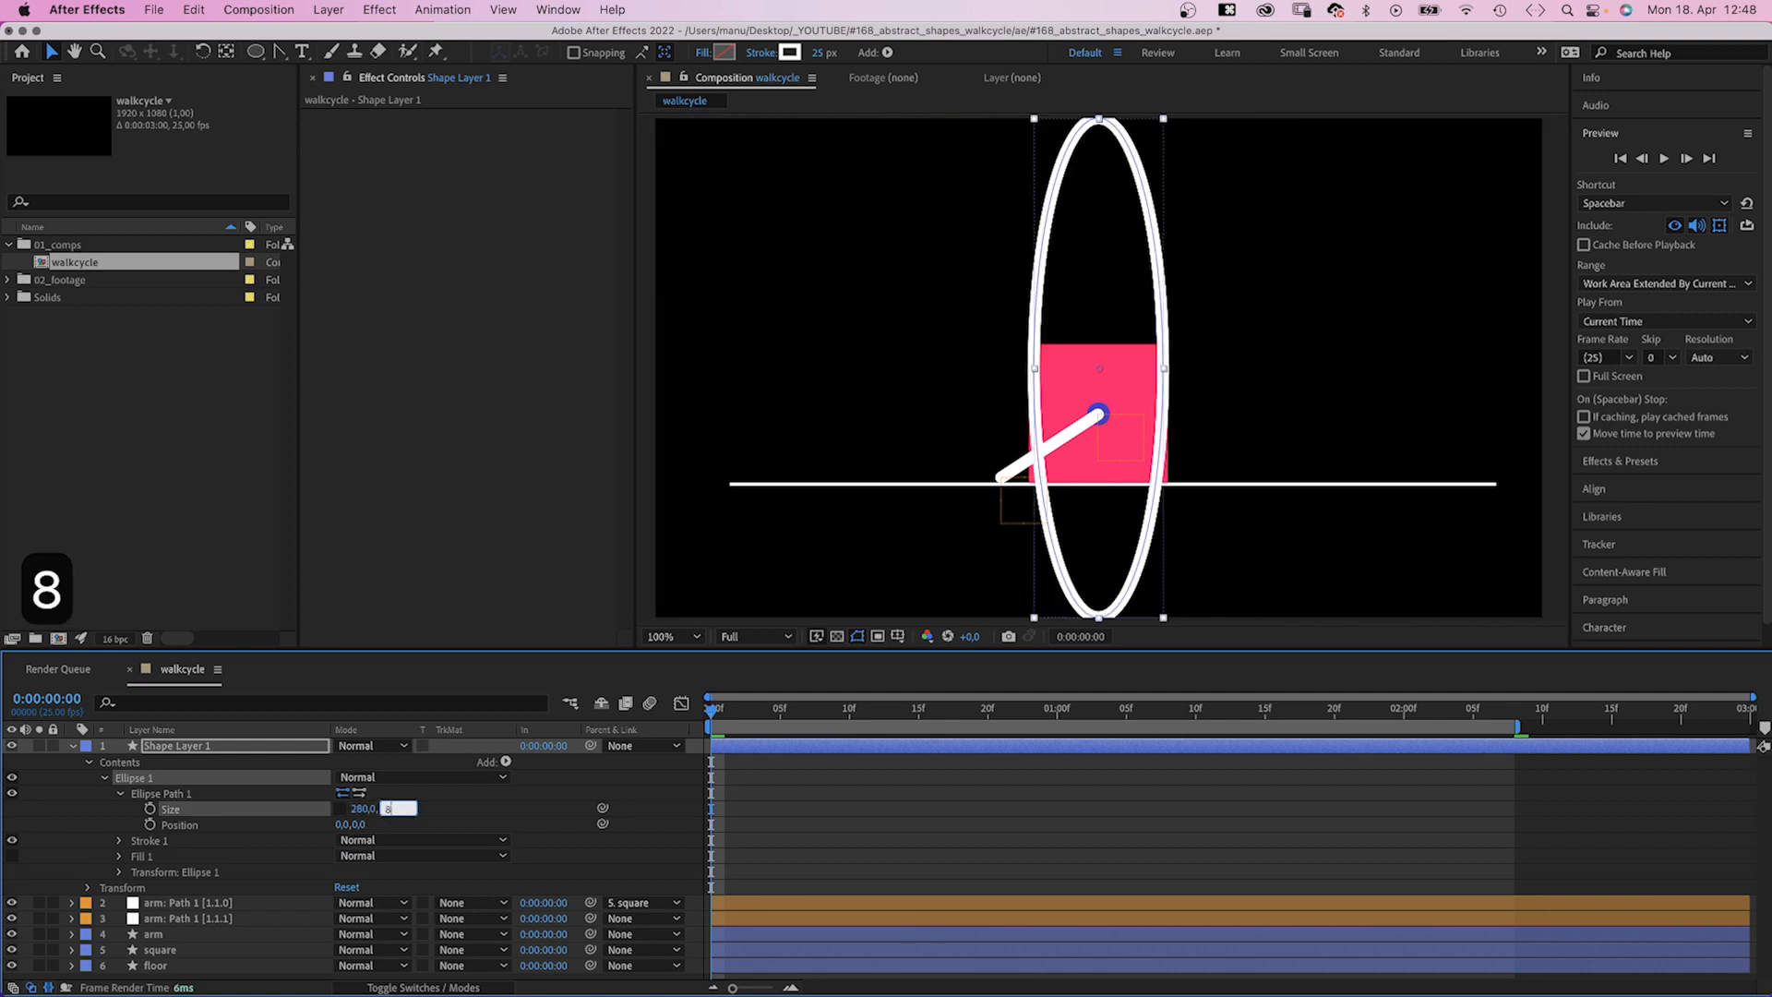
type("280,0")
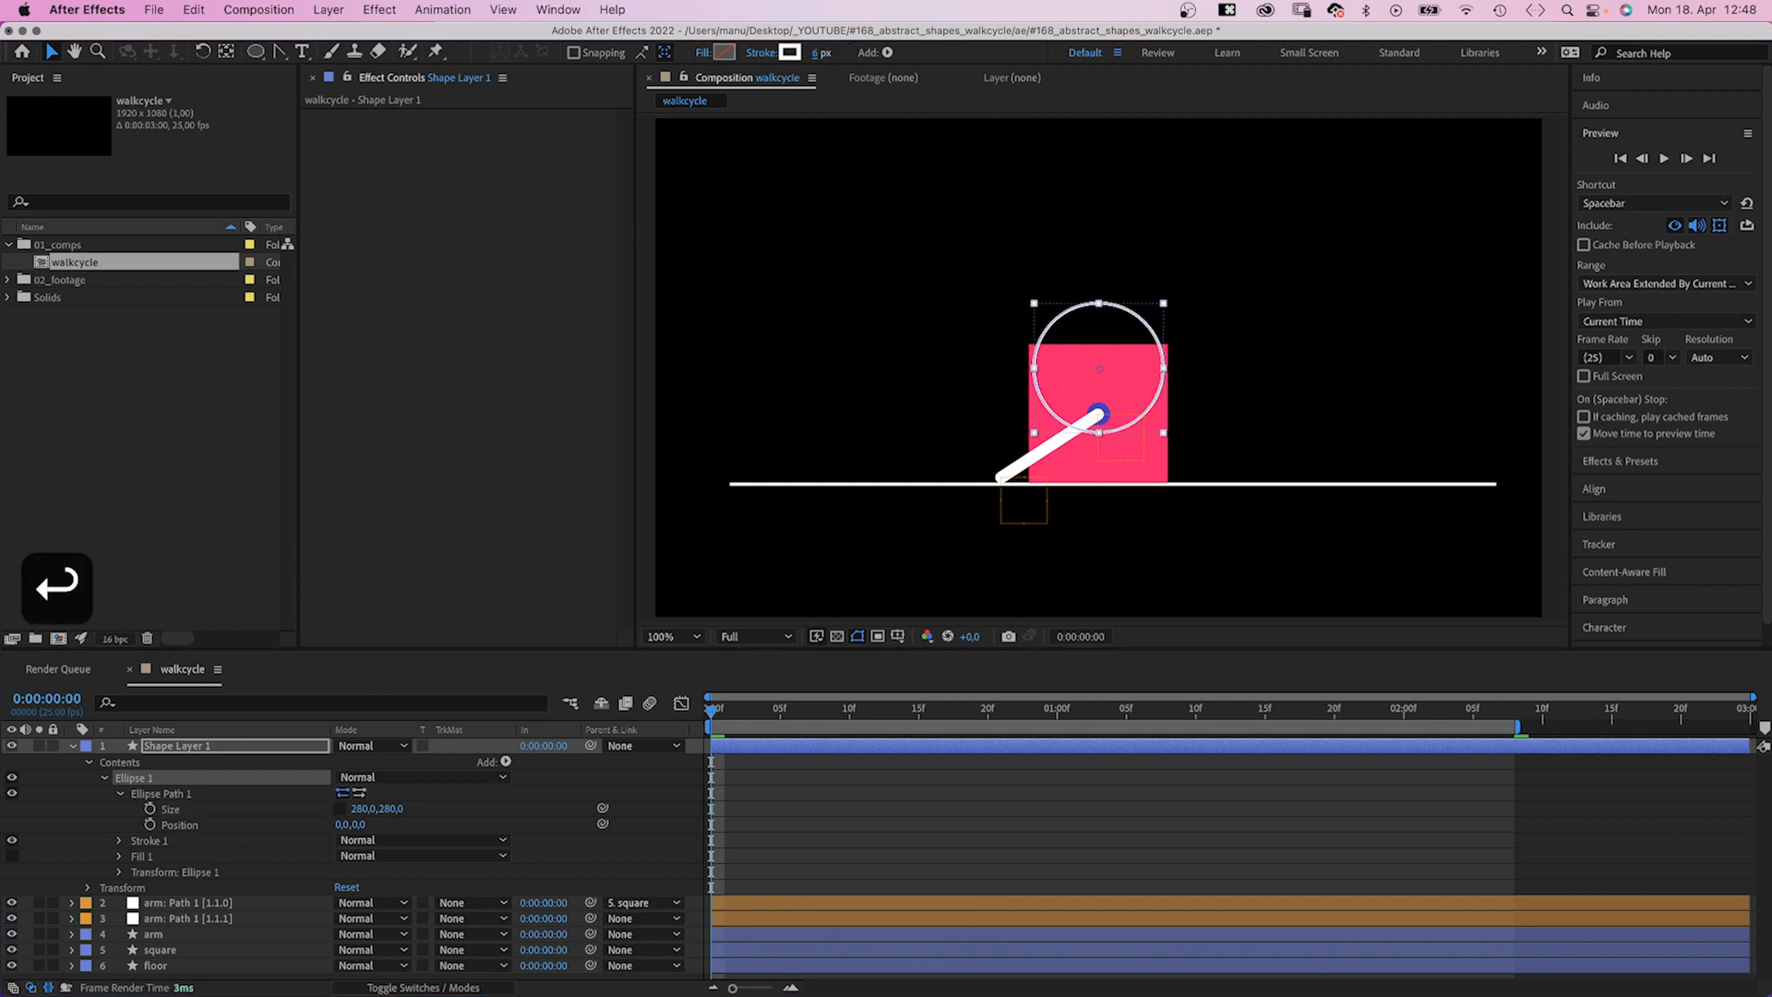
left_click(72, 744)
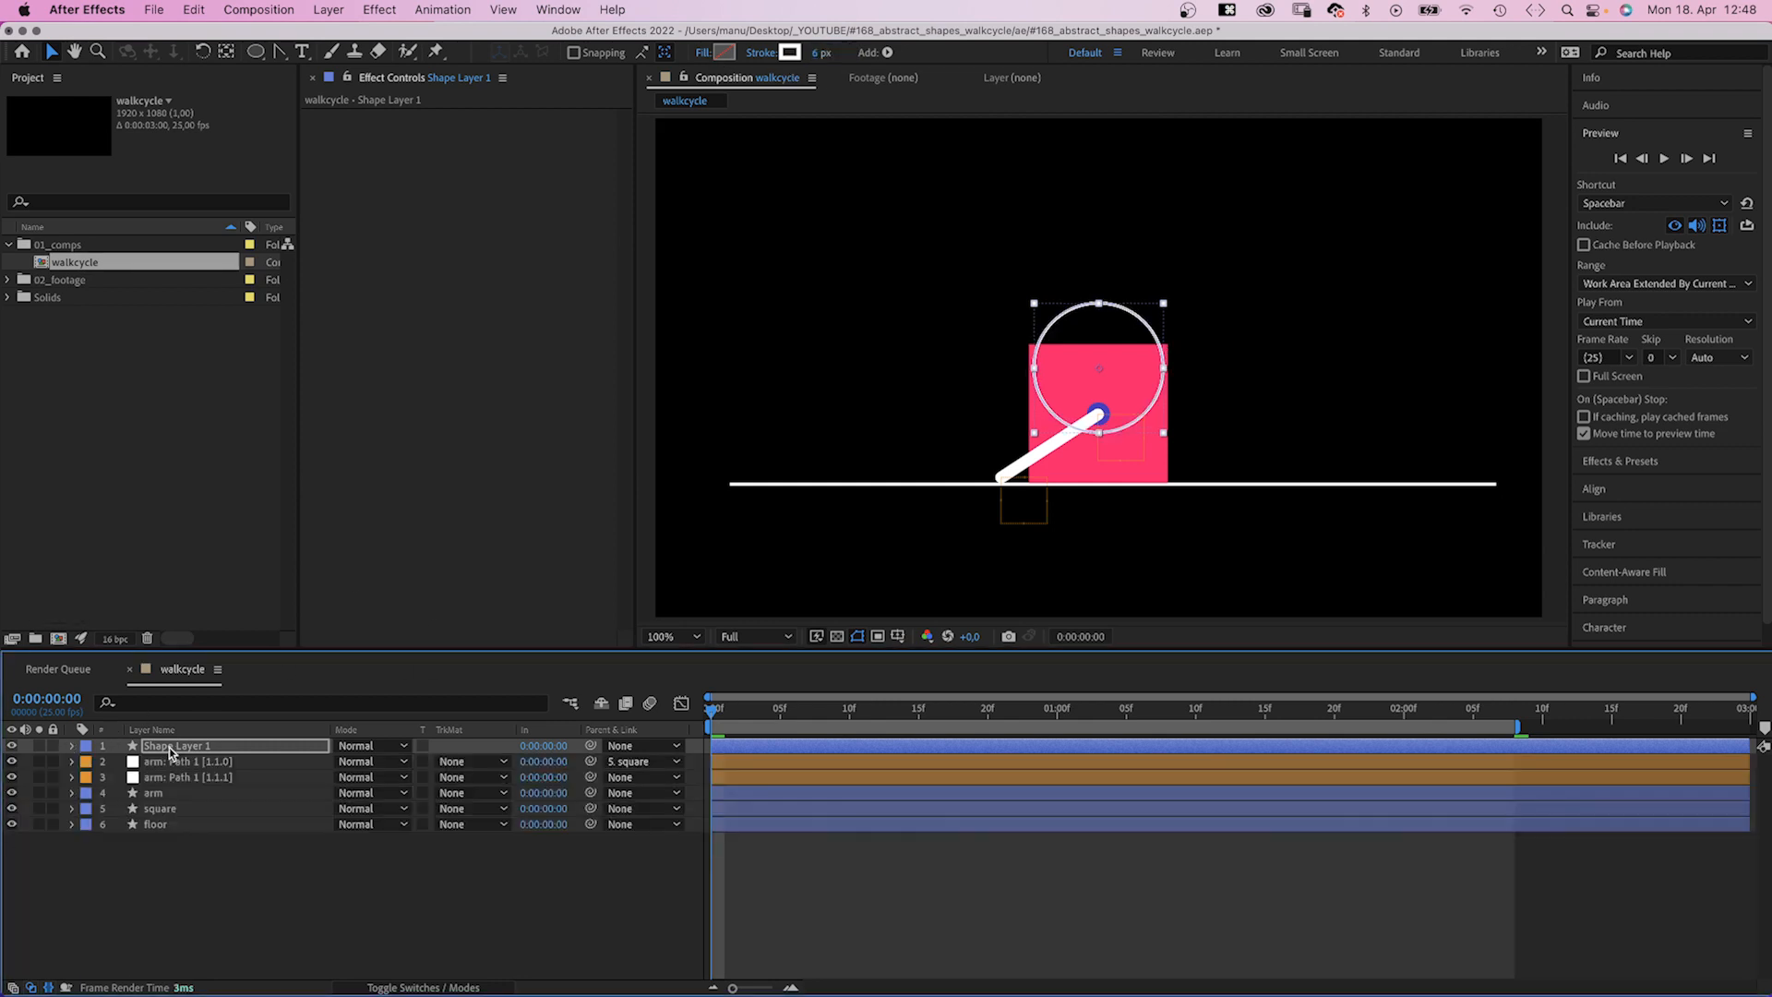
type("circle")
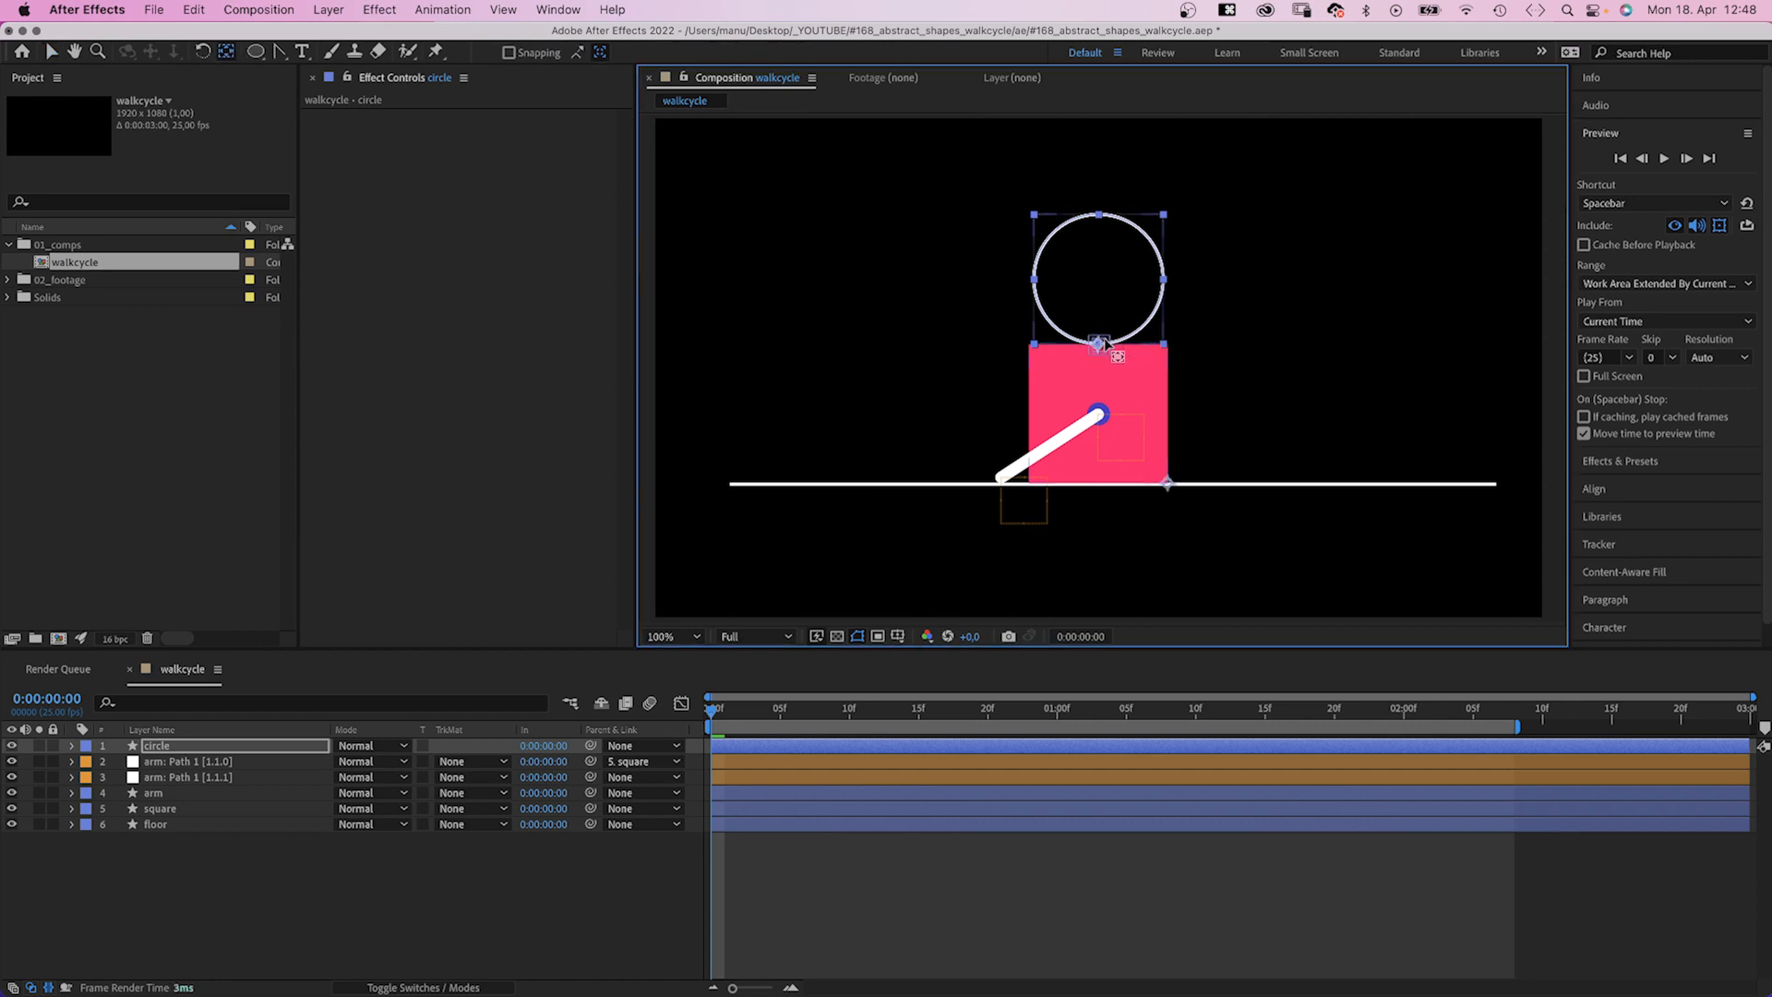
Step: Keyframe the circle's Position at frame 0, raise it at frame 10 and settle it back onto the square
left_click(70, 744)
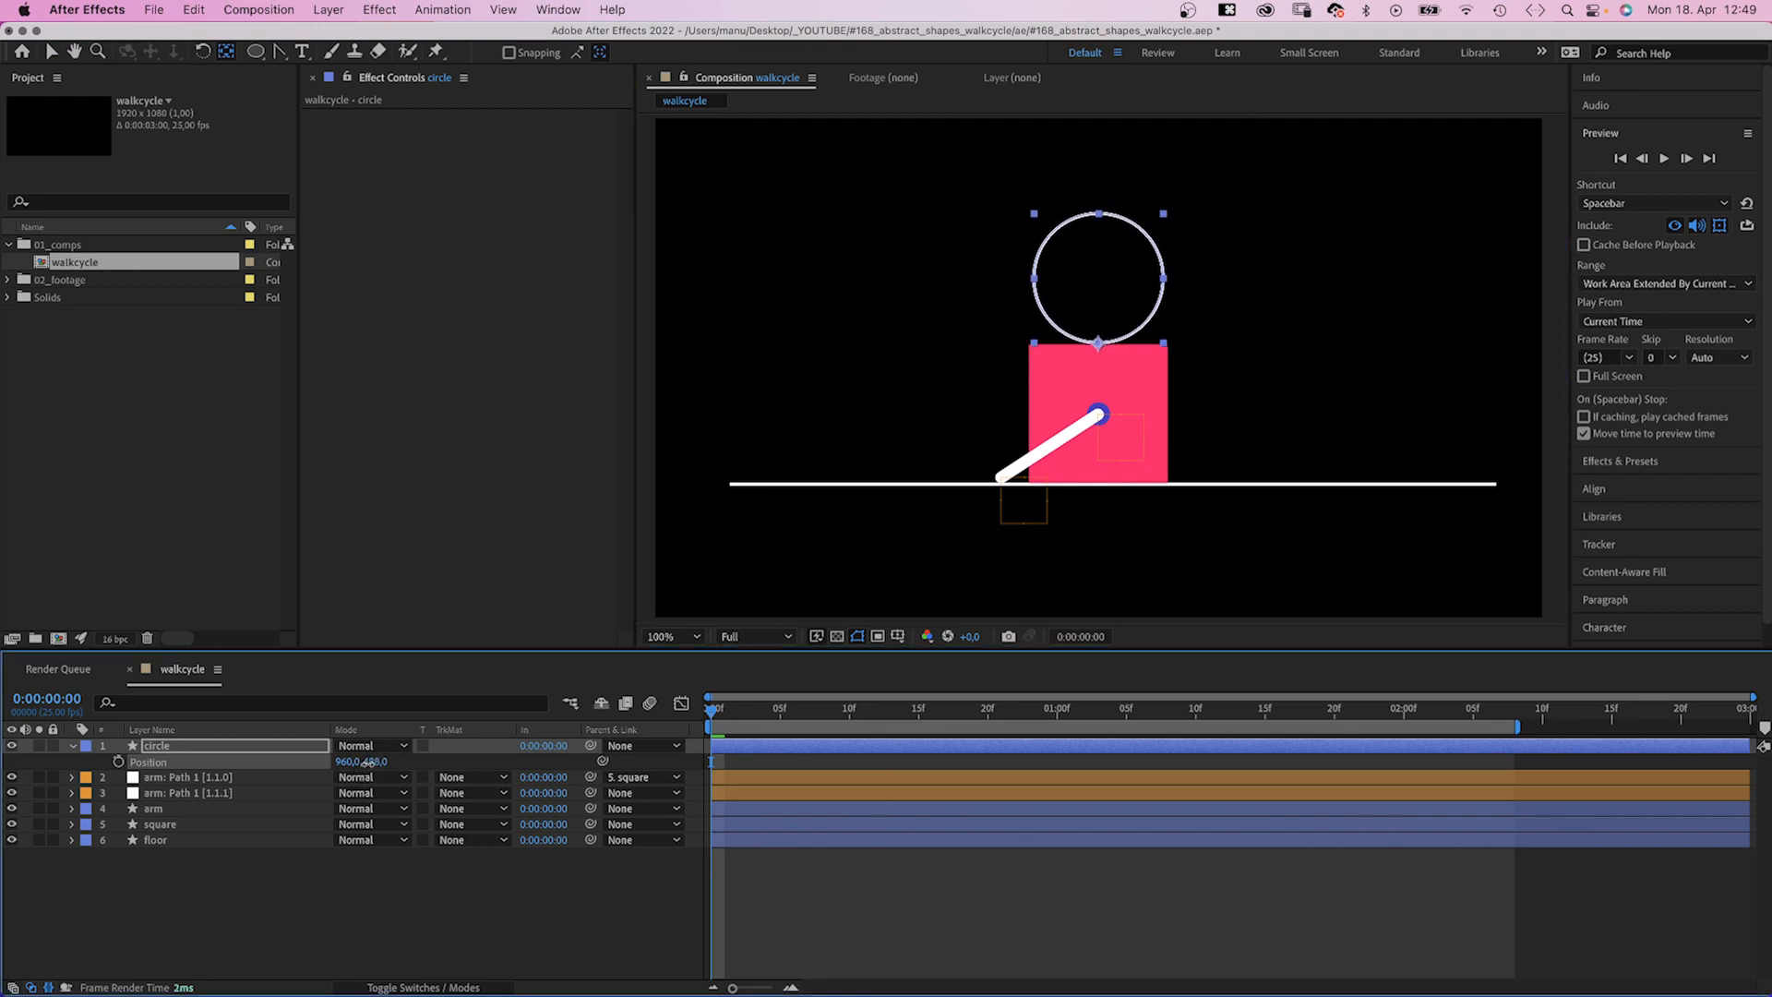
left_click(133, 763)
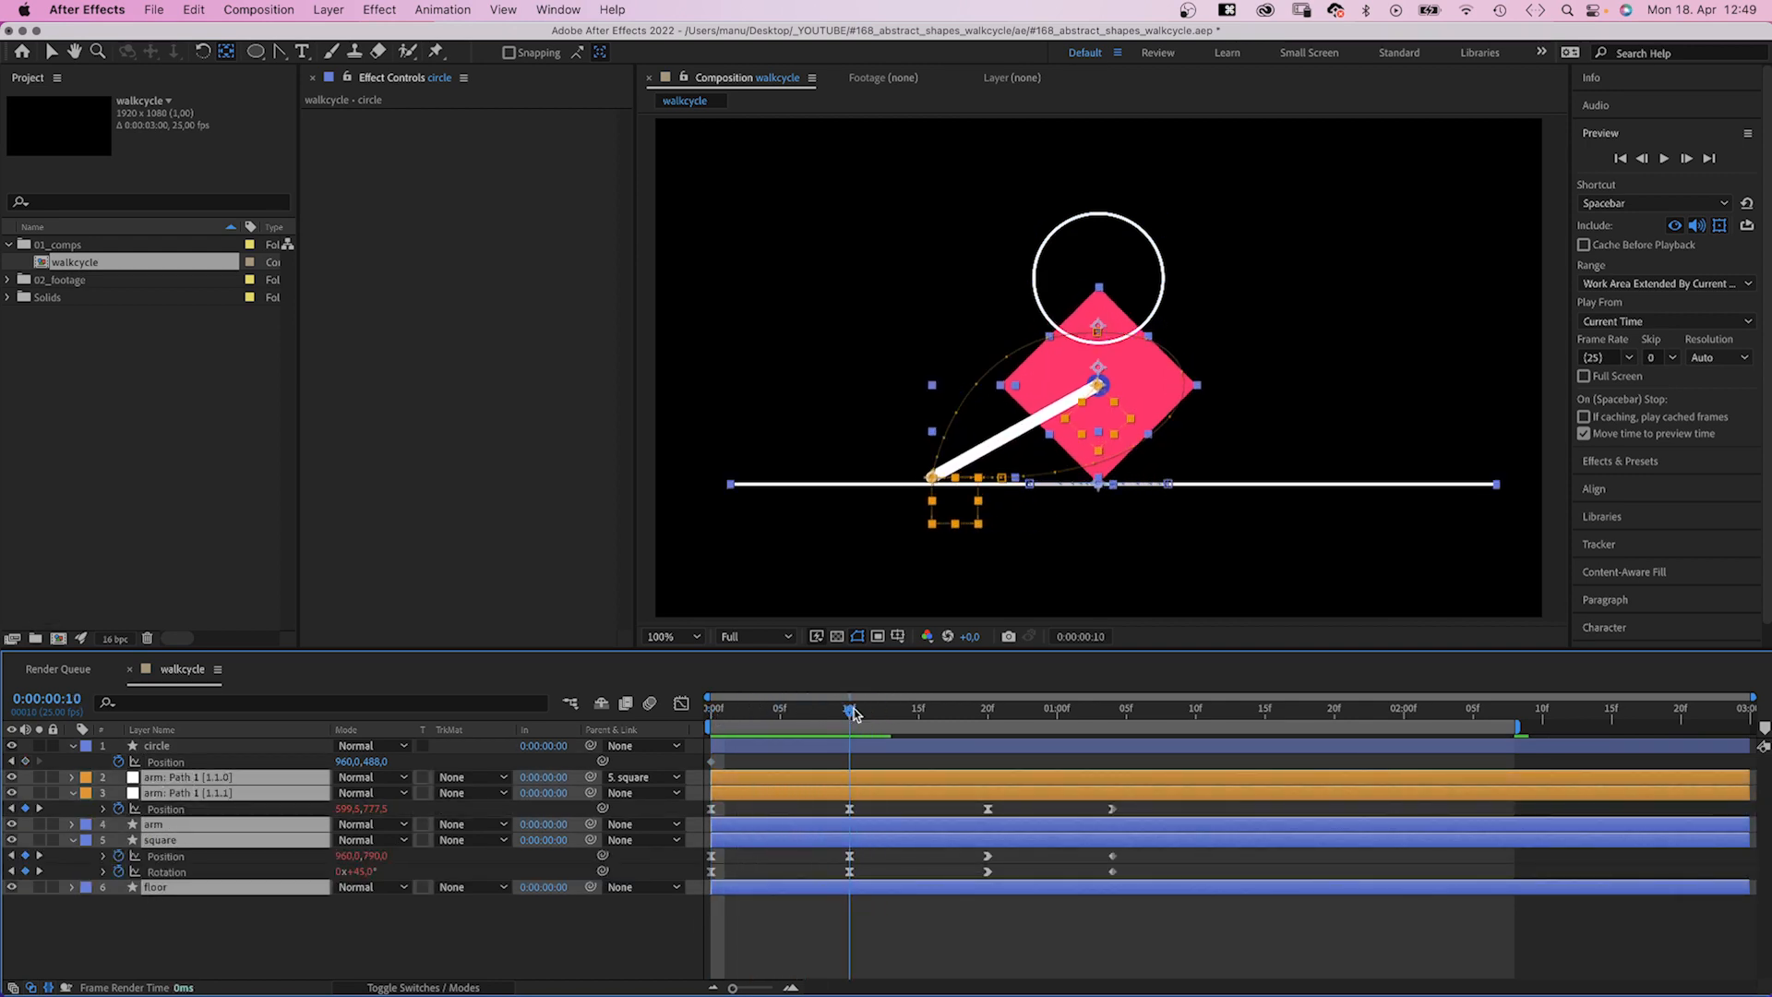
key("v")
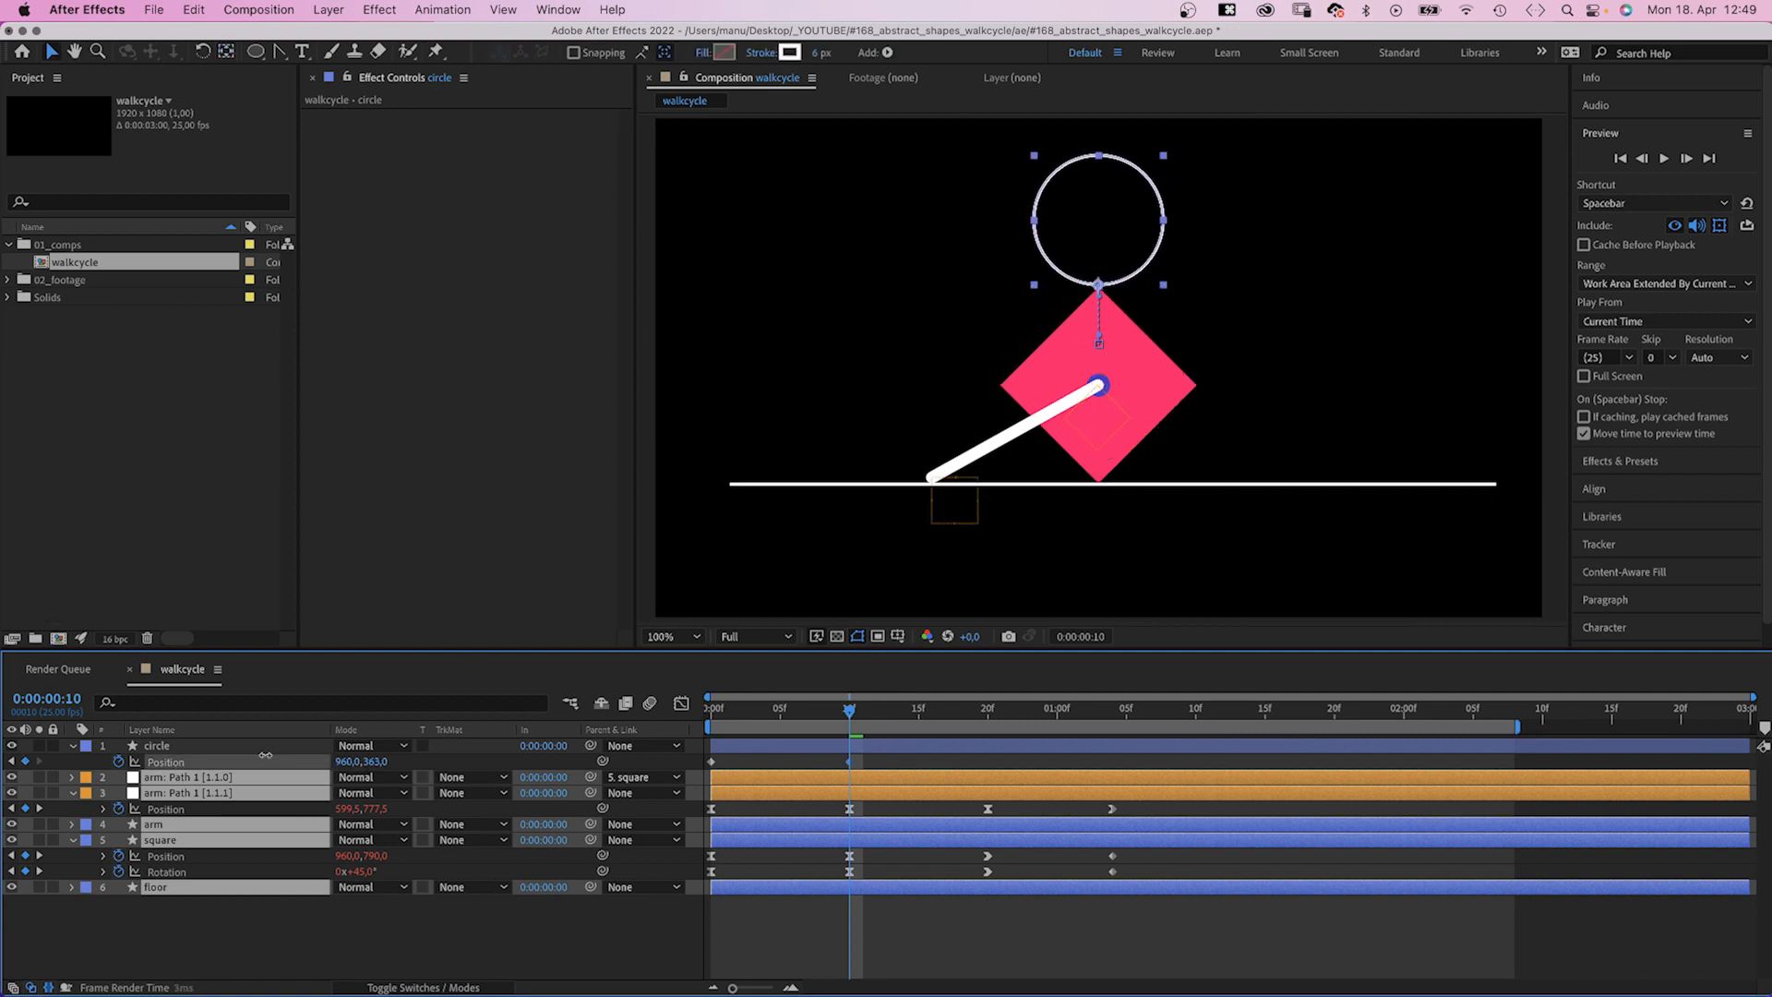
left_click(155, 744)
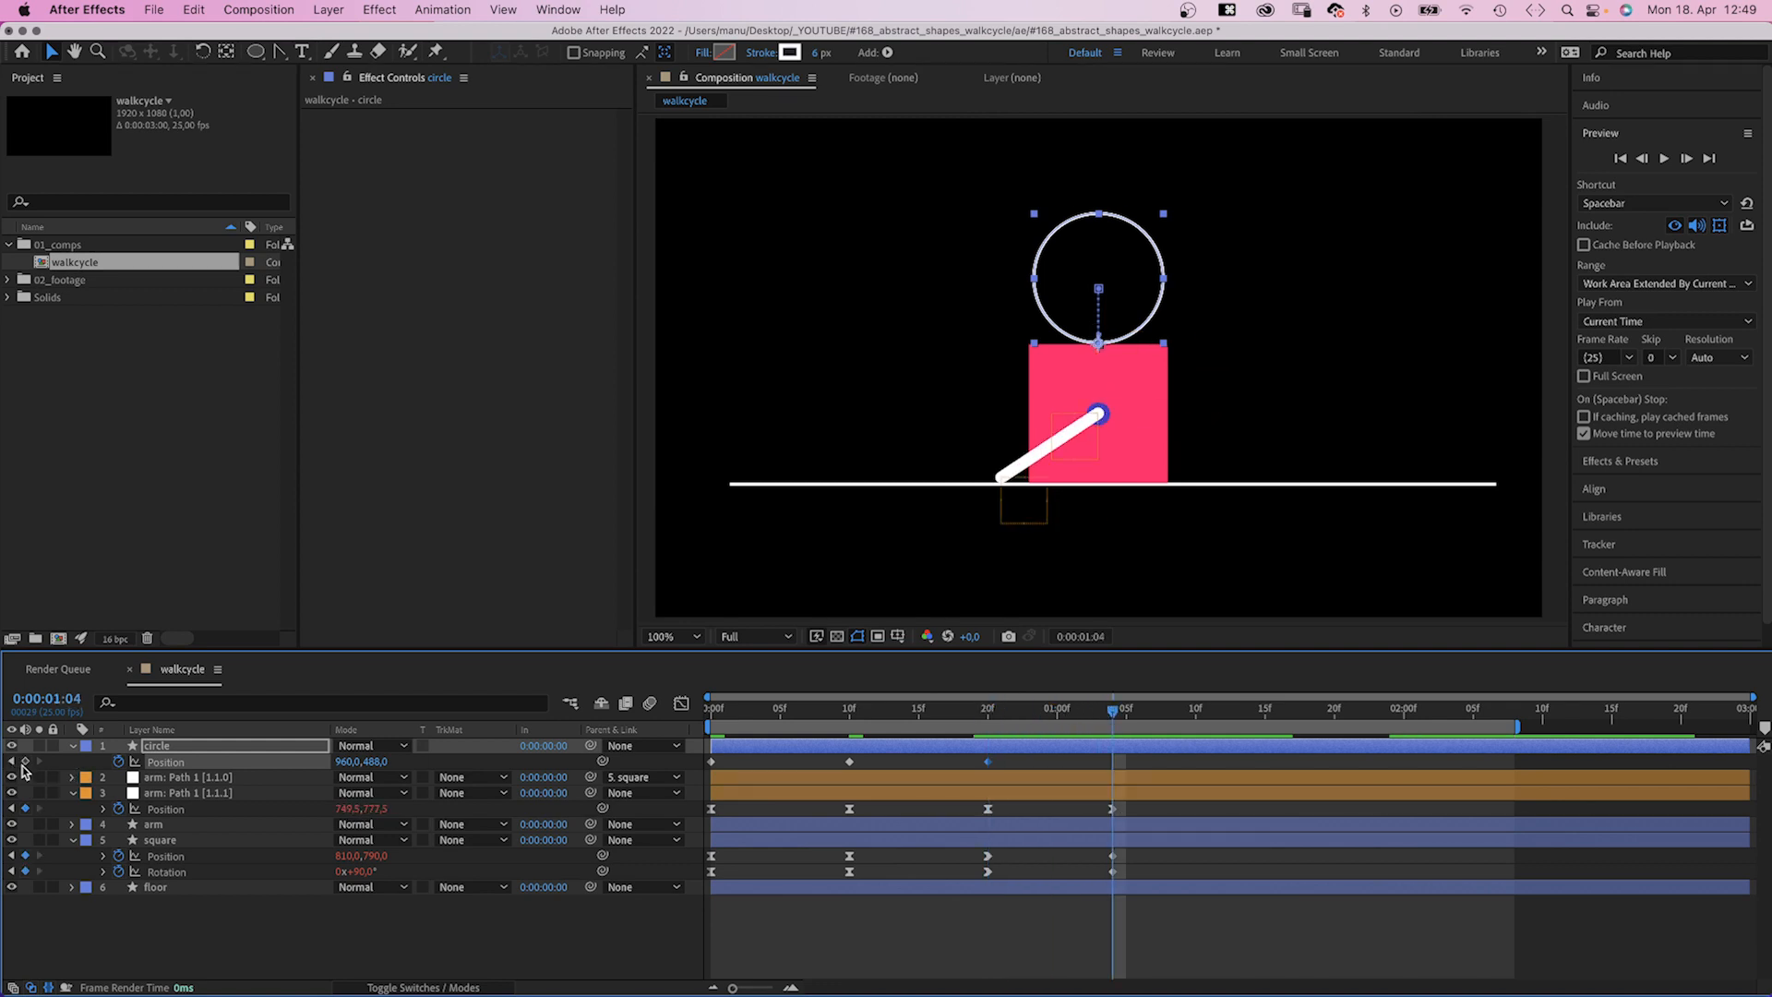
left_click(1016, 709)
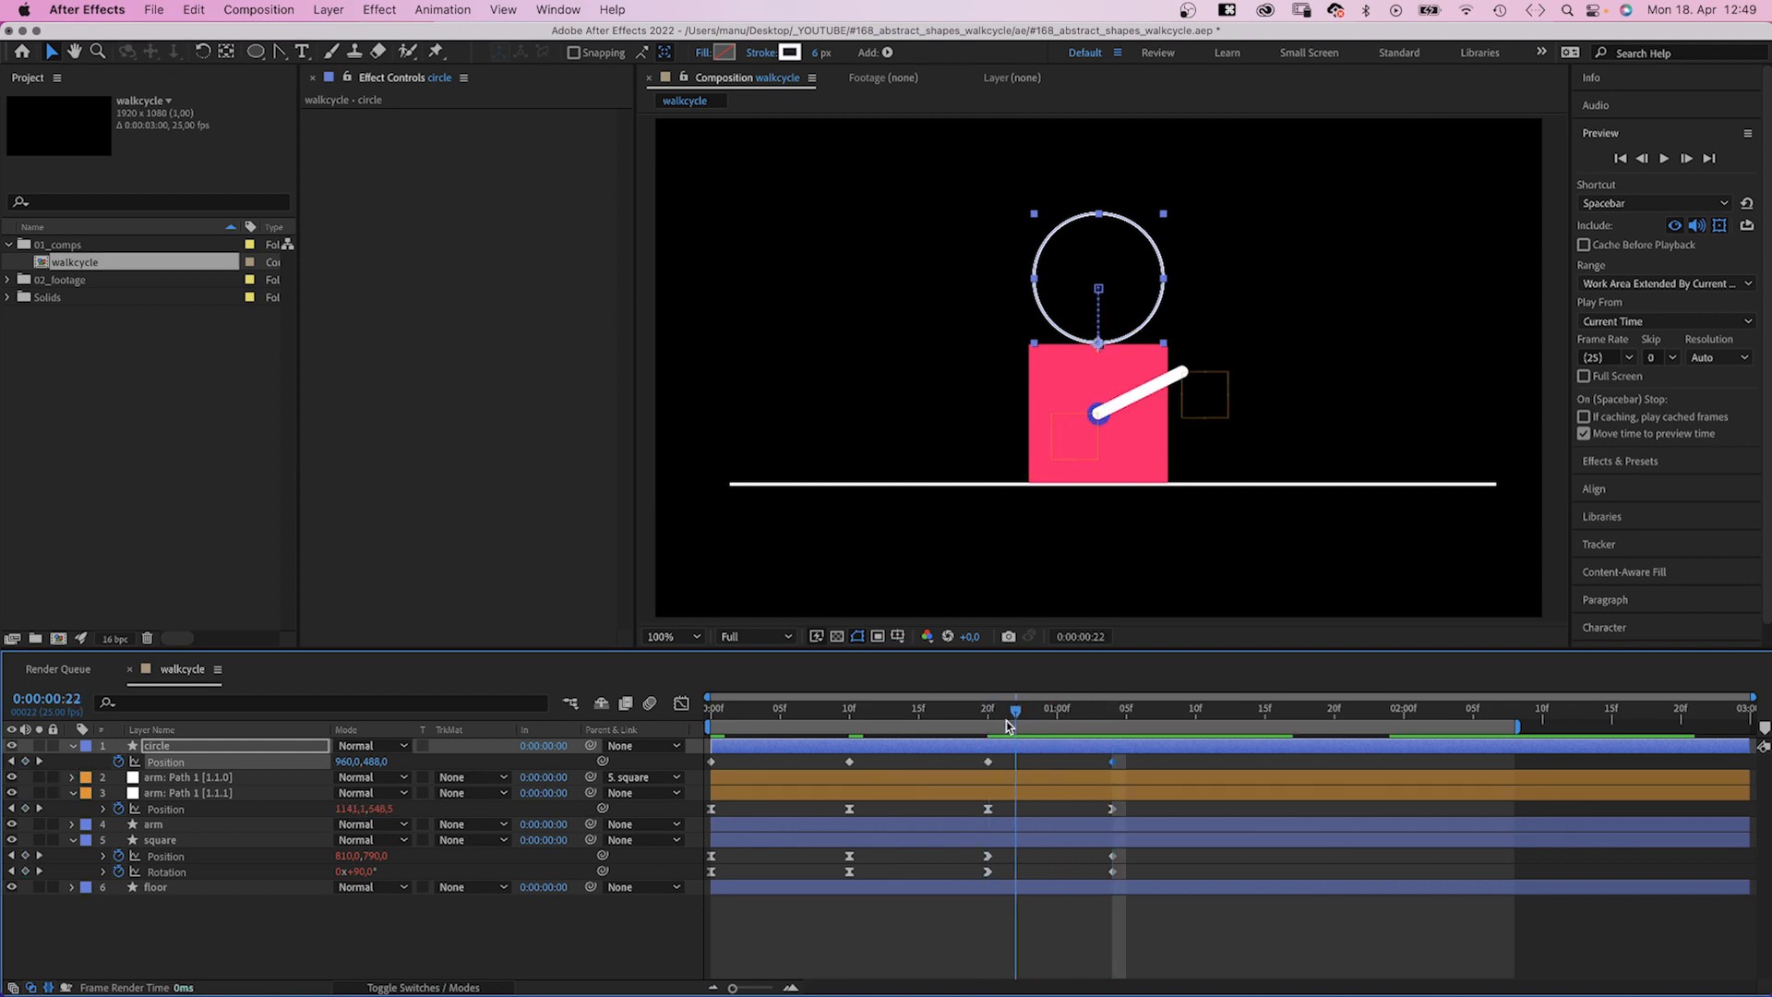
left_click(709, 709)
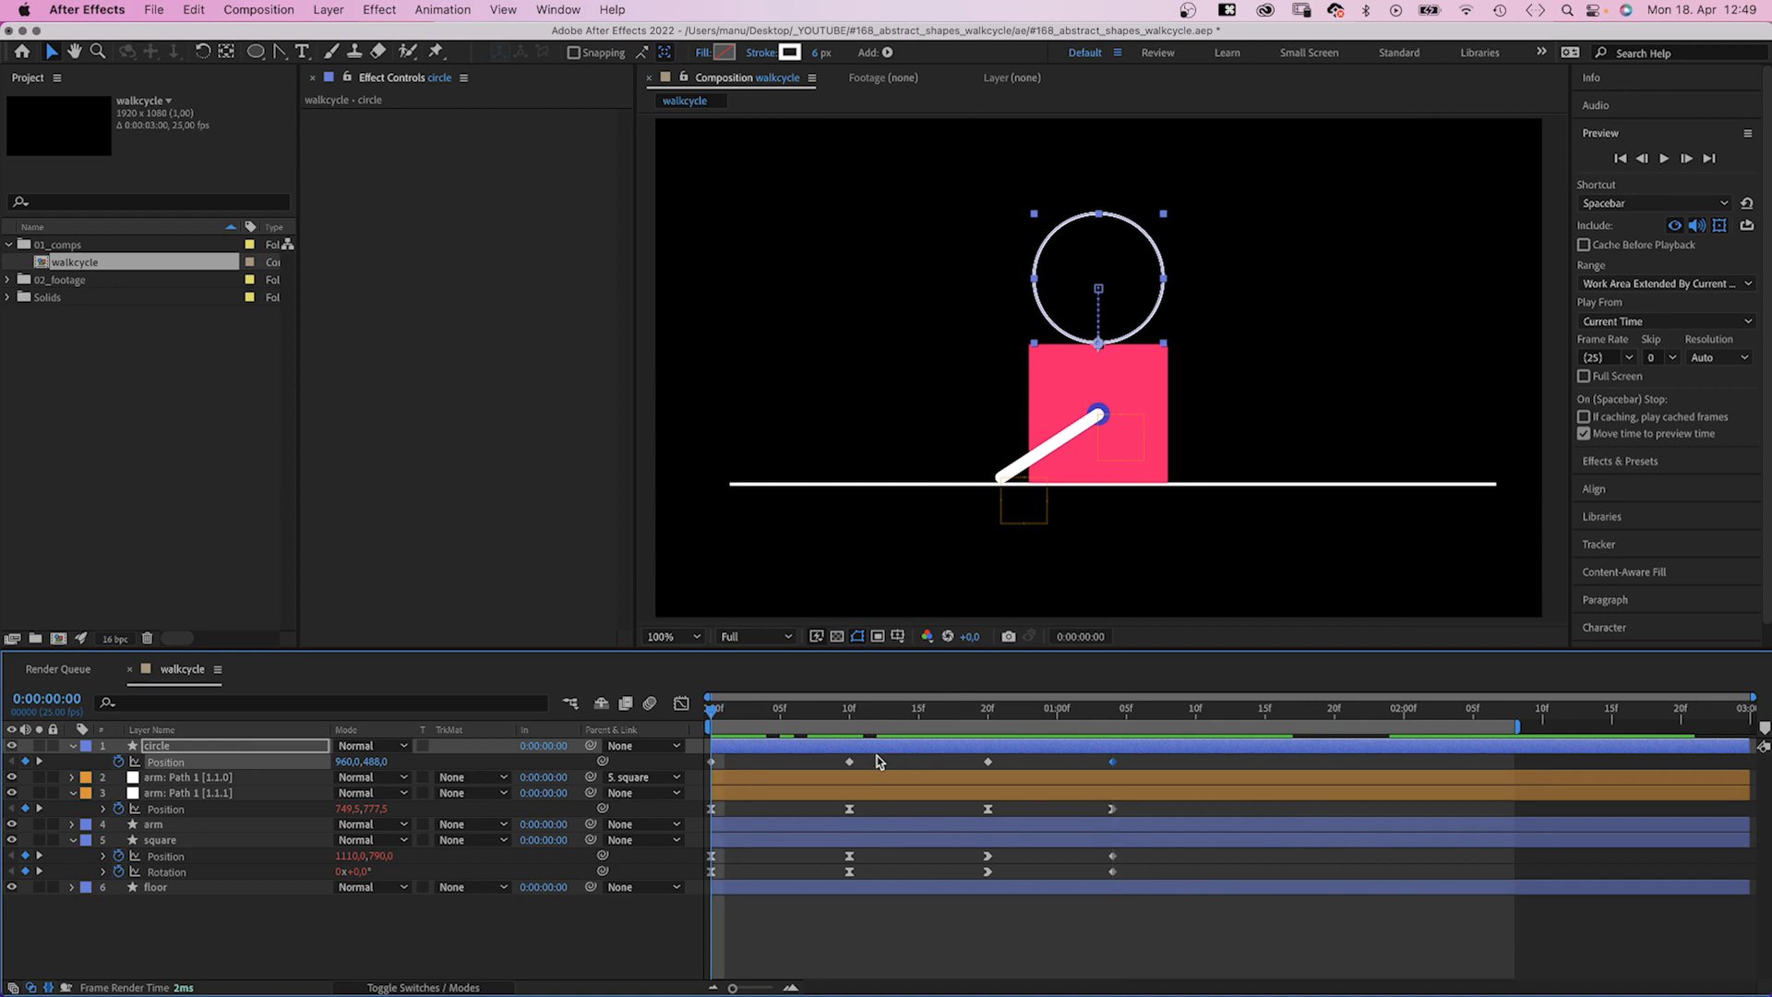
Step: Reshape the circle Position speed curve in the Graph Editor for smooth easing and preview it
left_click(678, 701)
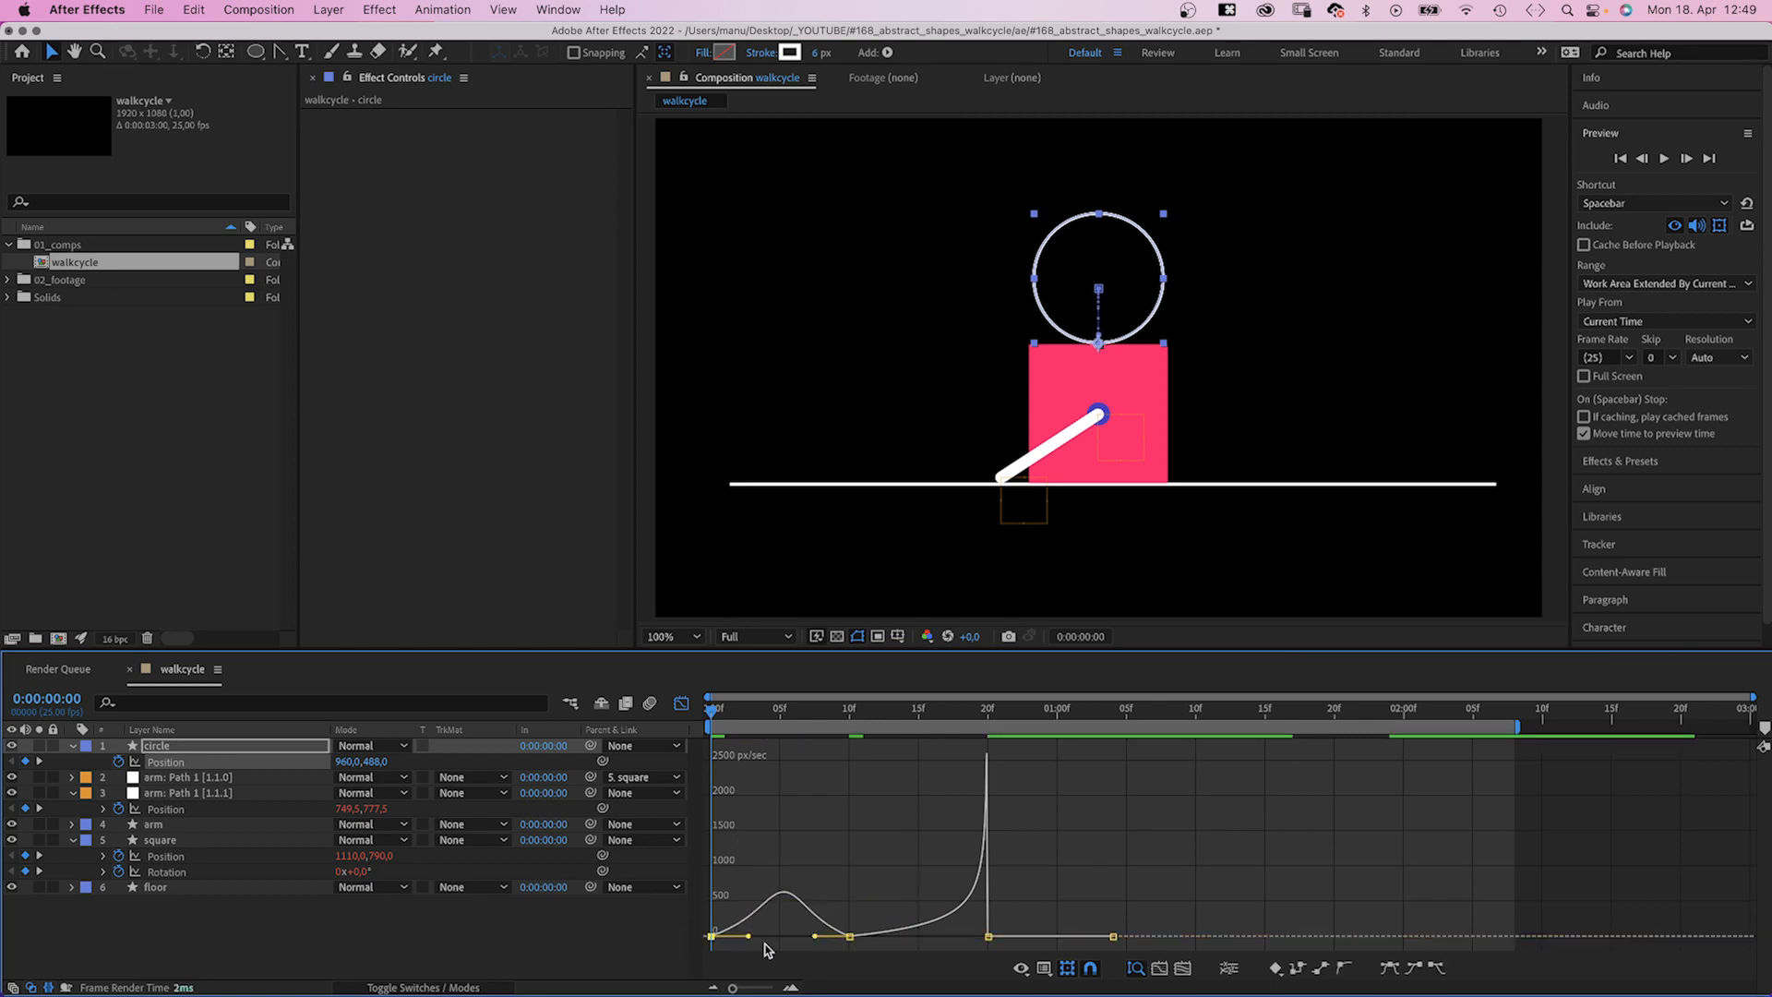
left_click(1184, 713)
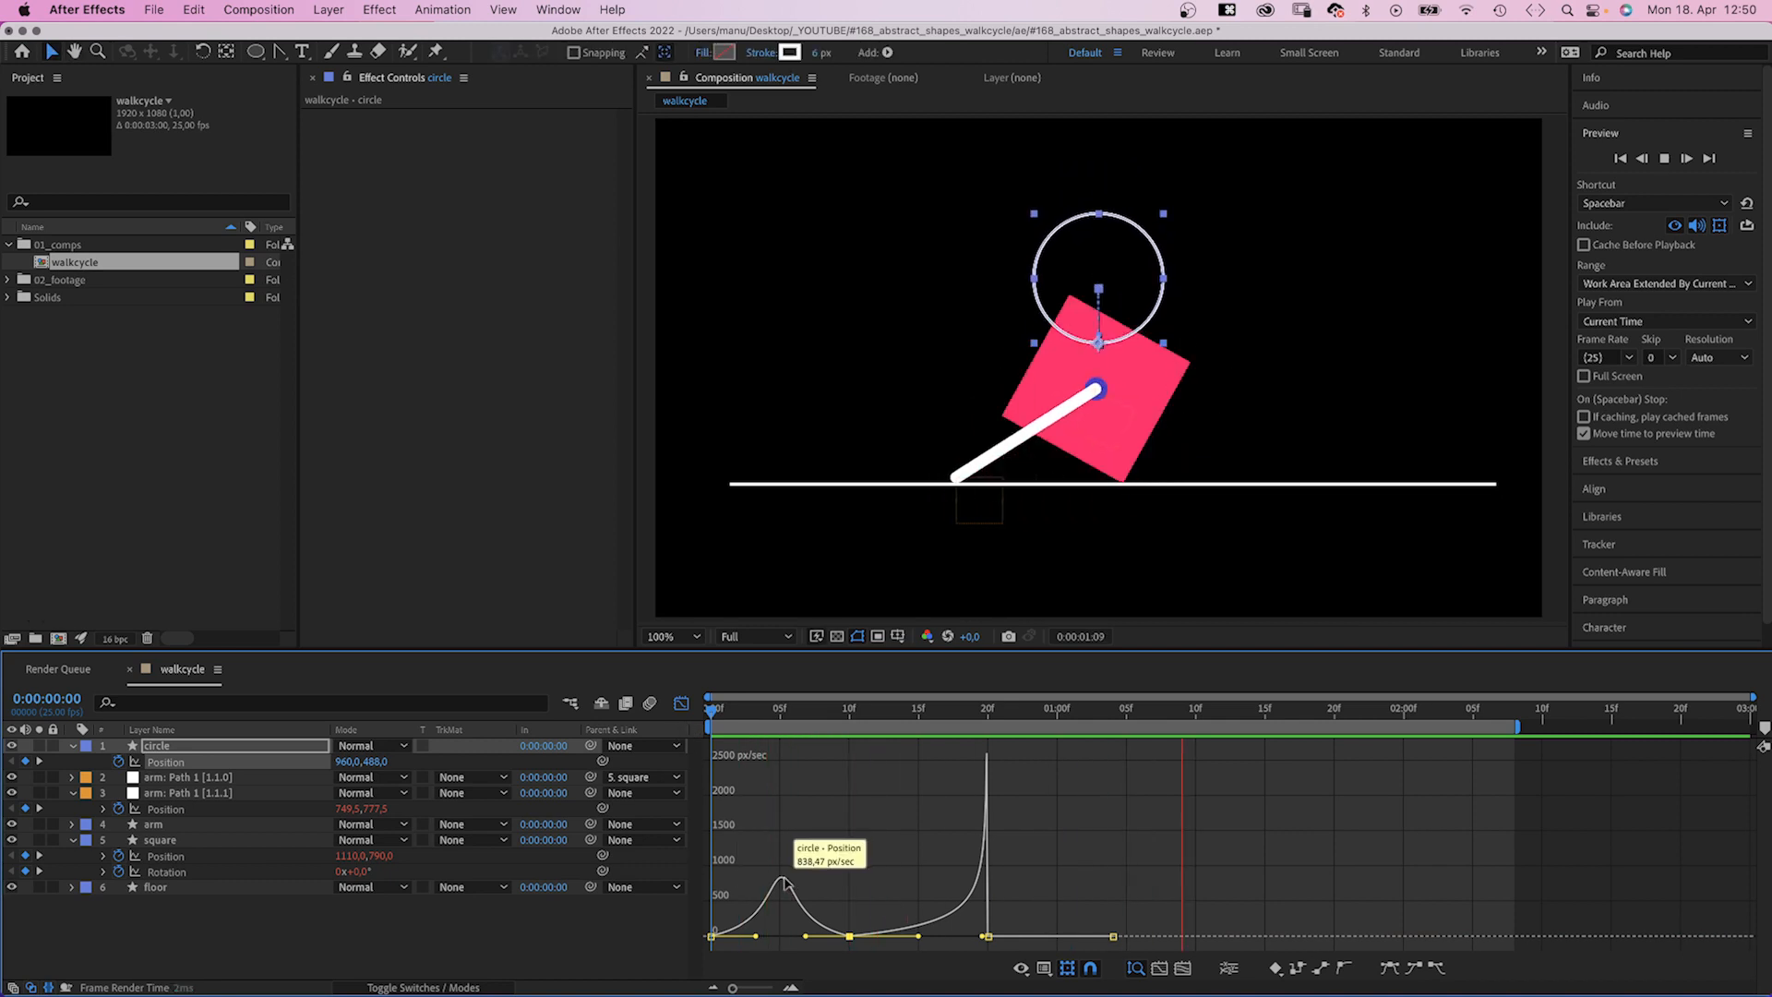
left_click(713, 709)
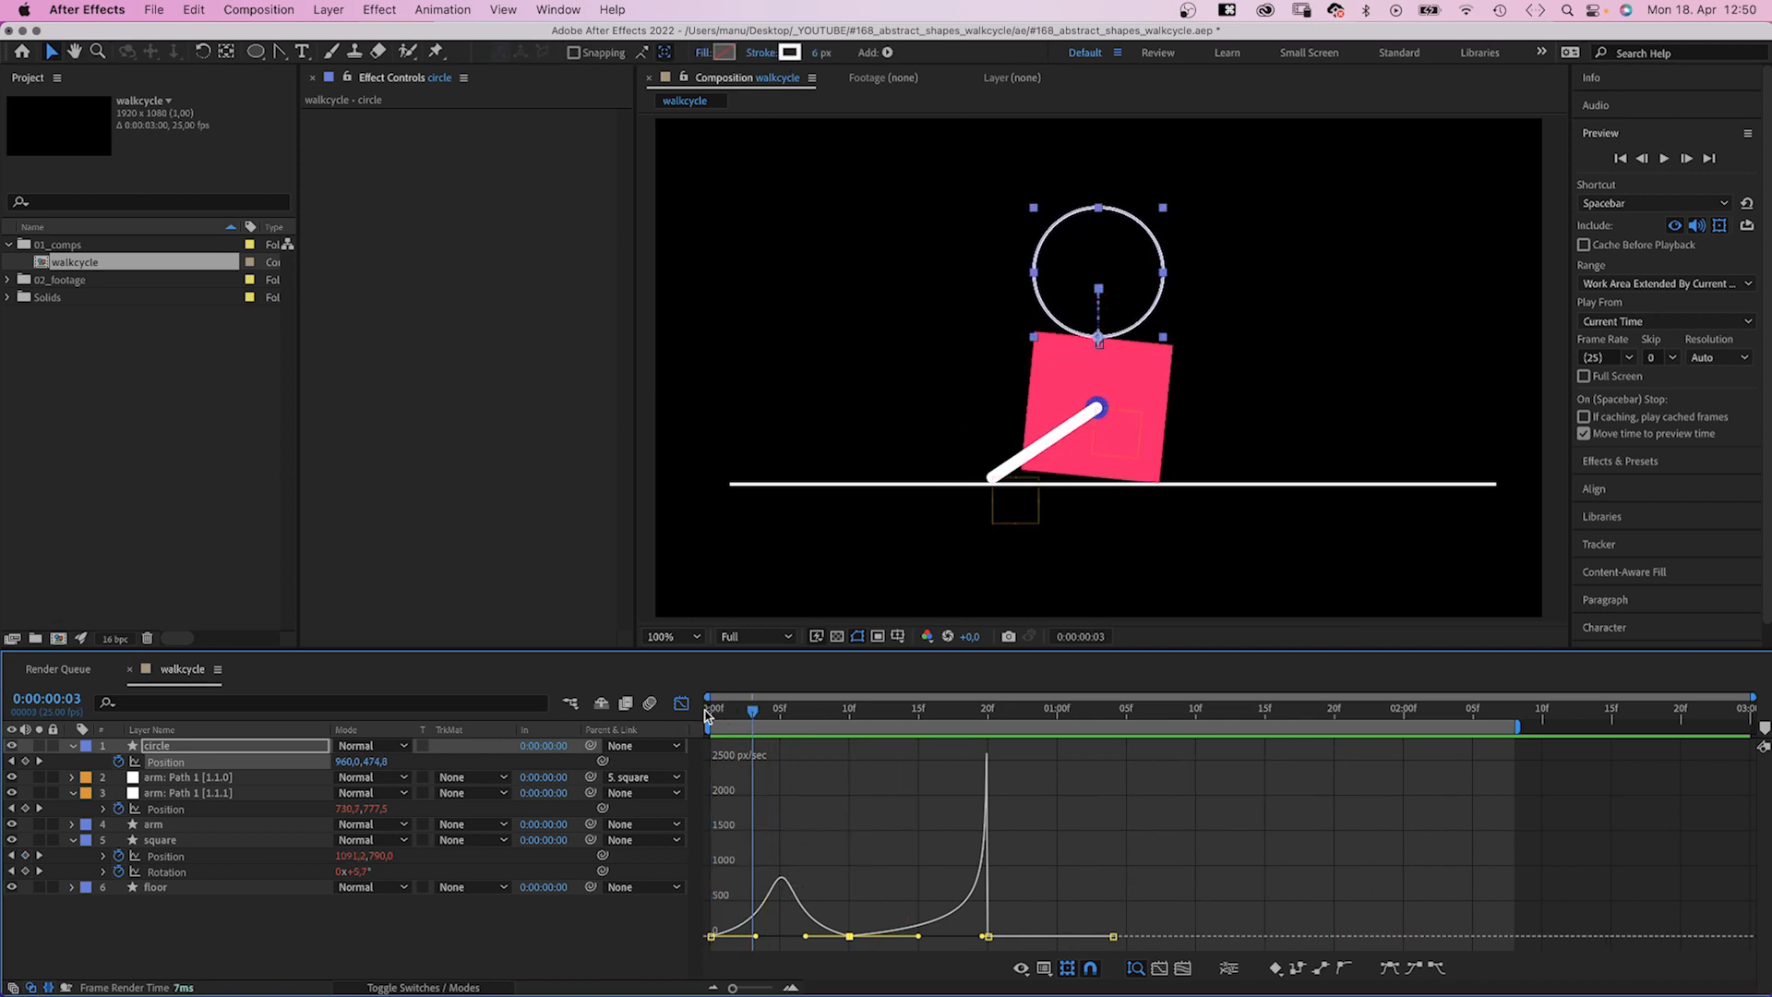
Step: Step through the roll at 200% zoom, correcting the circle's Position Y frame by frame to stay on the square
left_click(681, 704)
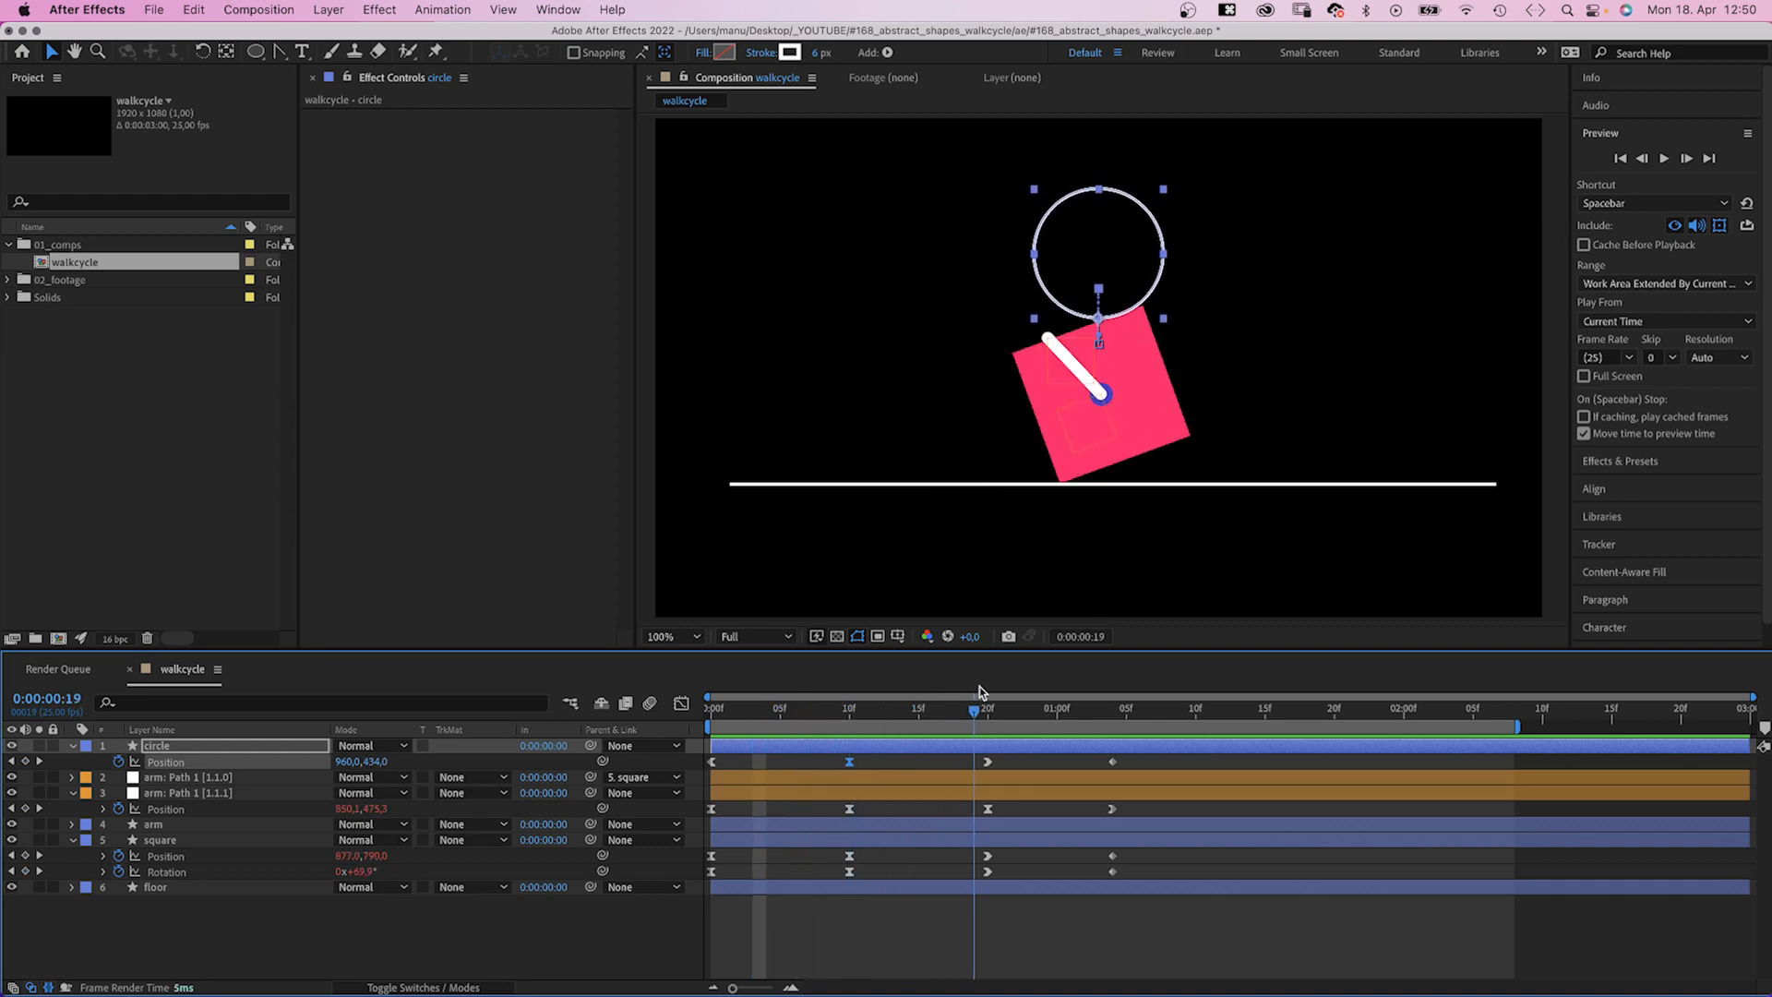
left_click(752, 709)
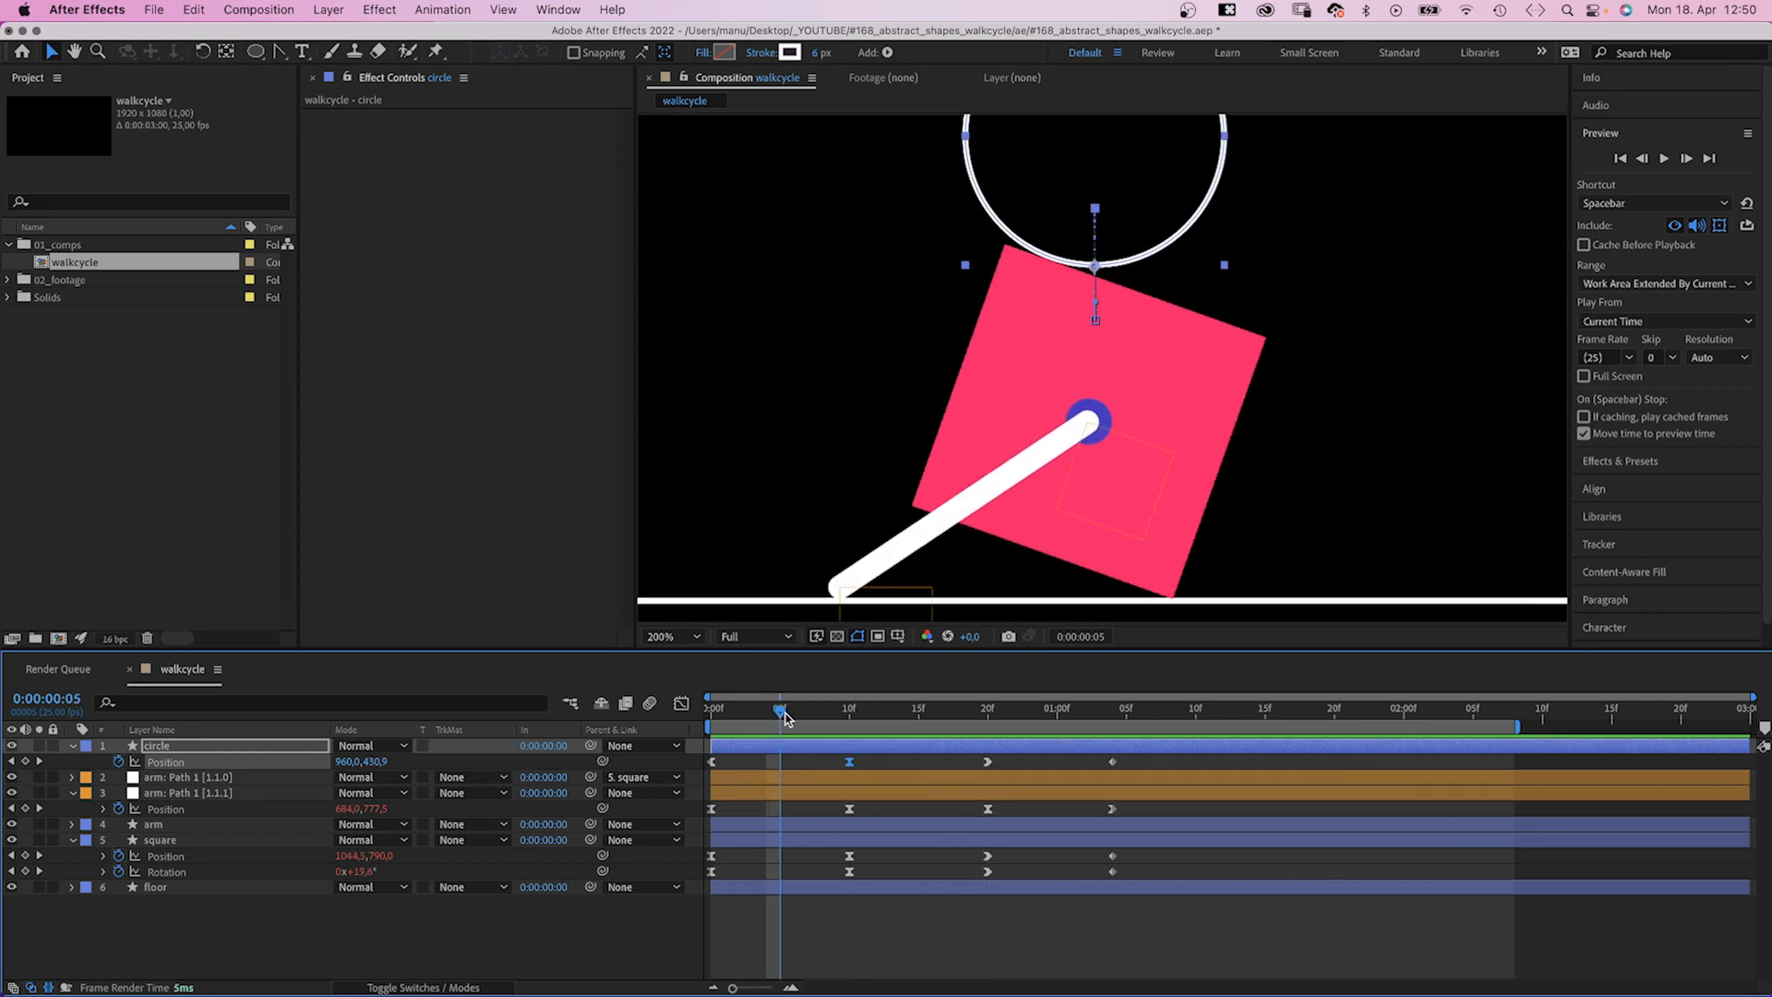
left_click(792, 709)
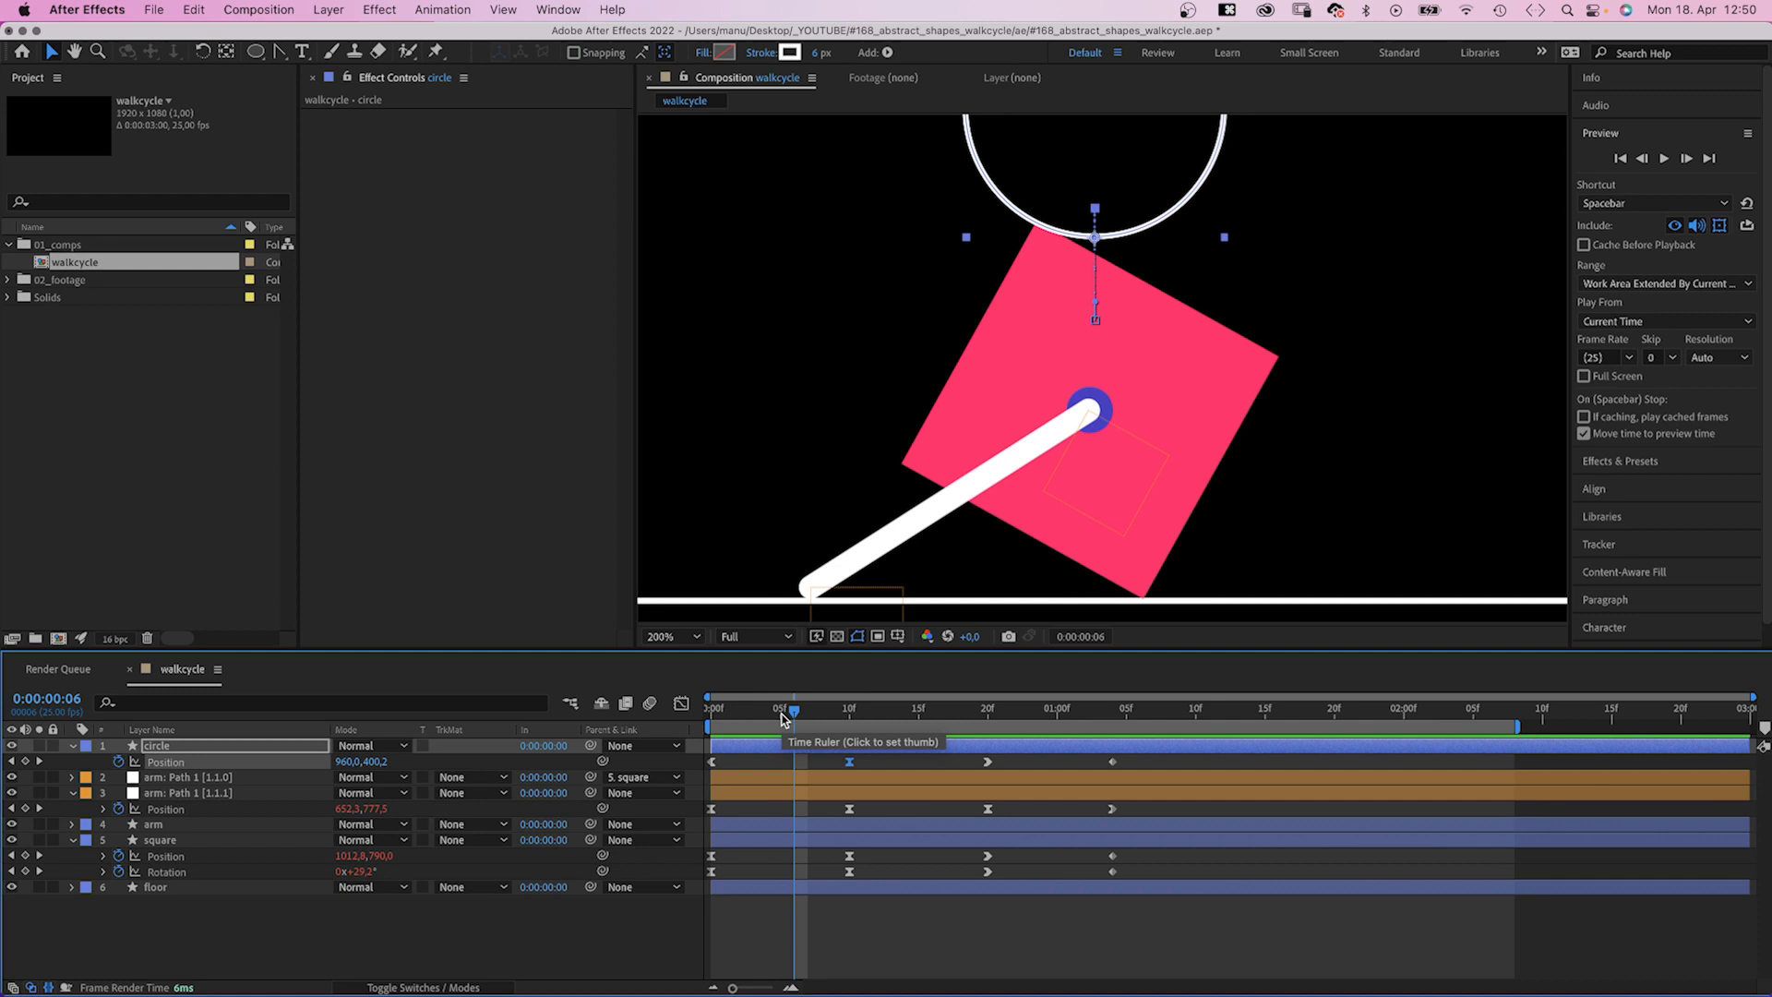
left_click(809, 709)
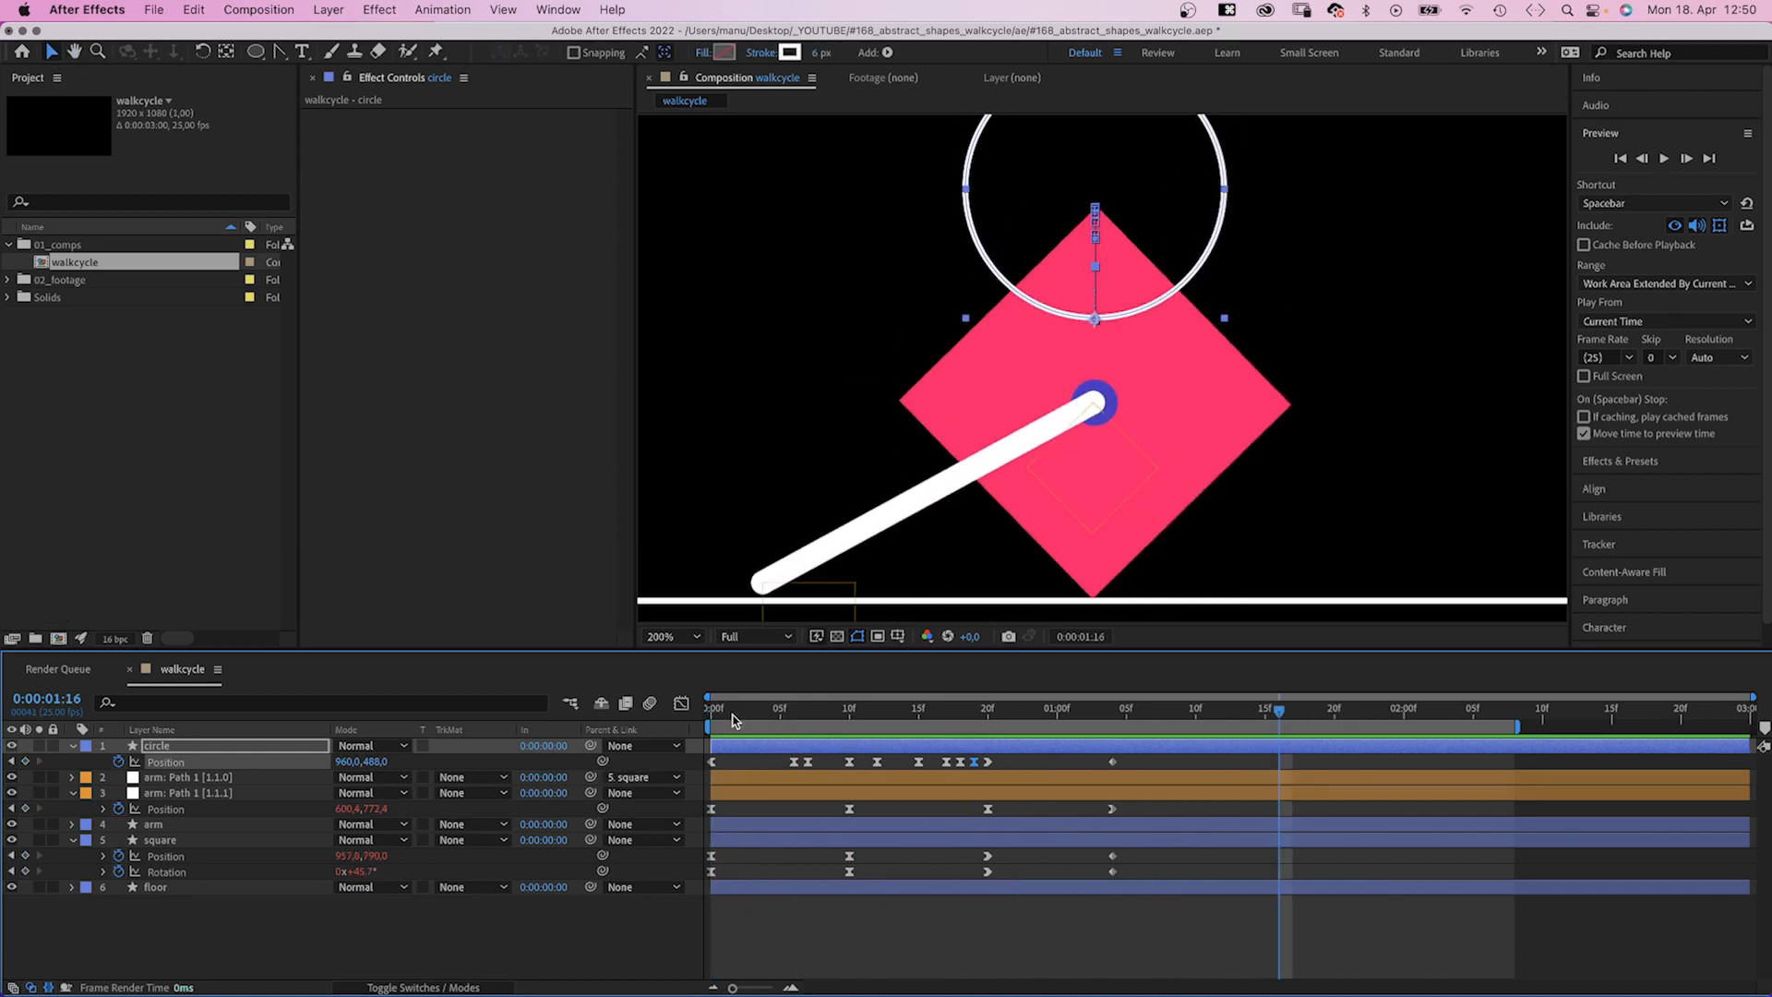
left_click(990, 709)
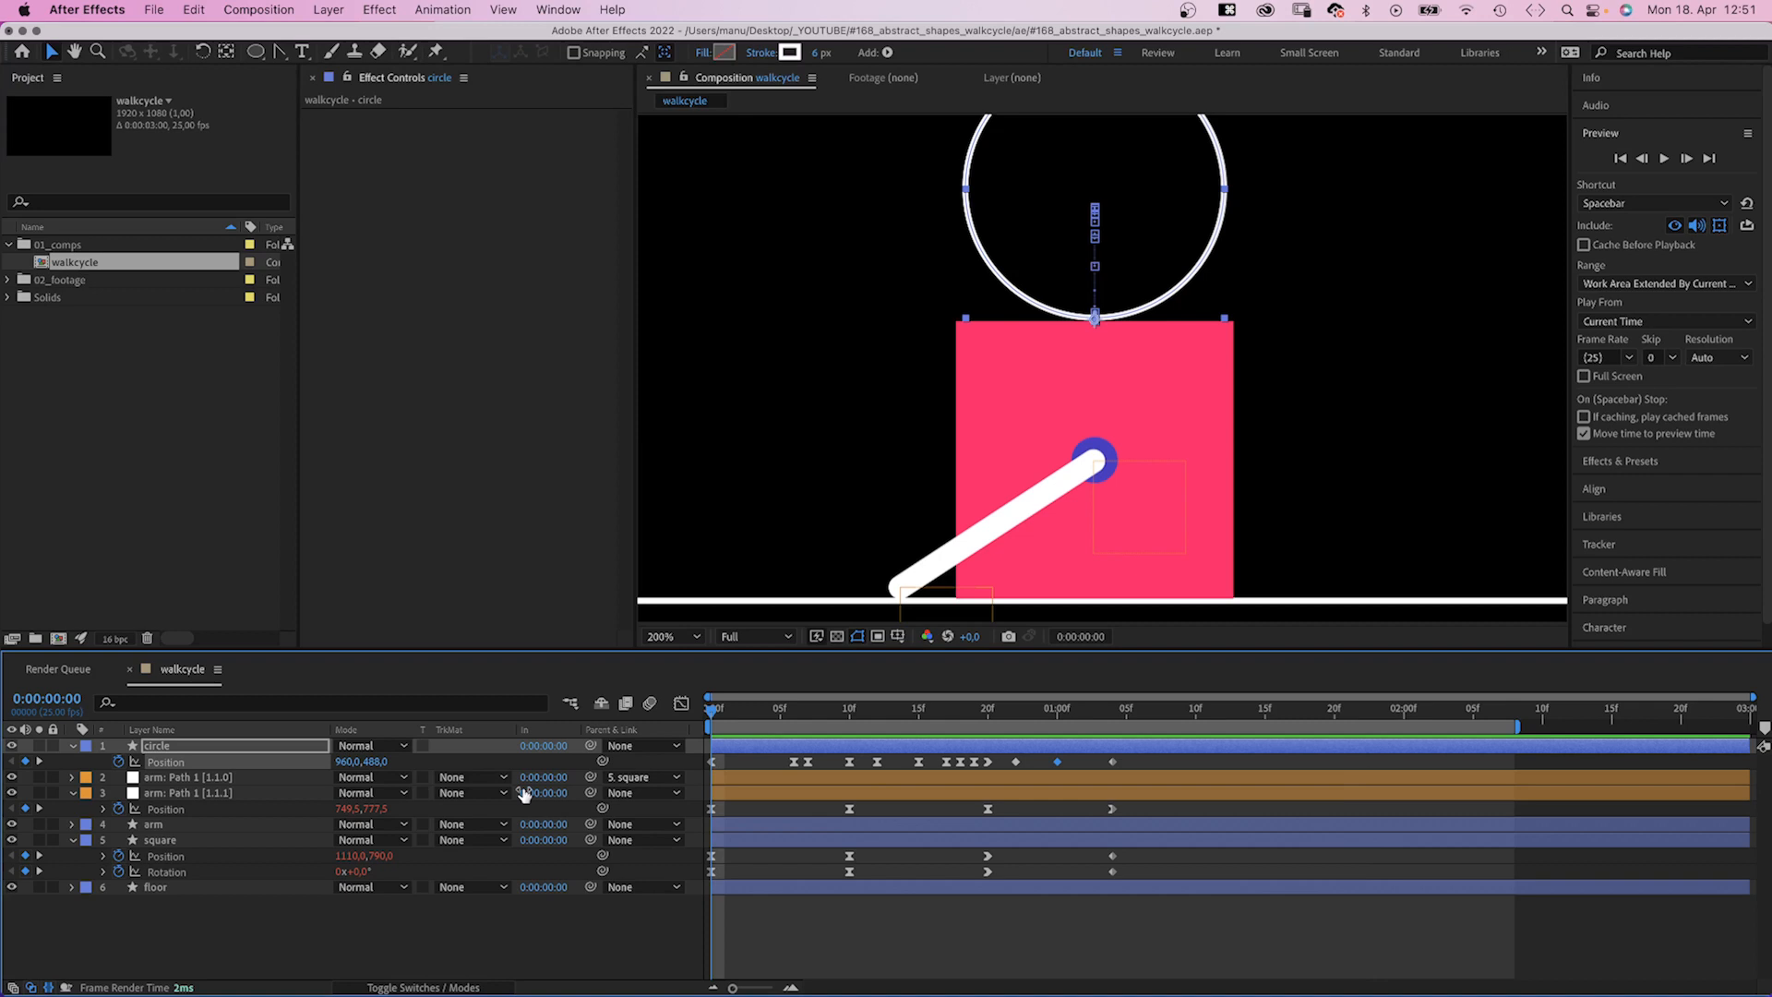
Step: Give the circle's Position a loopOut() expression so its bobbing repeats
left_click(148, 761)
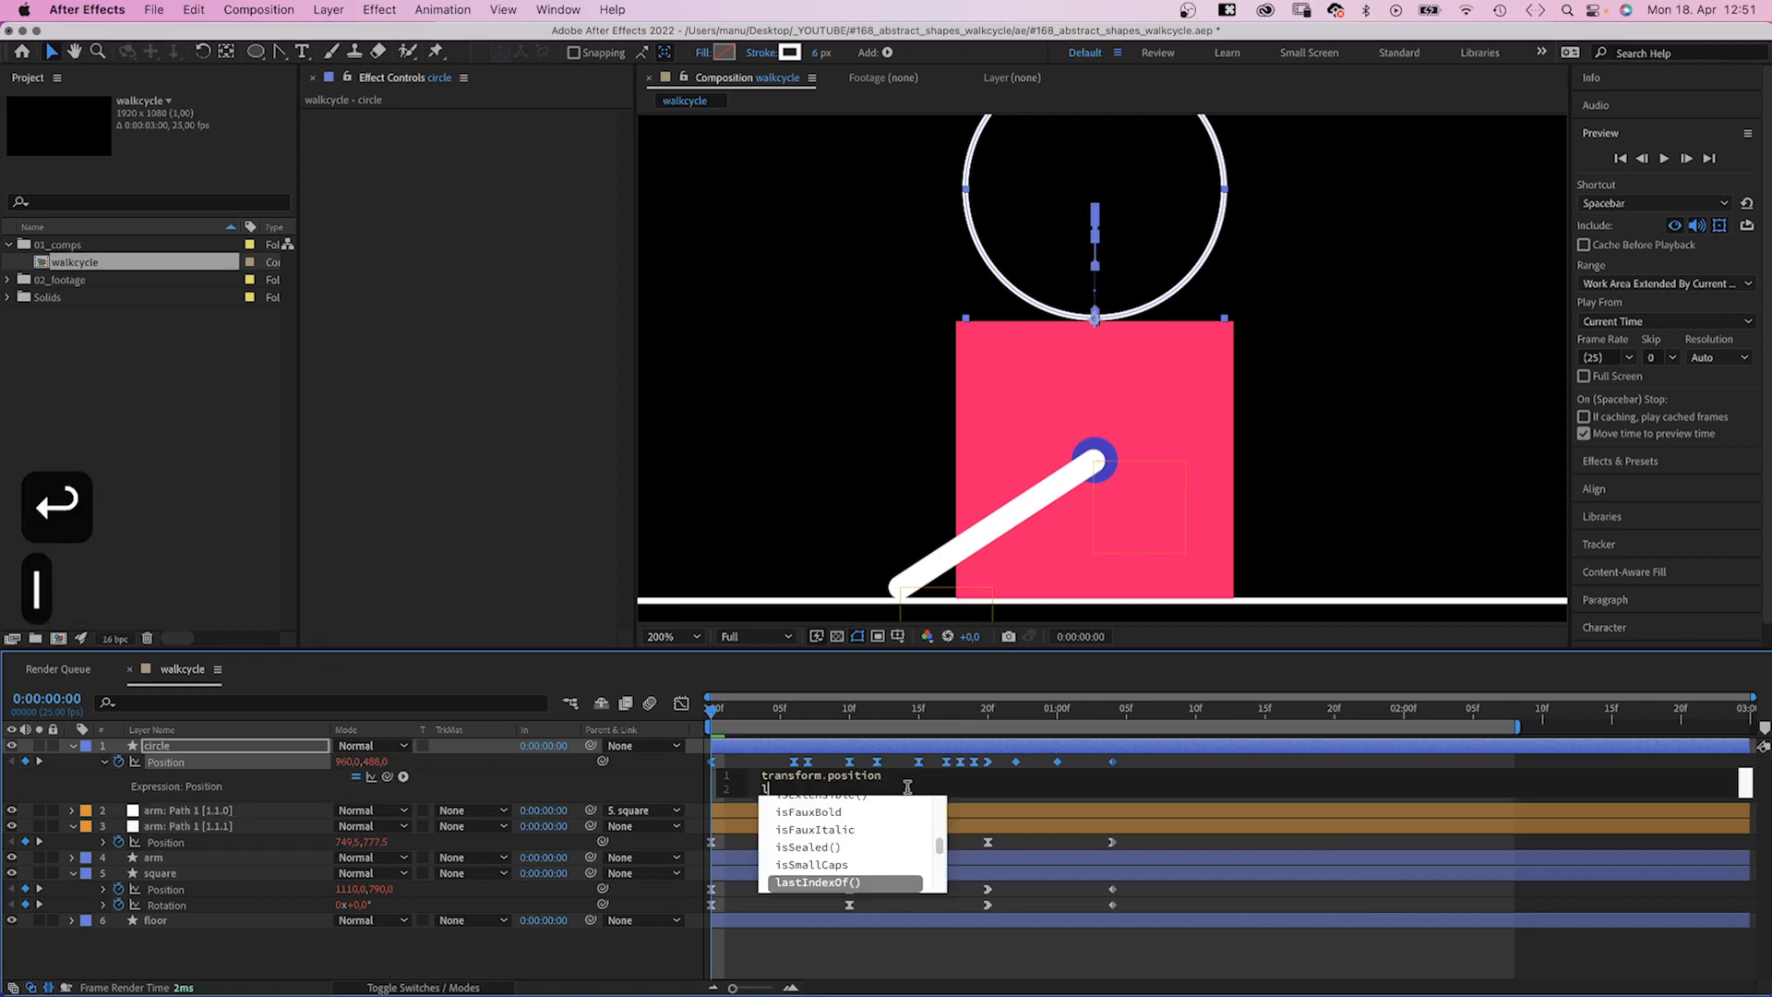
type("loop")
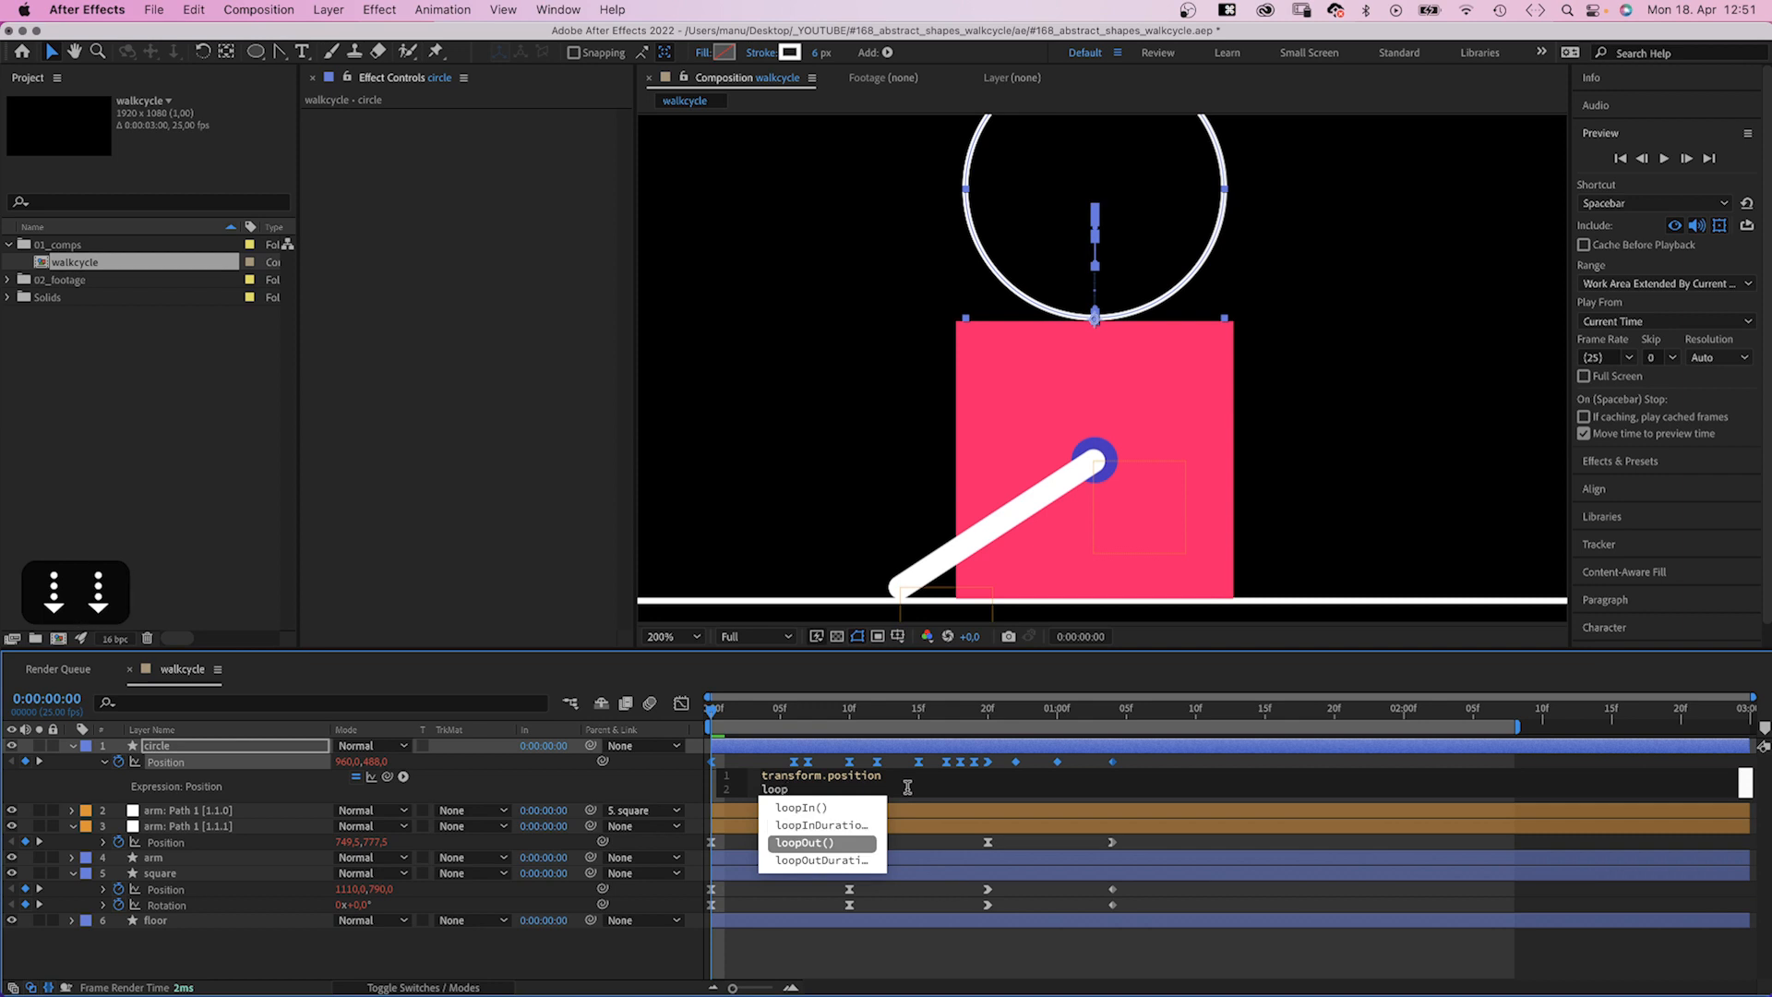
left_click(805, 844)
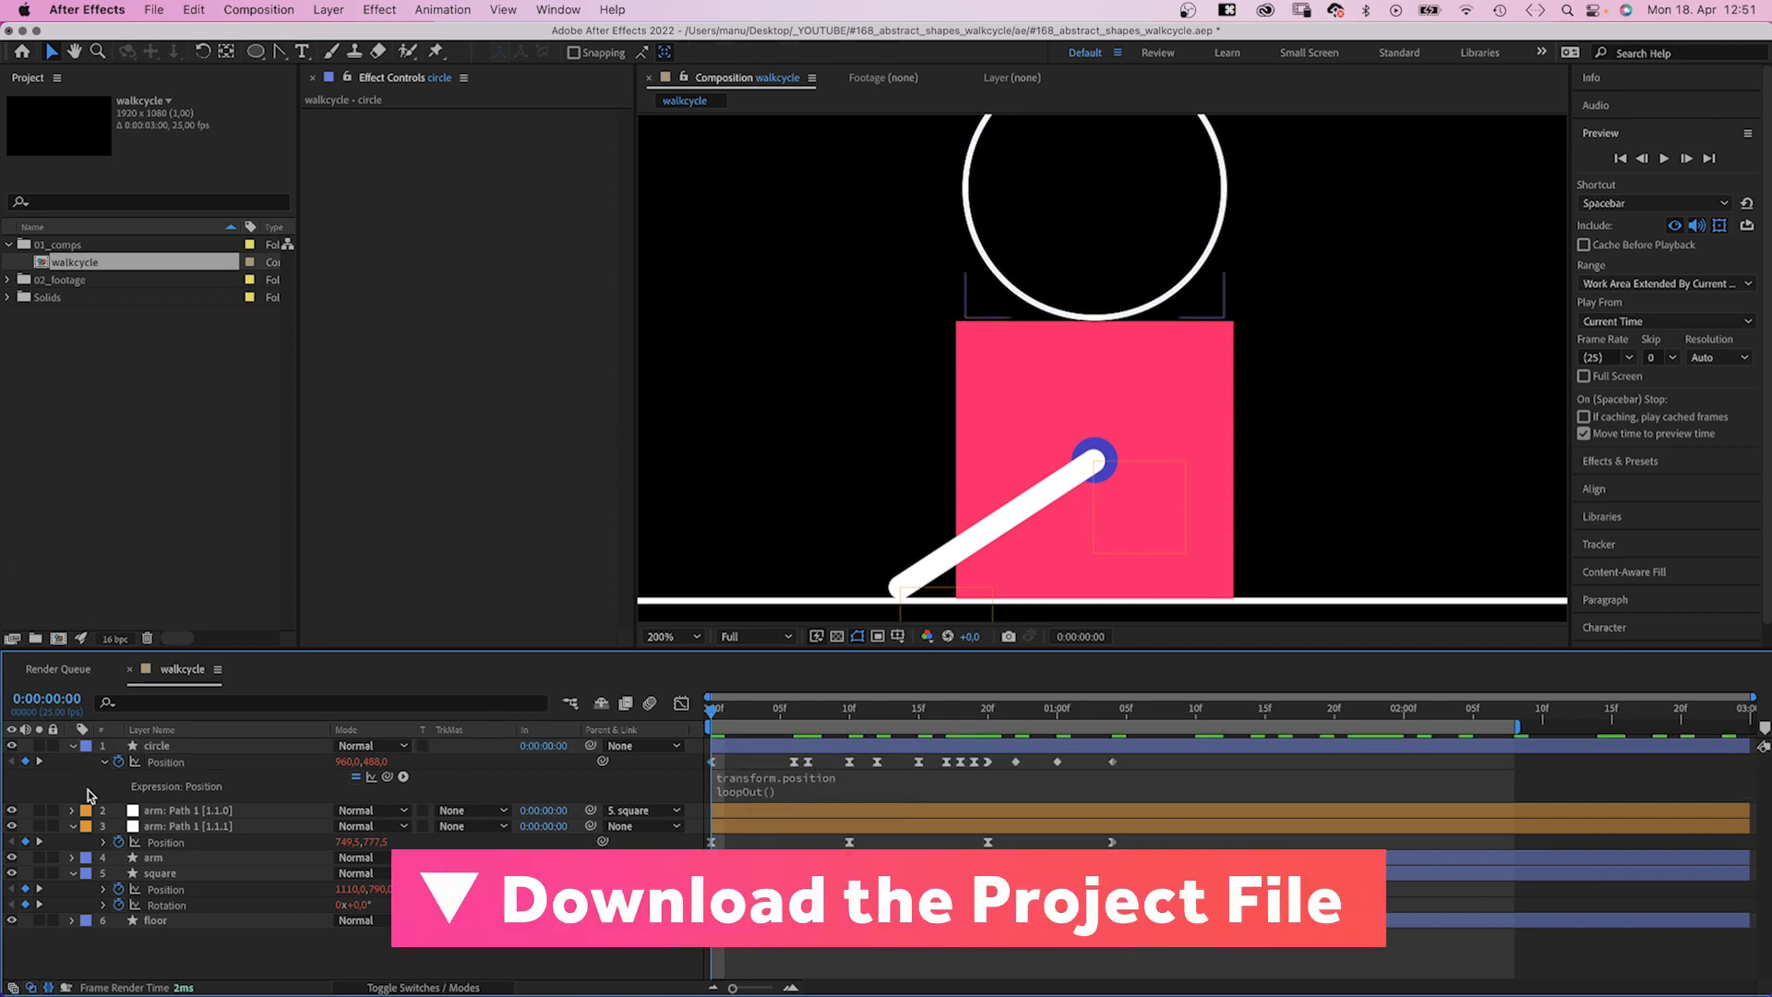